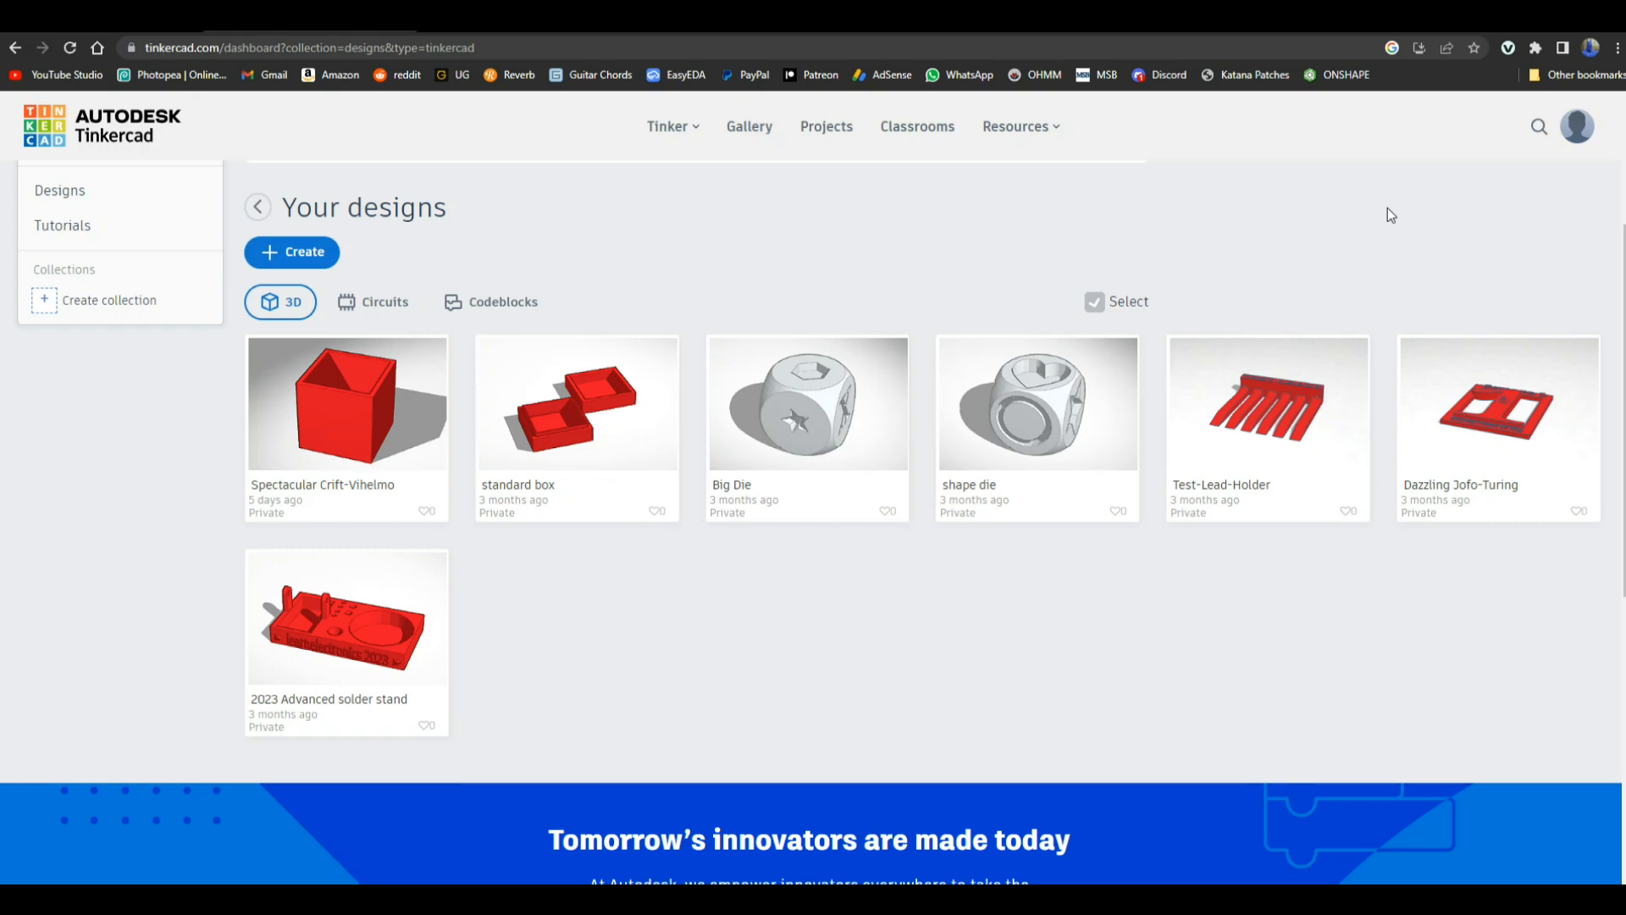
mouse_move(589, 384)
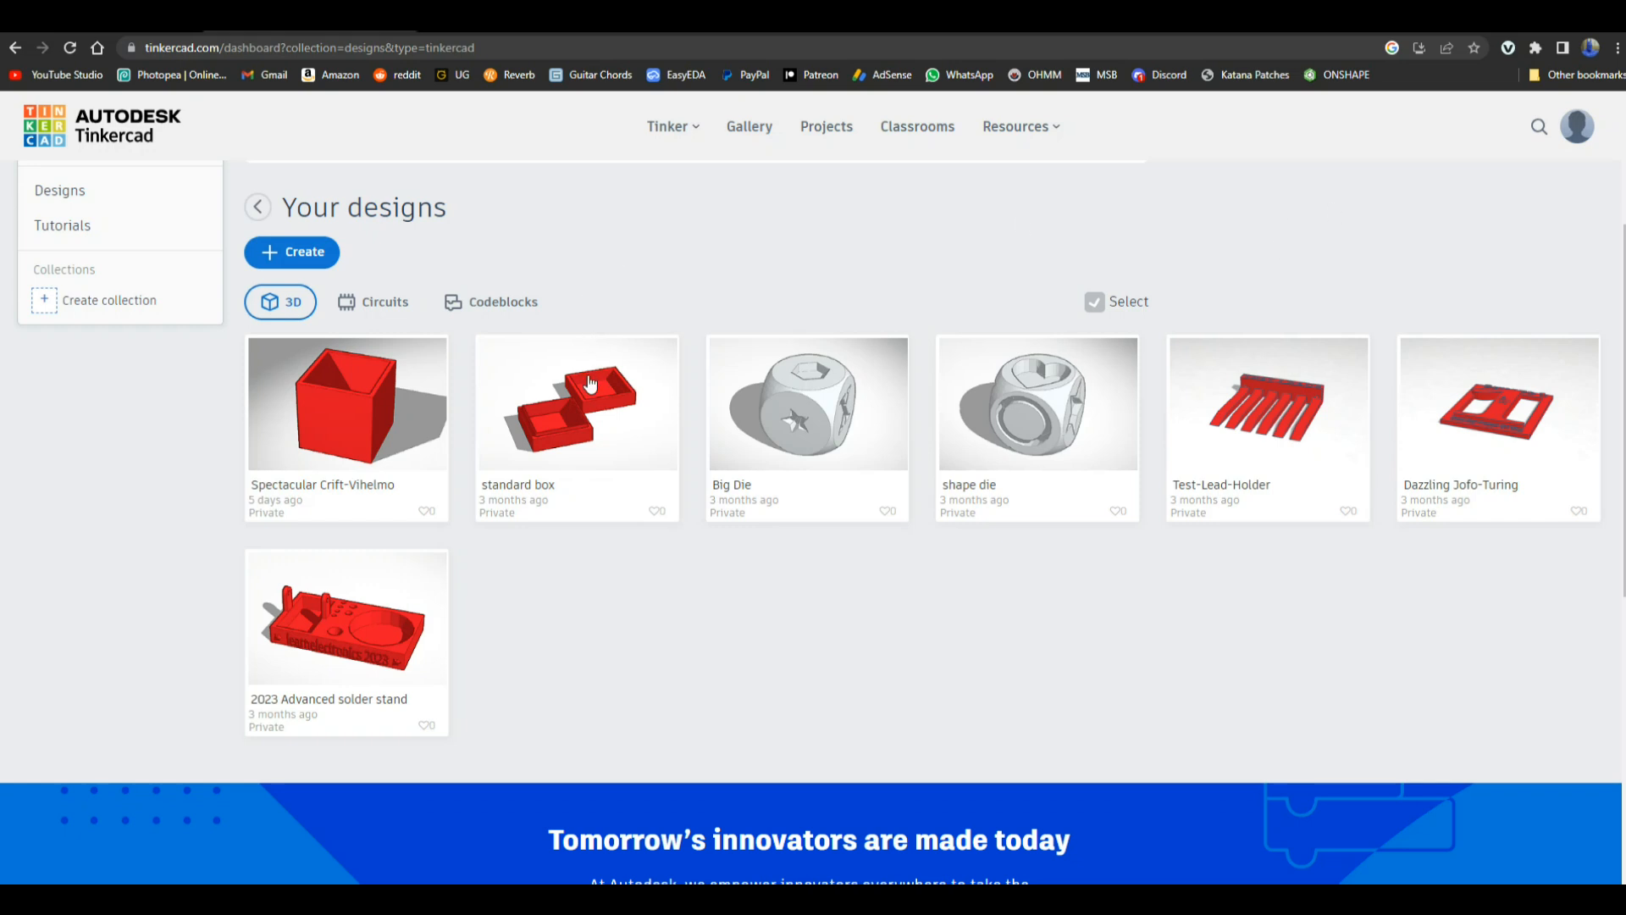
Step: Open the 'standard box' design from Your designs into the Tinkercad 3D editor
click(590, 402)
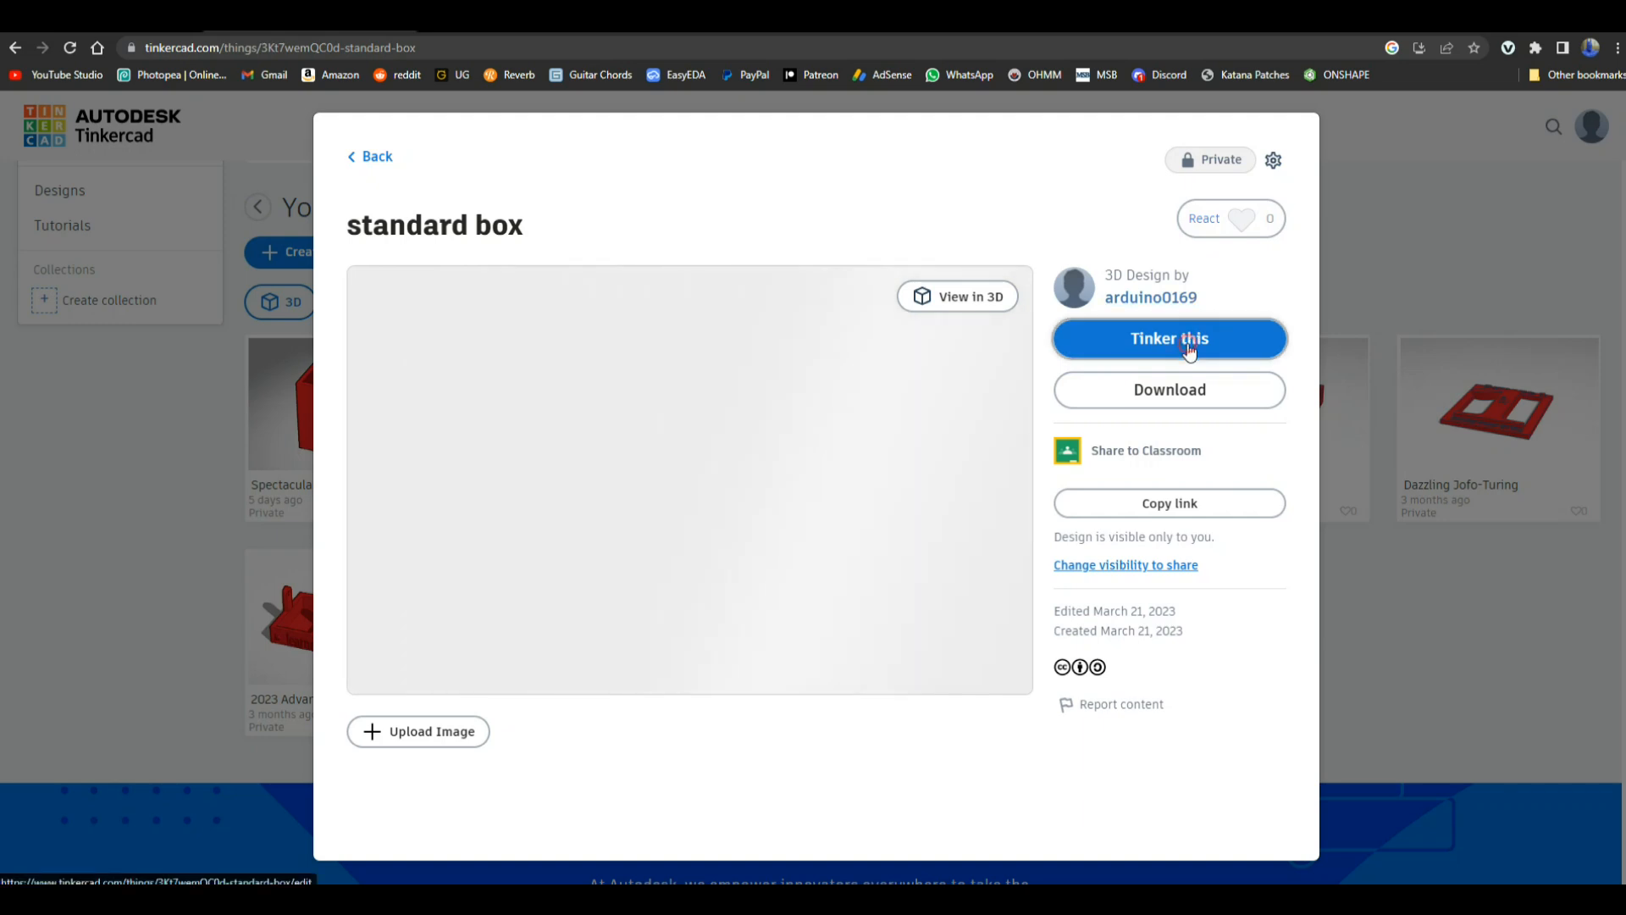
click(1169, 339)
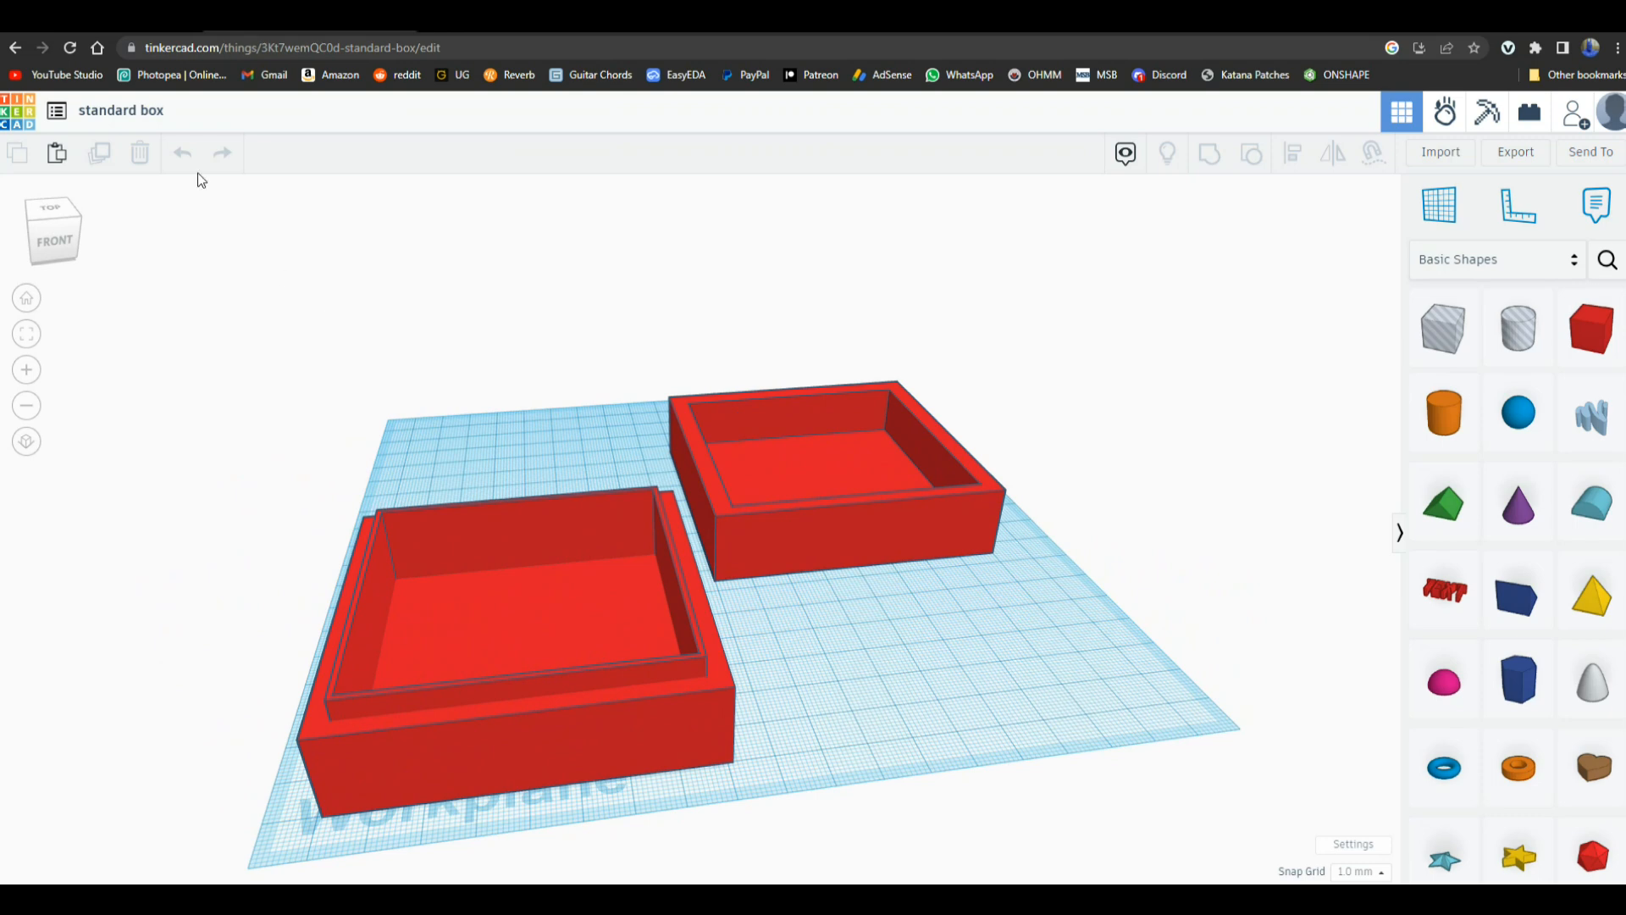
mouse_move(183, 153)
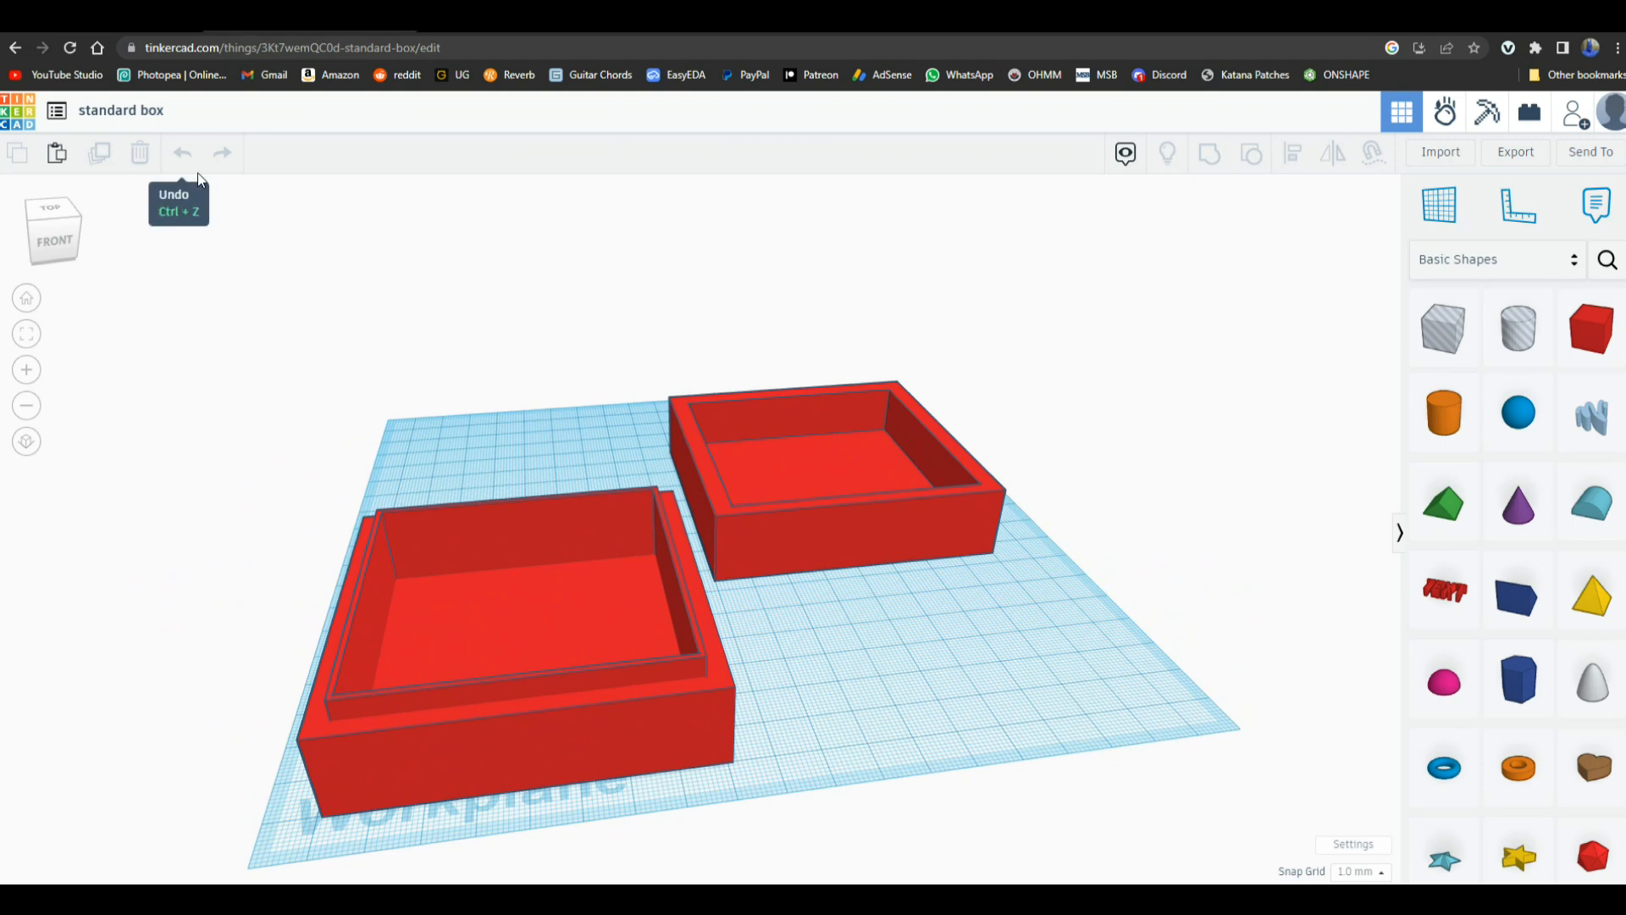
mouse_move(93, 125)
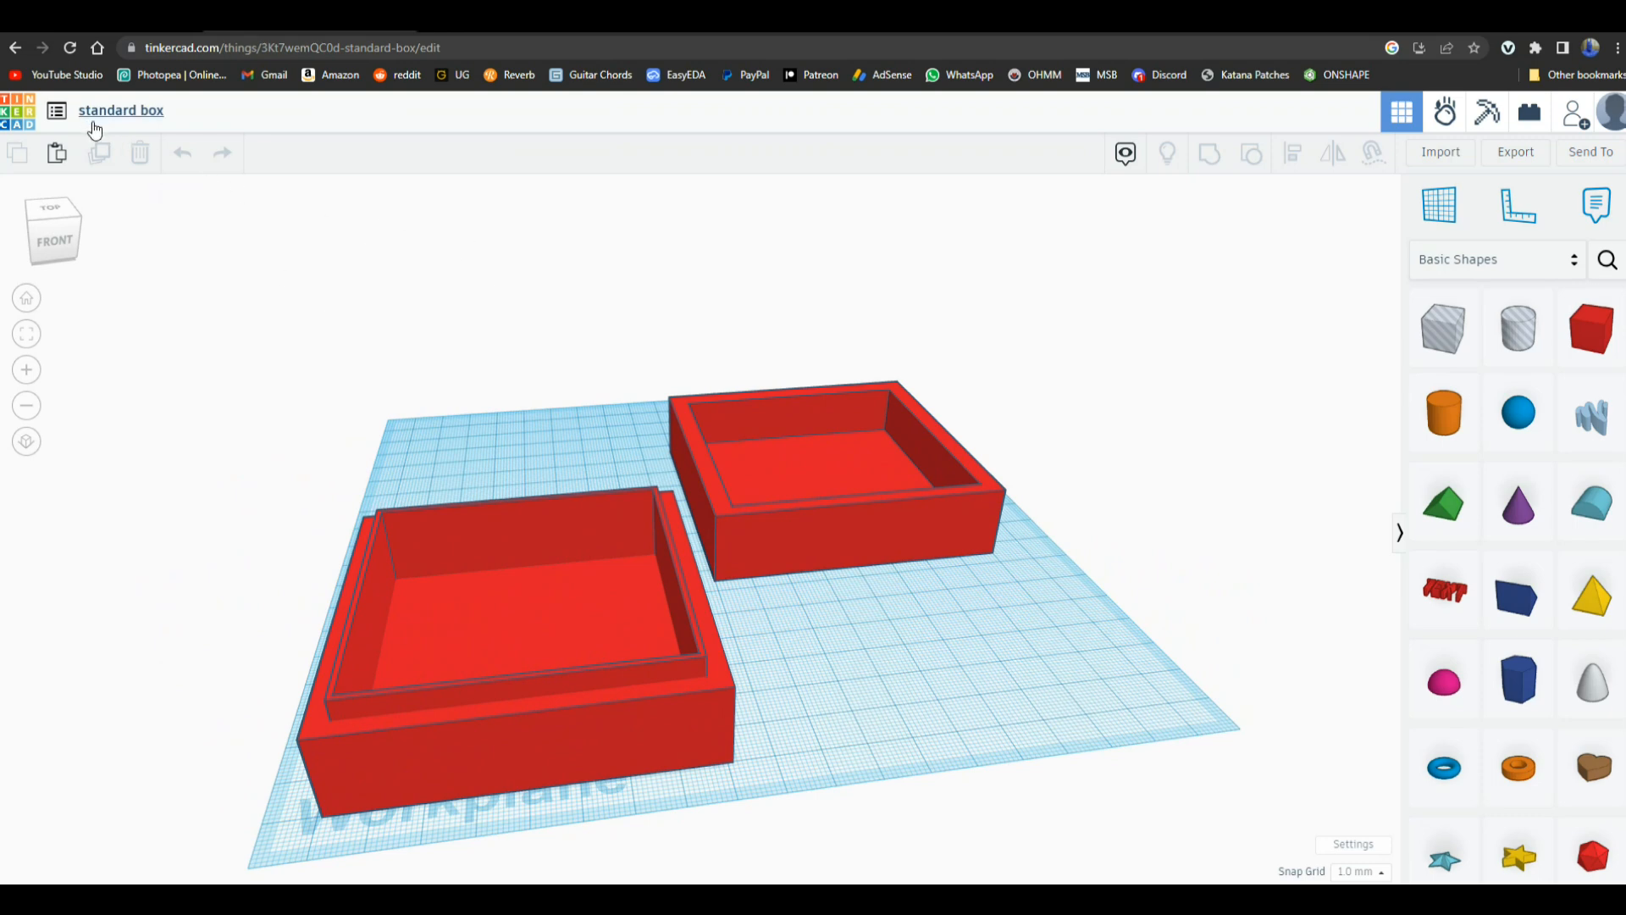
Step: Start a blank design, place a box and a cylinder from Basic Shapes, and resize the cylinder's base
click(58, 111)
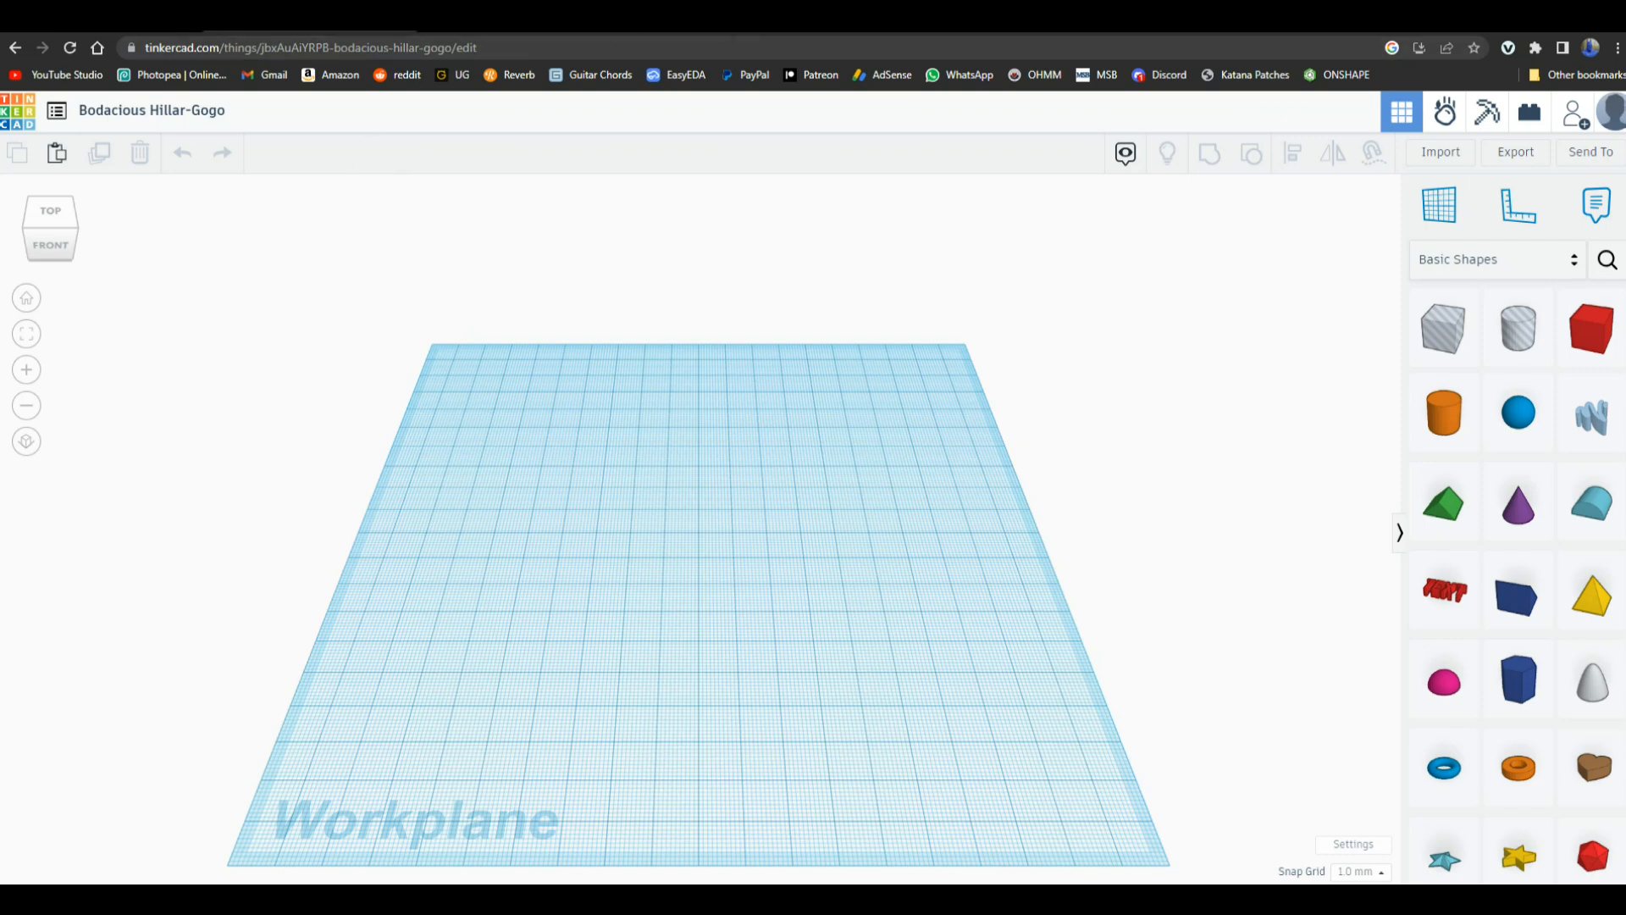
click(1593, 327)
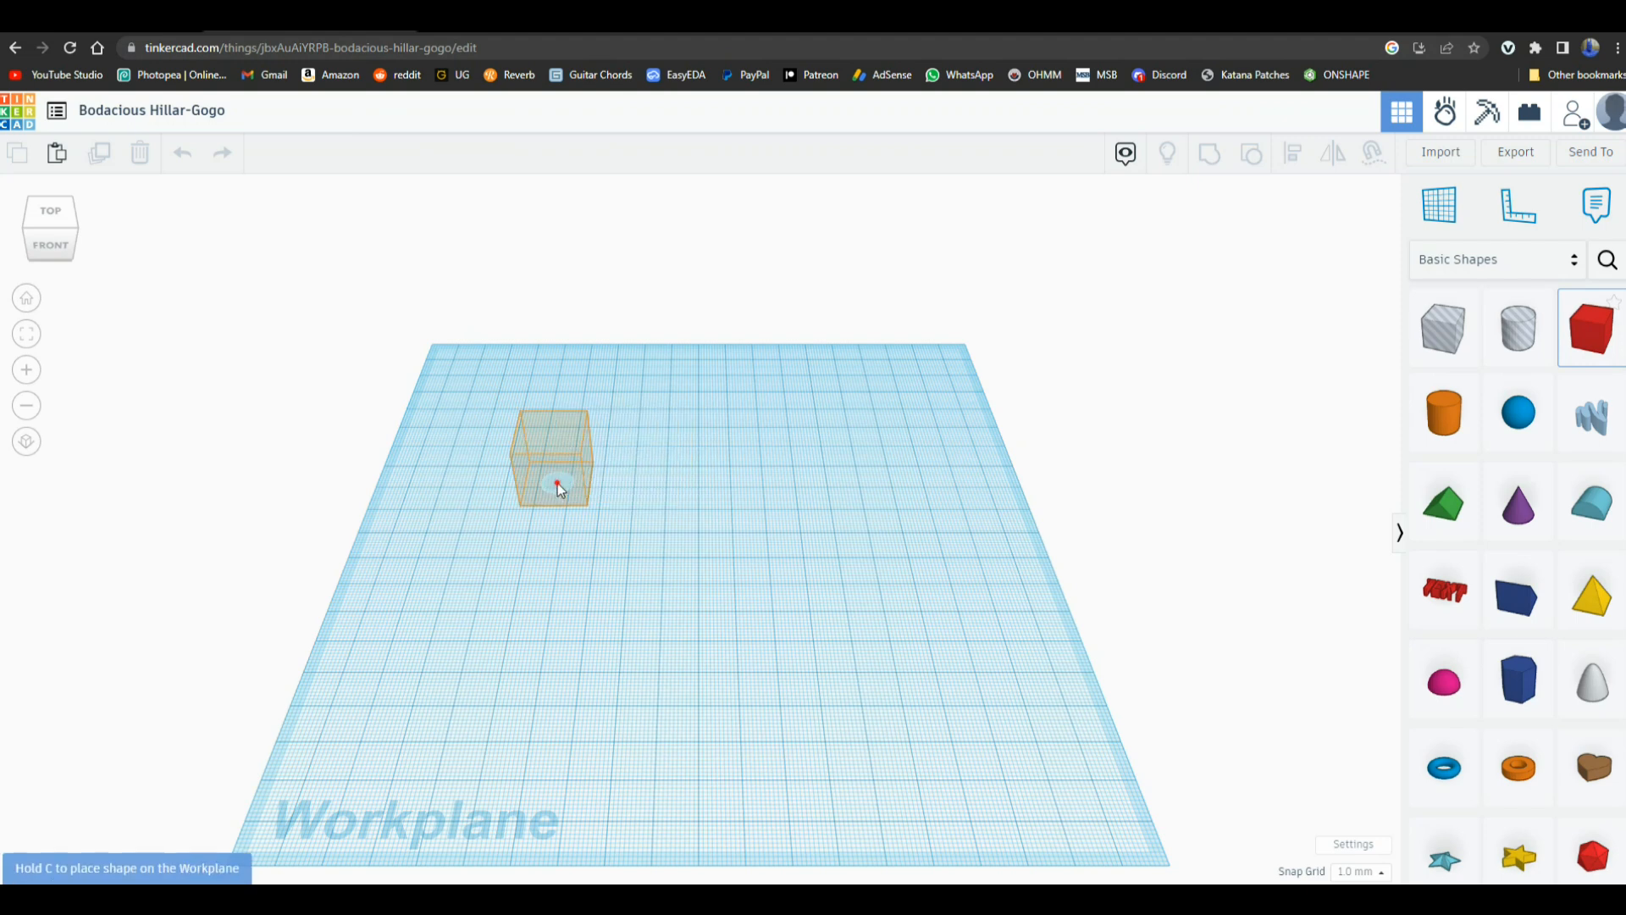
click(556, 490)
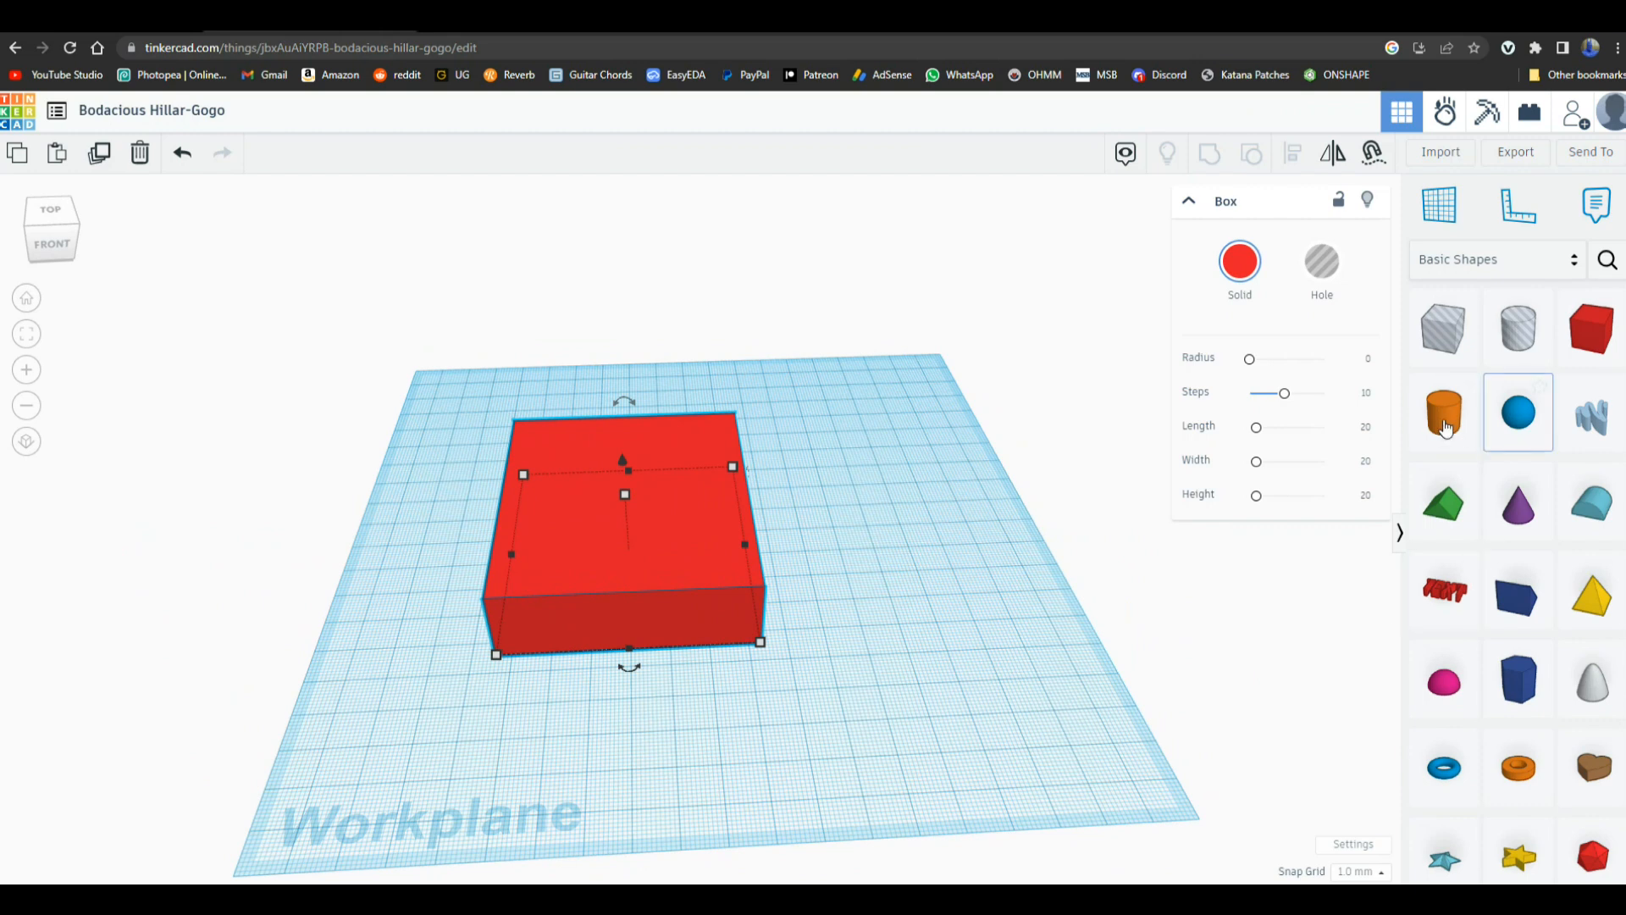
click(1443, 412)
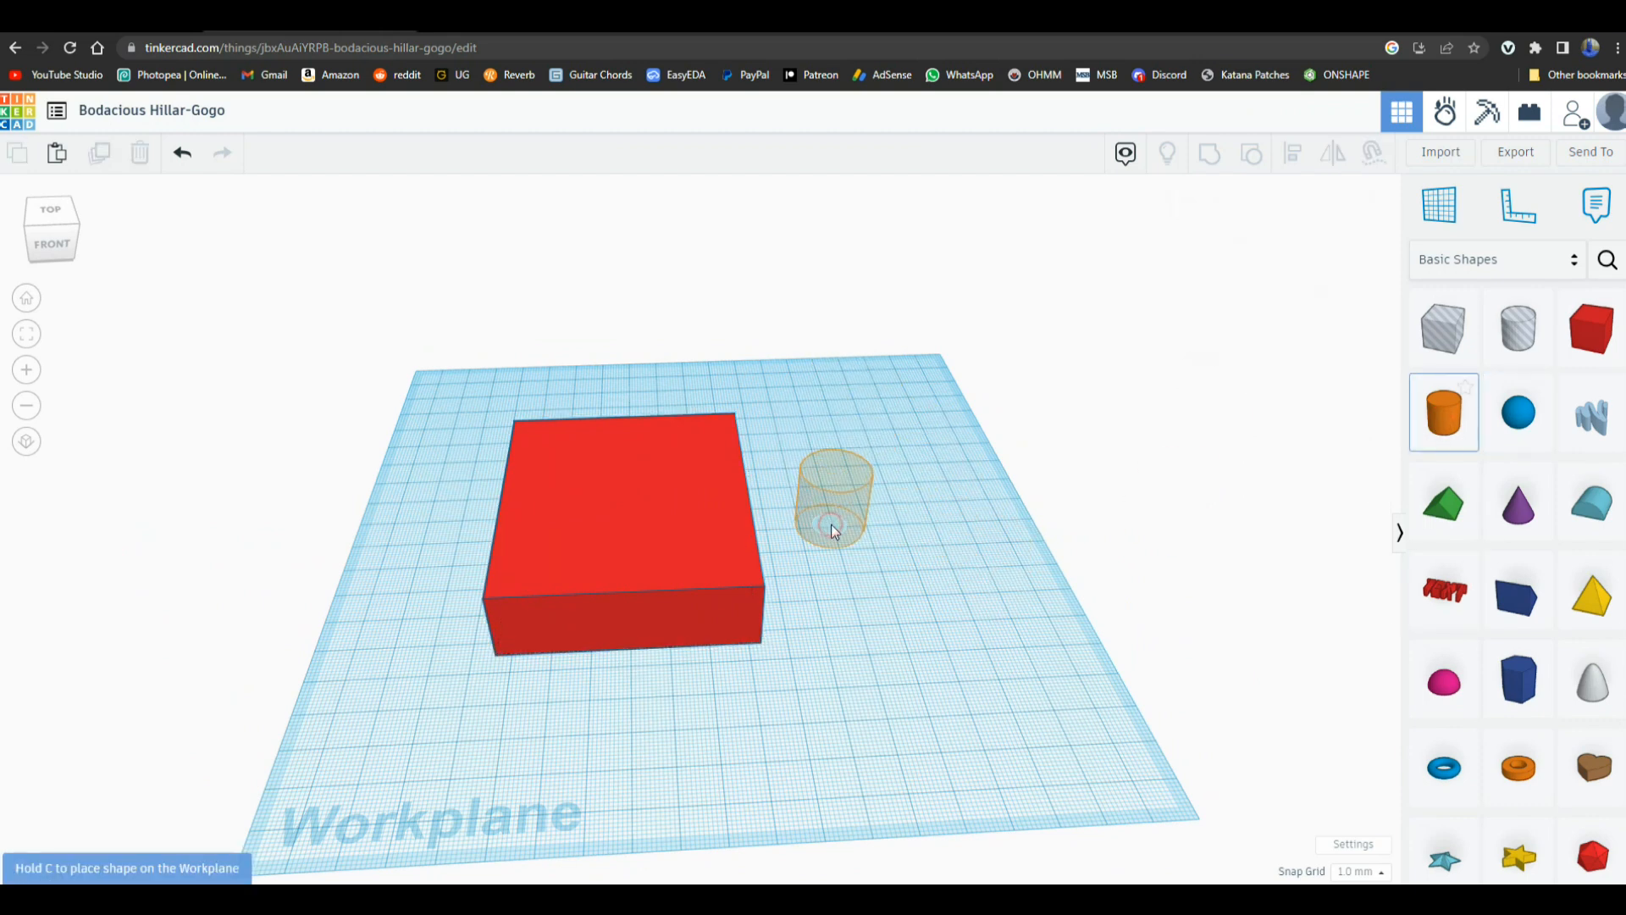
click(833, 524)
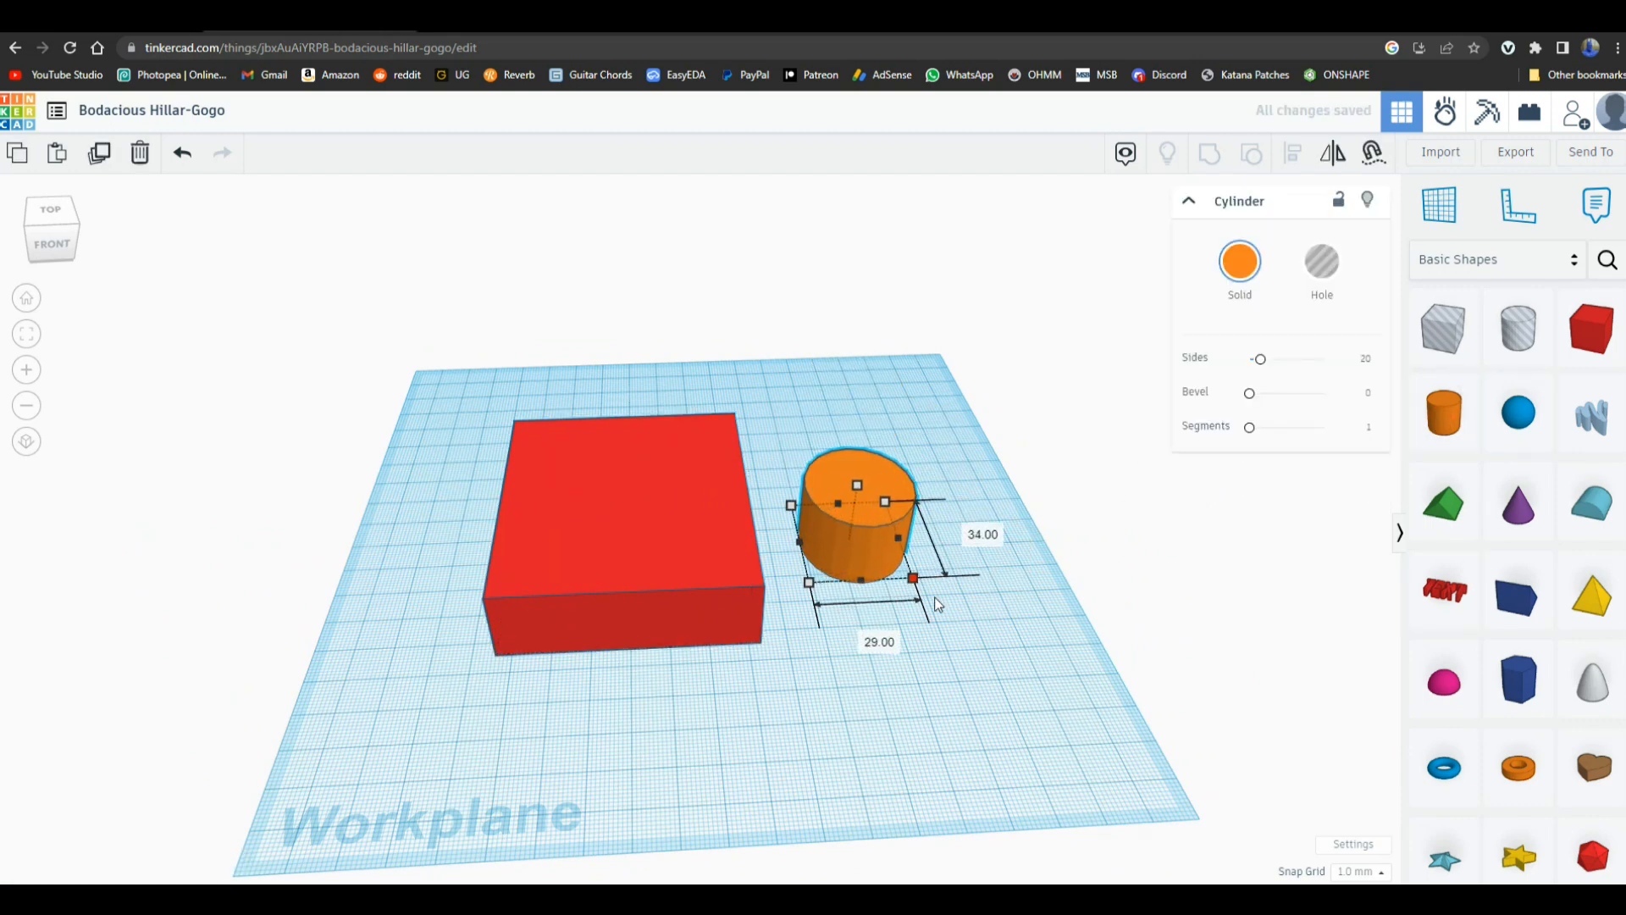
drag(858, 484, 879, 433)
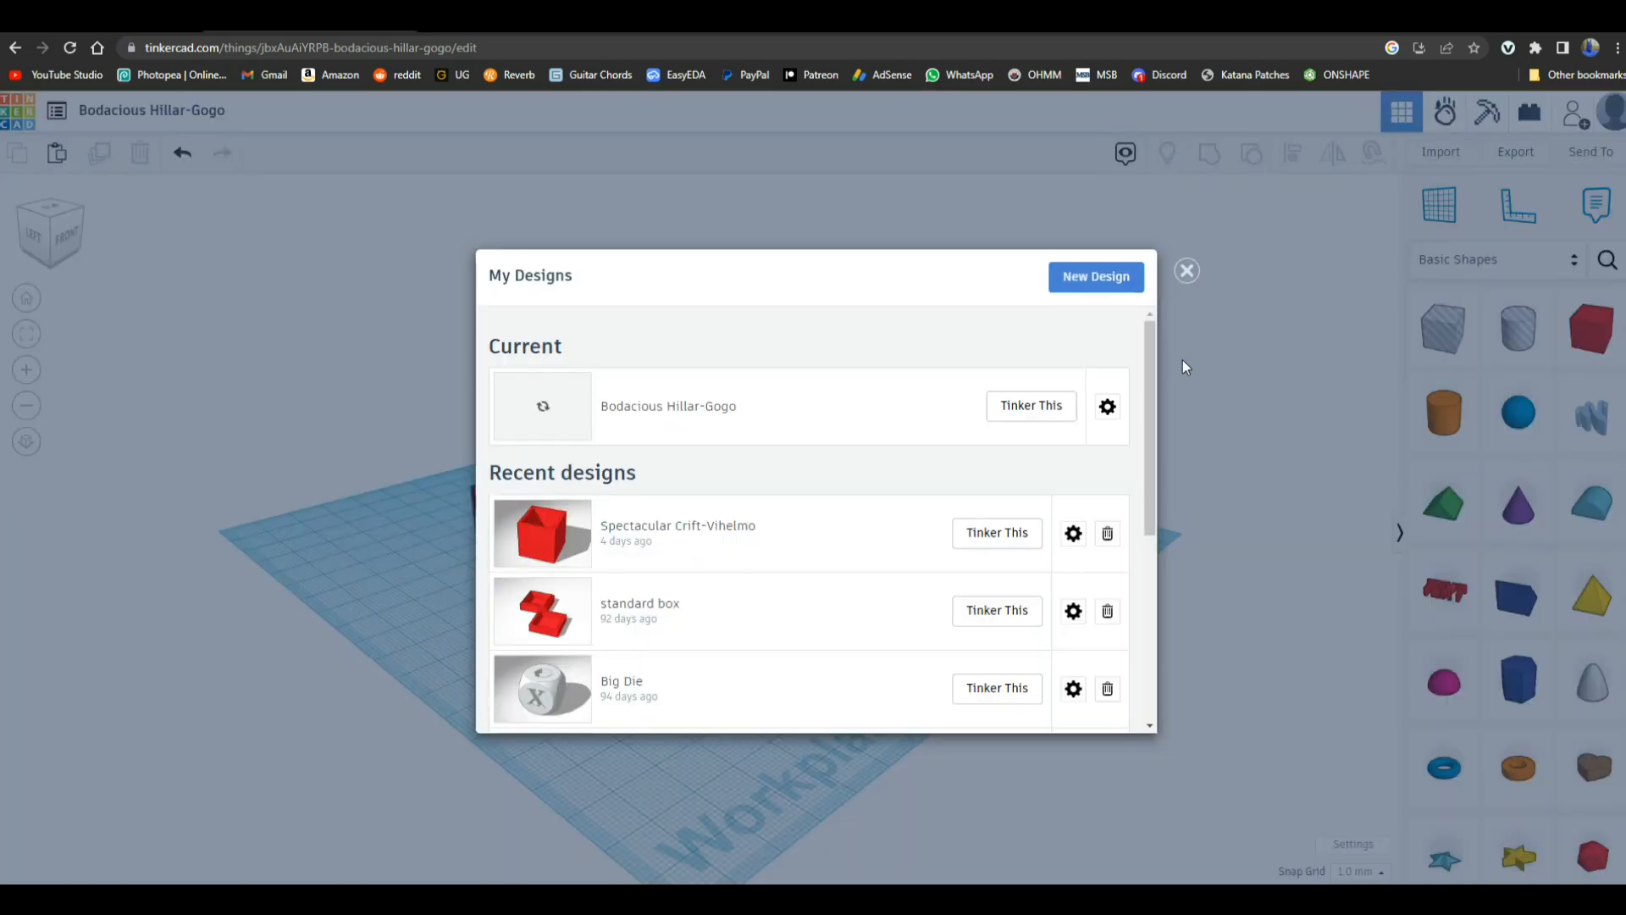
Step: Scroll the recent designs list and open '2023 Advanced solder stand' for editing
scroll(down, 3)
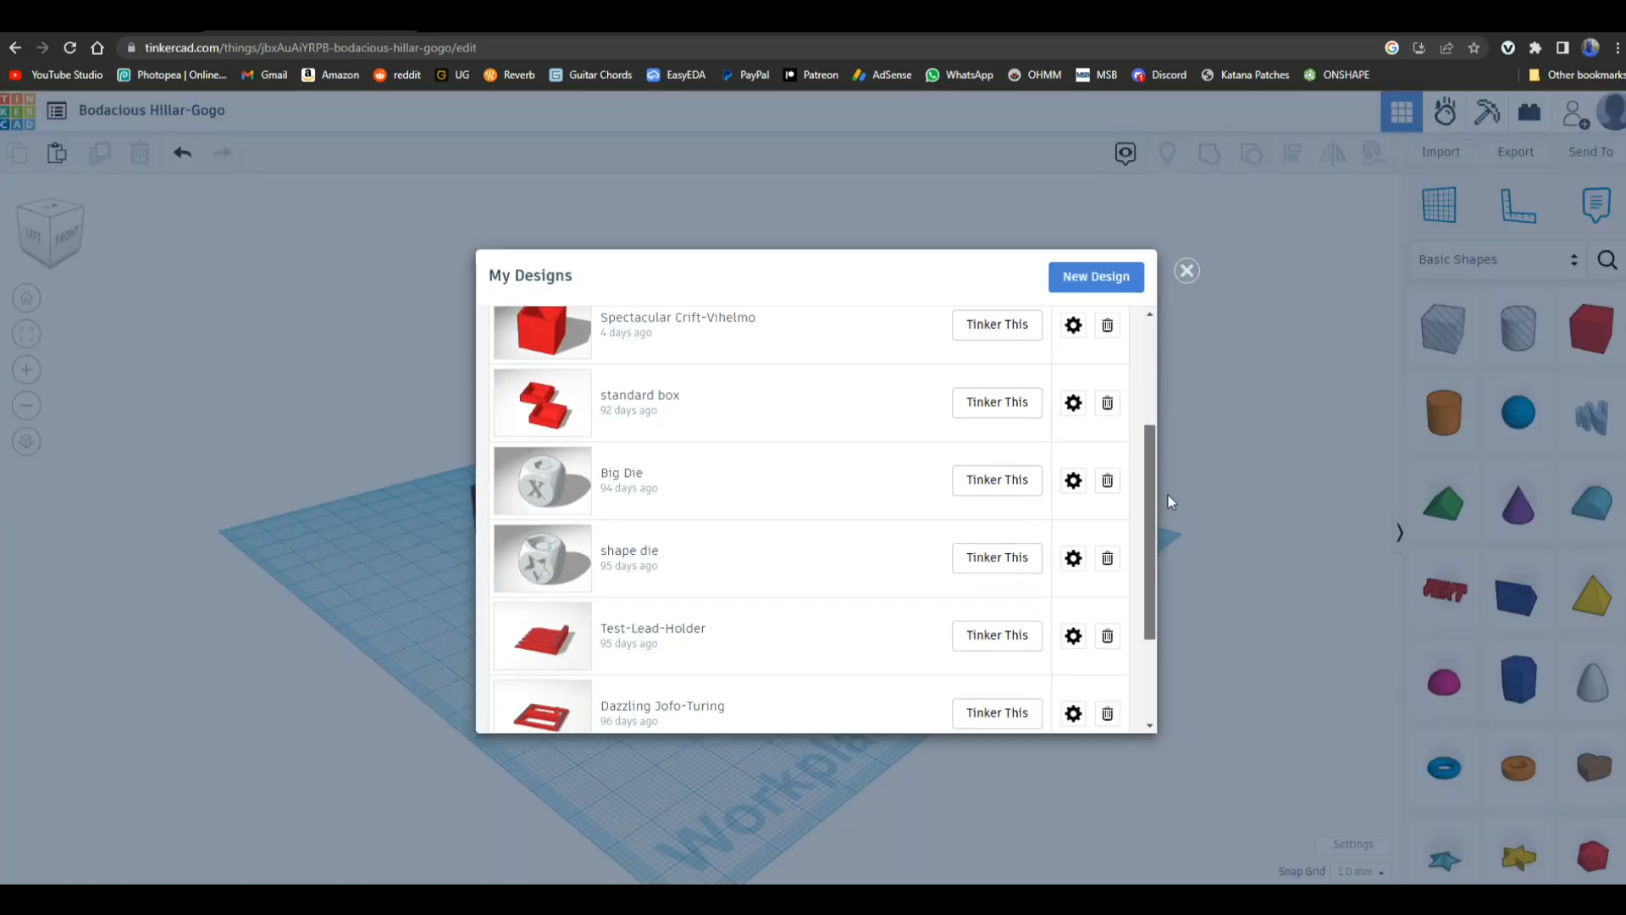
scroll(down, 3)
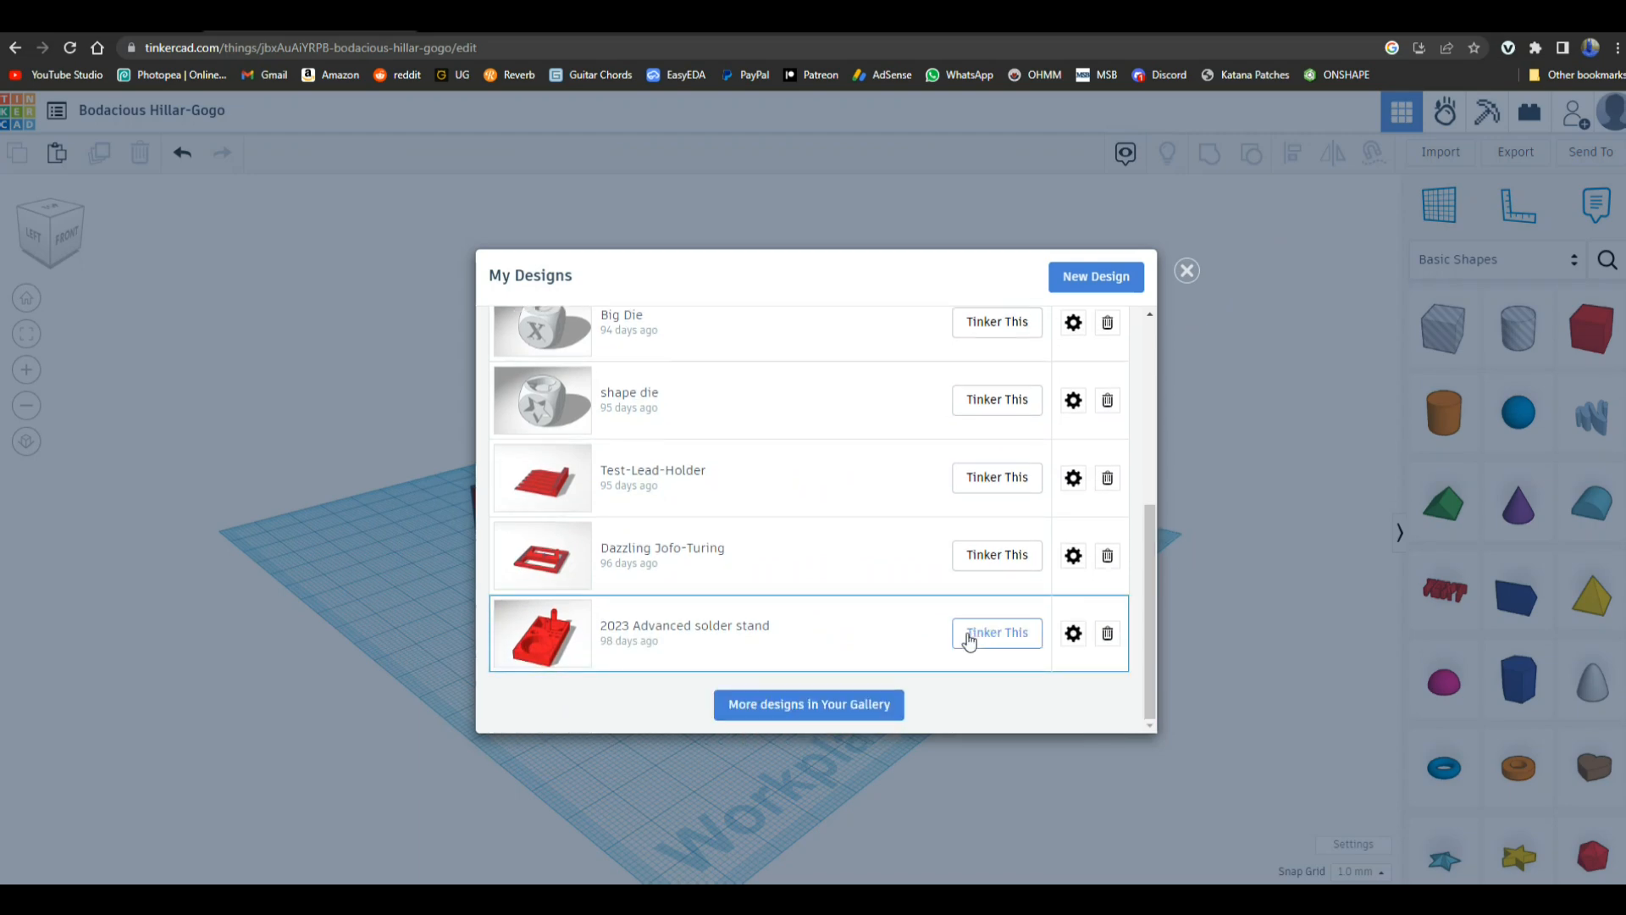
click(996, 633)
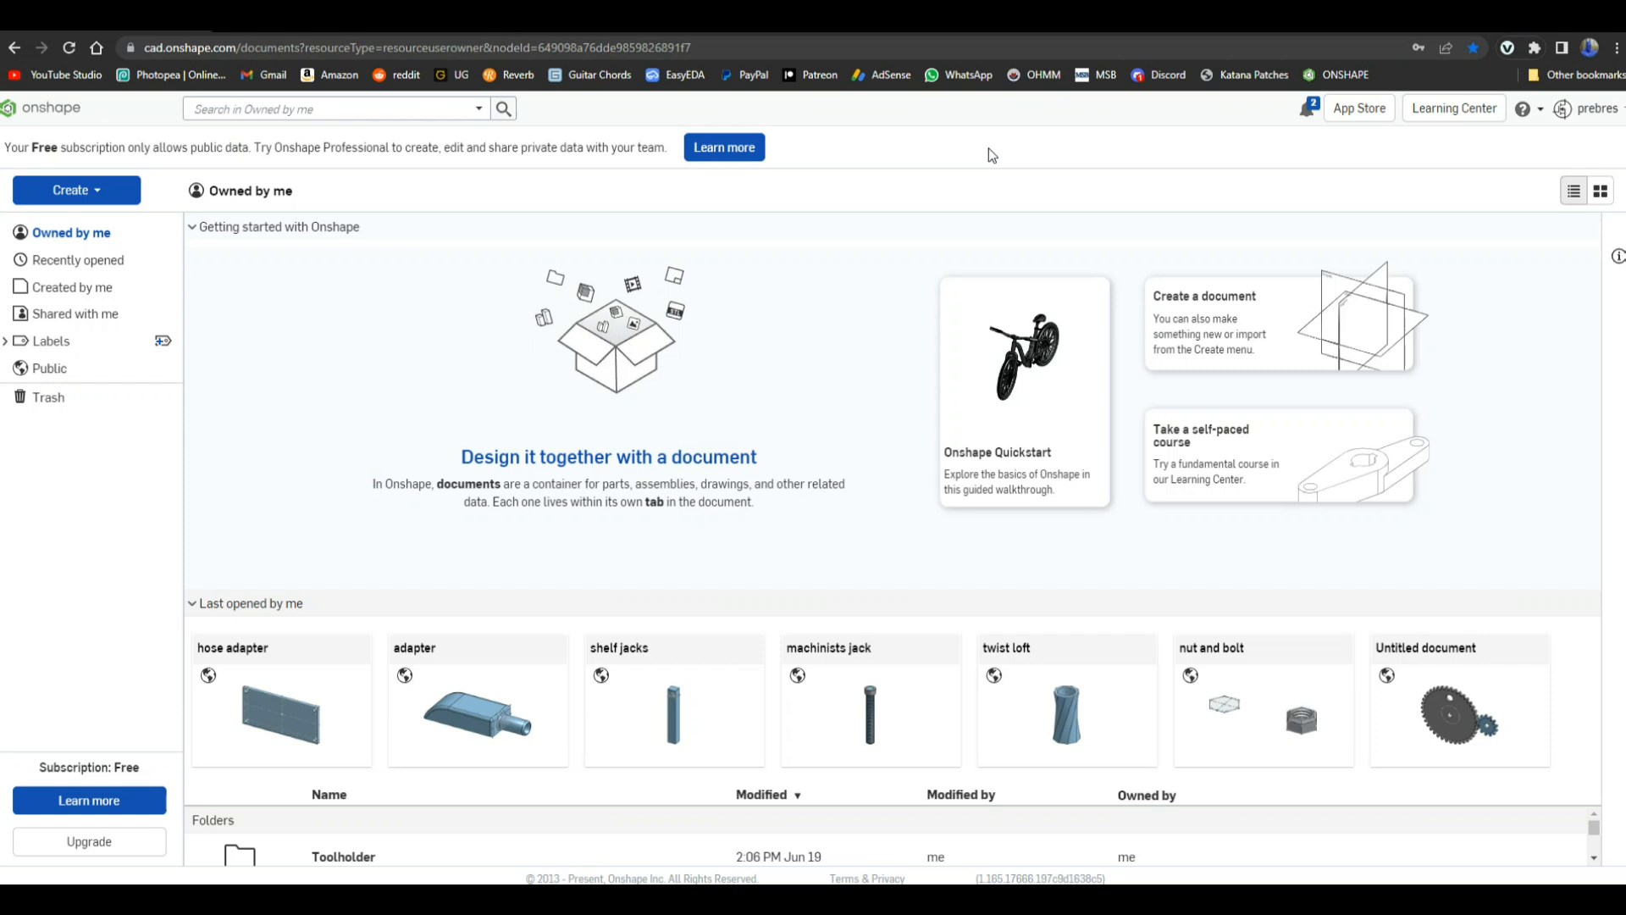
mouse_move(291, 665)
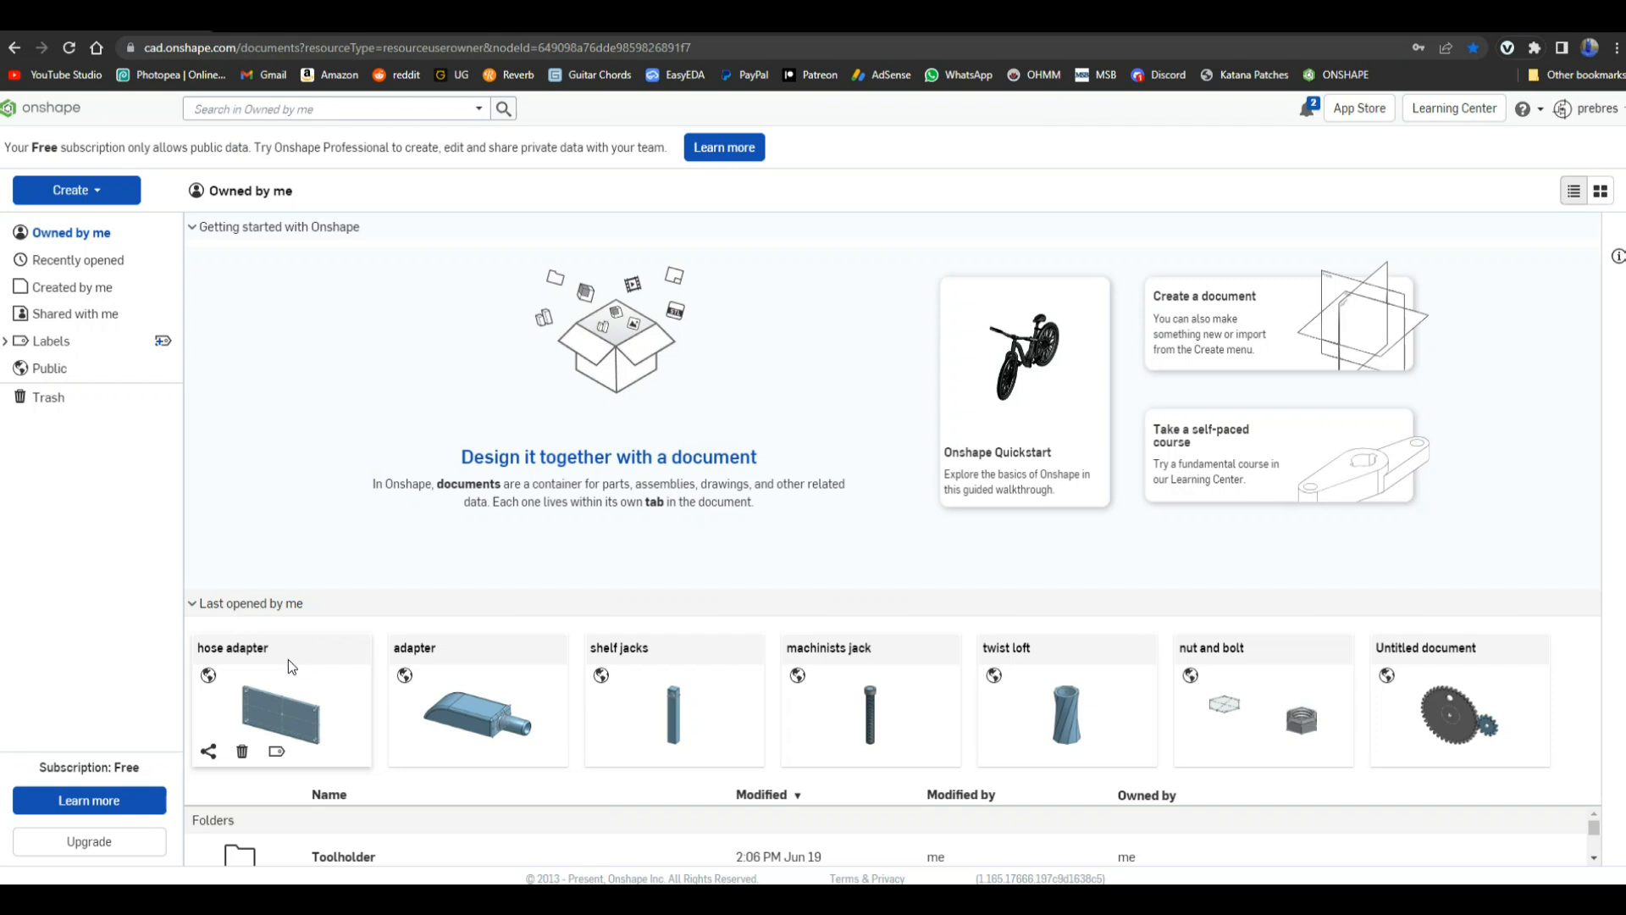
mouse_move(1559, 737)
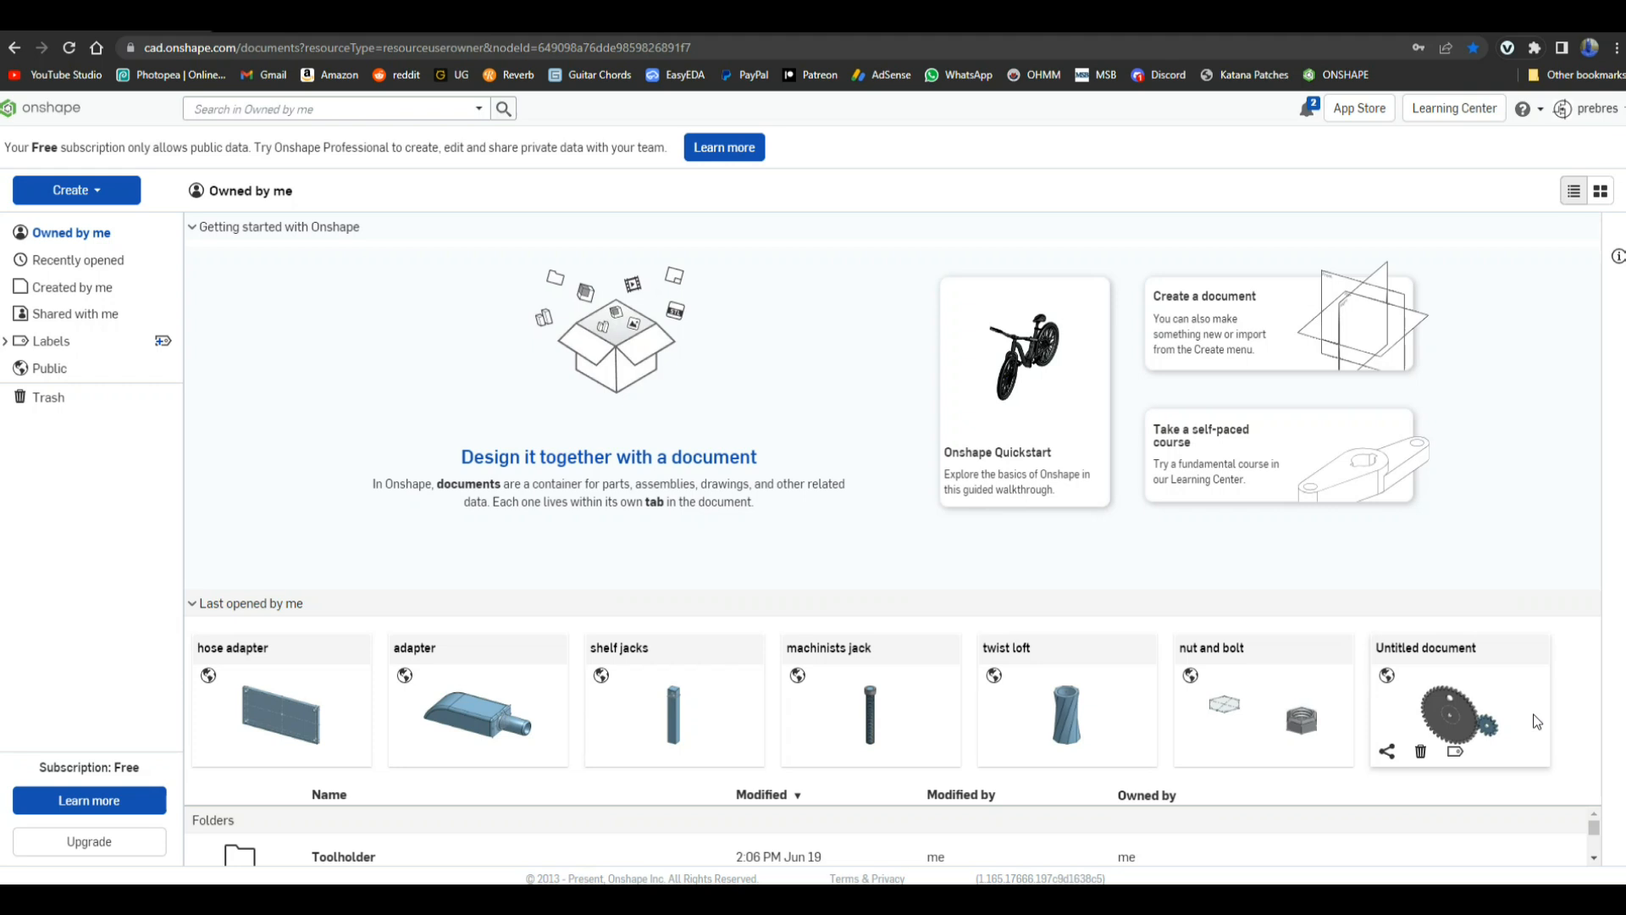
mouse_move(304, 719)
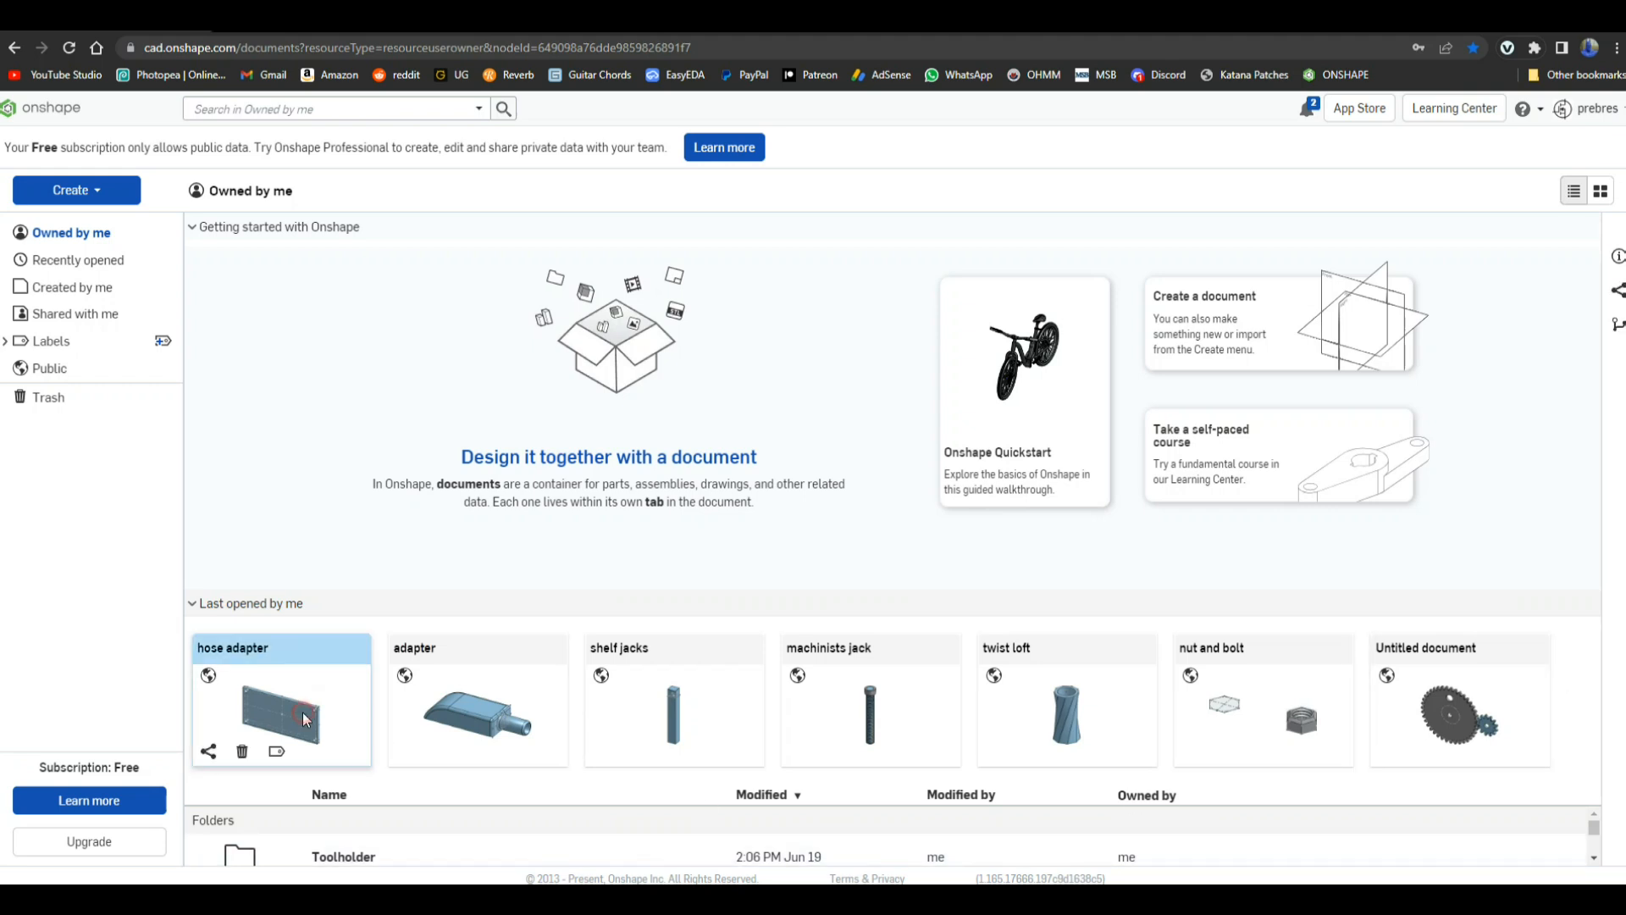
double_click(301, 717)
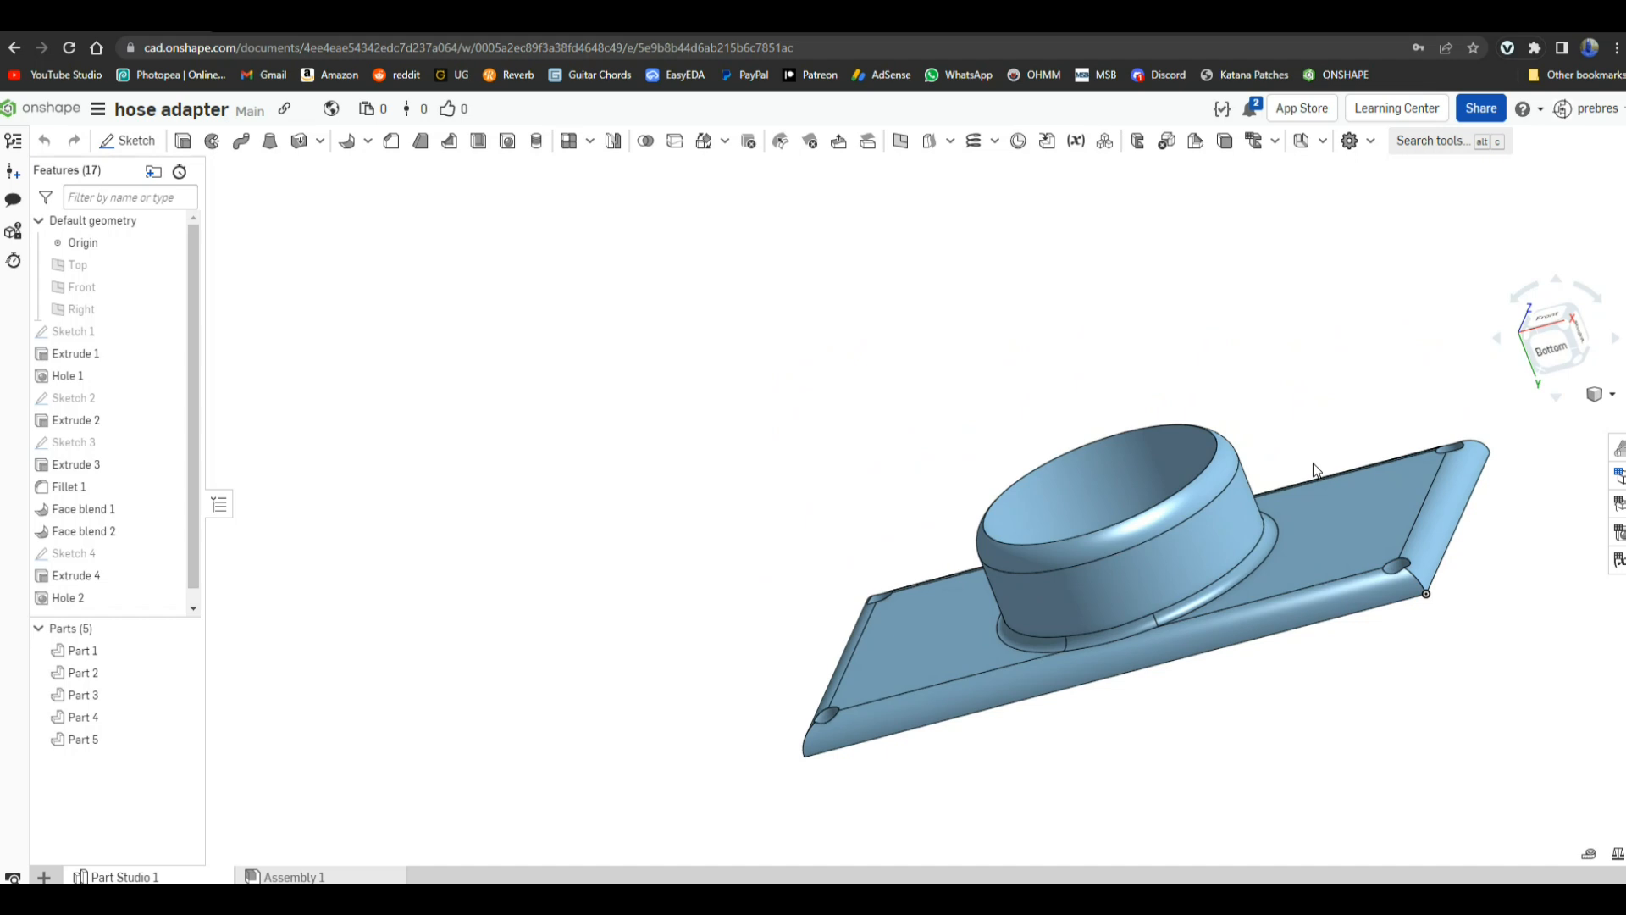
mouse_move(478, 240)
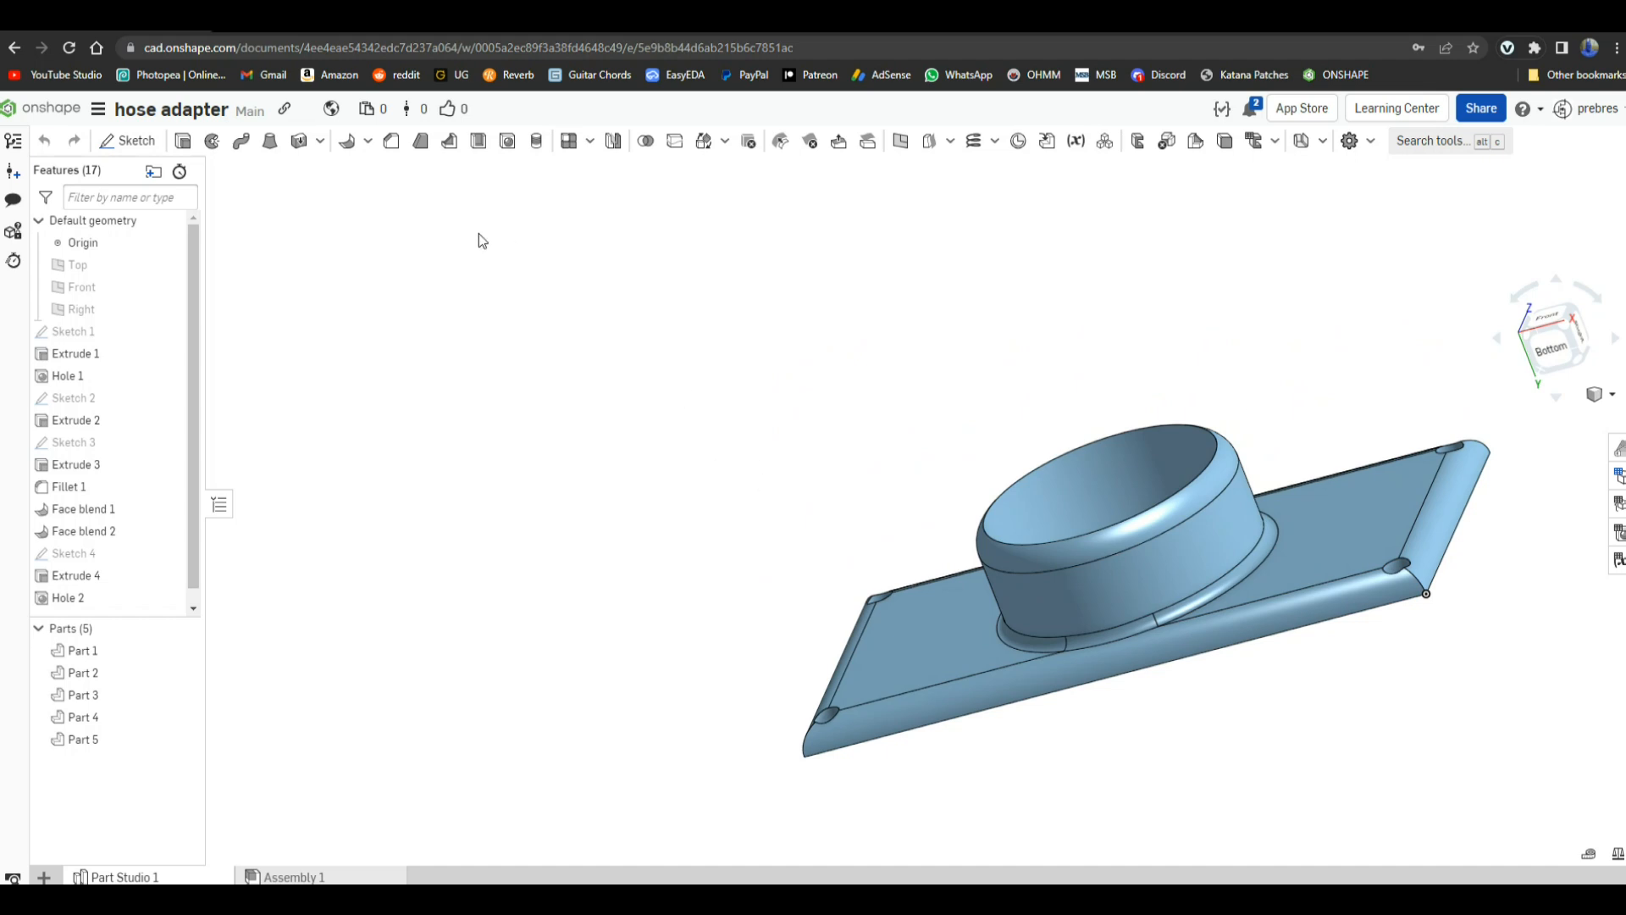
click(99, 109)
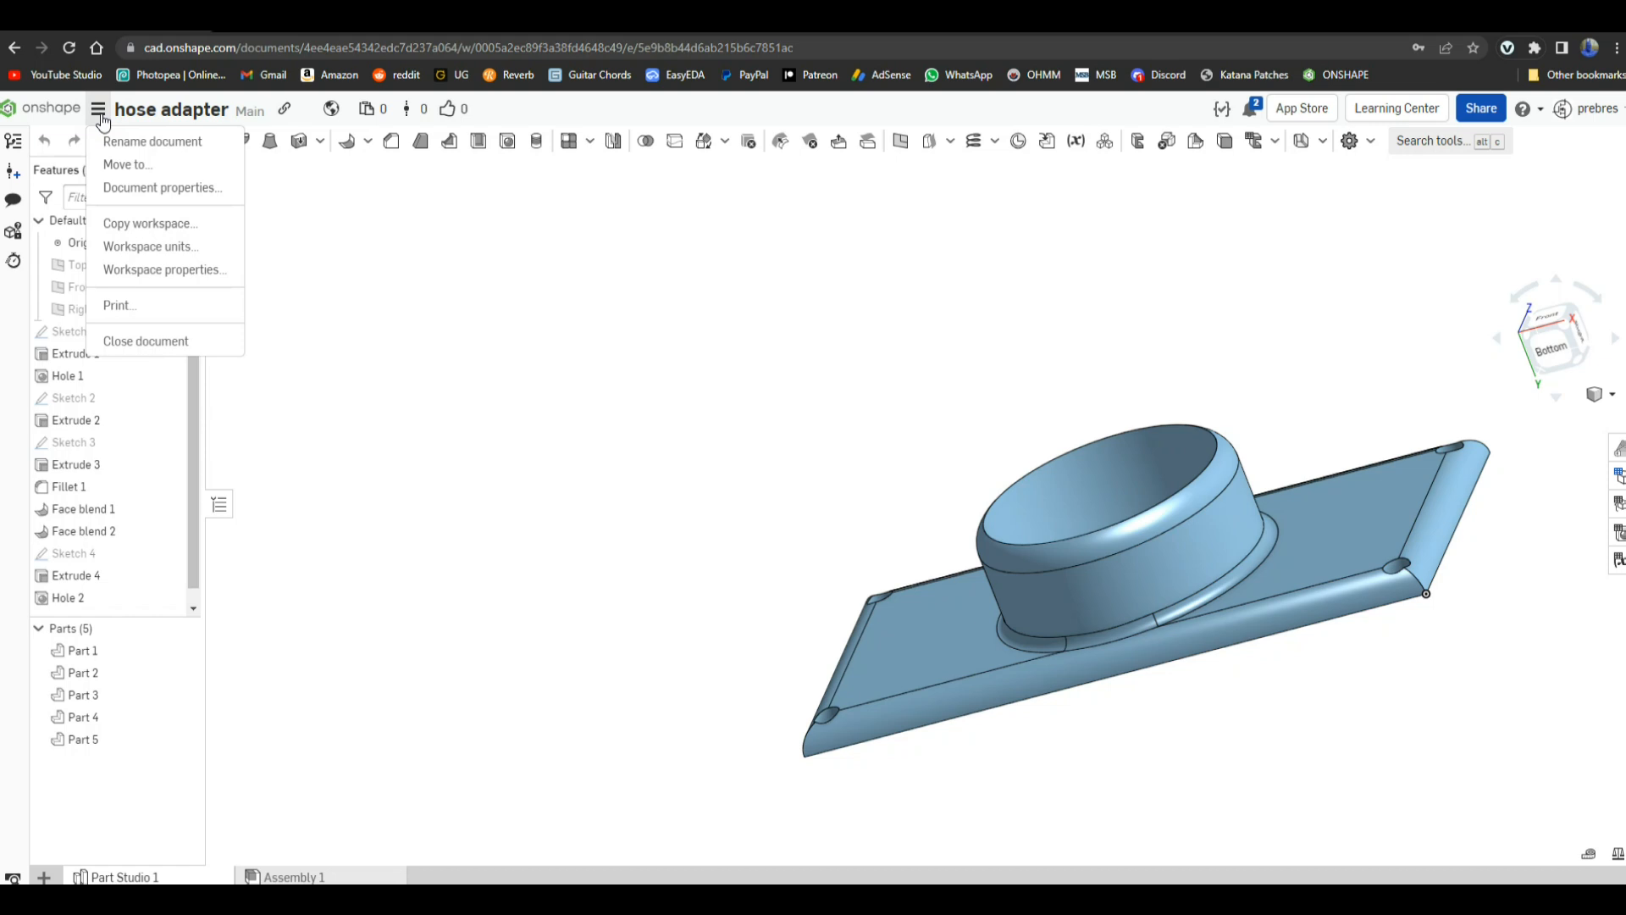
click(144, 341)
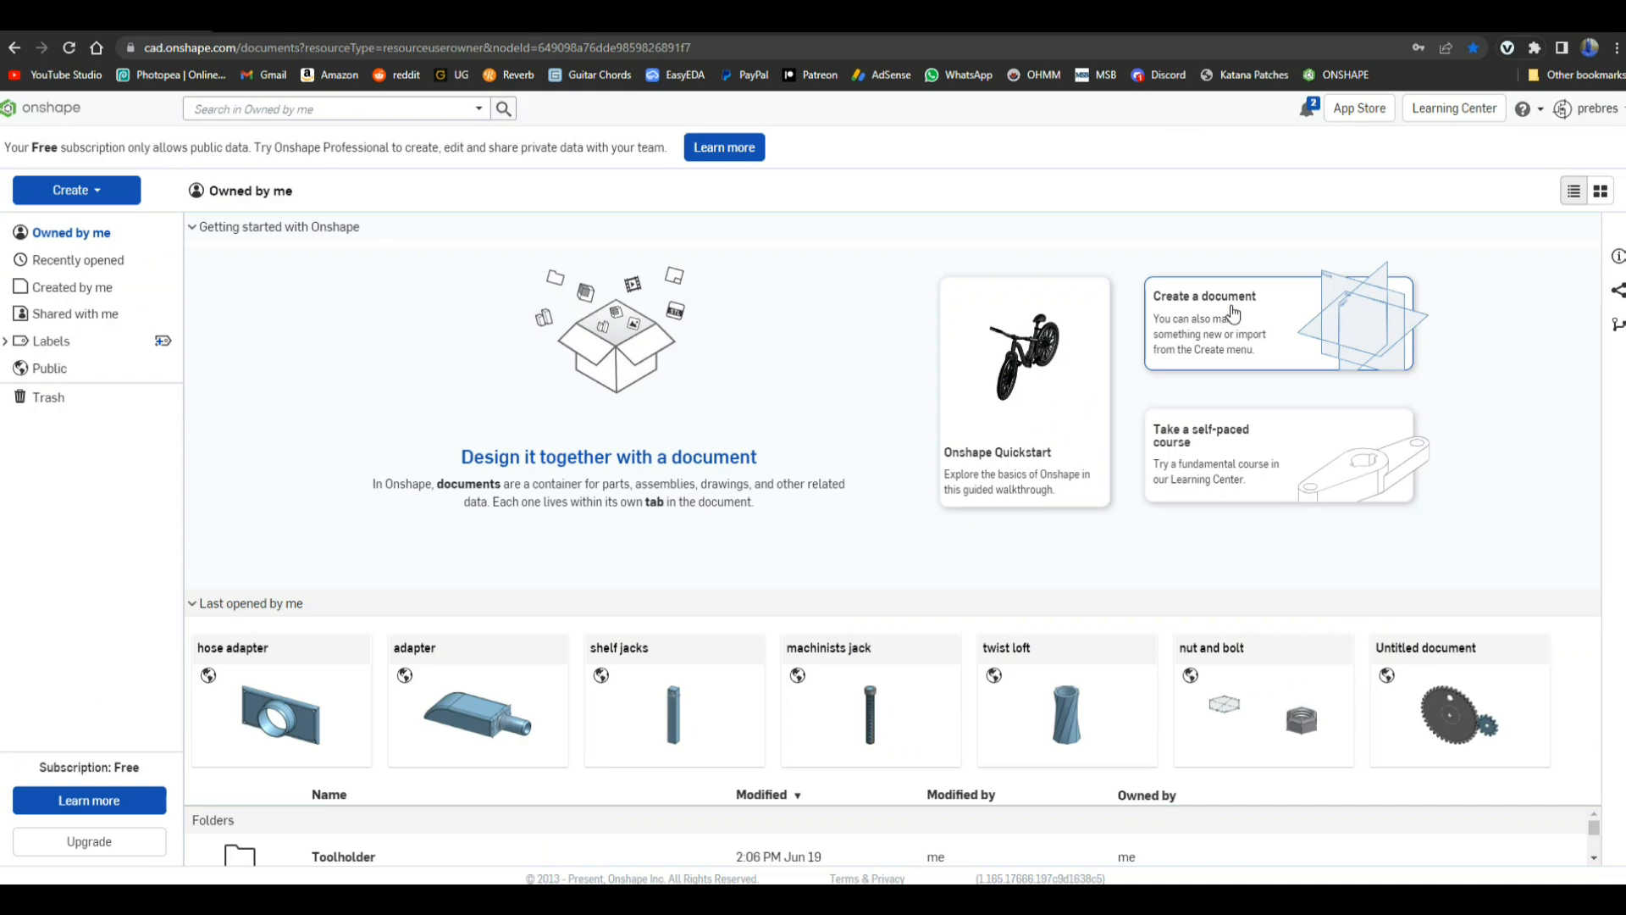
Step: Create a new public Onshape document named 'vase'
click(1233, 314)
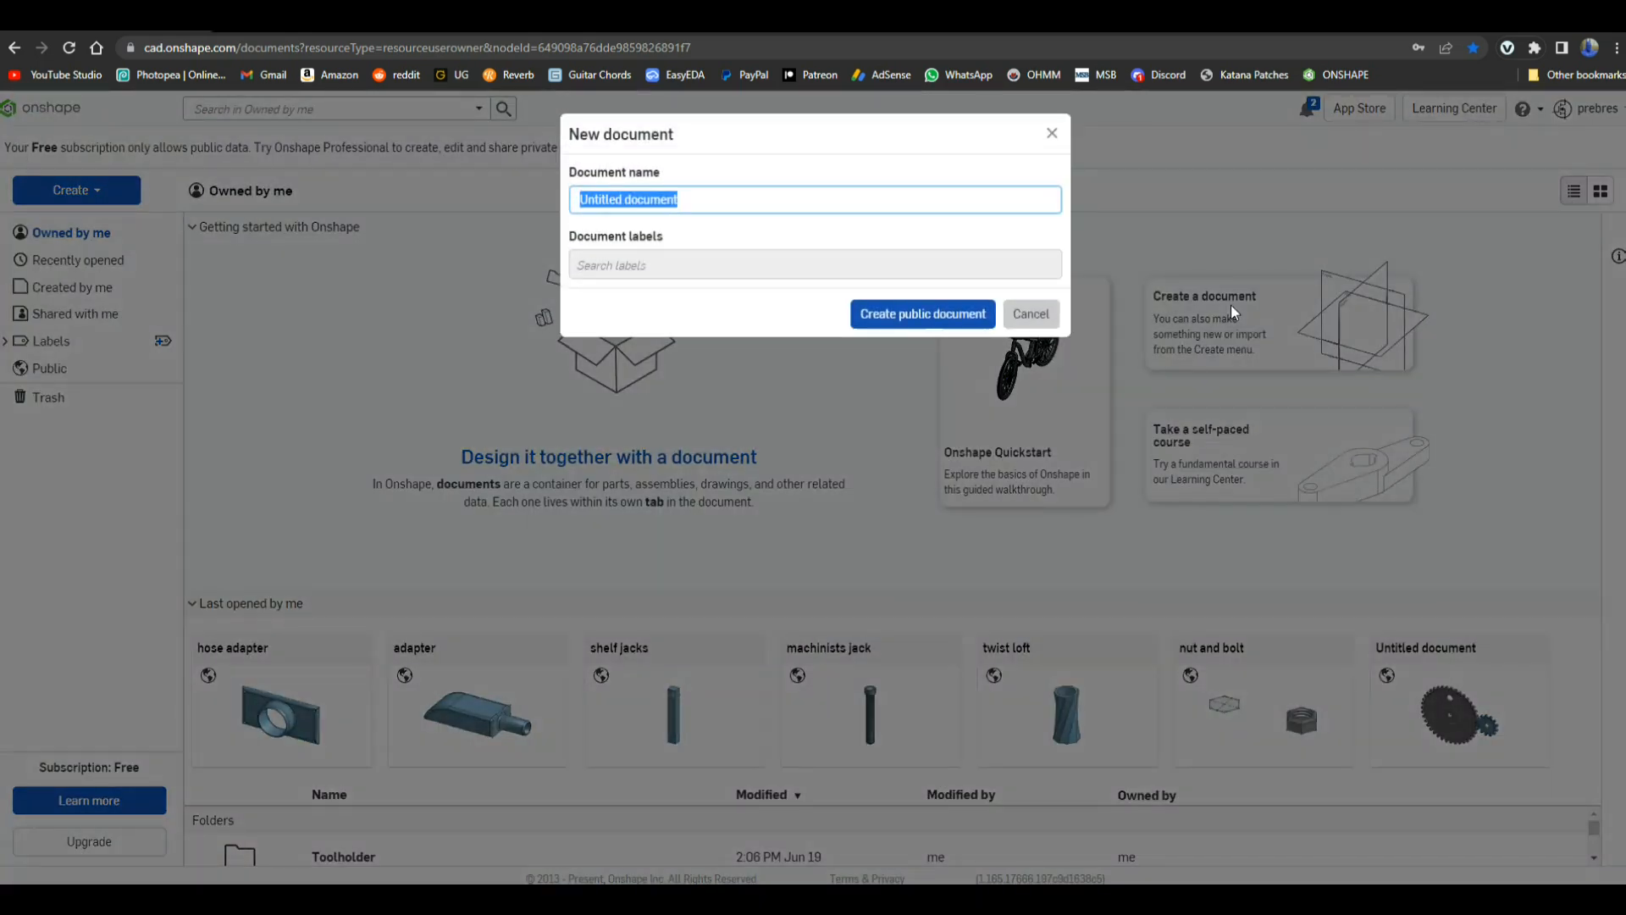
text(vase)
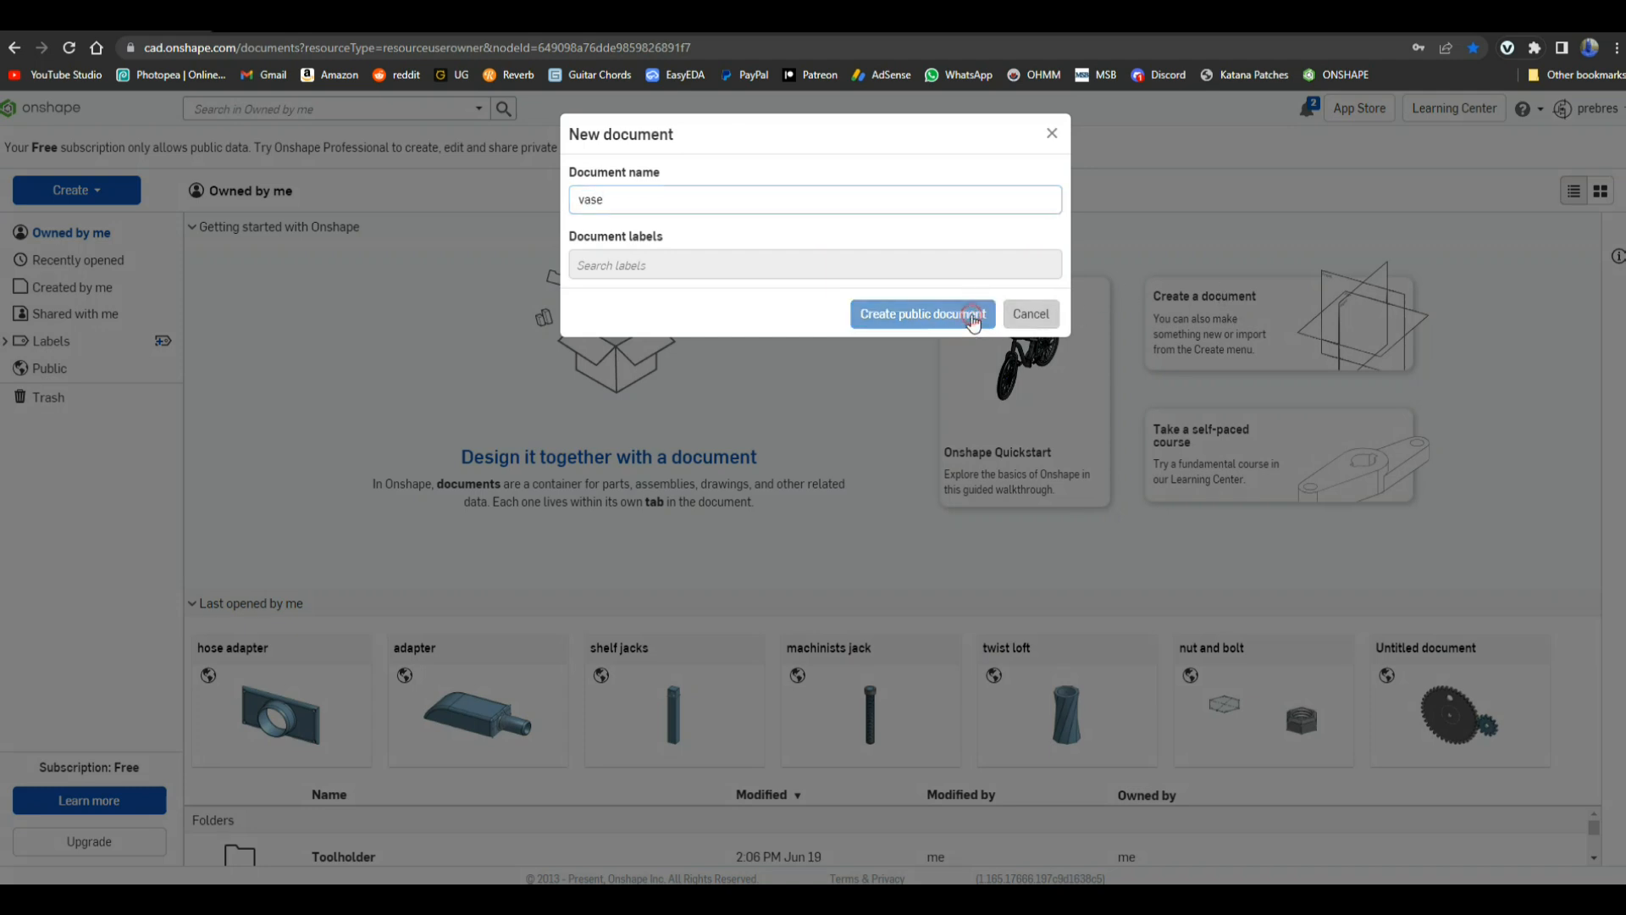
click(923, 314)
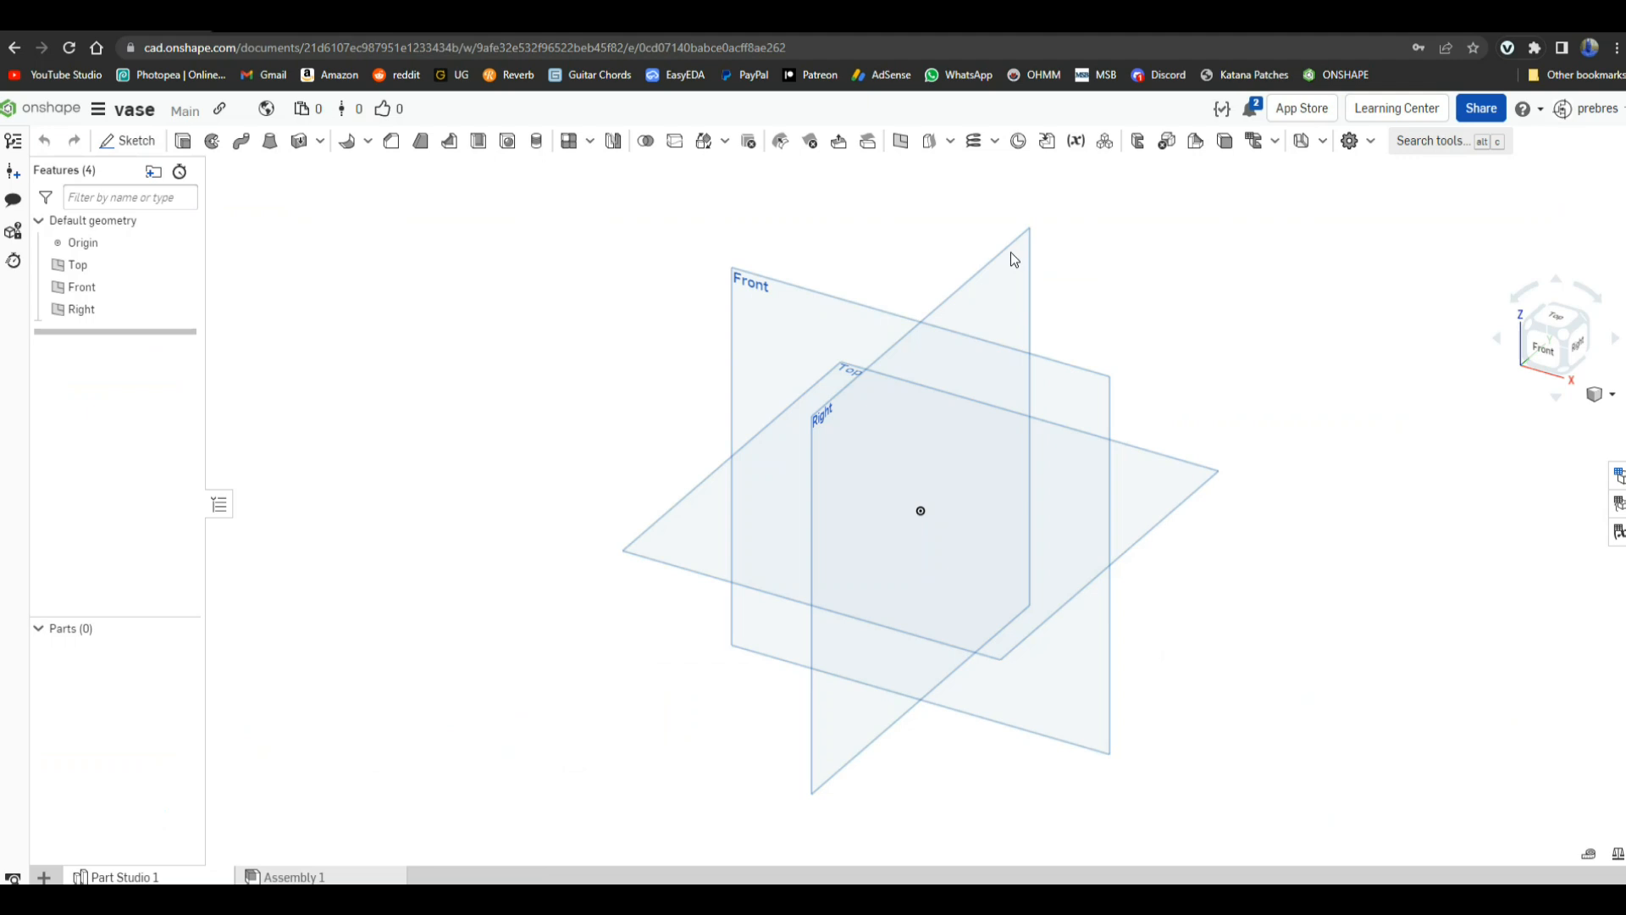
mouse_move(957, 105)
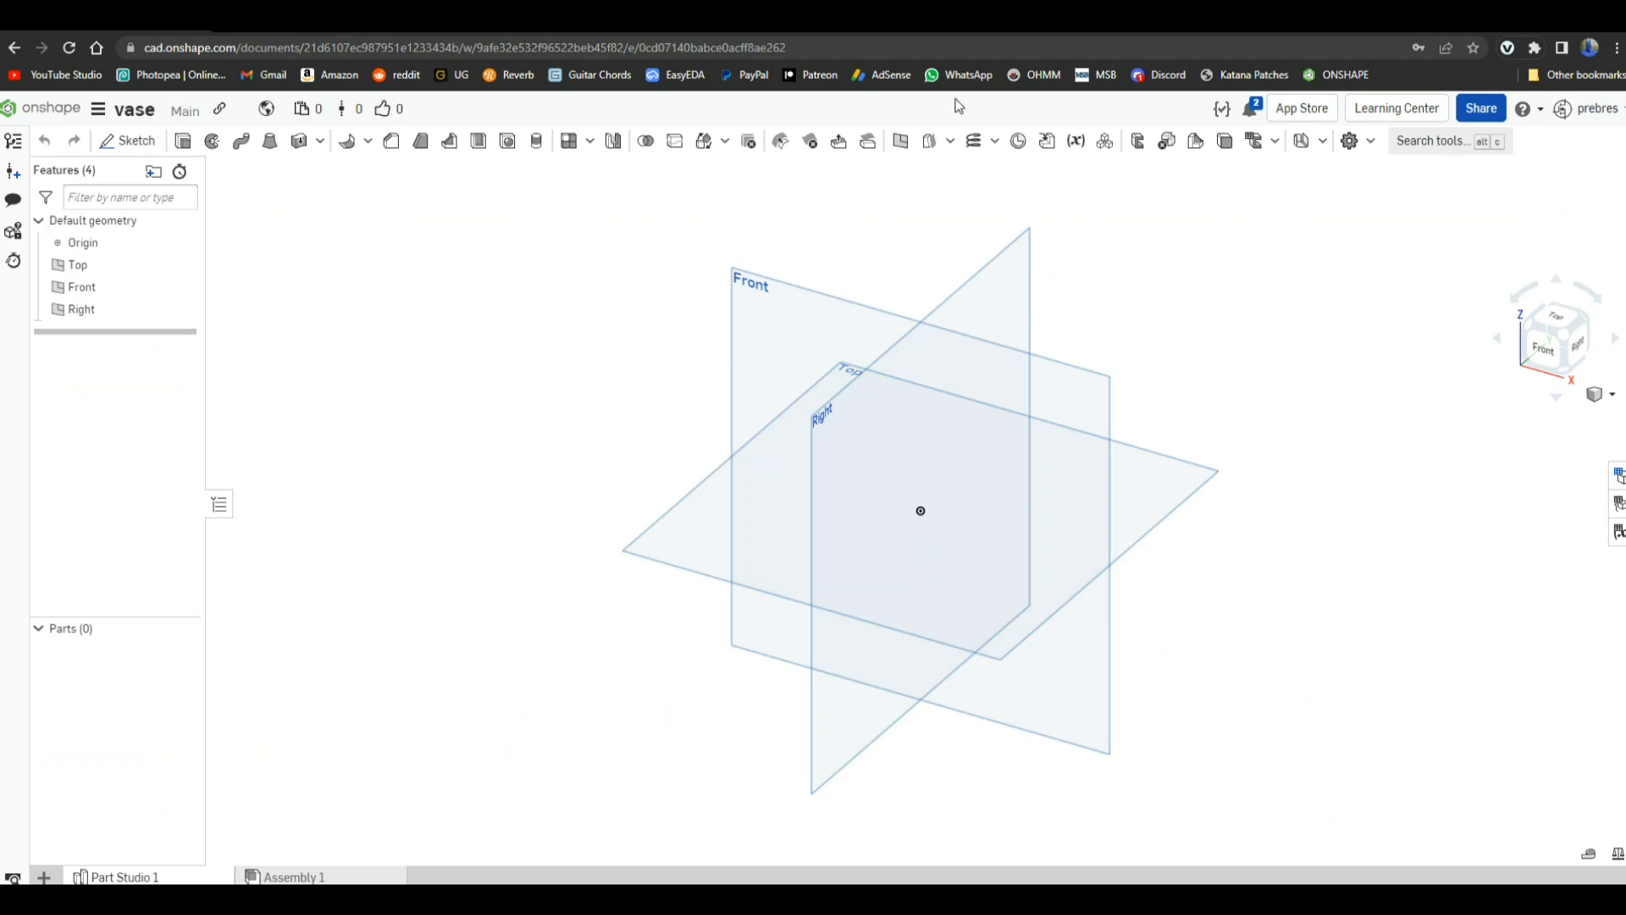
mouse_move(1491, 368)
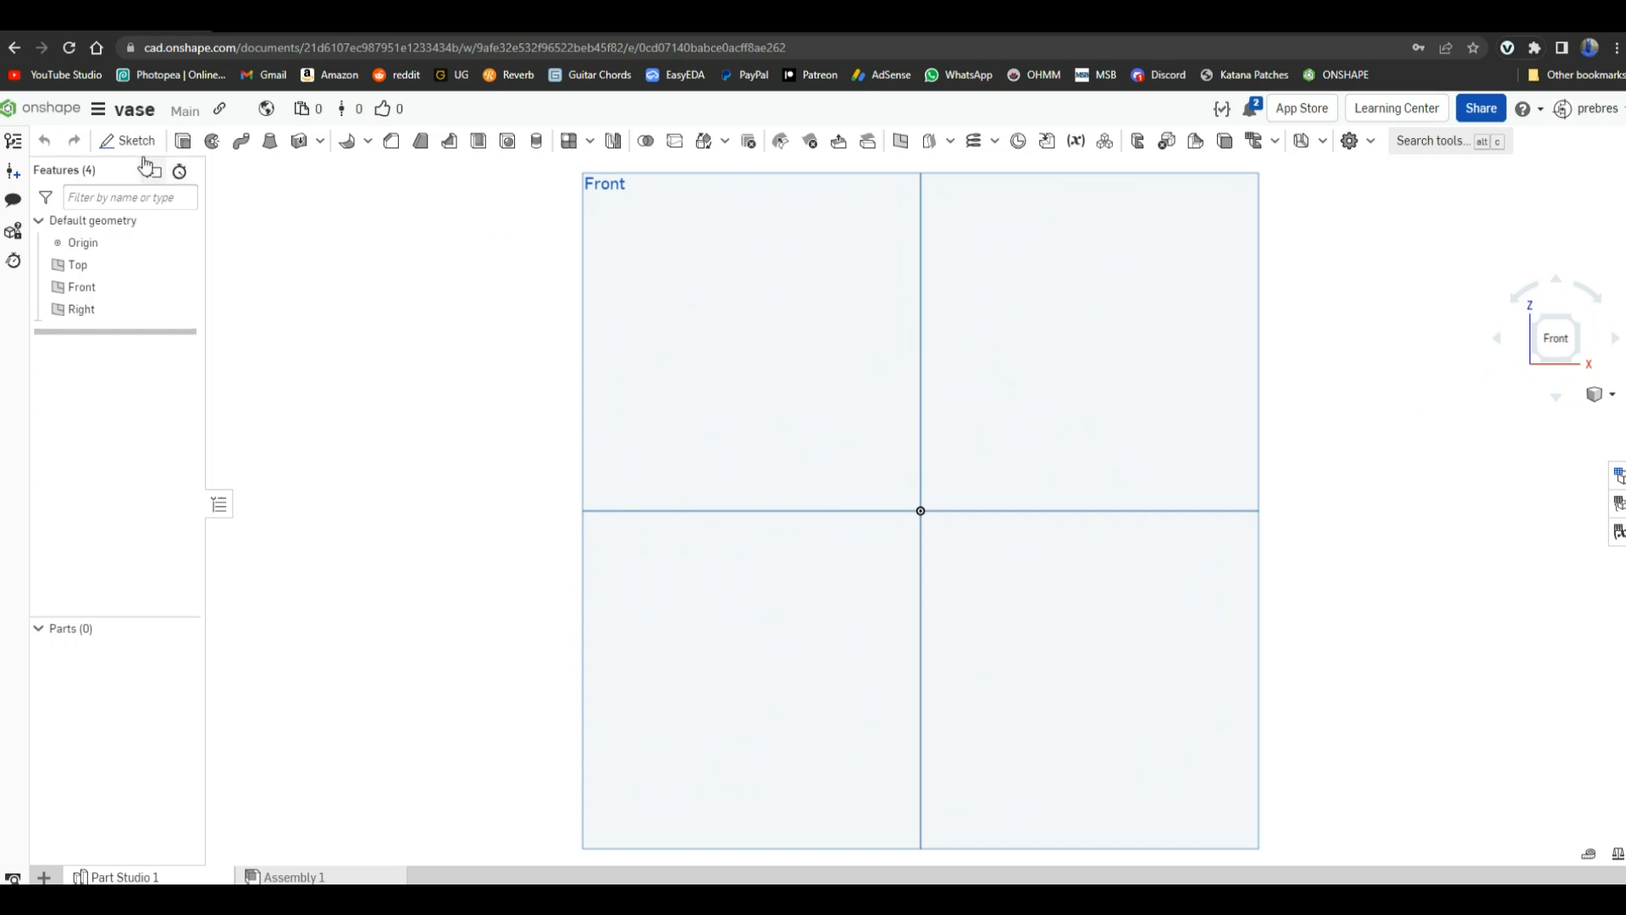
Step: Start Sketch 1 in the vase part studio
click(128, 140)
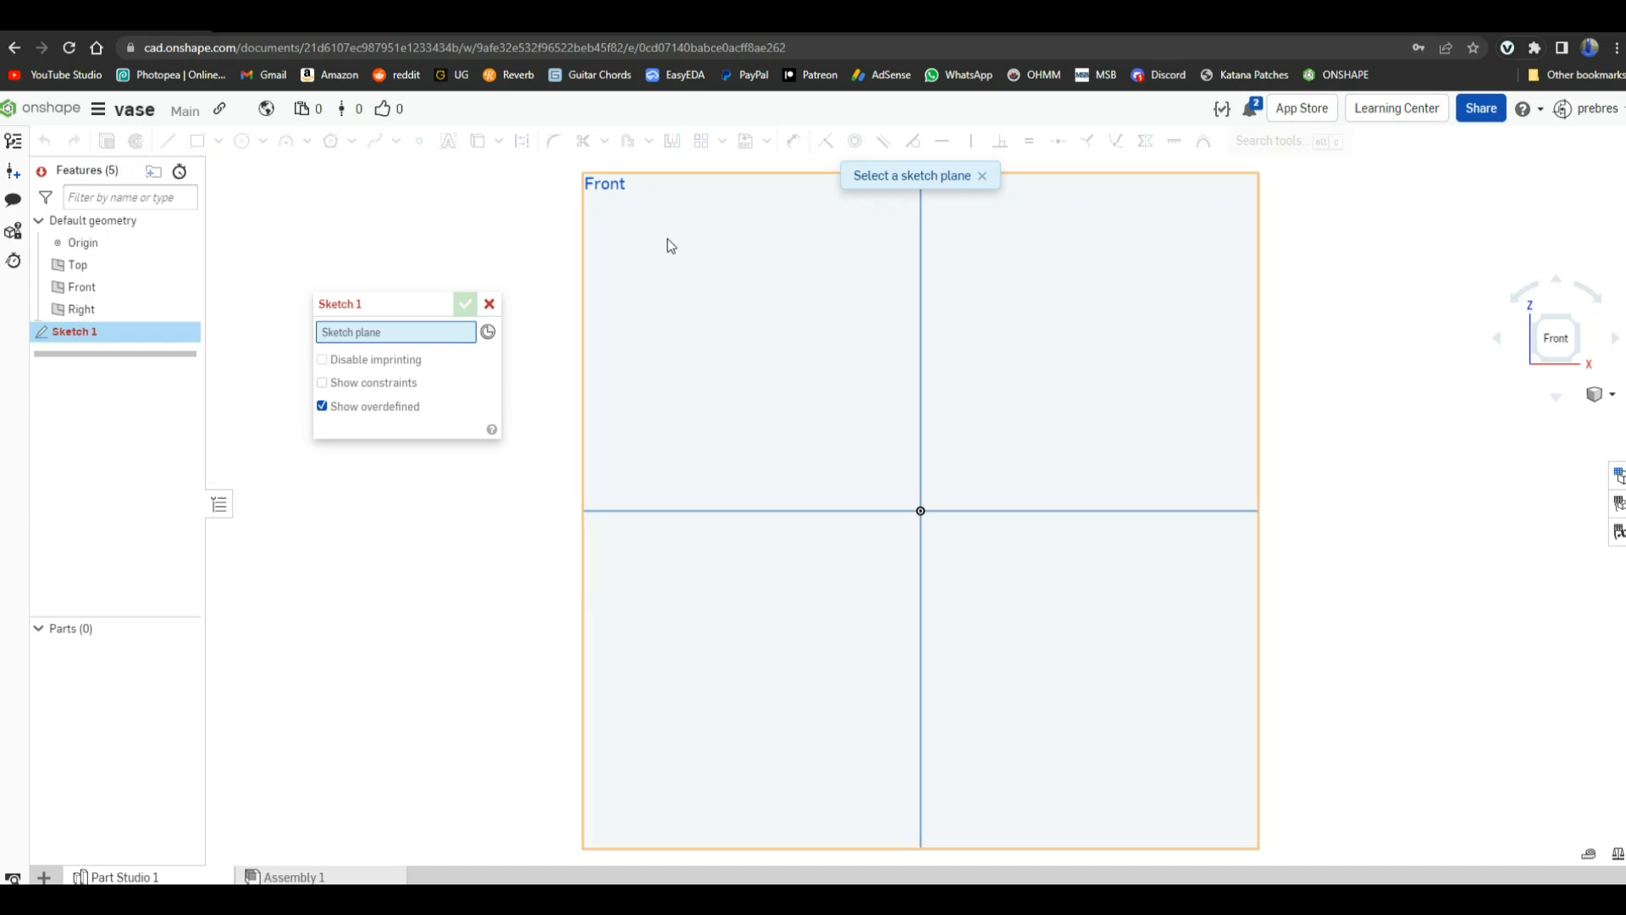
Step: Place Sketch 1 on the Front plane and draw an inscribed hexagon from the origin
click(678, 240)
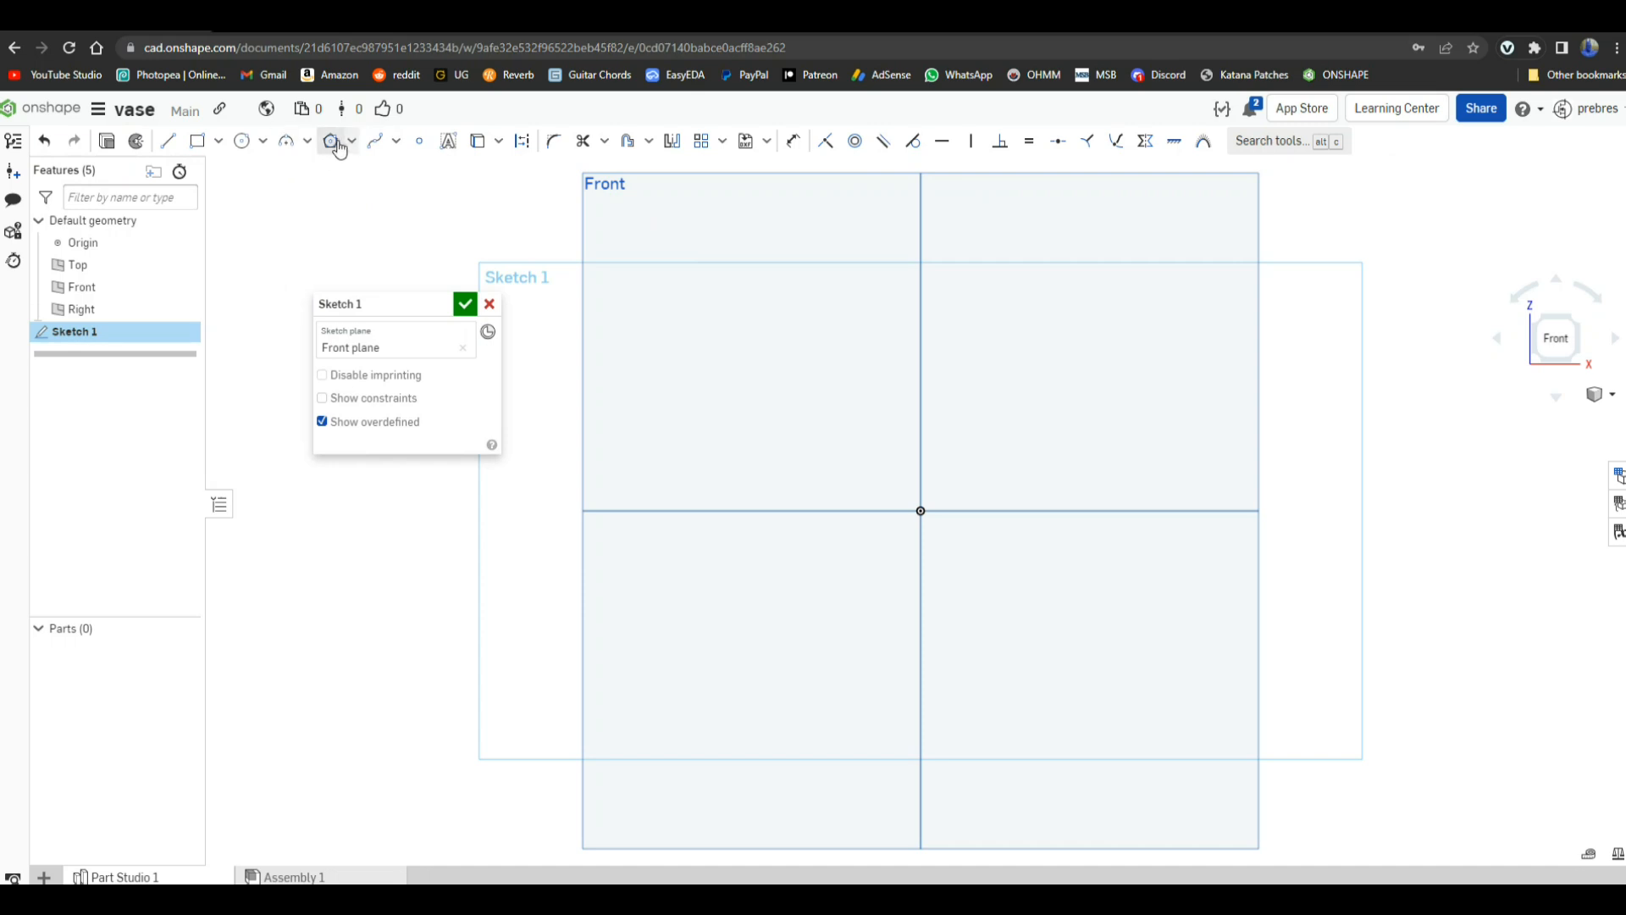
mouse_move(327, 140)
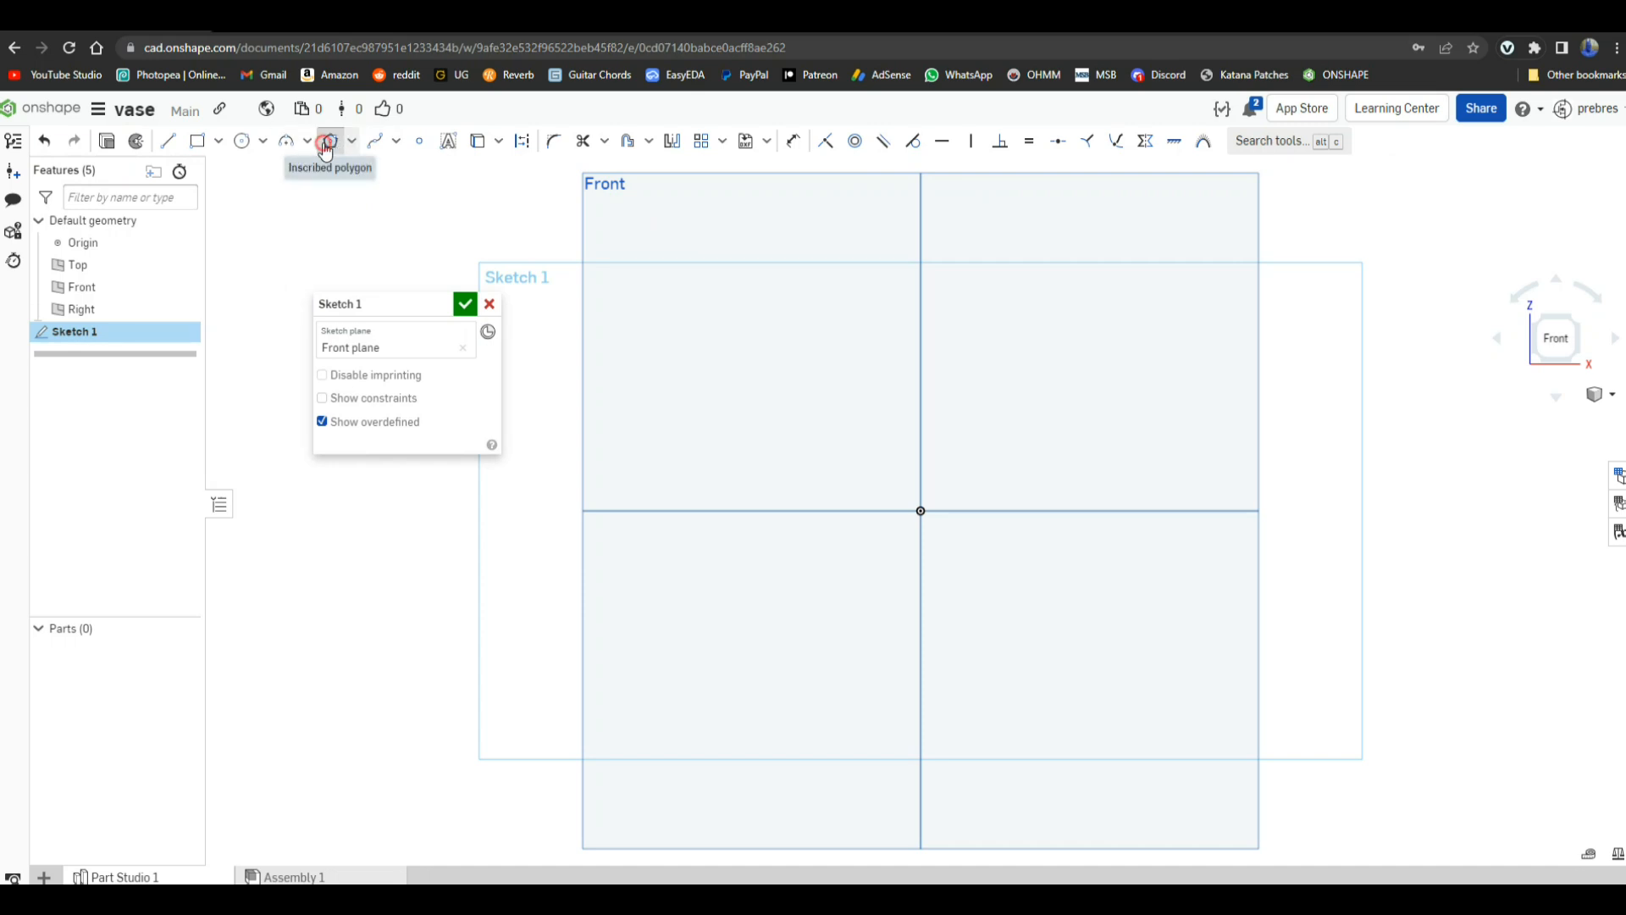
click(330, 140)
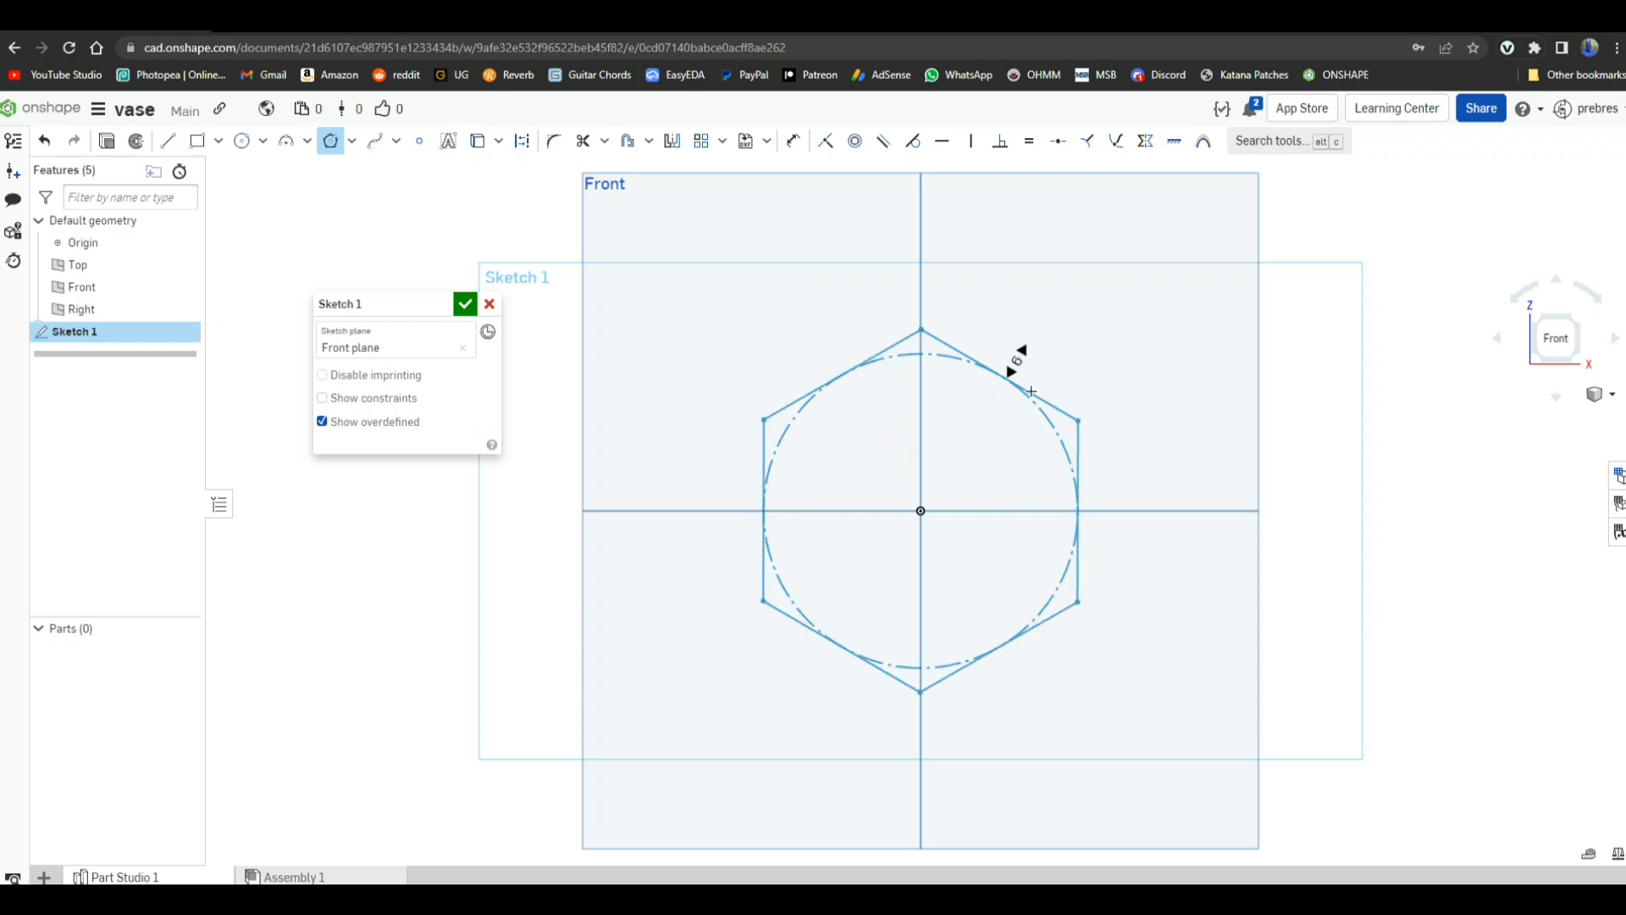
Step: Dimension the hexagon: 1.61 side, 1.395 centre-to-flat, and 1.61 origin-to-top-vertex
click(1000, 376)
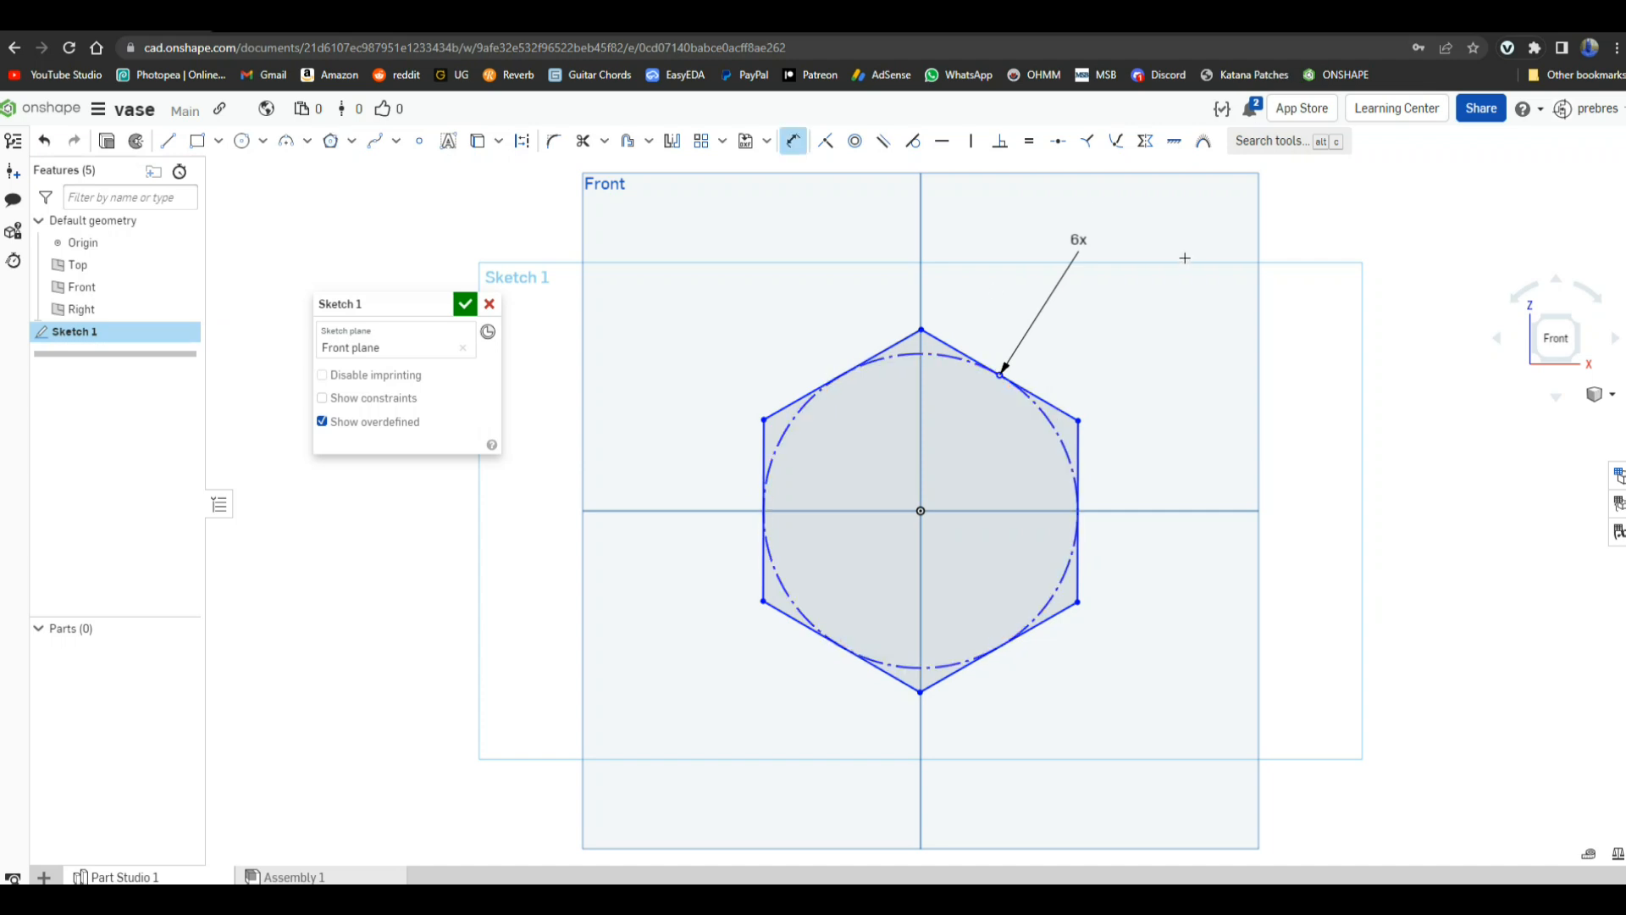
mouse_move(832, 364)
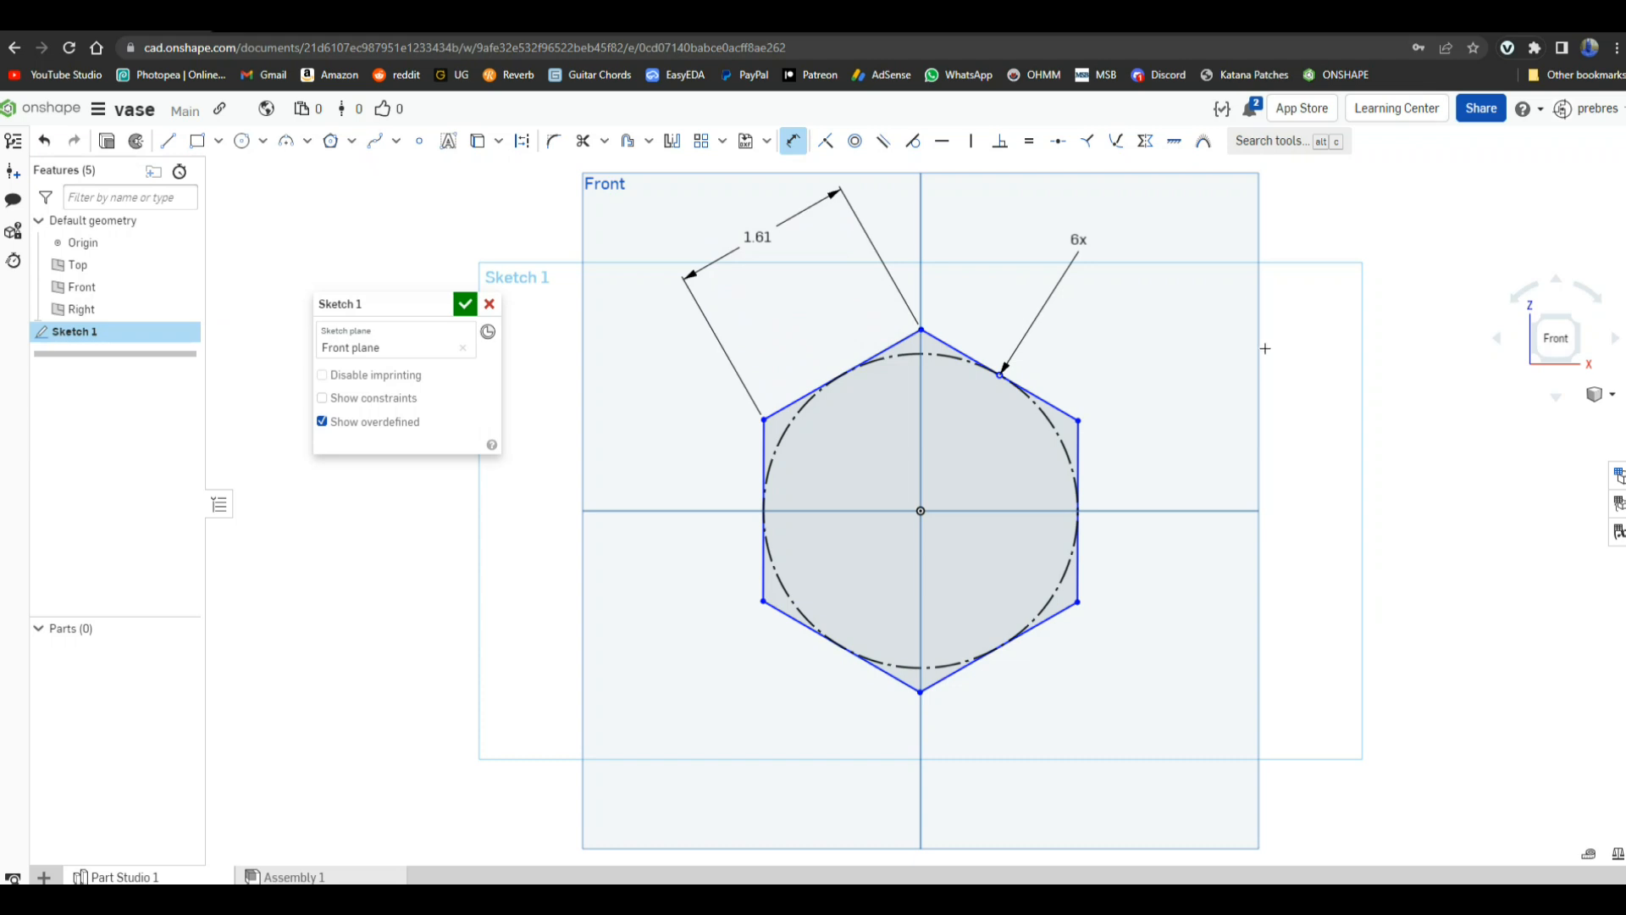
mouse_move(1008, 467)
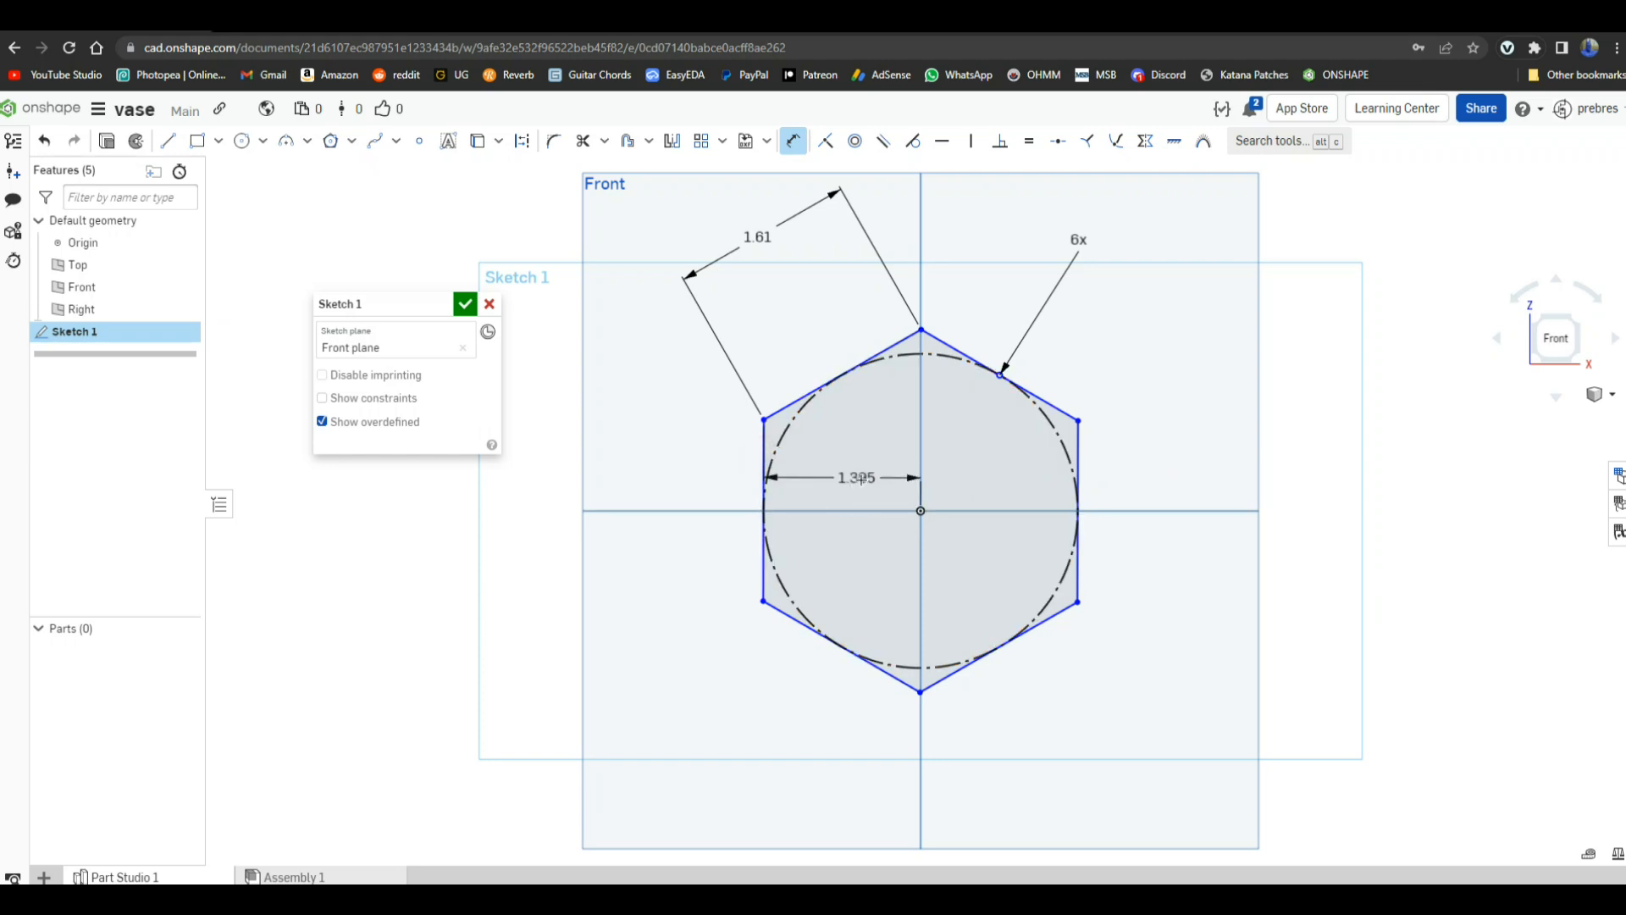
double_click(857, 478)
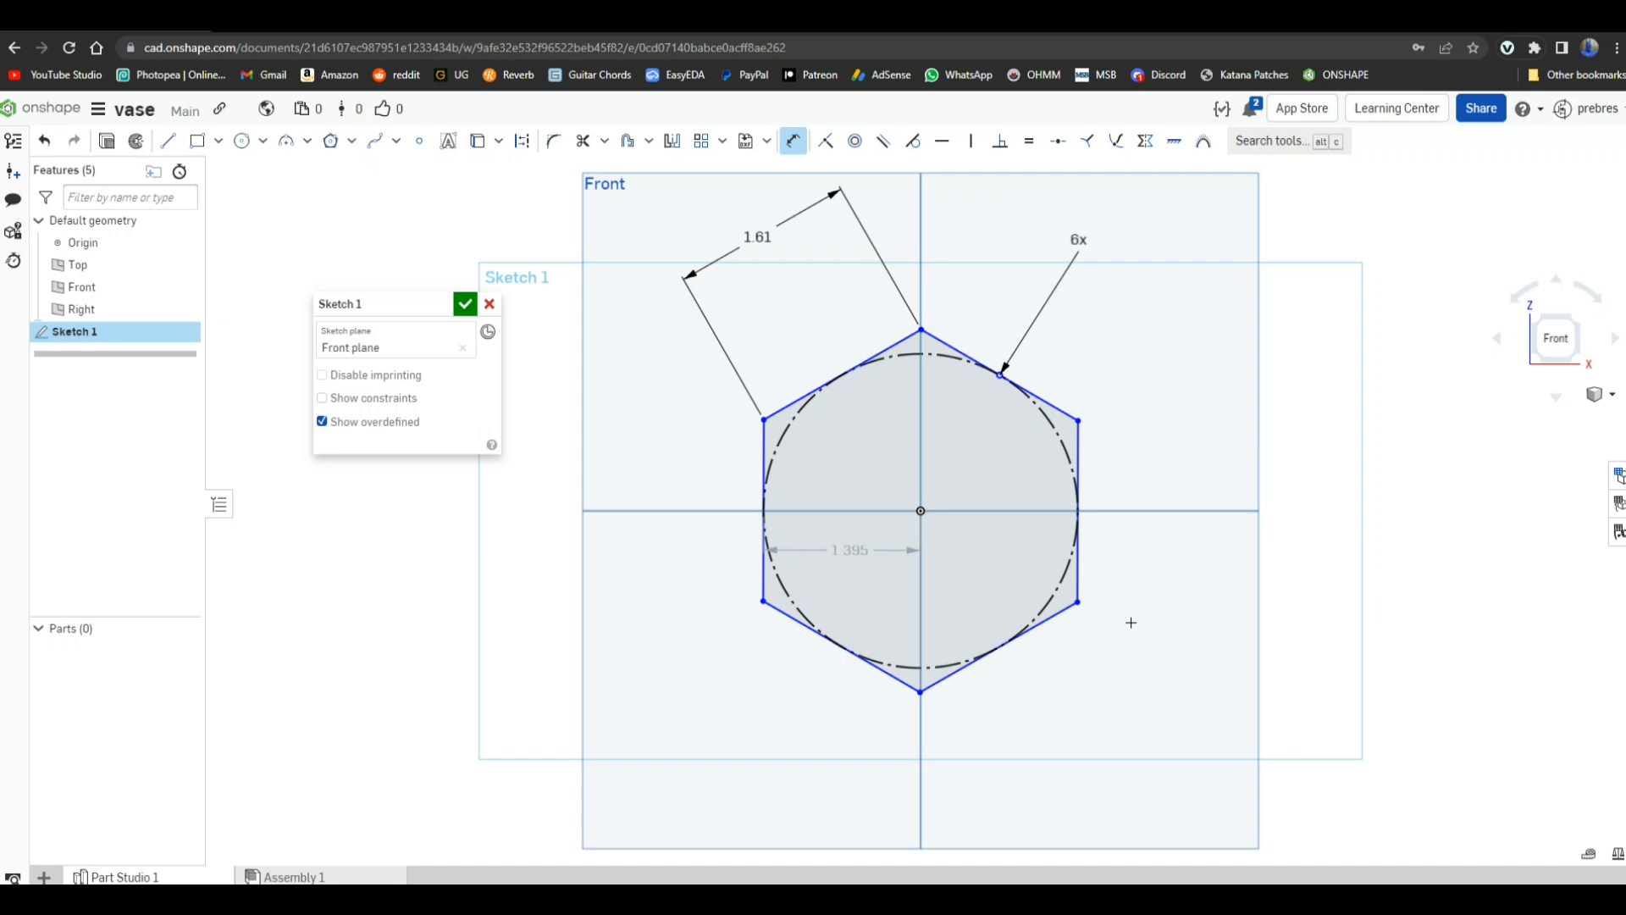
mouse_move(1222, 636)
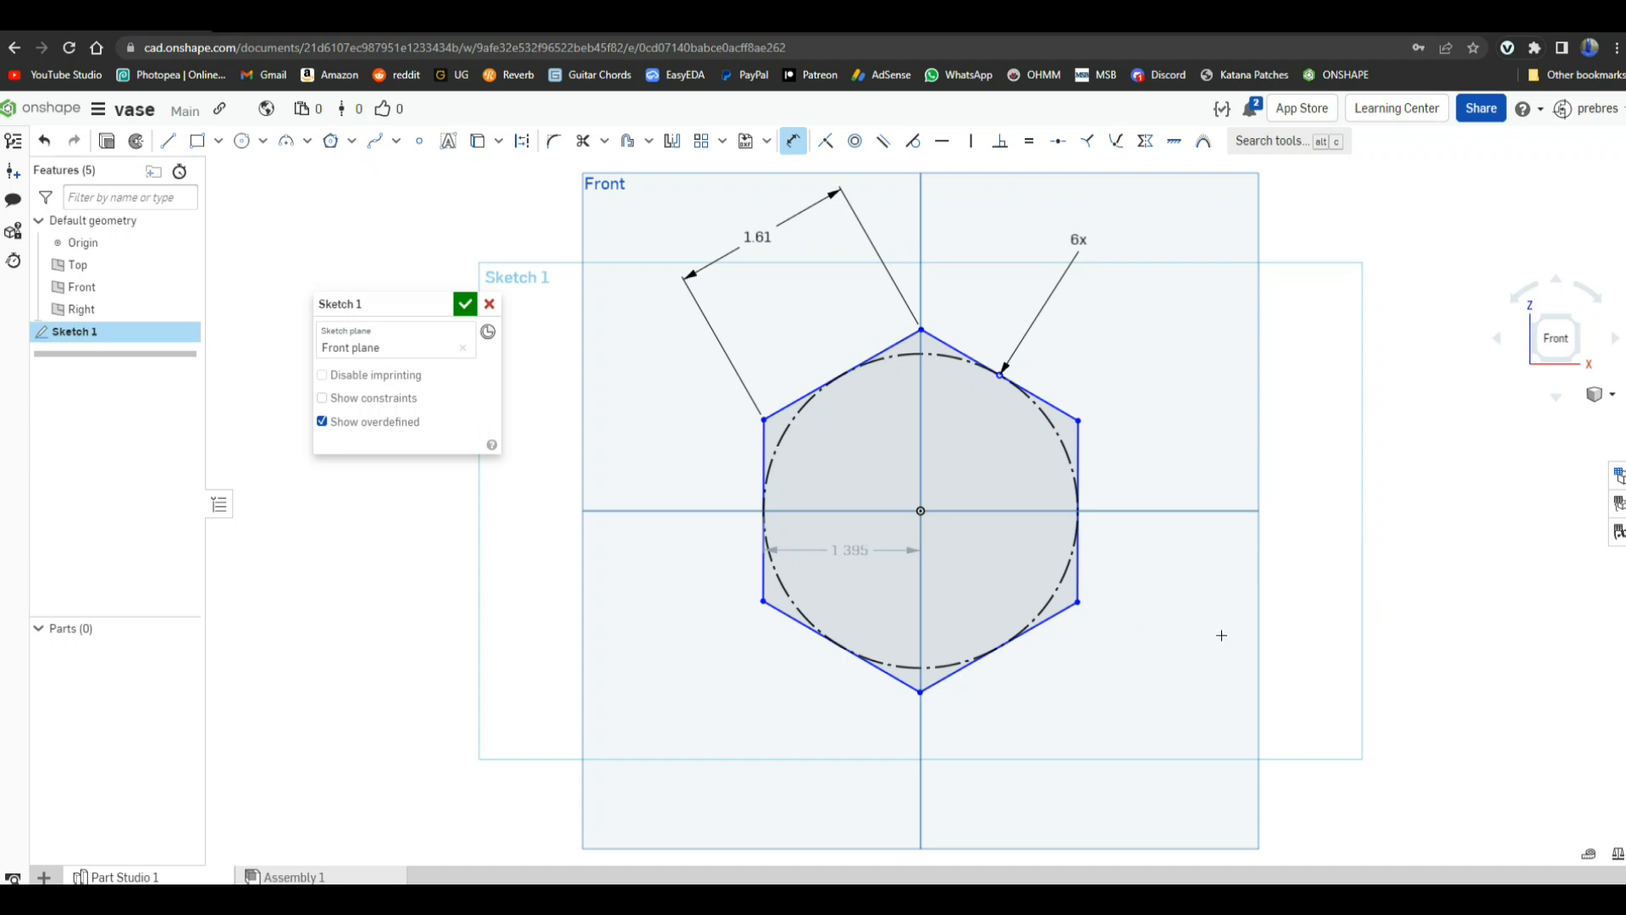
mouse_move(1006, 481)
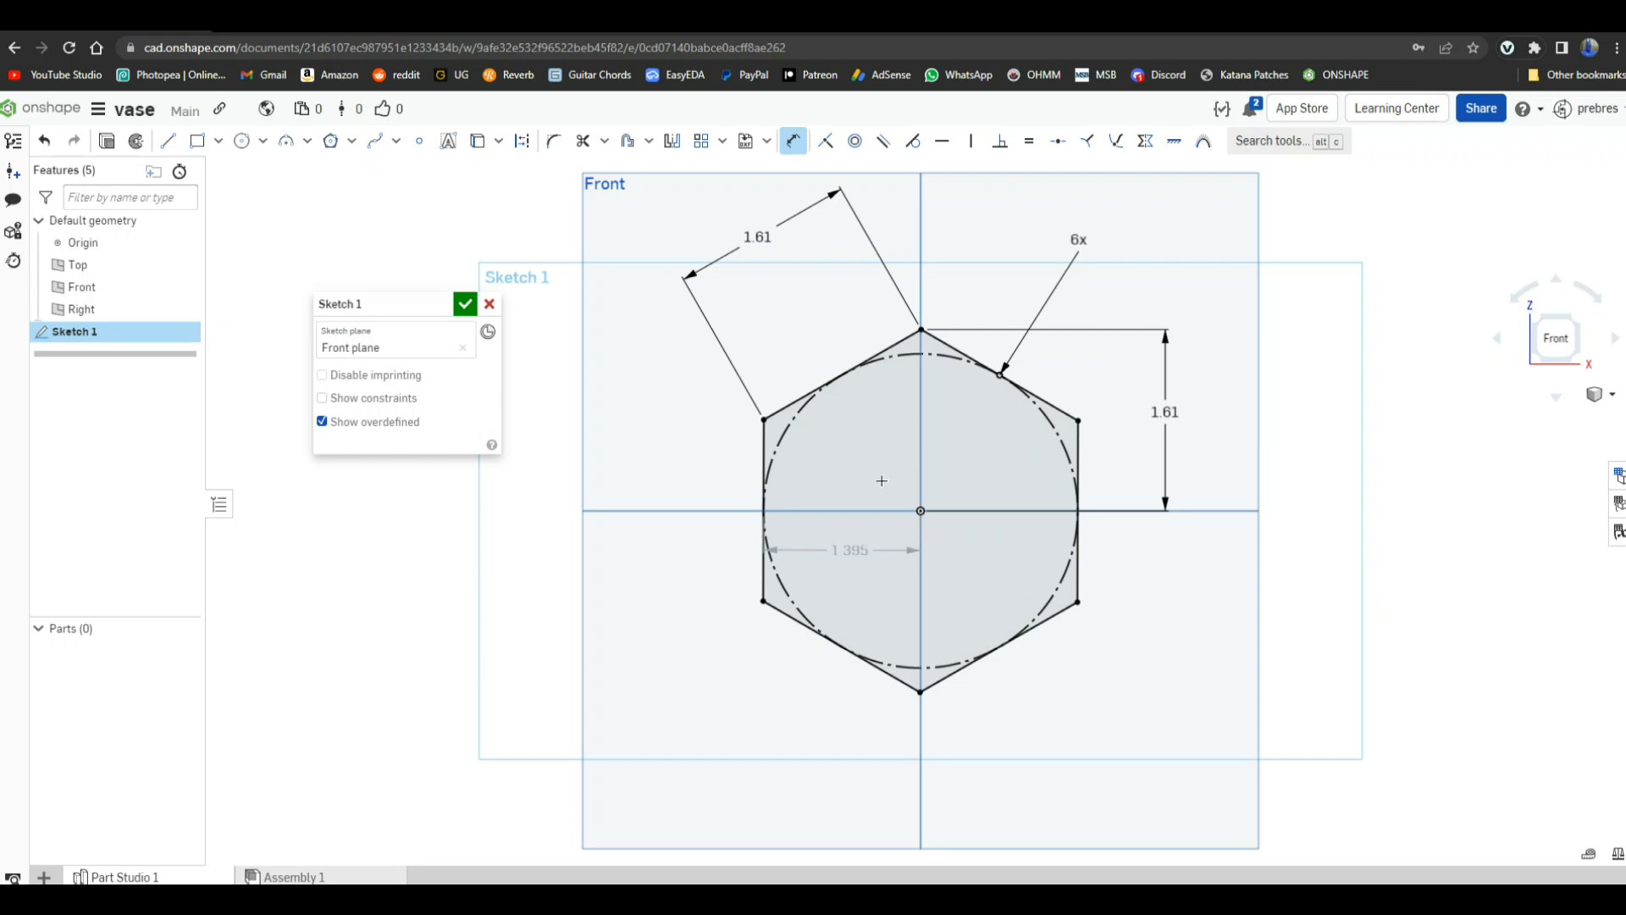
mouse_move(862, 468)
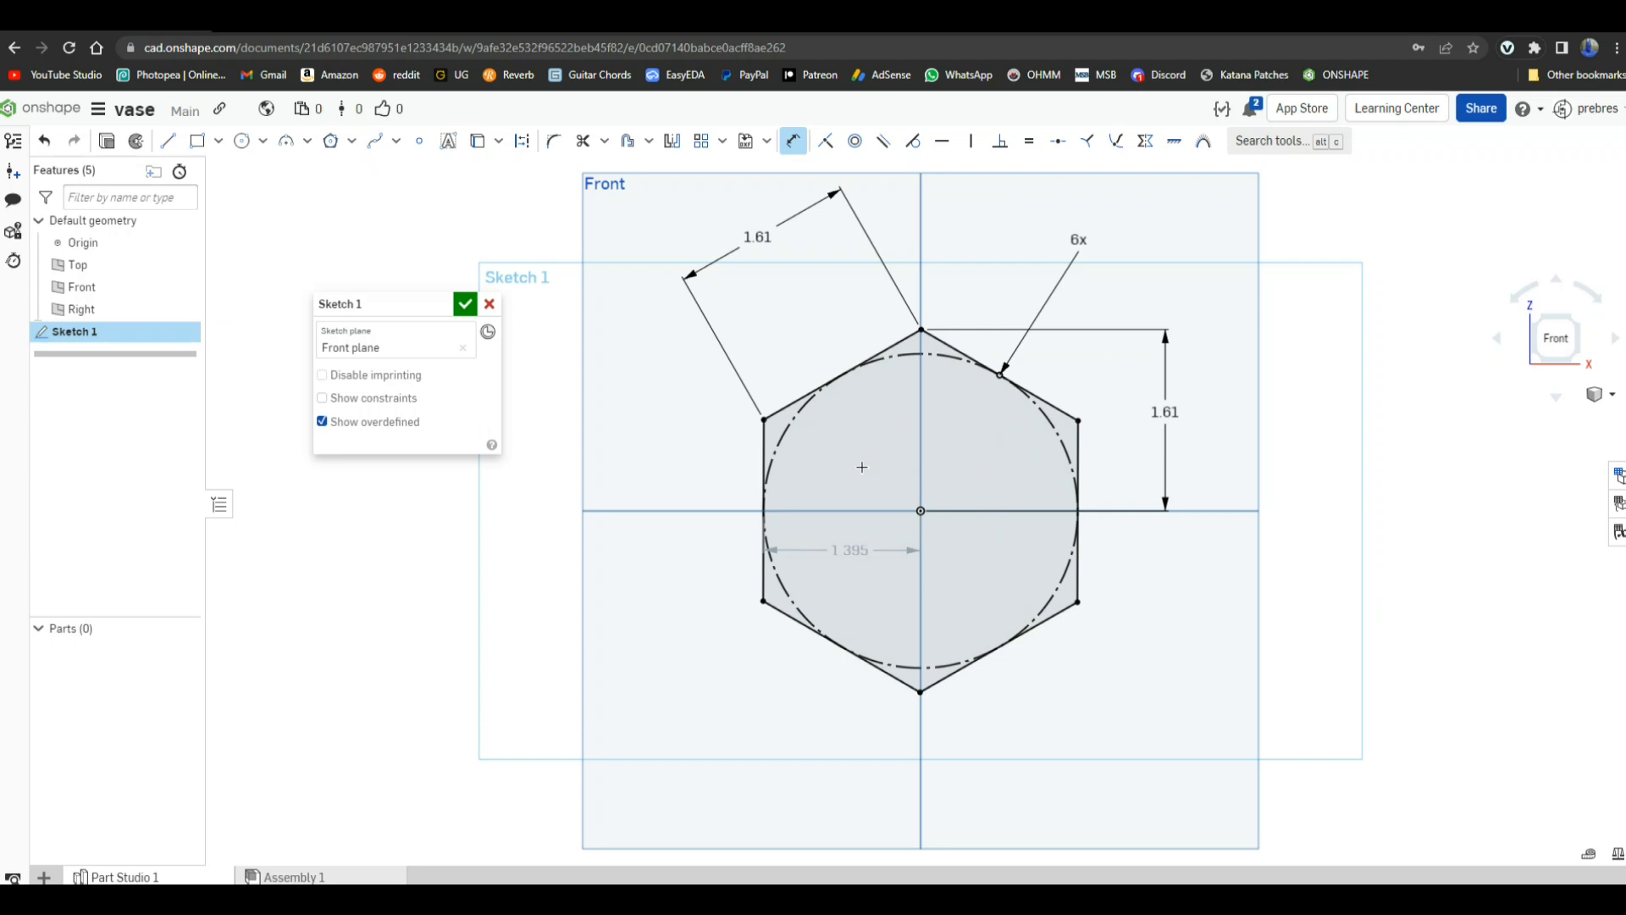
mouse_move(474, 170)
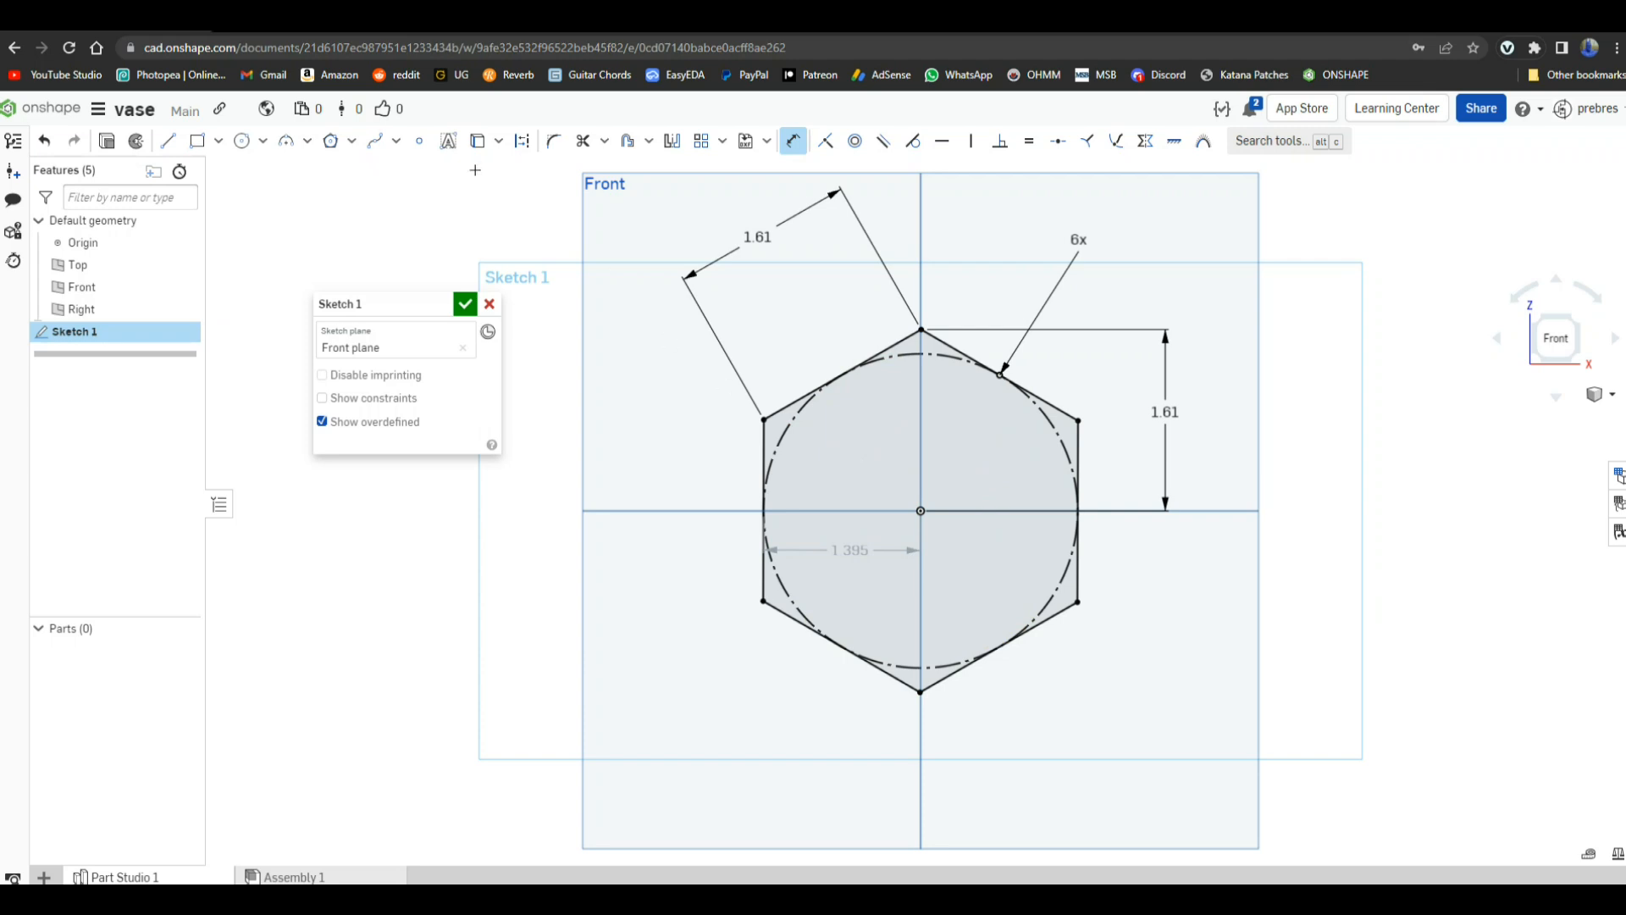
click(418, 141)
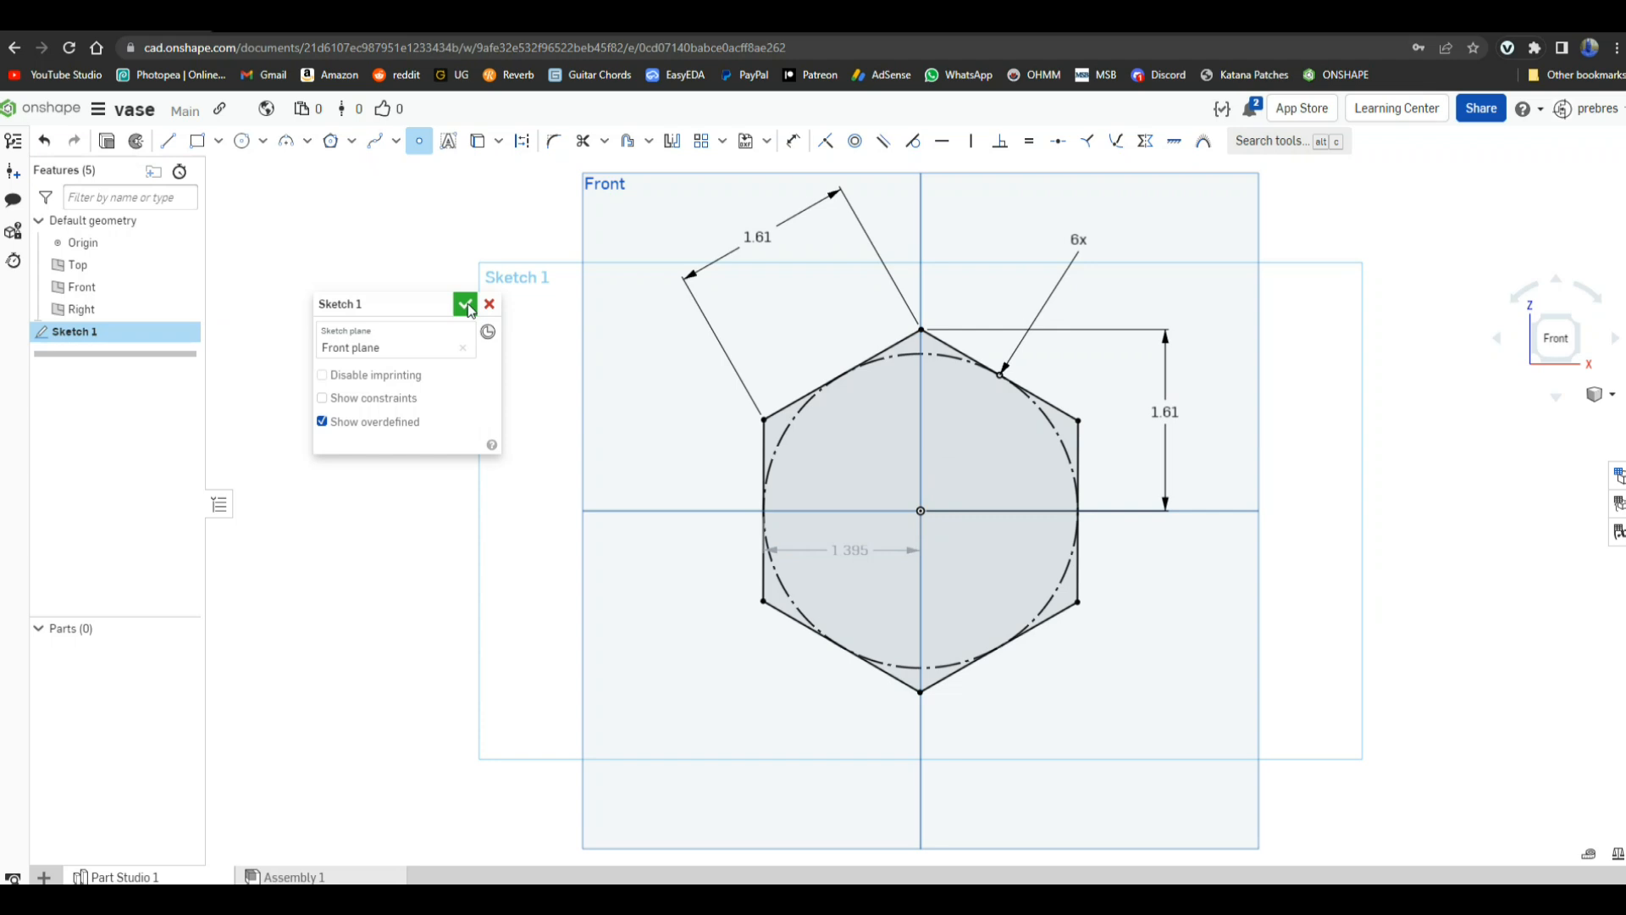
Step: Accept Sketch 1 and view the finished hexagon face-on from the front
click(464, 303)
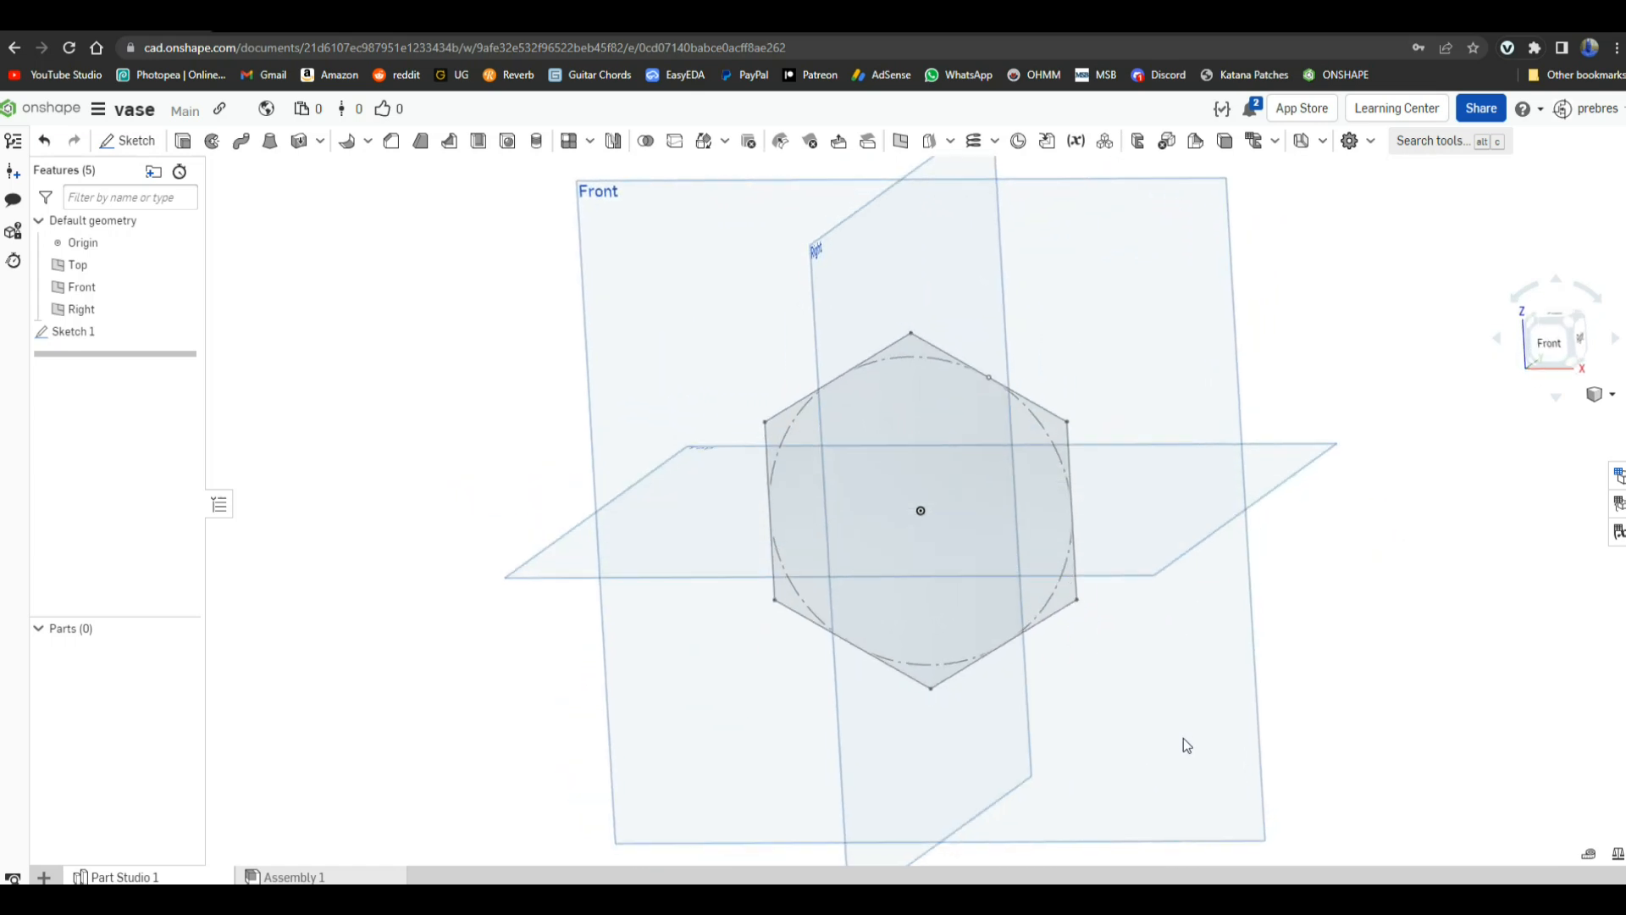
mouse_move(1555, 352)
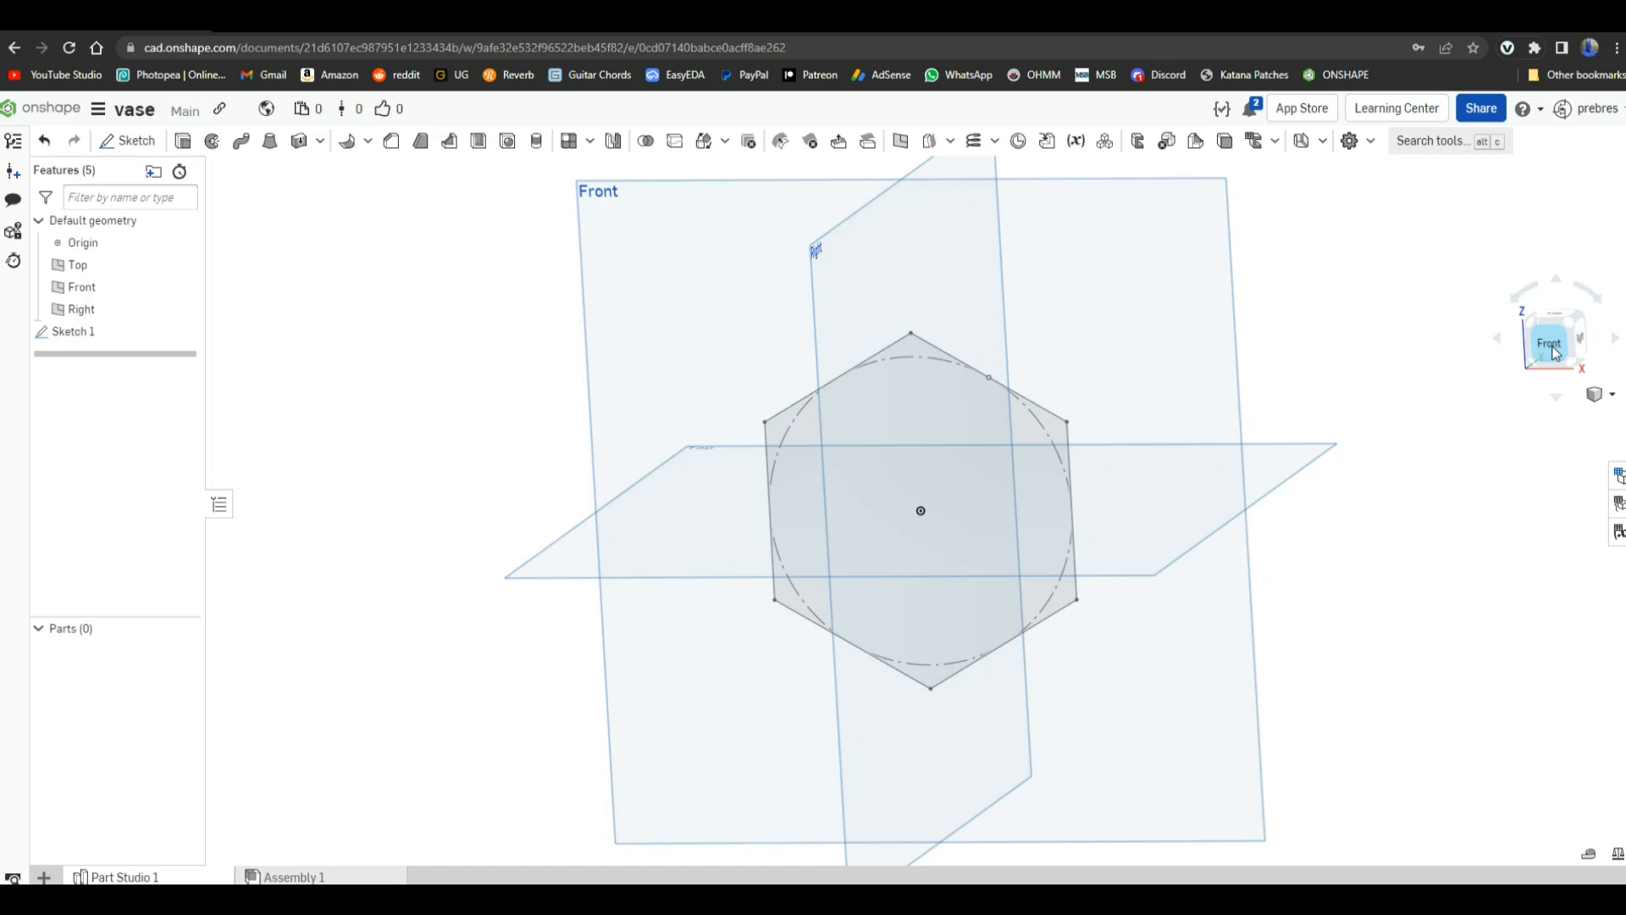
click(1549, 342)
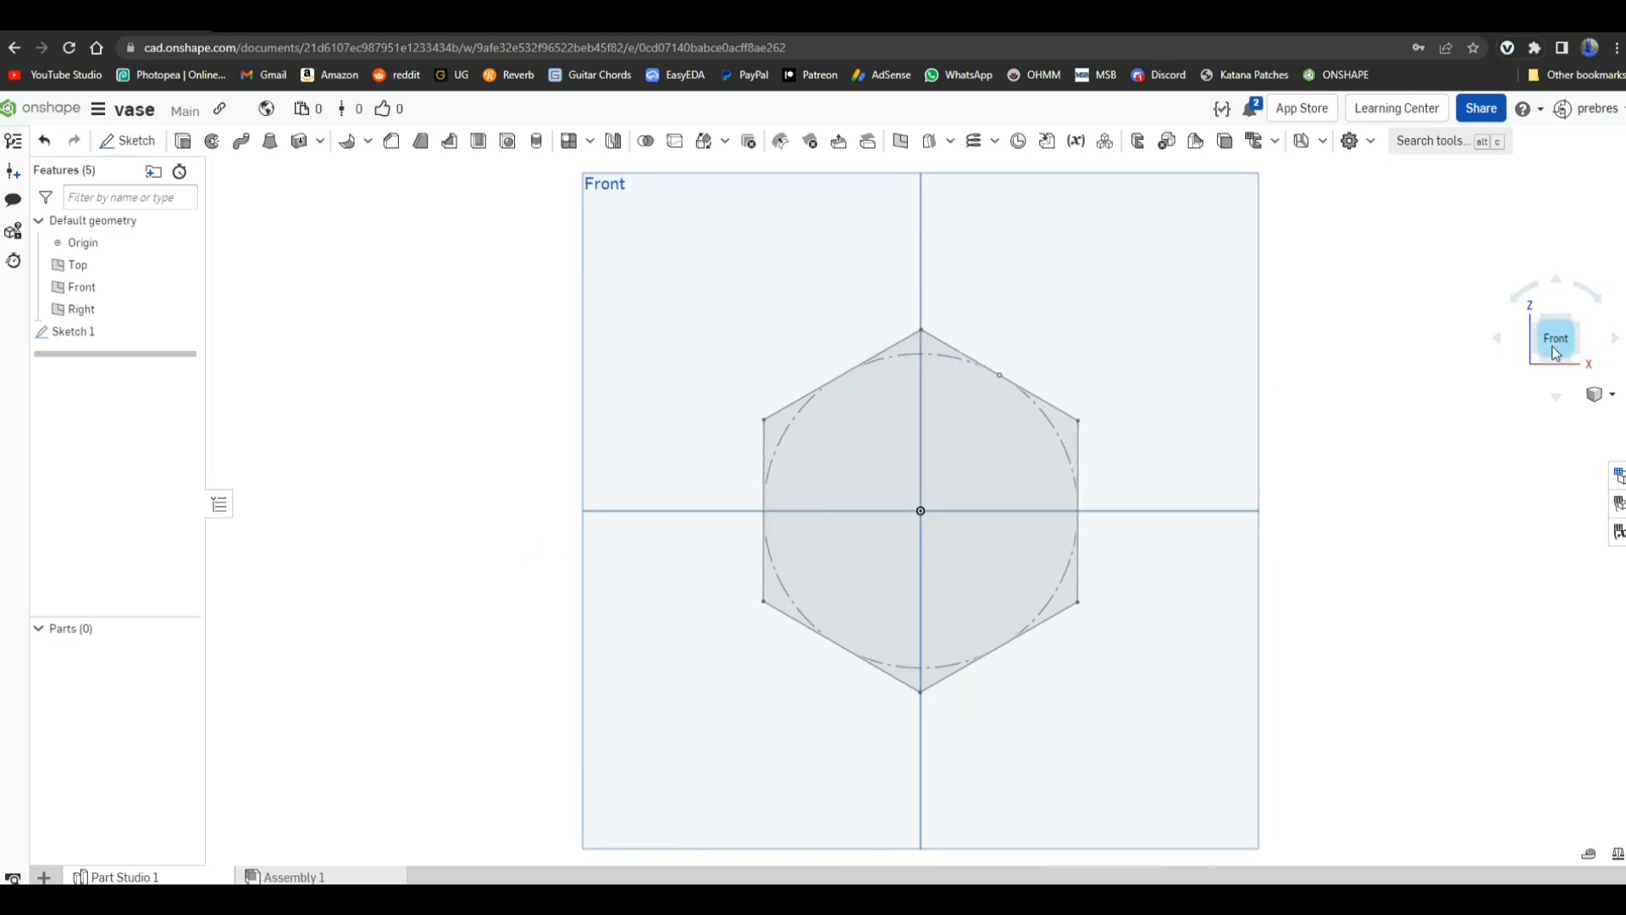
mouse_move(899, 141)
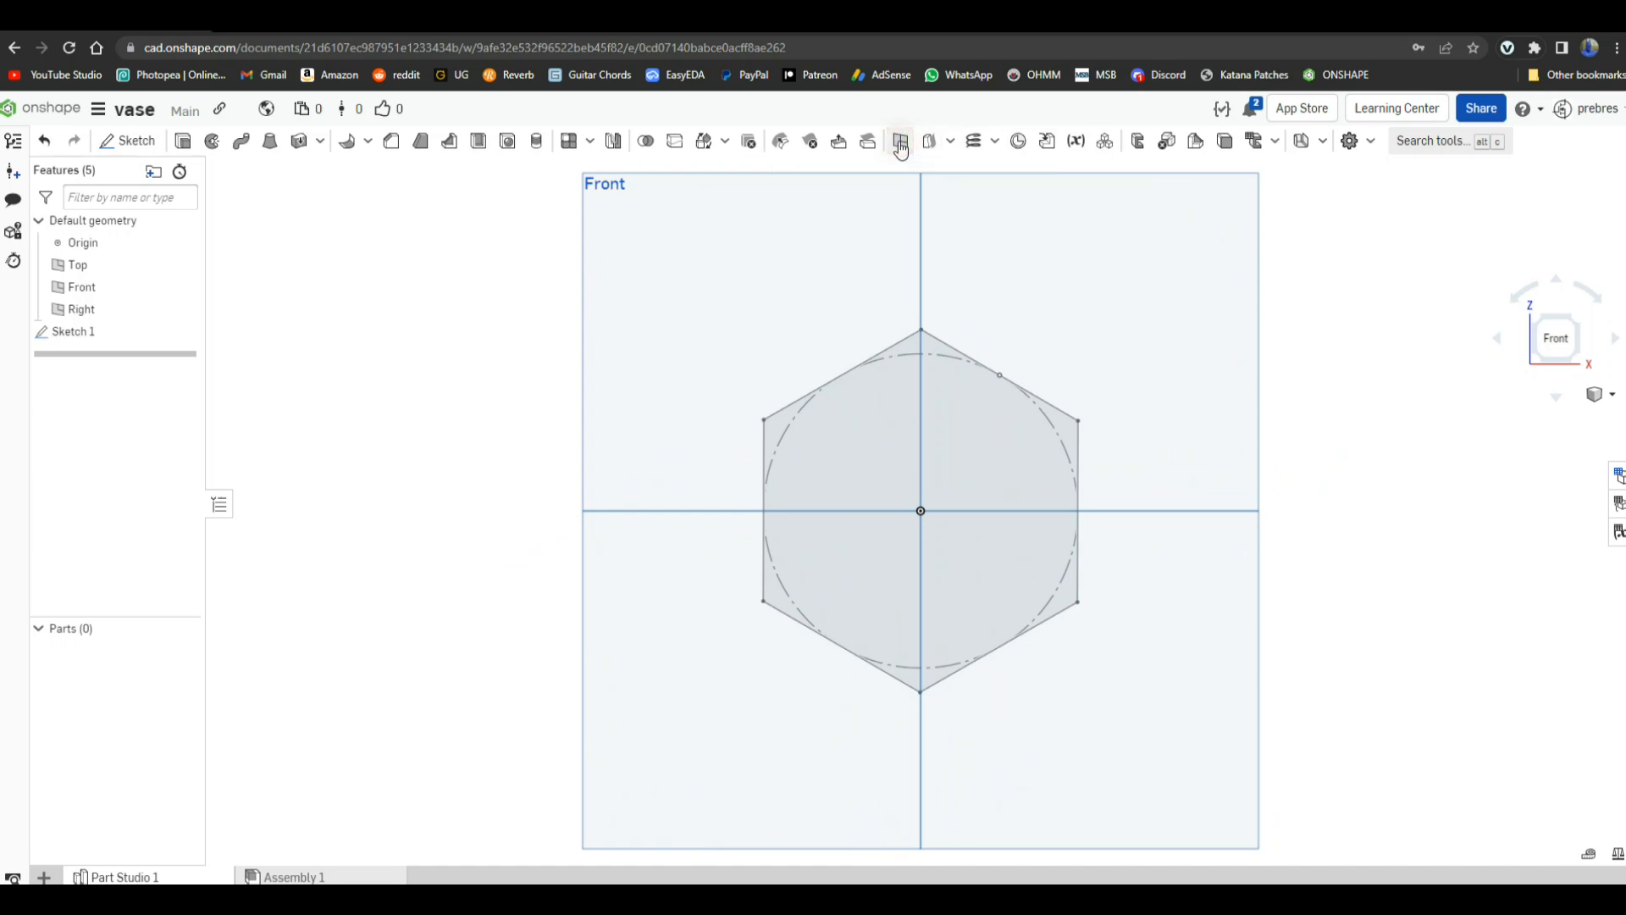
Step: Create Plane 1 as an offset plane parallel to the Sketch 1 hexagon face
click(900, 141)
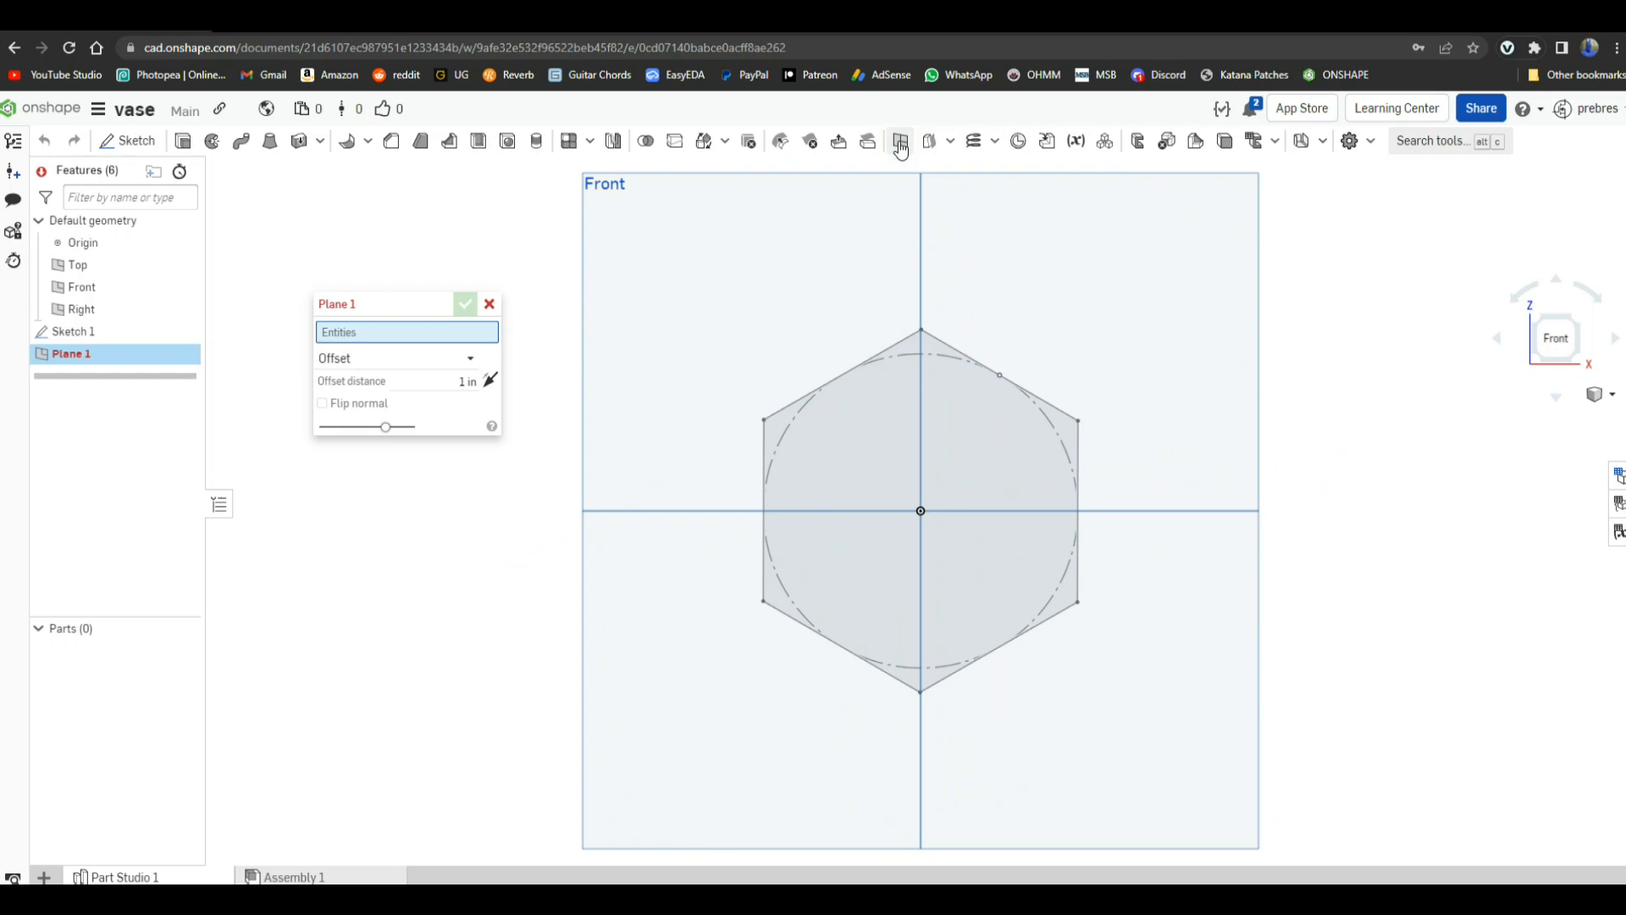
mouse_move(844, 375)
text(5)
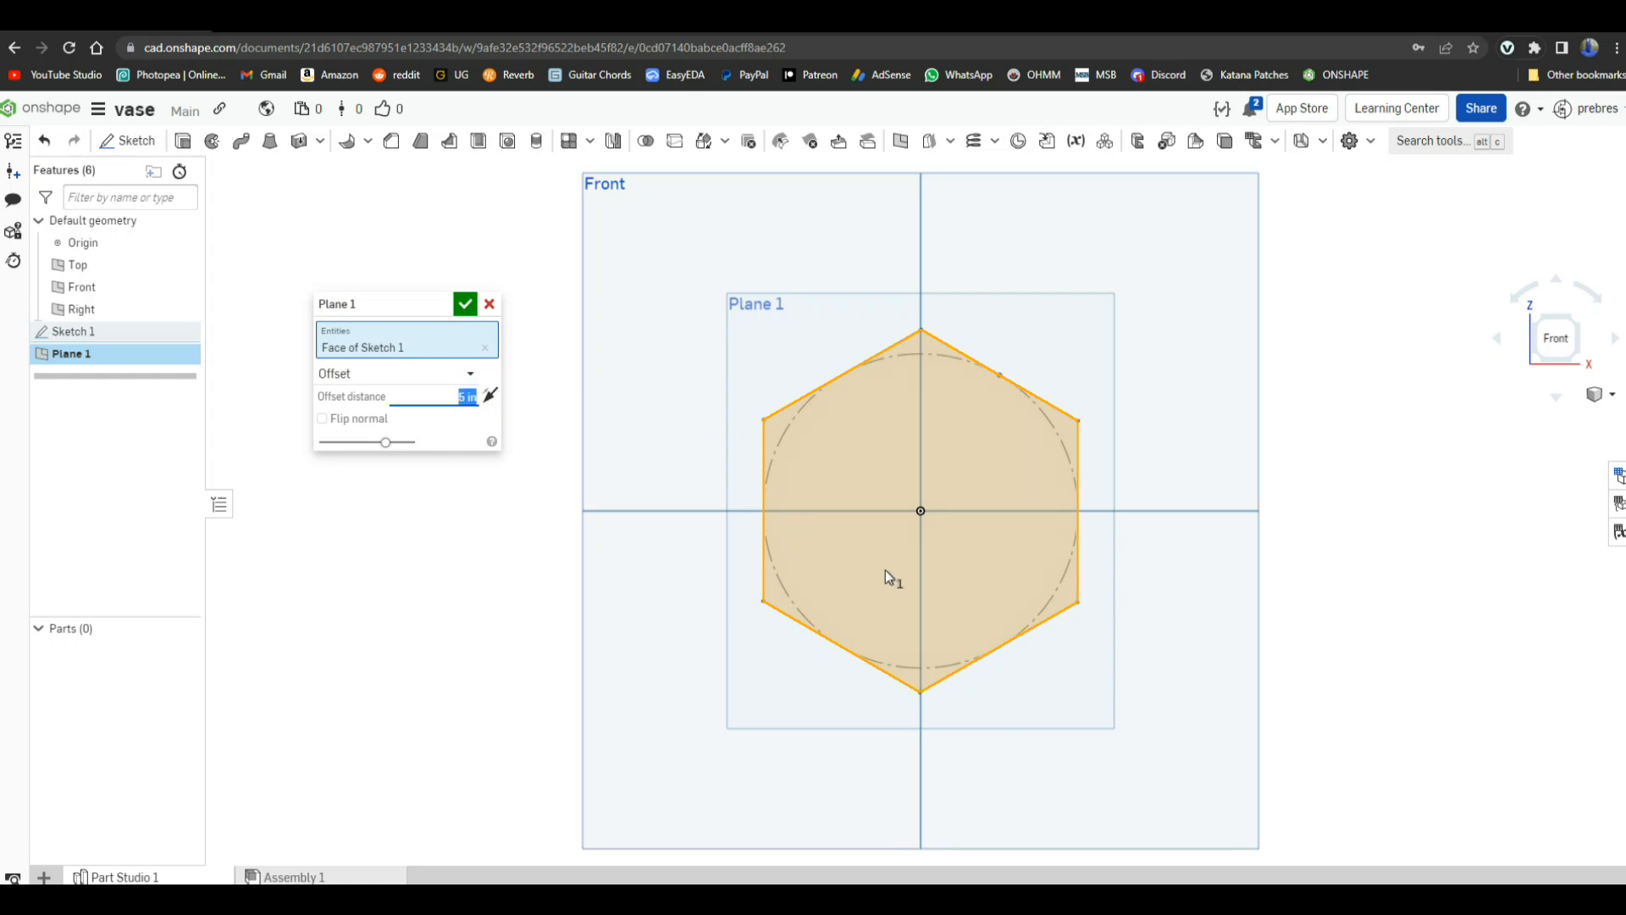
drag(891, 578, 1172, 661)
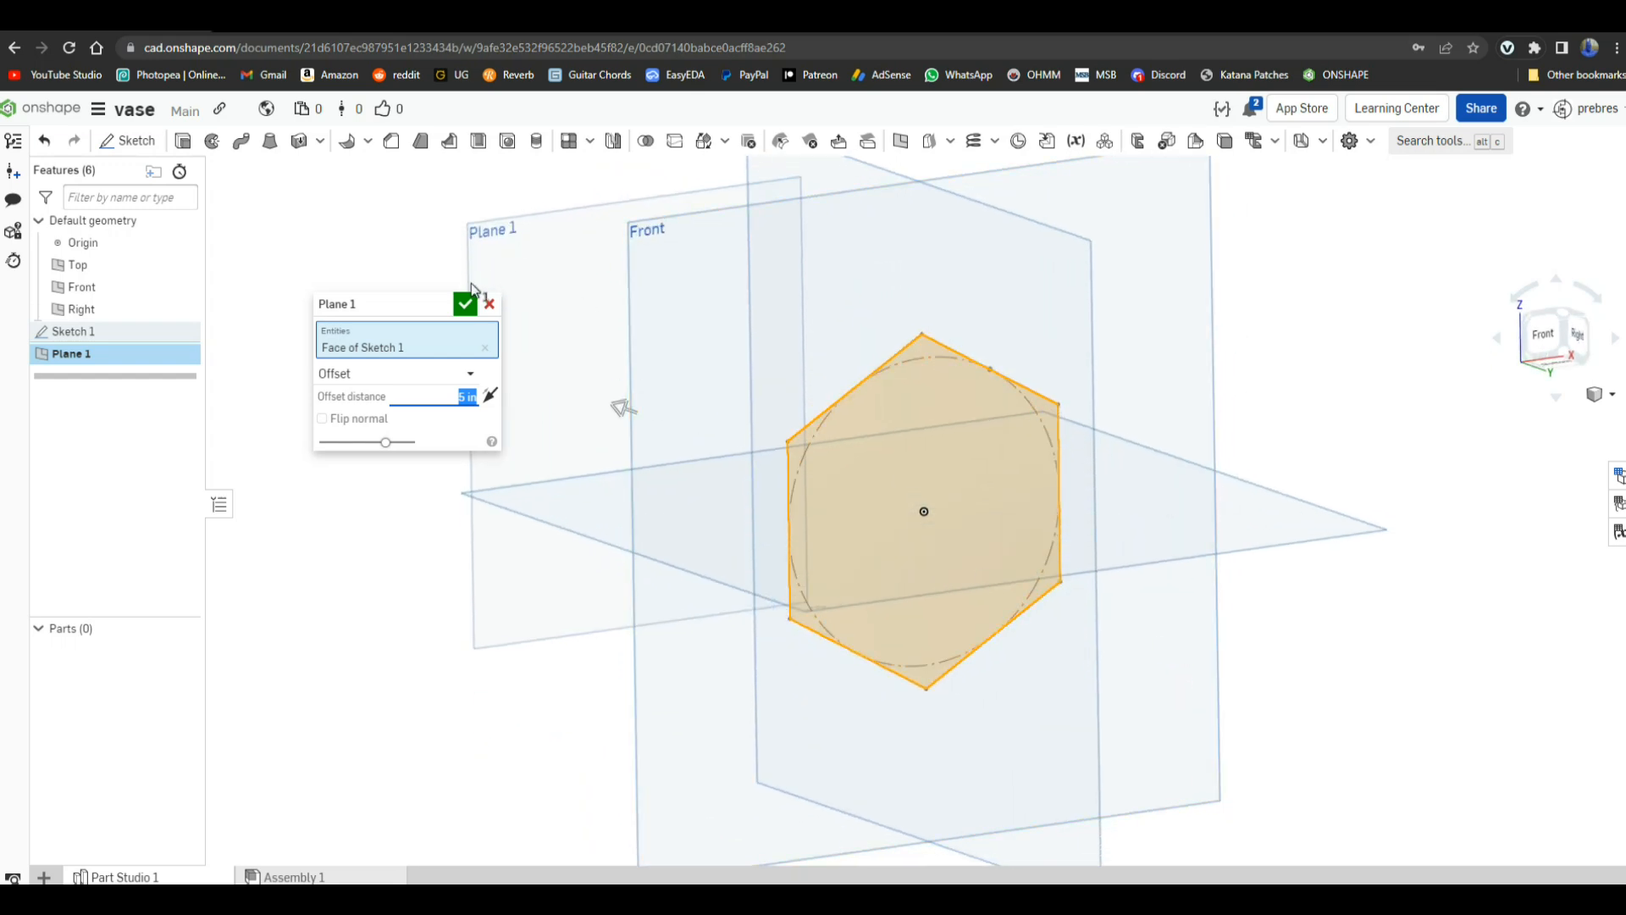
click(465, 304)
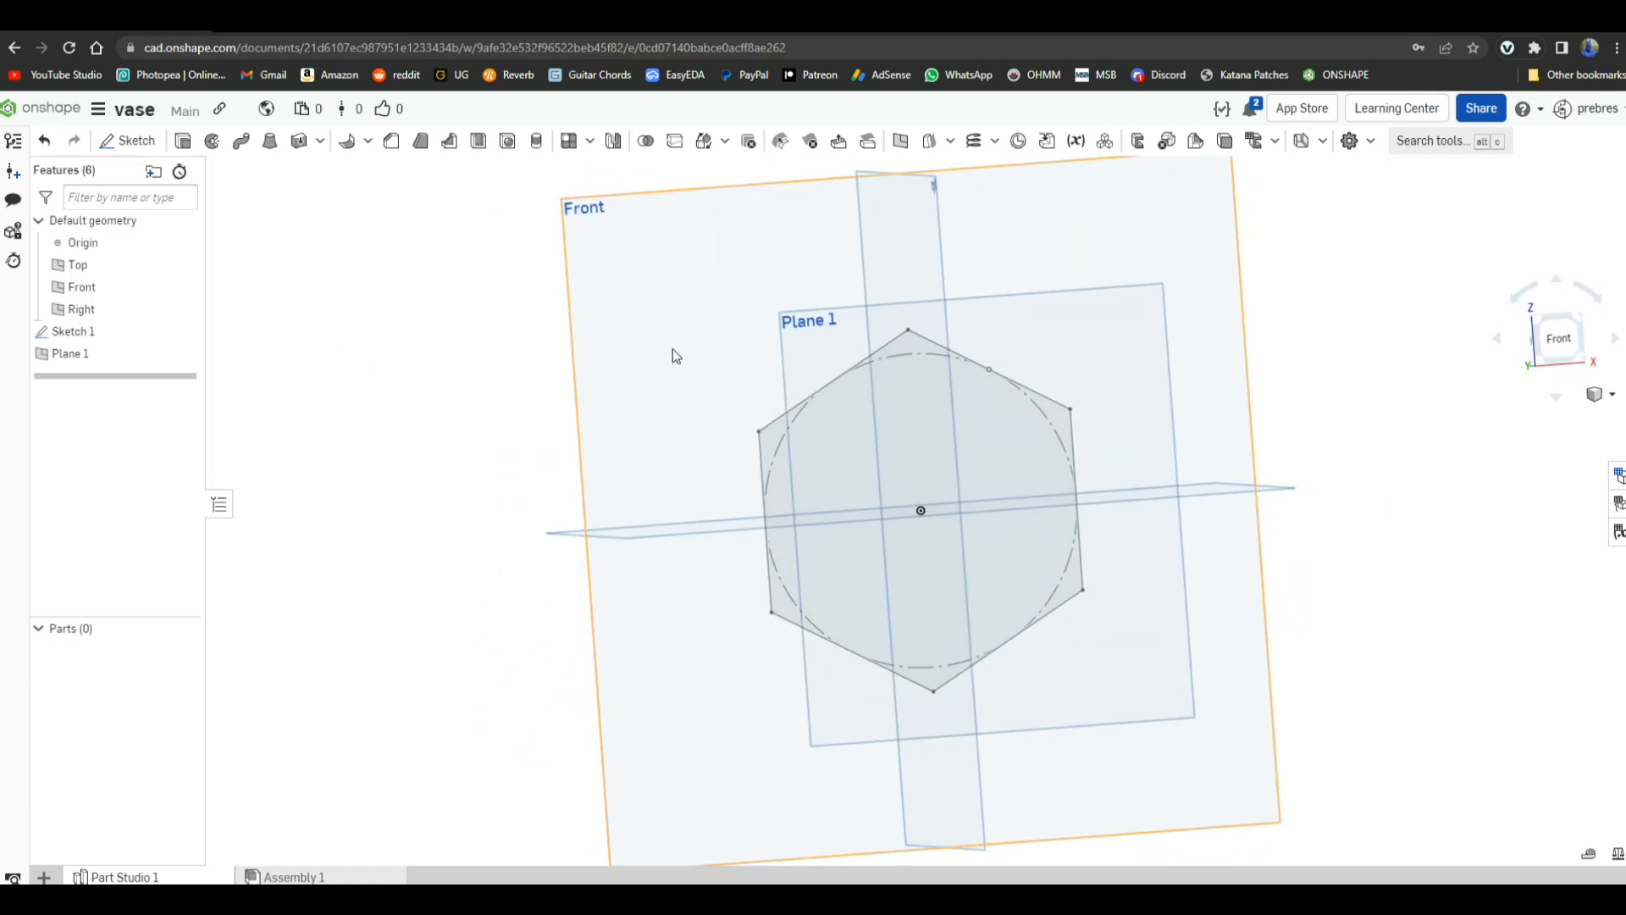
click(81, 287)
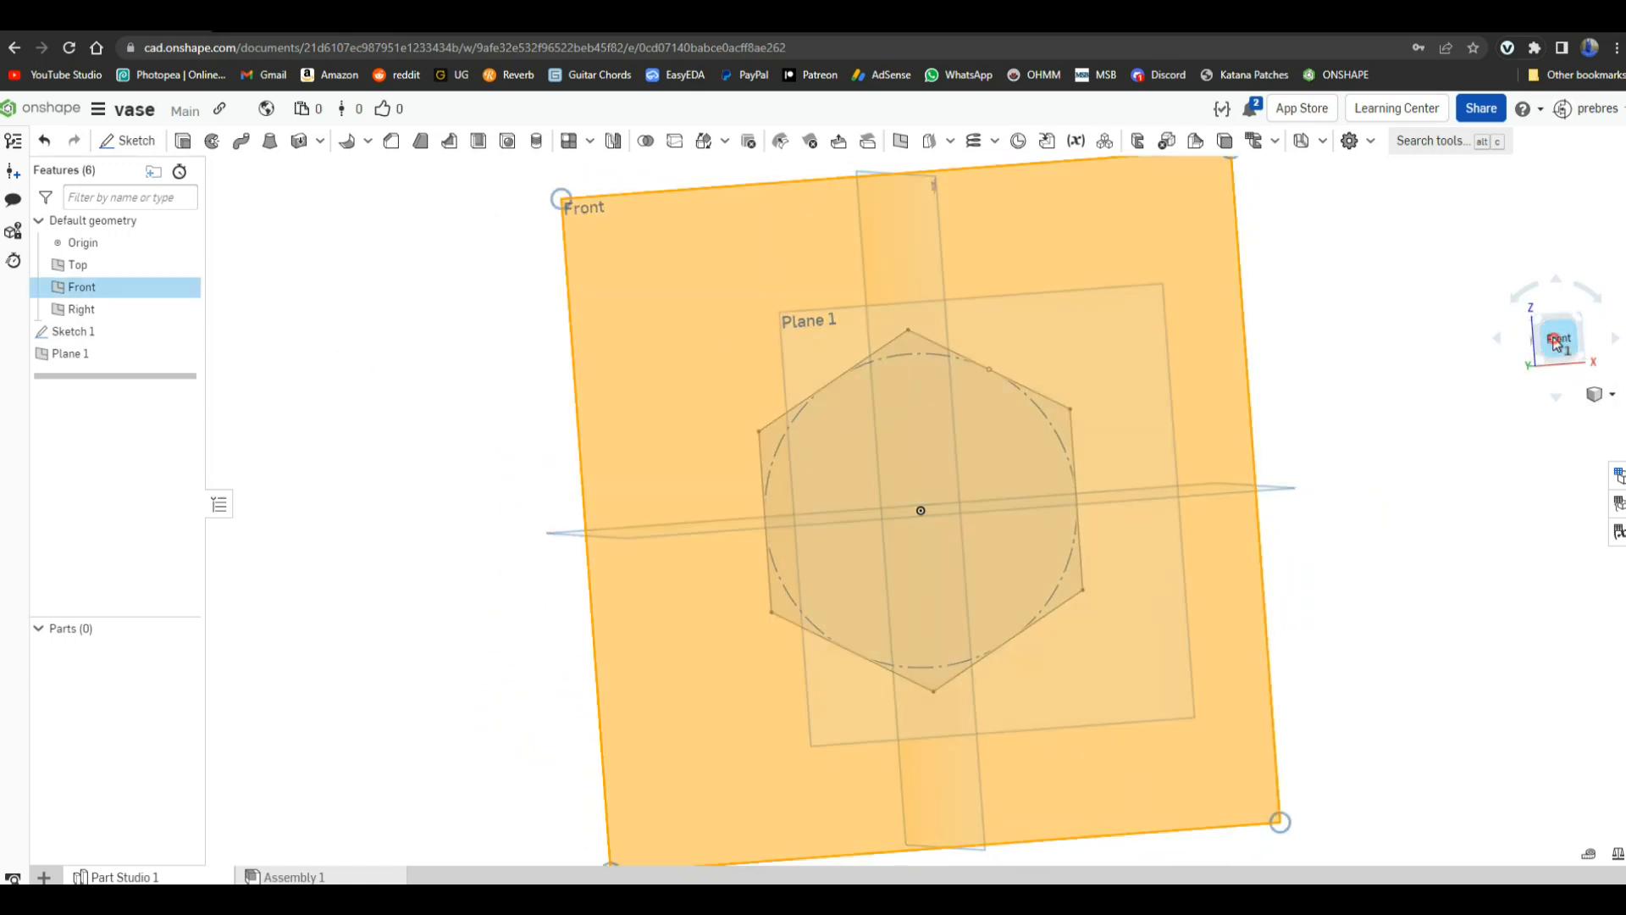
click(1556, 337)
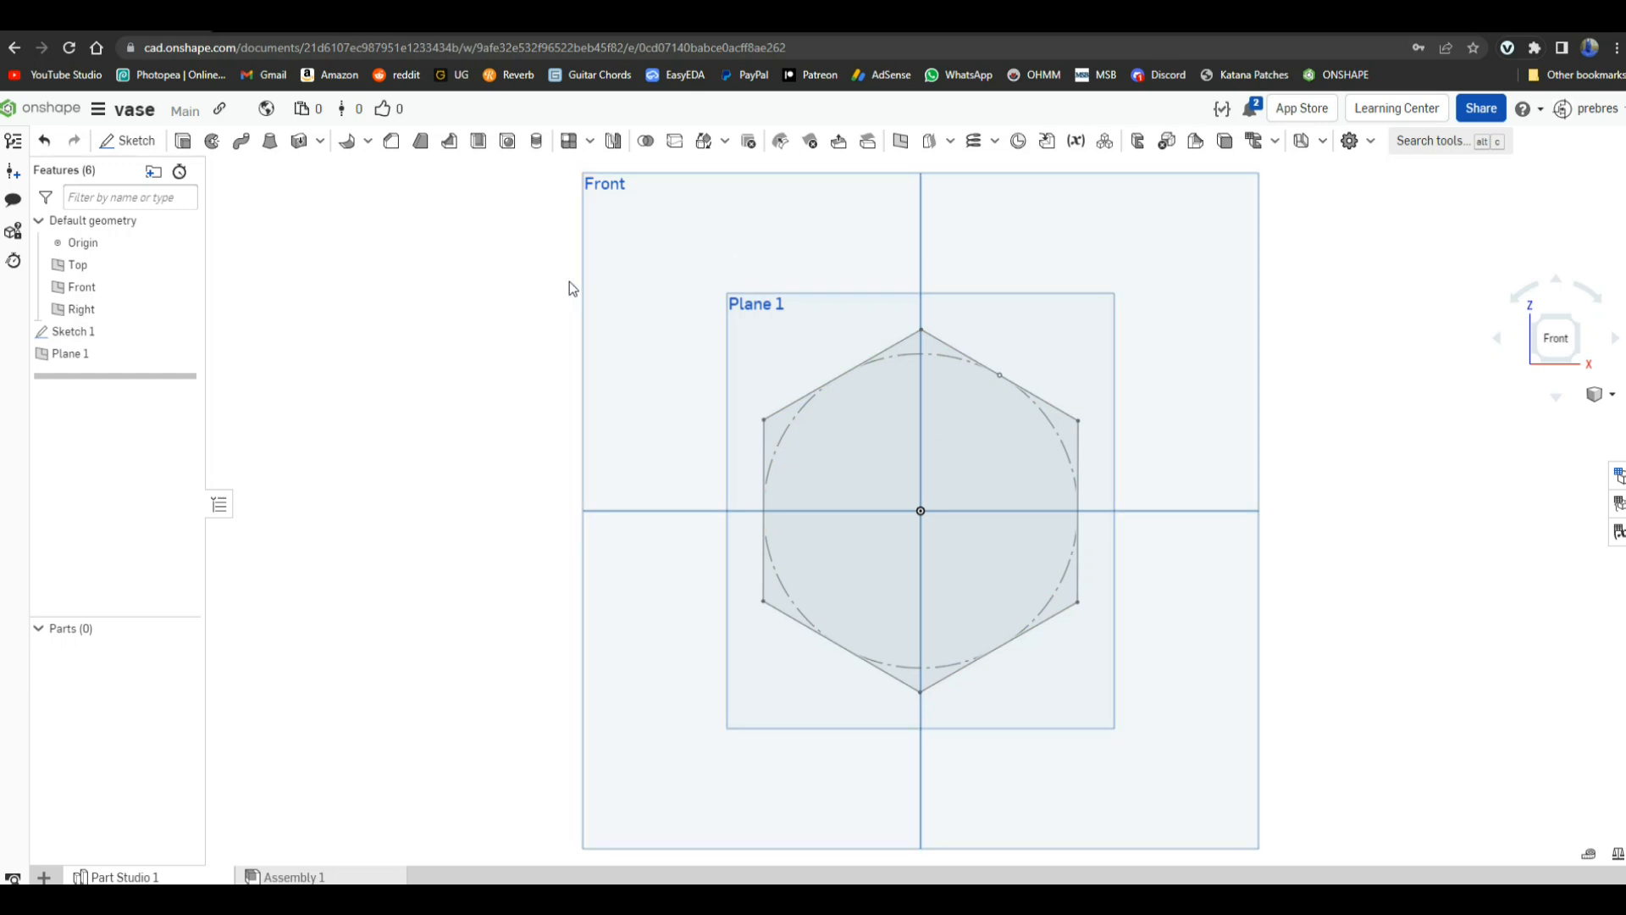
mouse_move(135, 168)
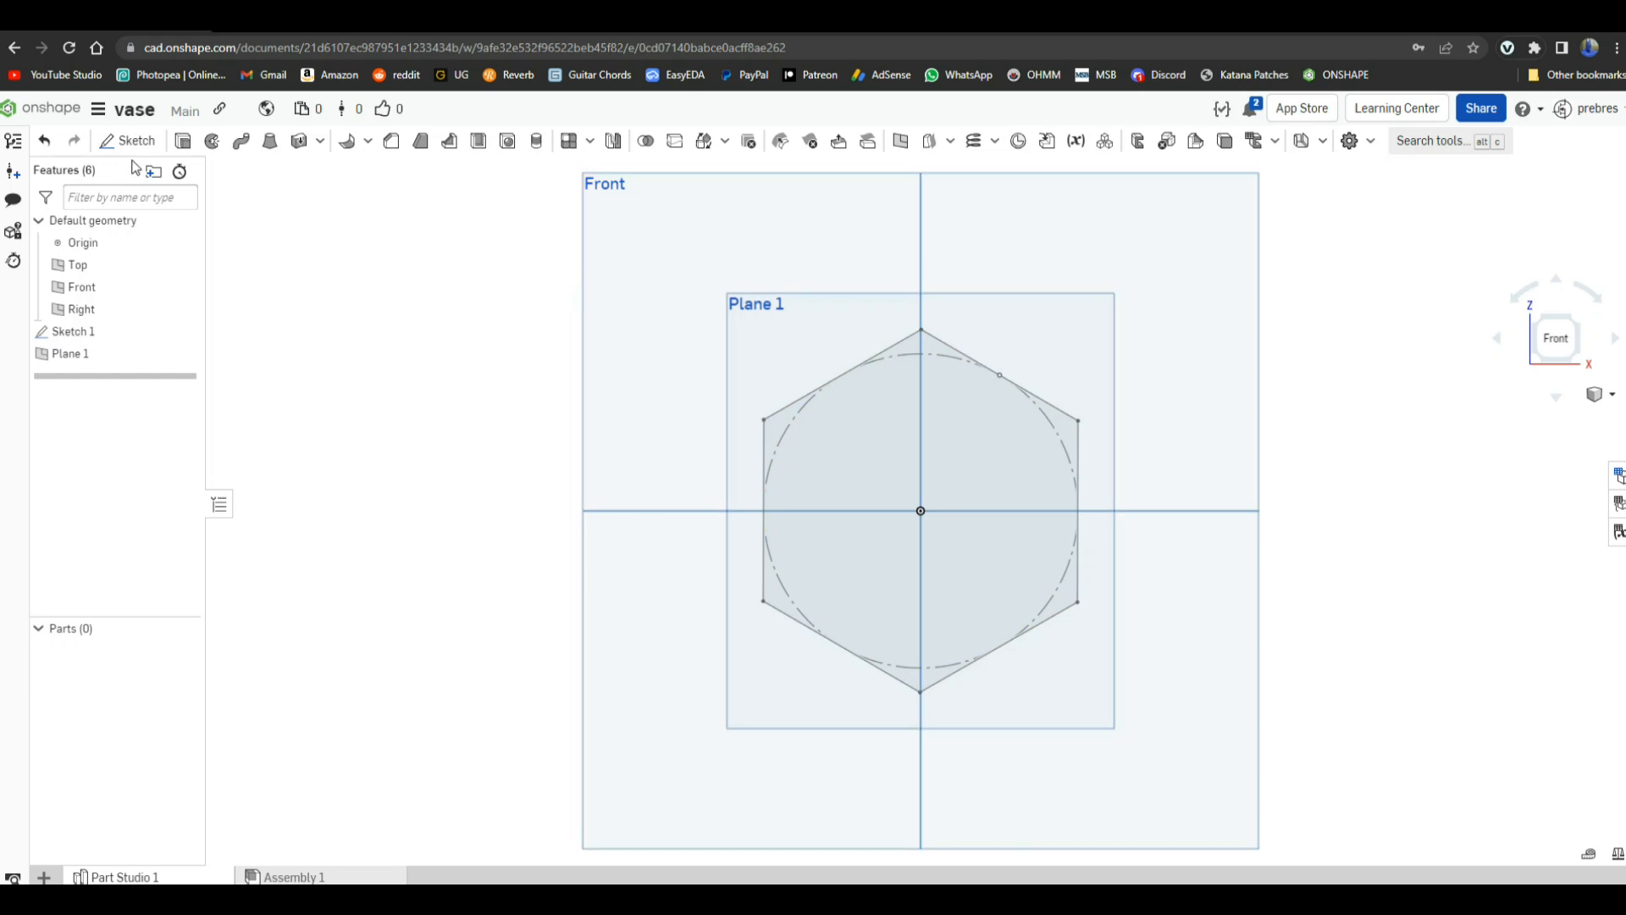
Step: Sketch a 1.053-sided hexagon on Plane 1 centred on the origin and accept Sketch 2
click(127, 139)
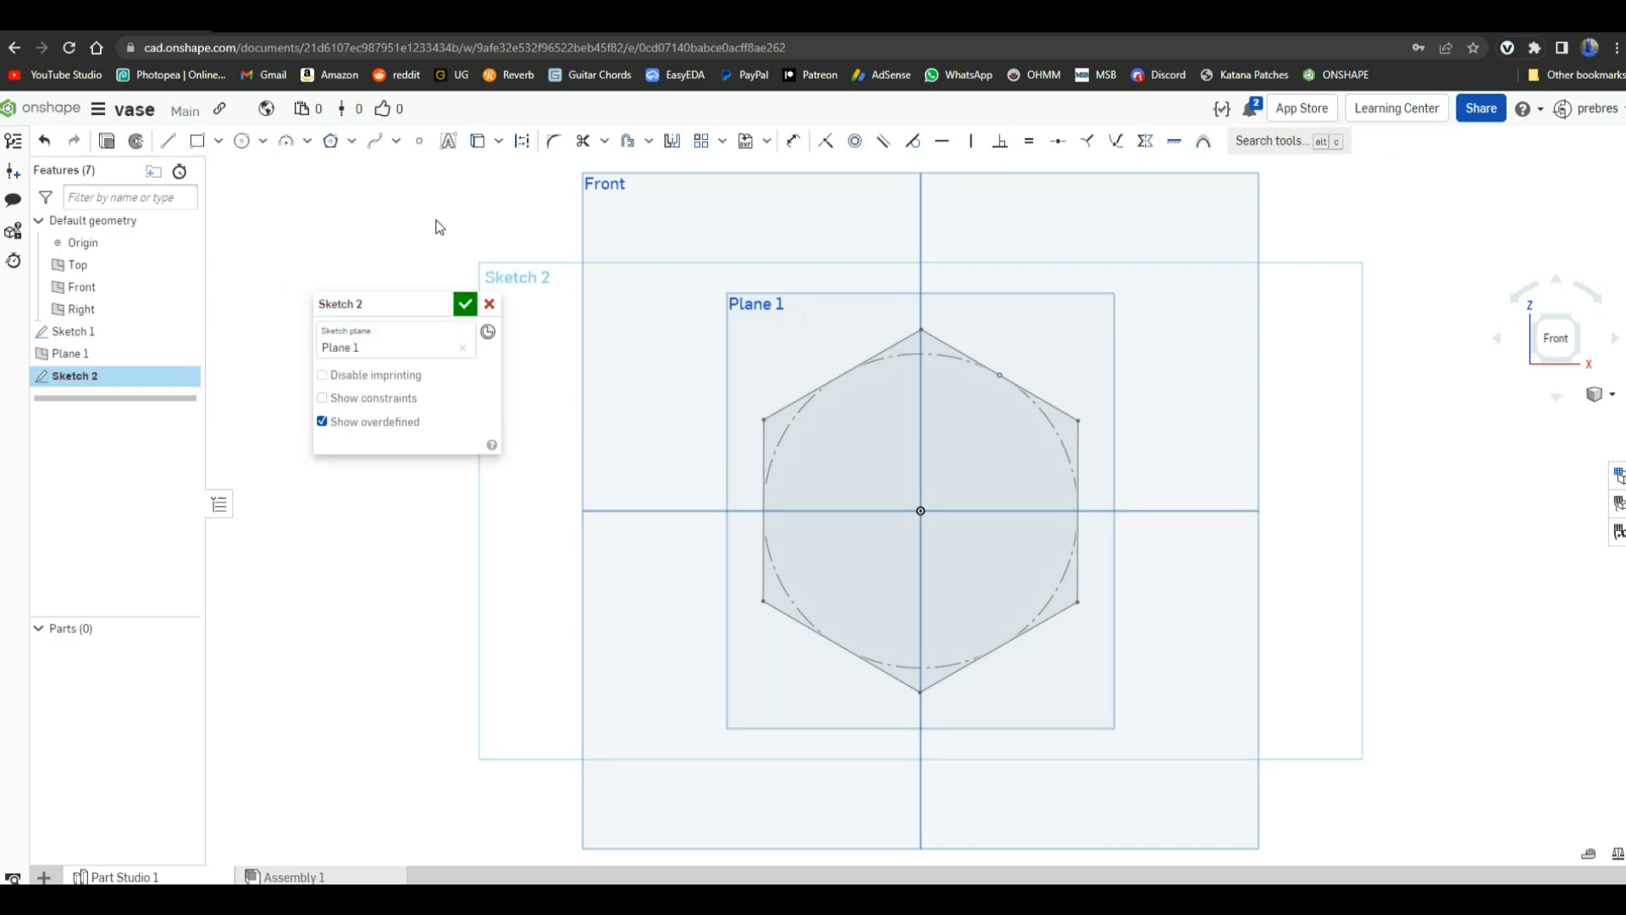
mouse_move(329, 141)
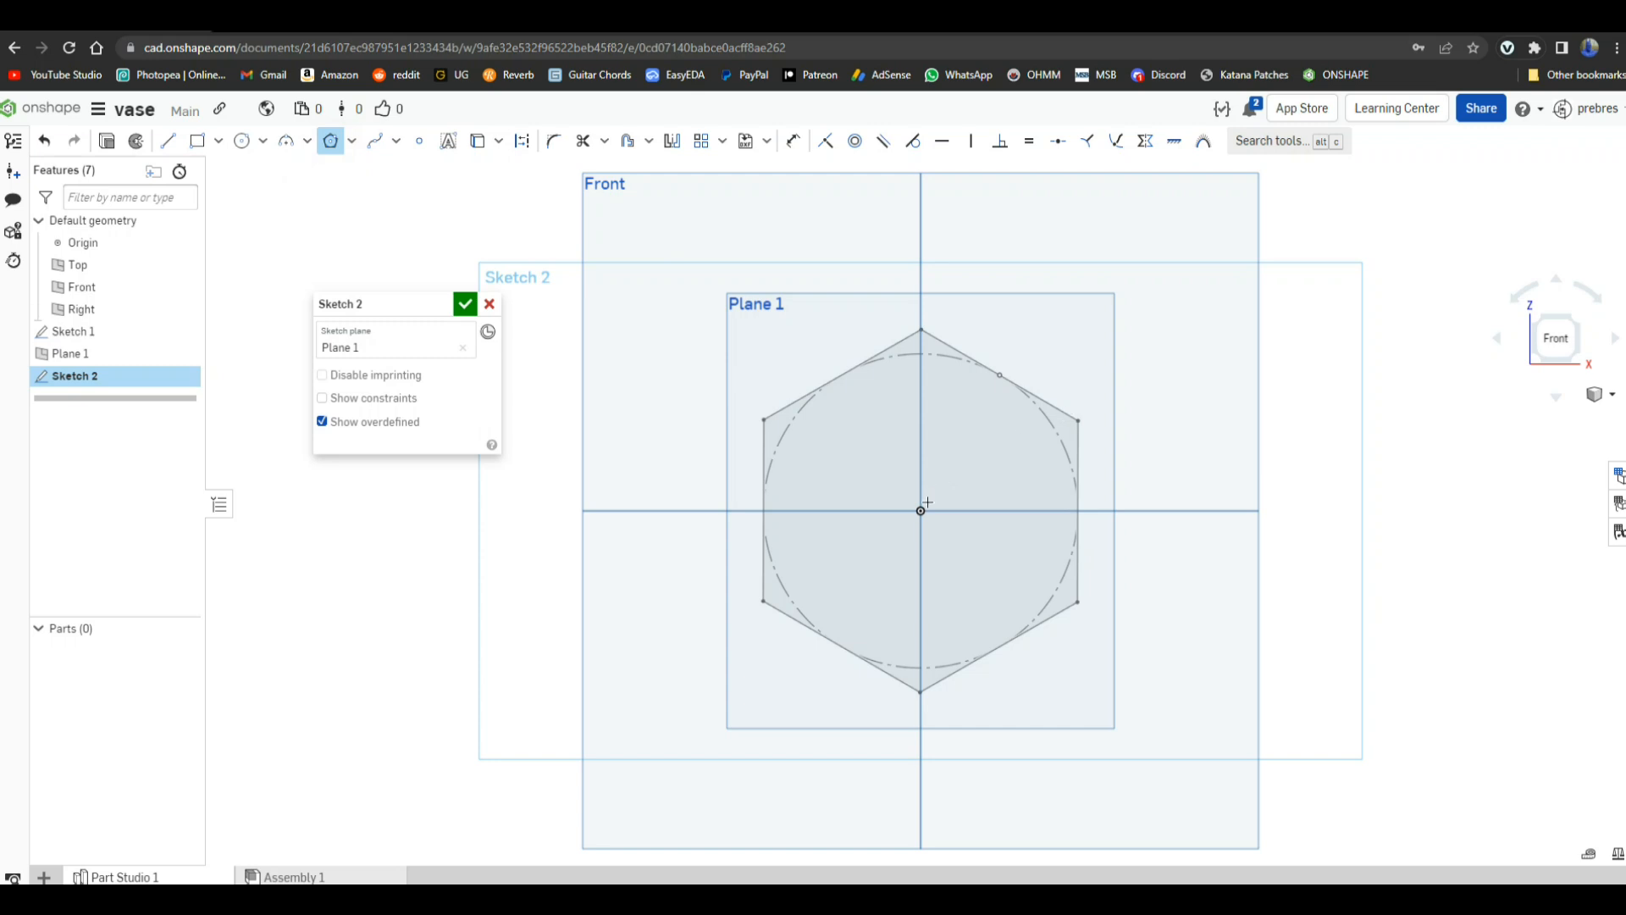
drag(920, 509, 962, 466)
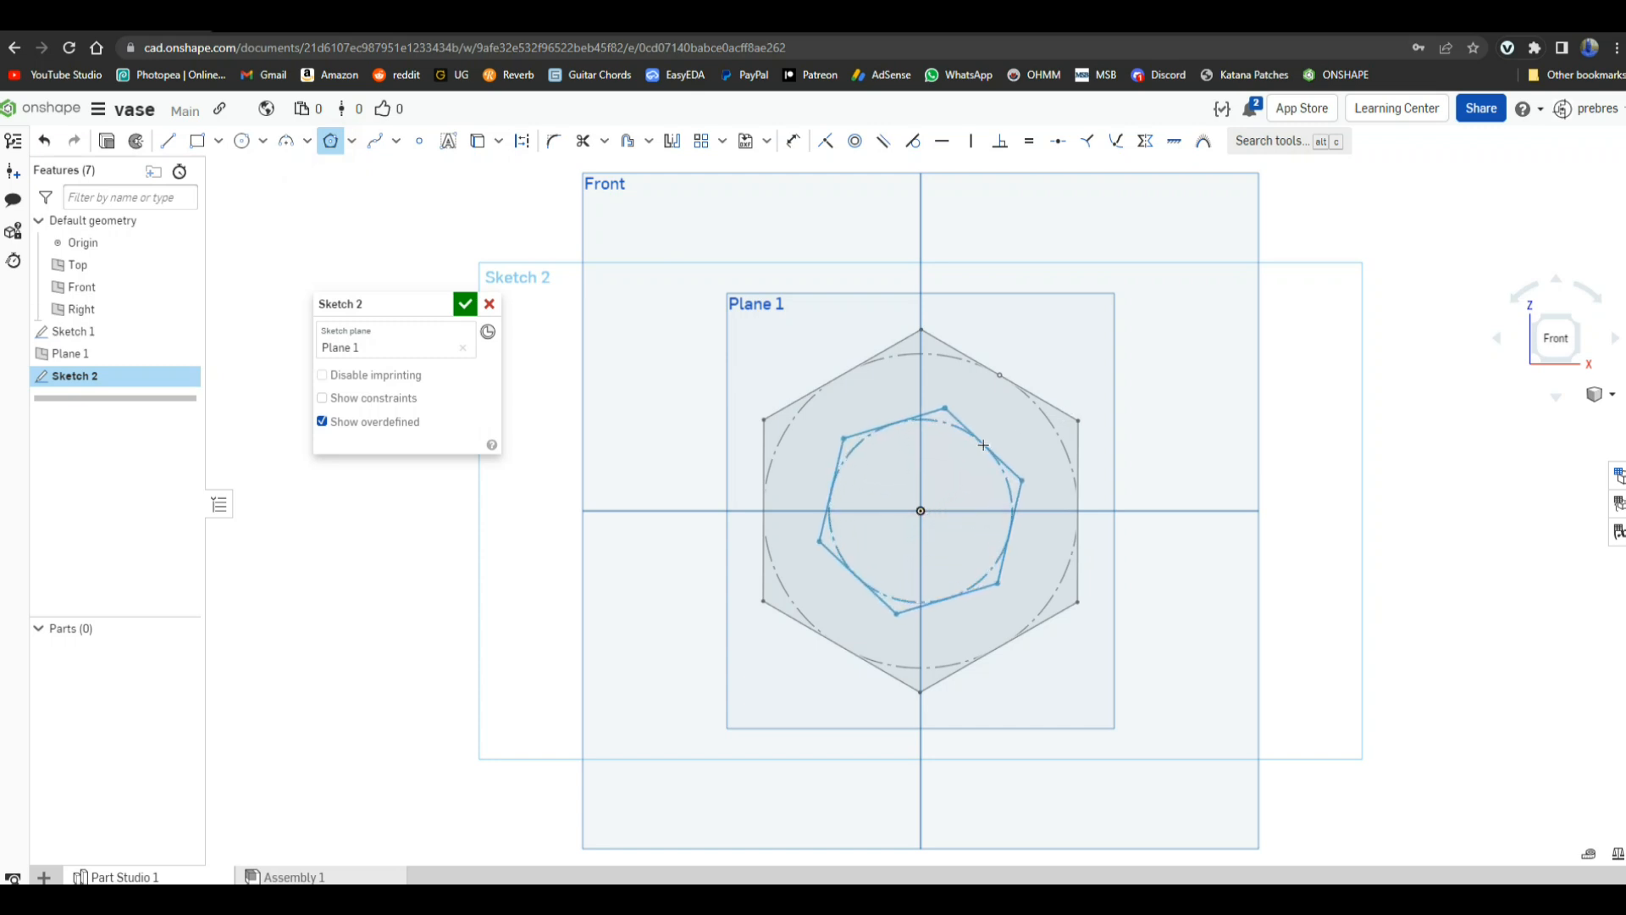
drag(980, 446, 985, 438)
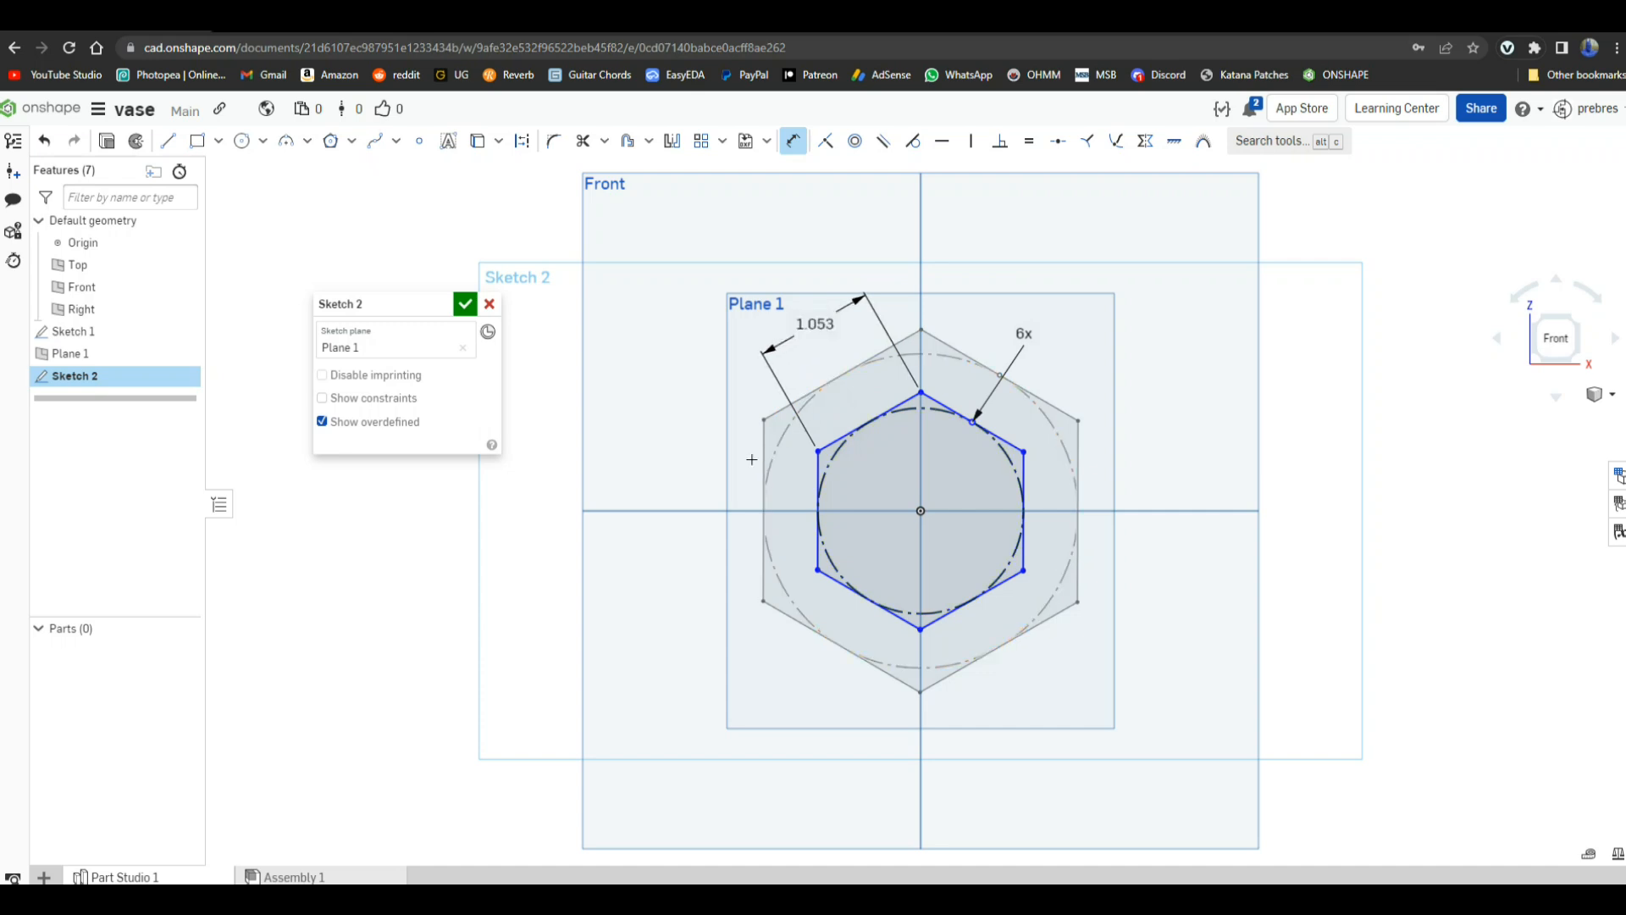
mouse_move(1041, 514)
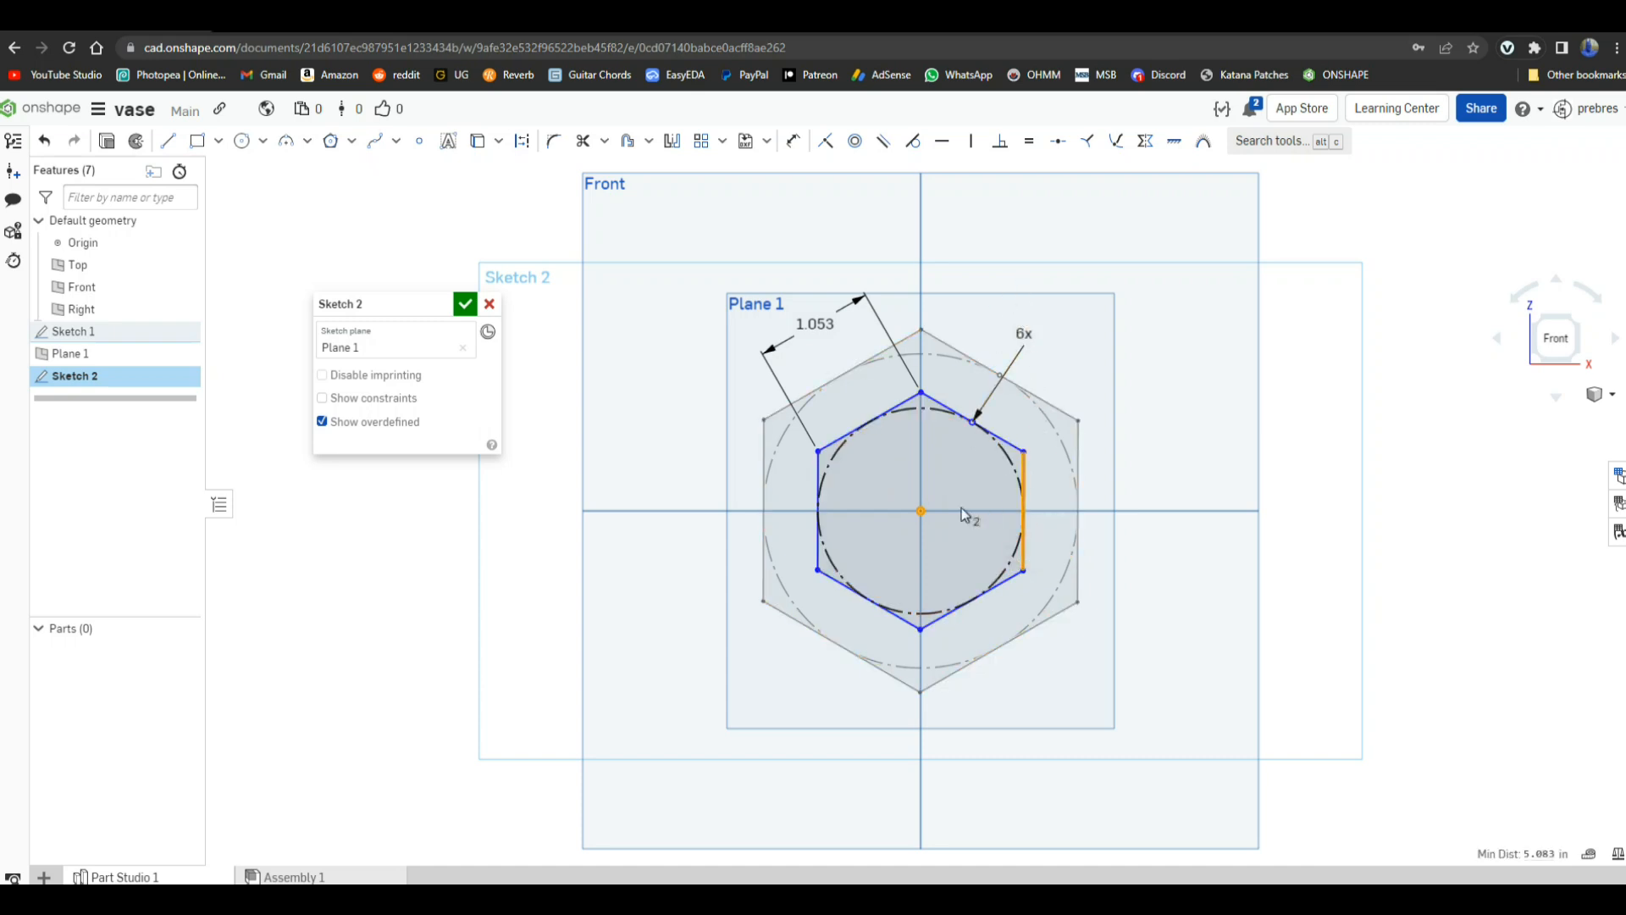
mouse_move(1423, 484)
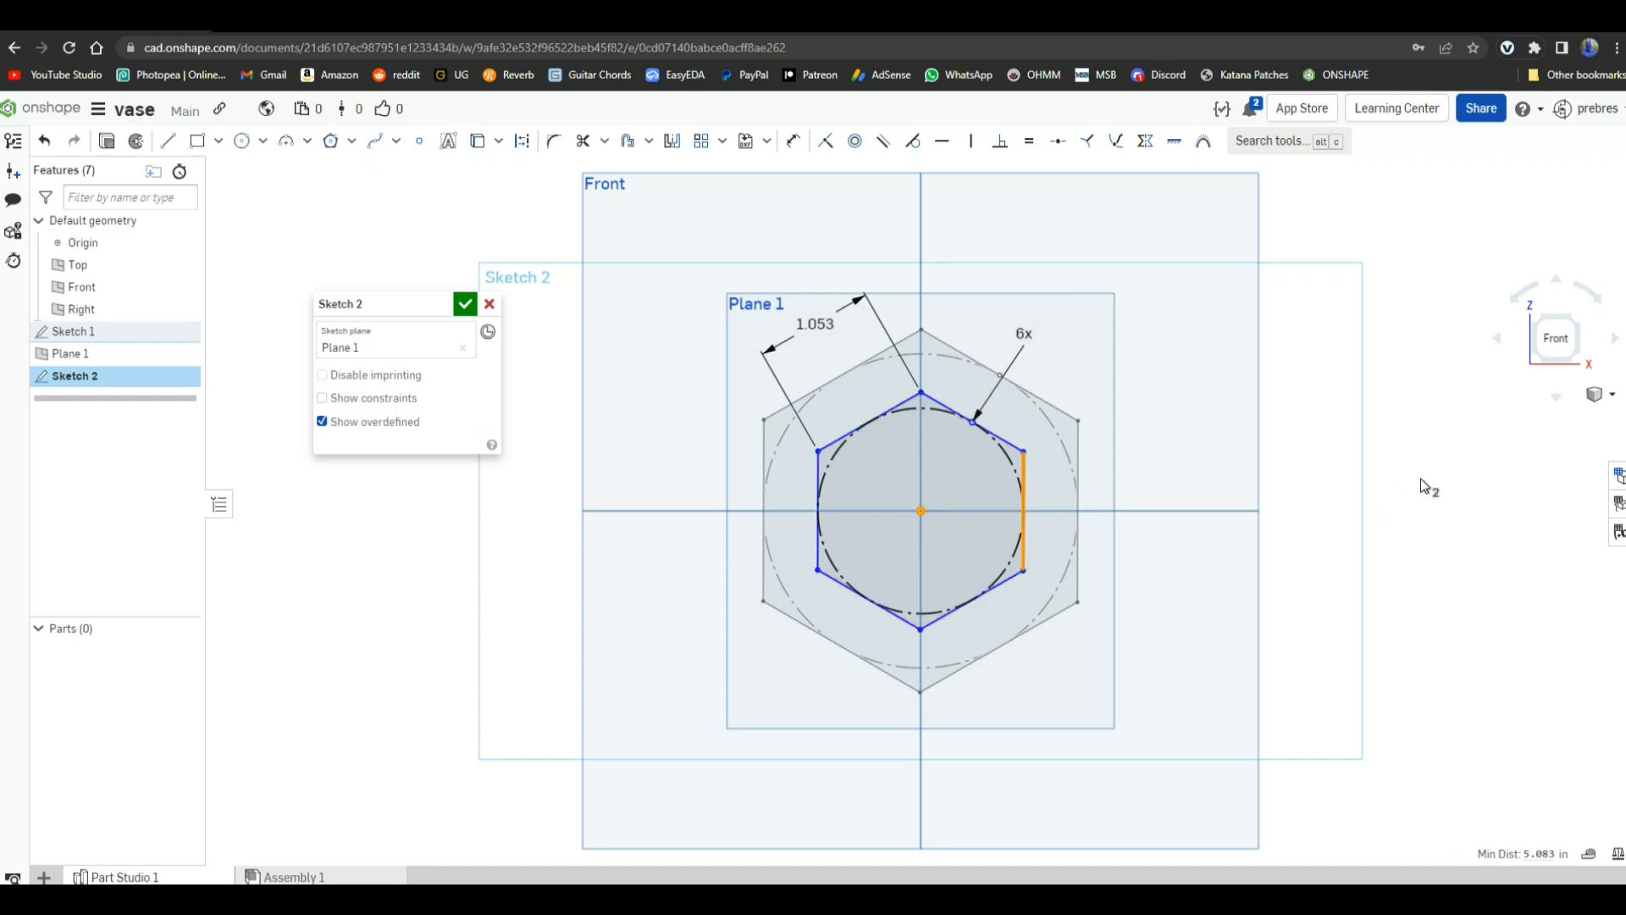
click(793, 141)
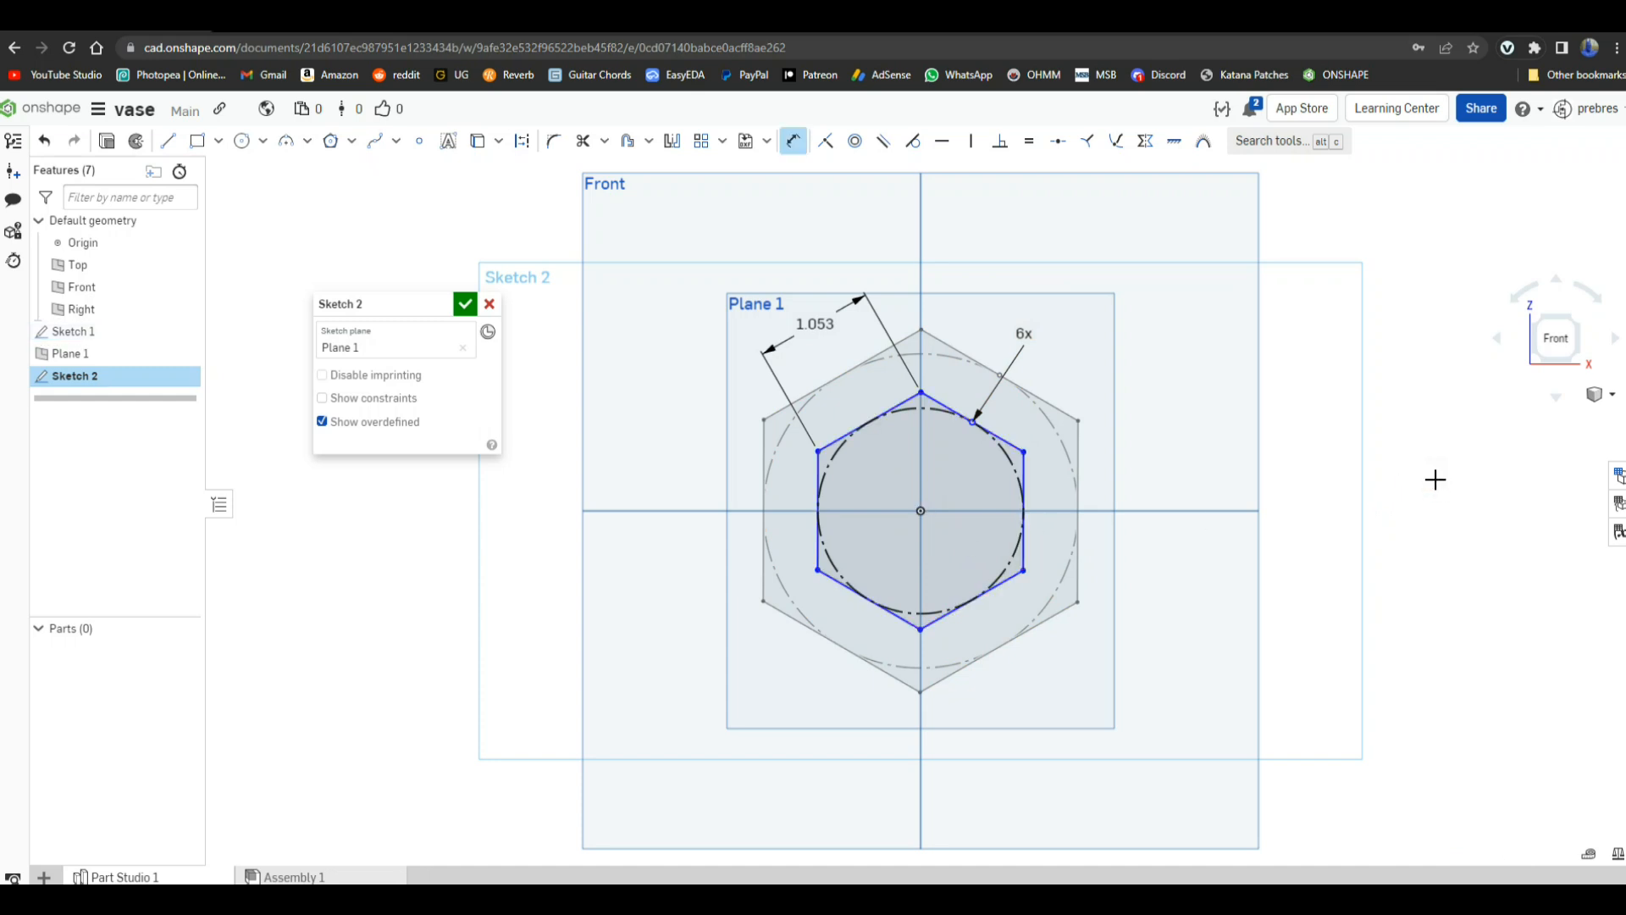
mouse_move(1026, 472)
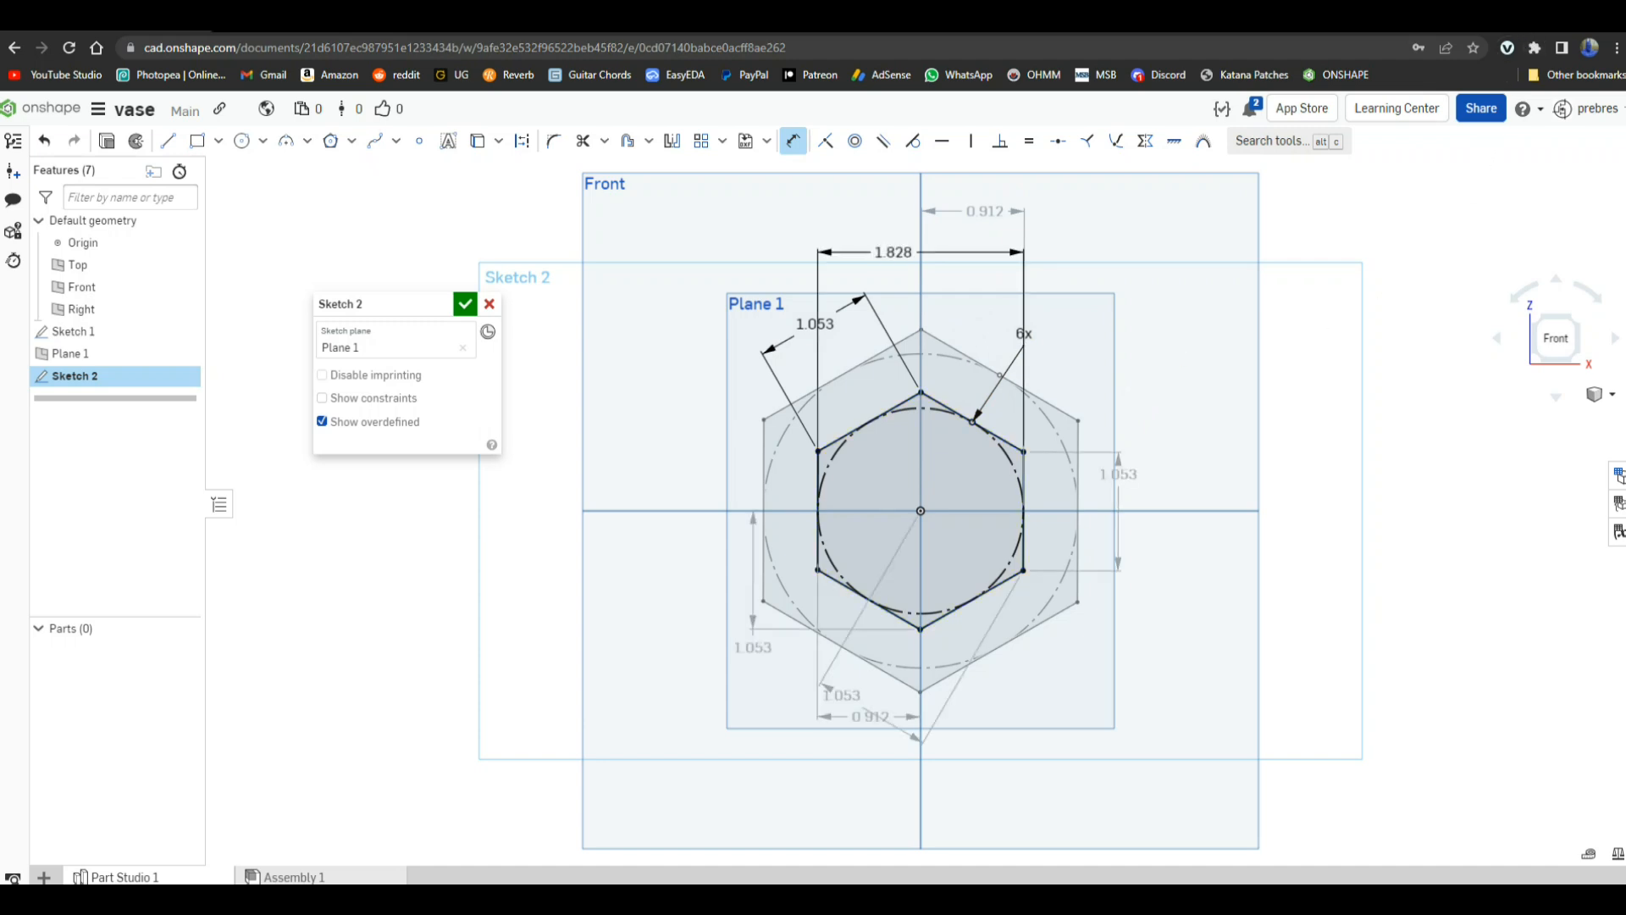
mouse_move(1384, 679)
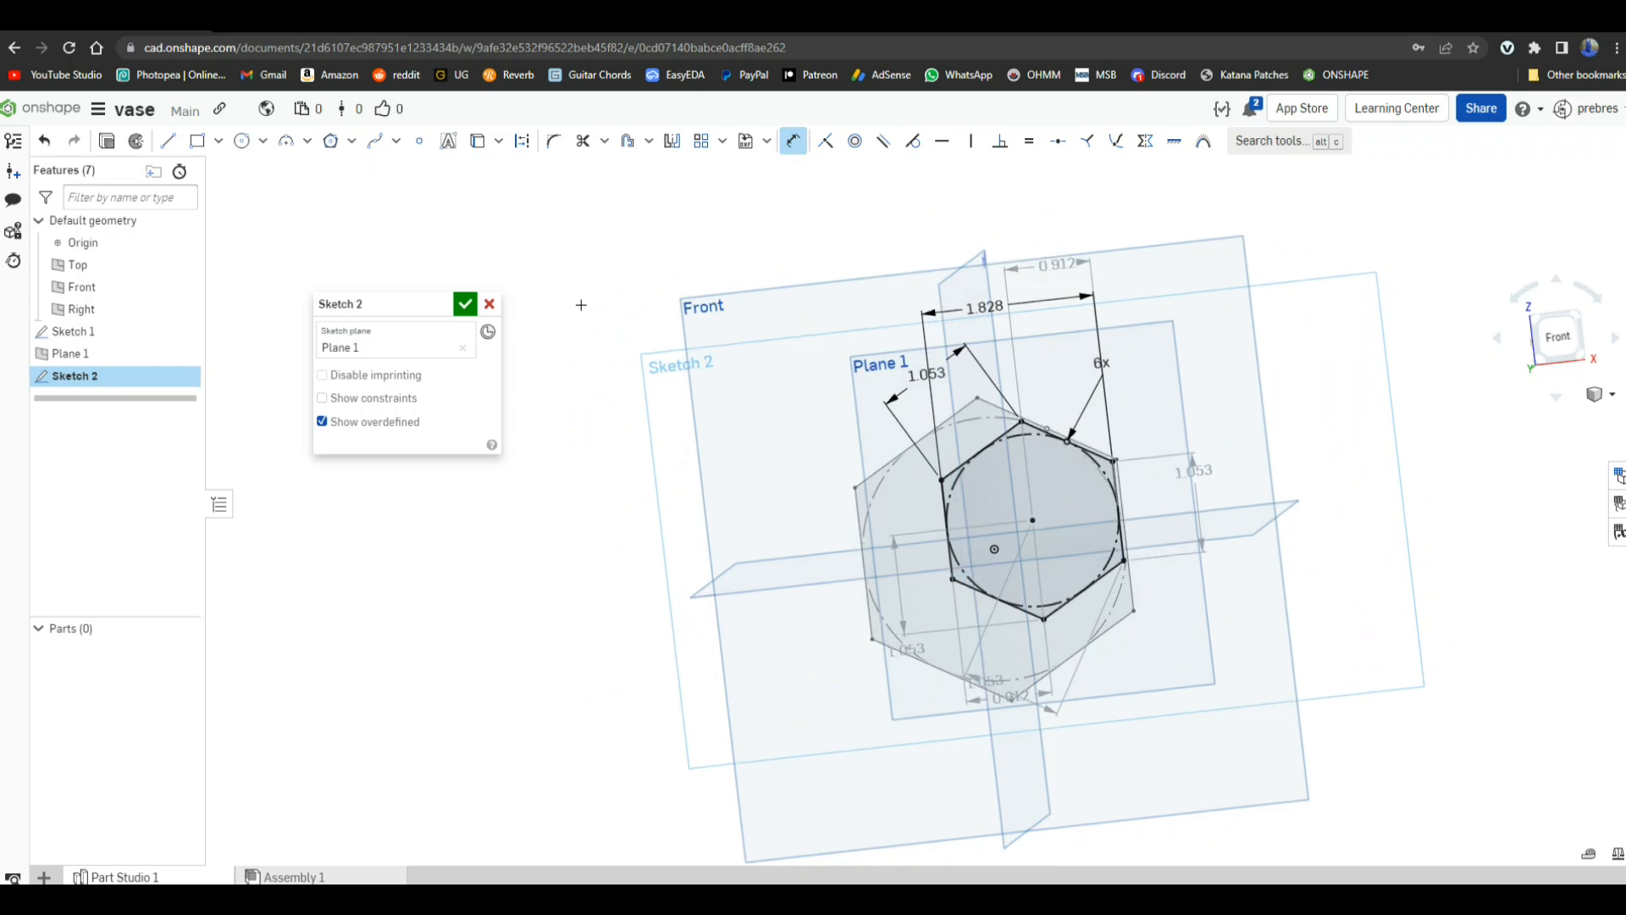
click(418, 140)
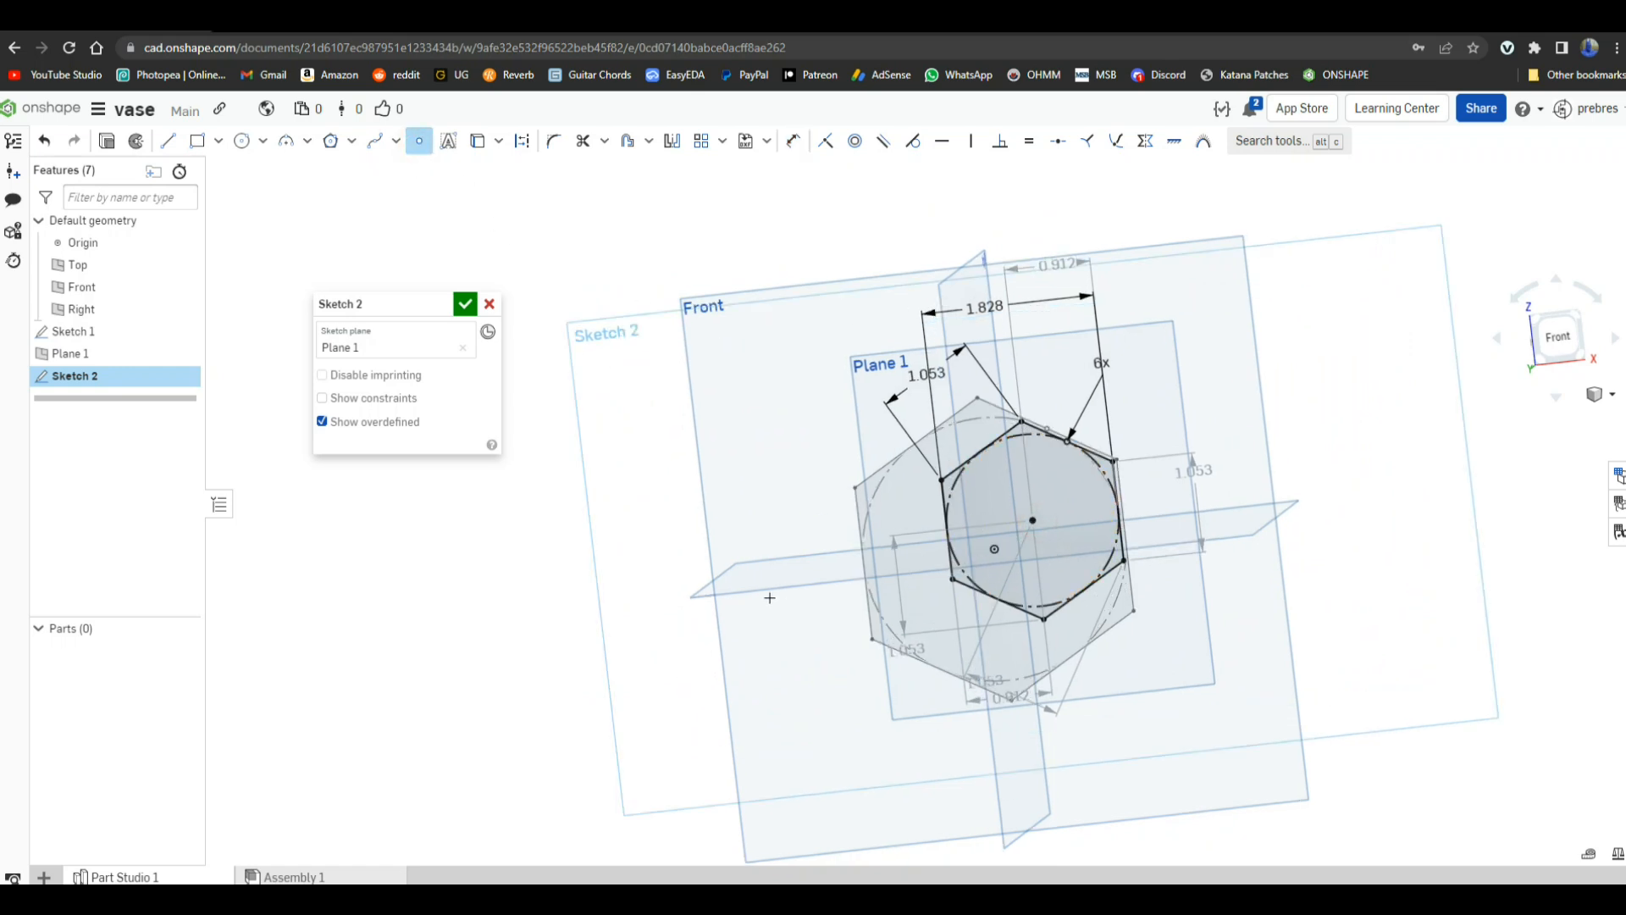
click(465, 303)
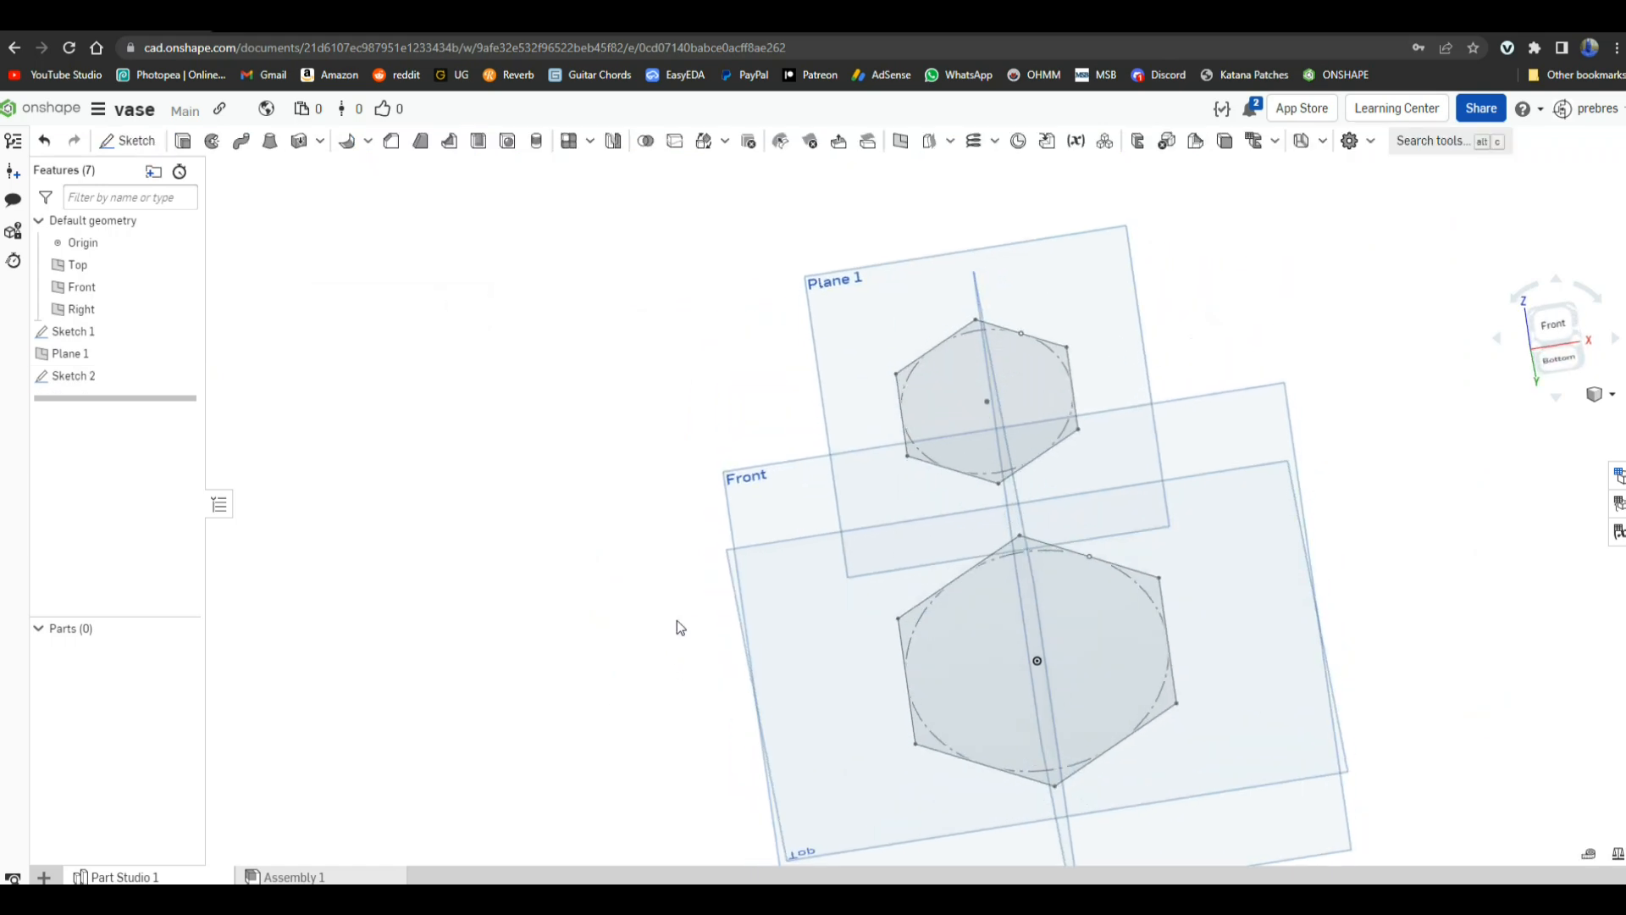
mouse_move(270, 140)
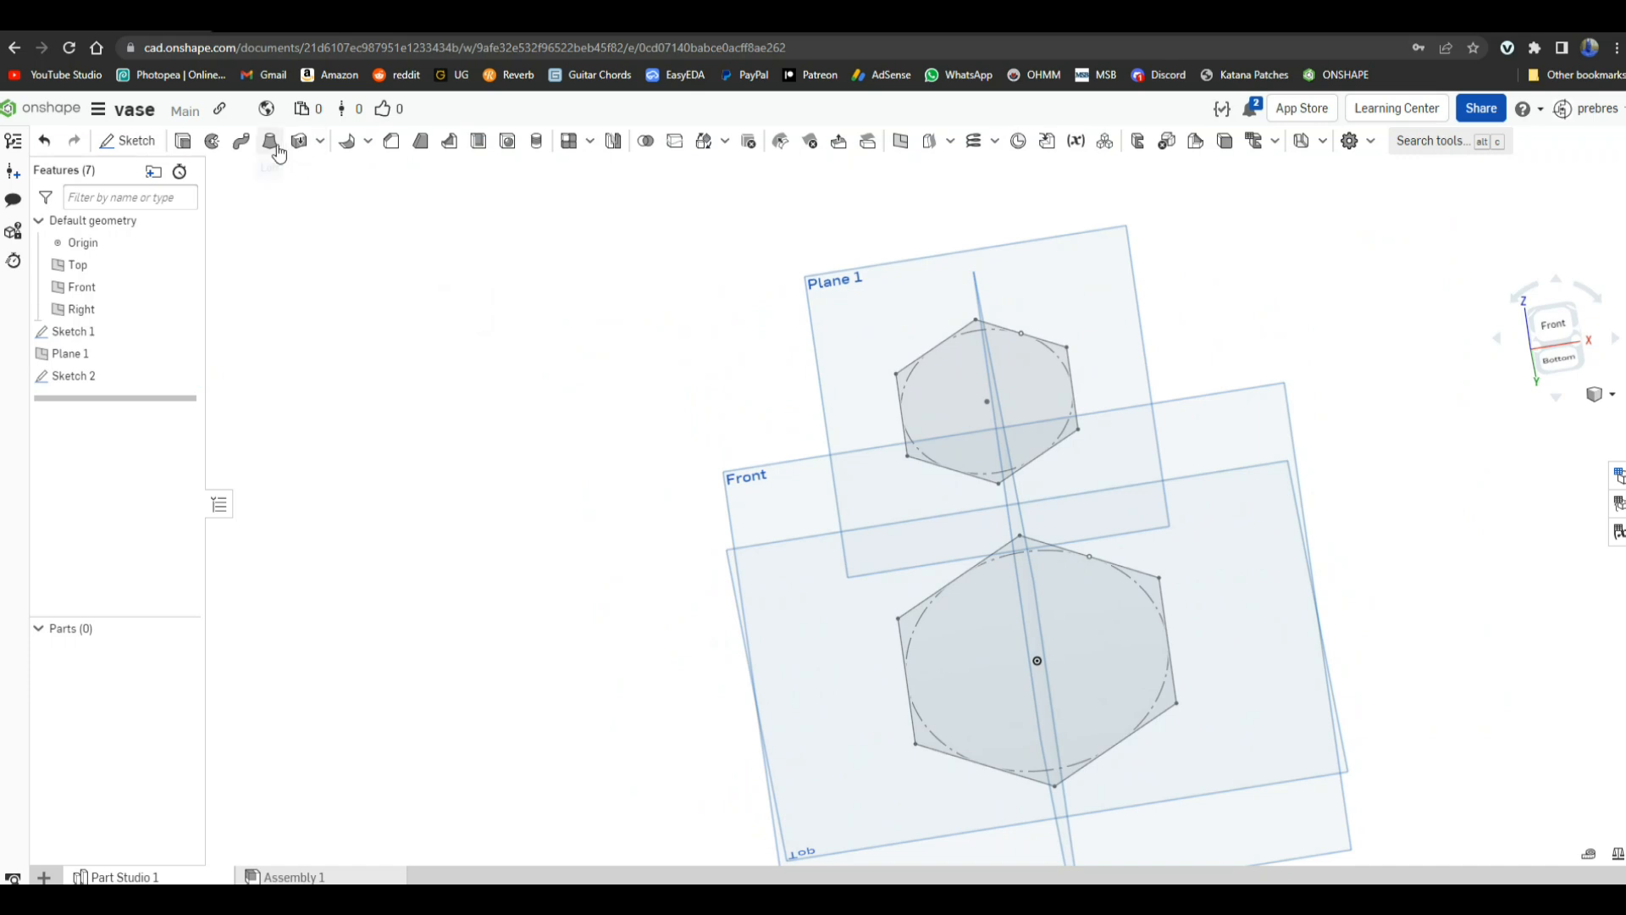
Step: Begin a Loft using the lower and upper hexagon sketch faces as profiles, leaving the path option off
click(269, 141)
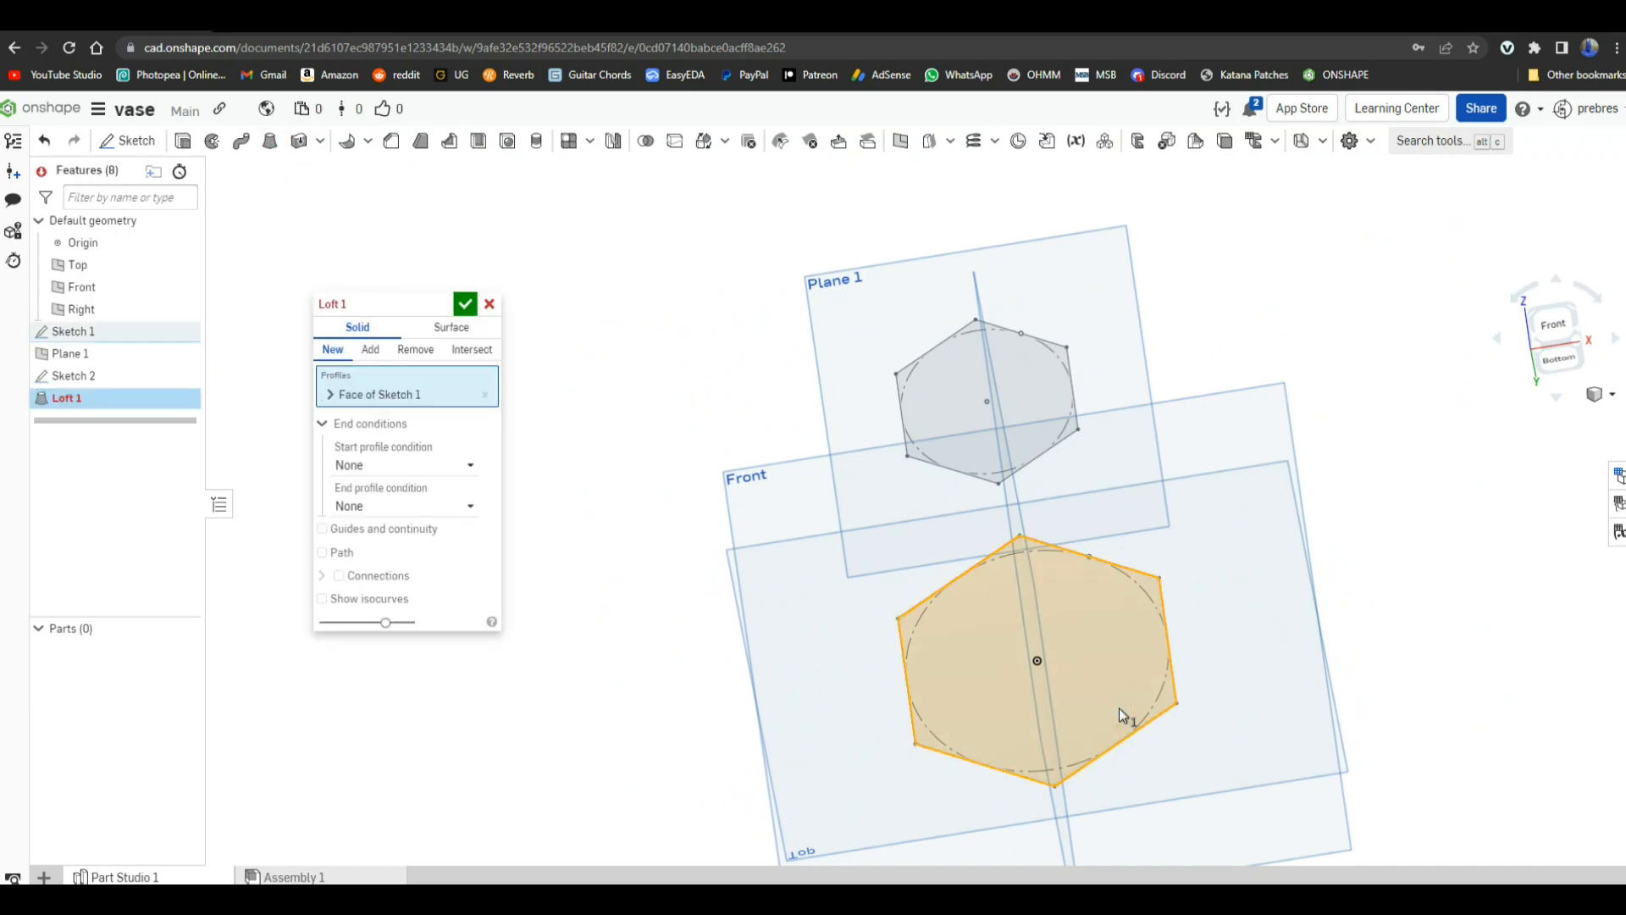
click(986, 401)
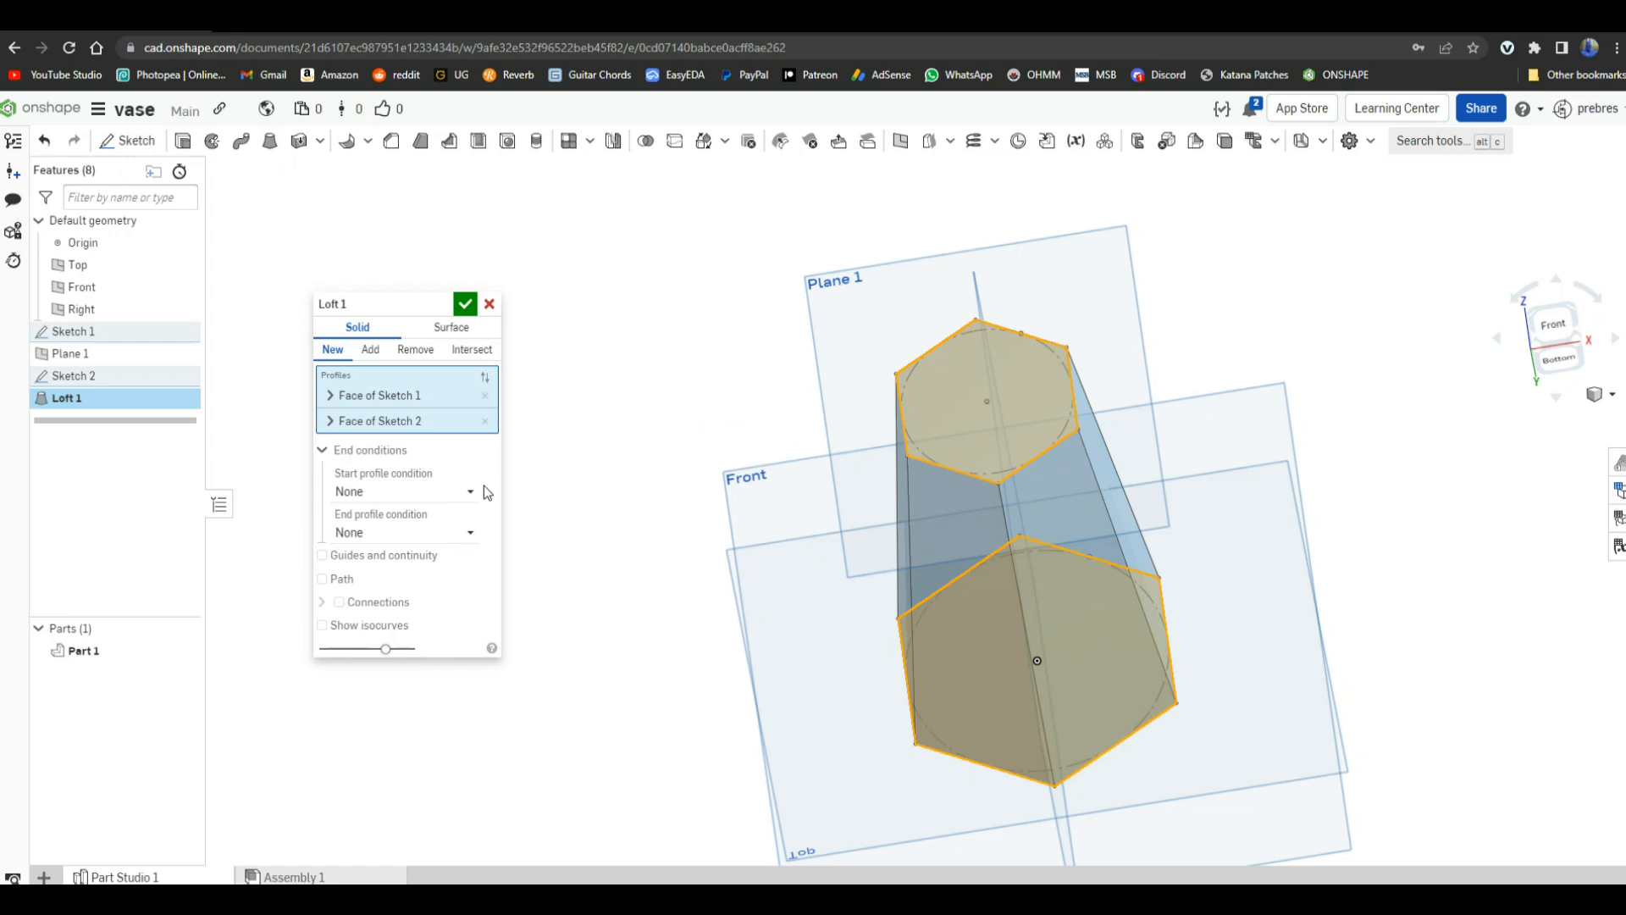
mouse_move(470, 498)
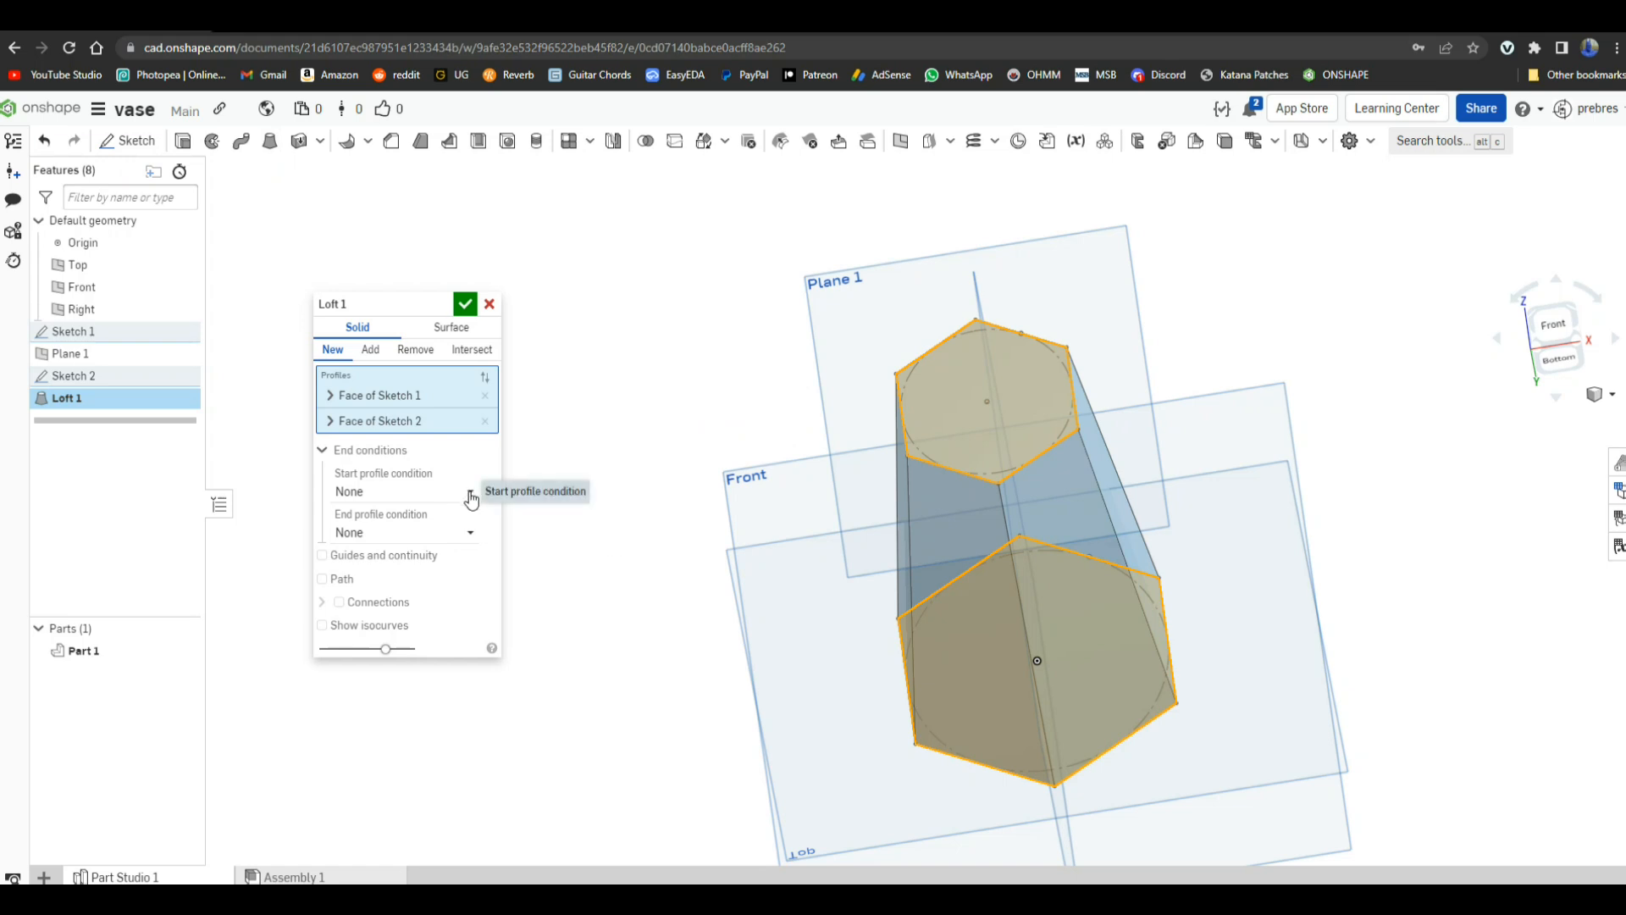
click(321, 578)
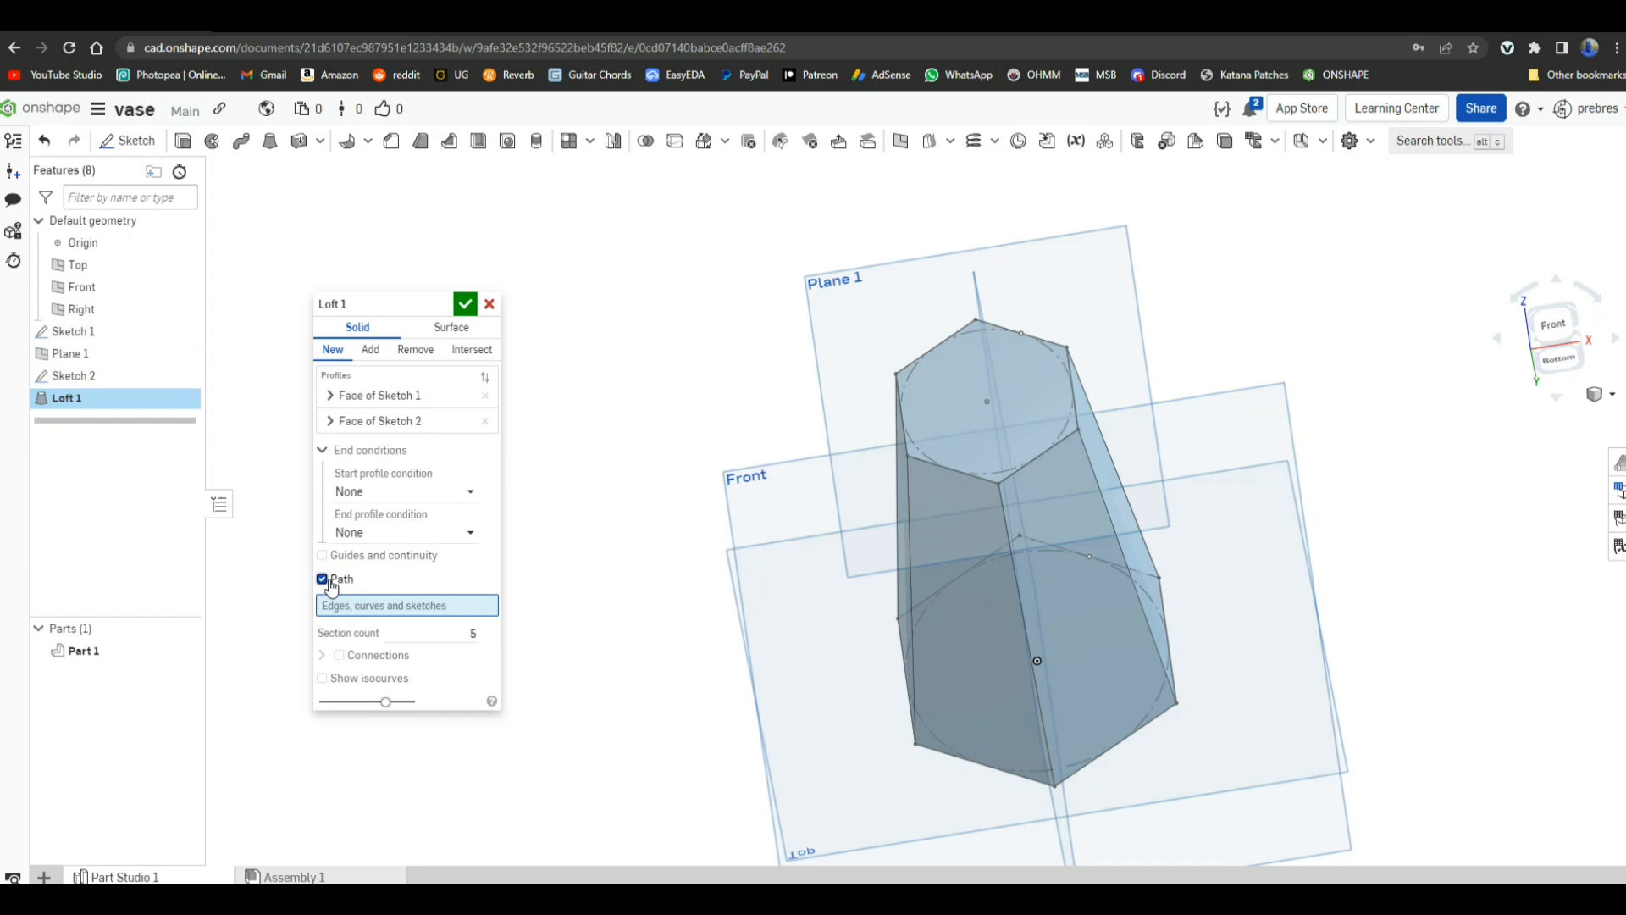
mouse_move(371, 588)
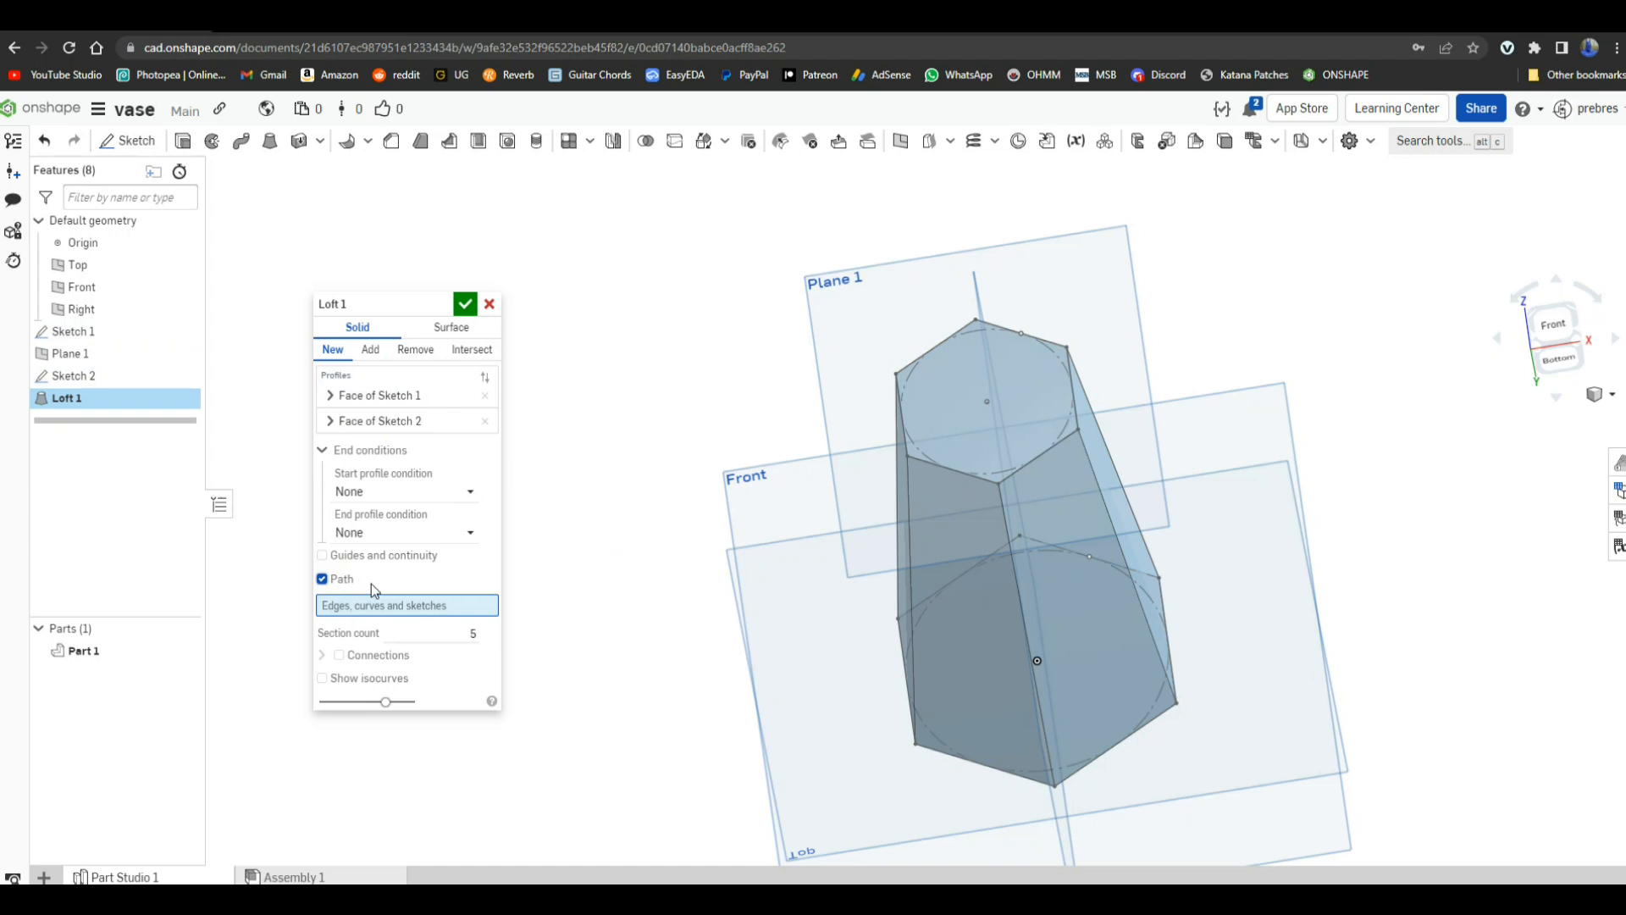
click(321, 579)
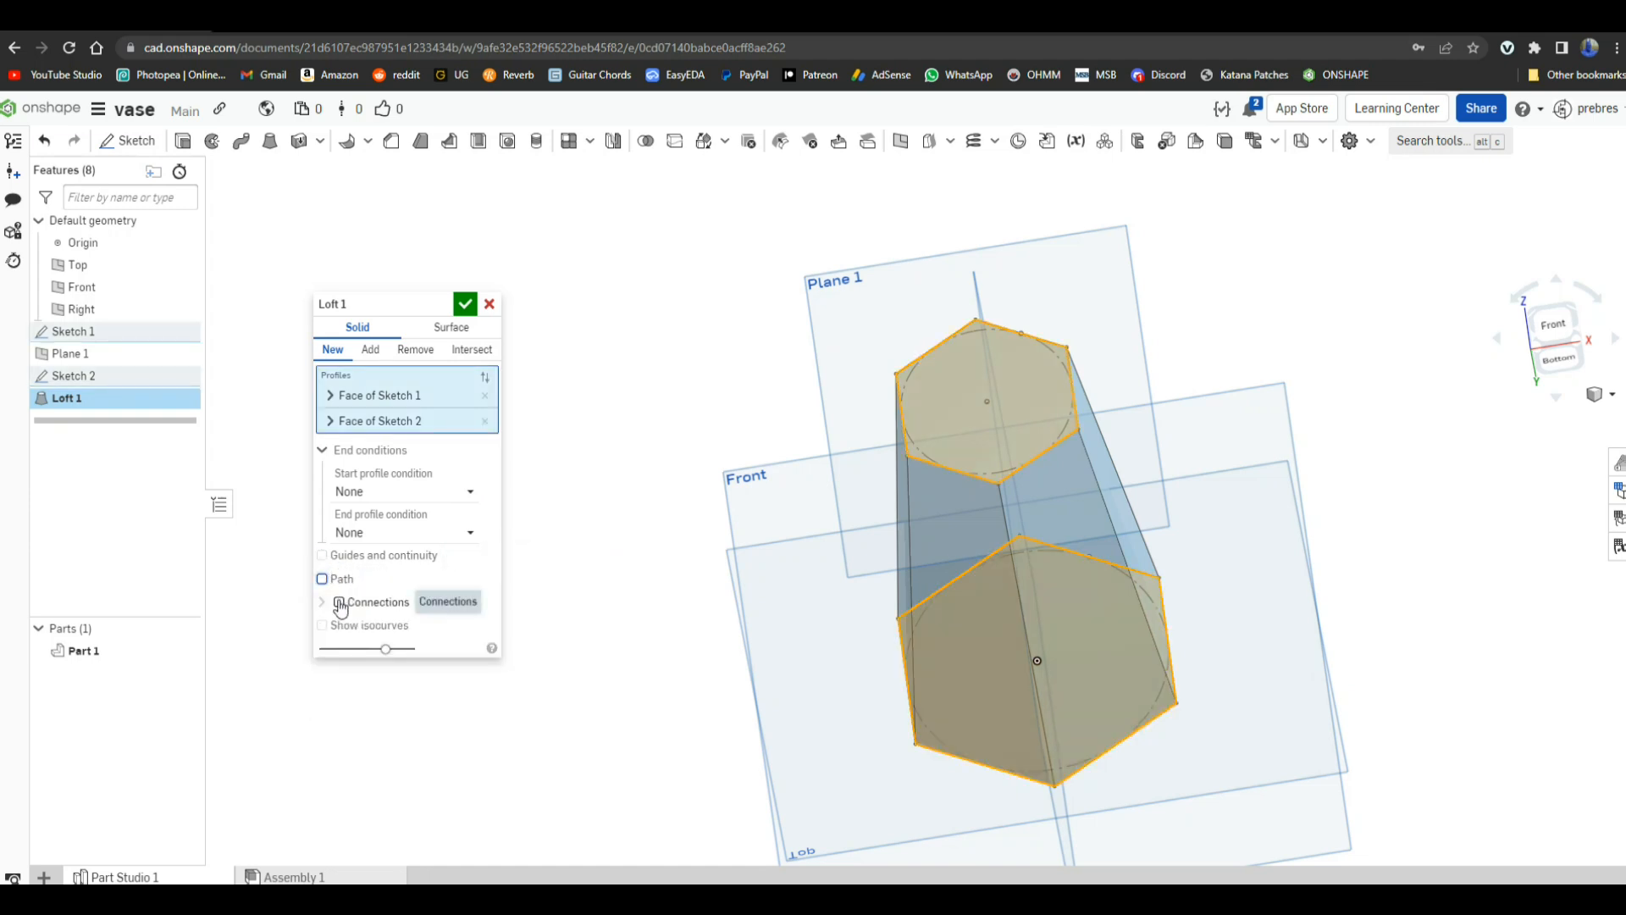
Step: Enable Connections, match an offset corner pair so the sides twist, and confirm Loft 1
click(339, 601)
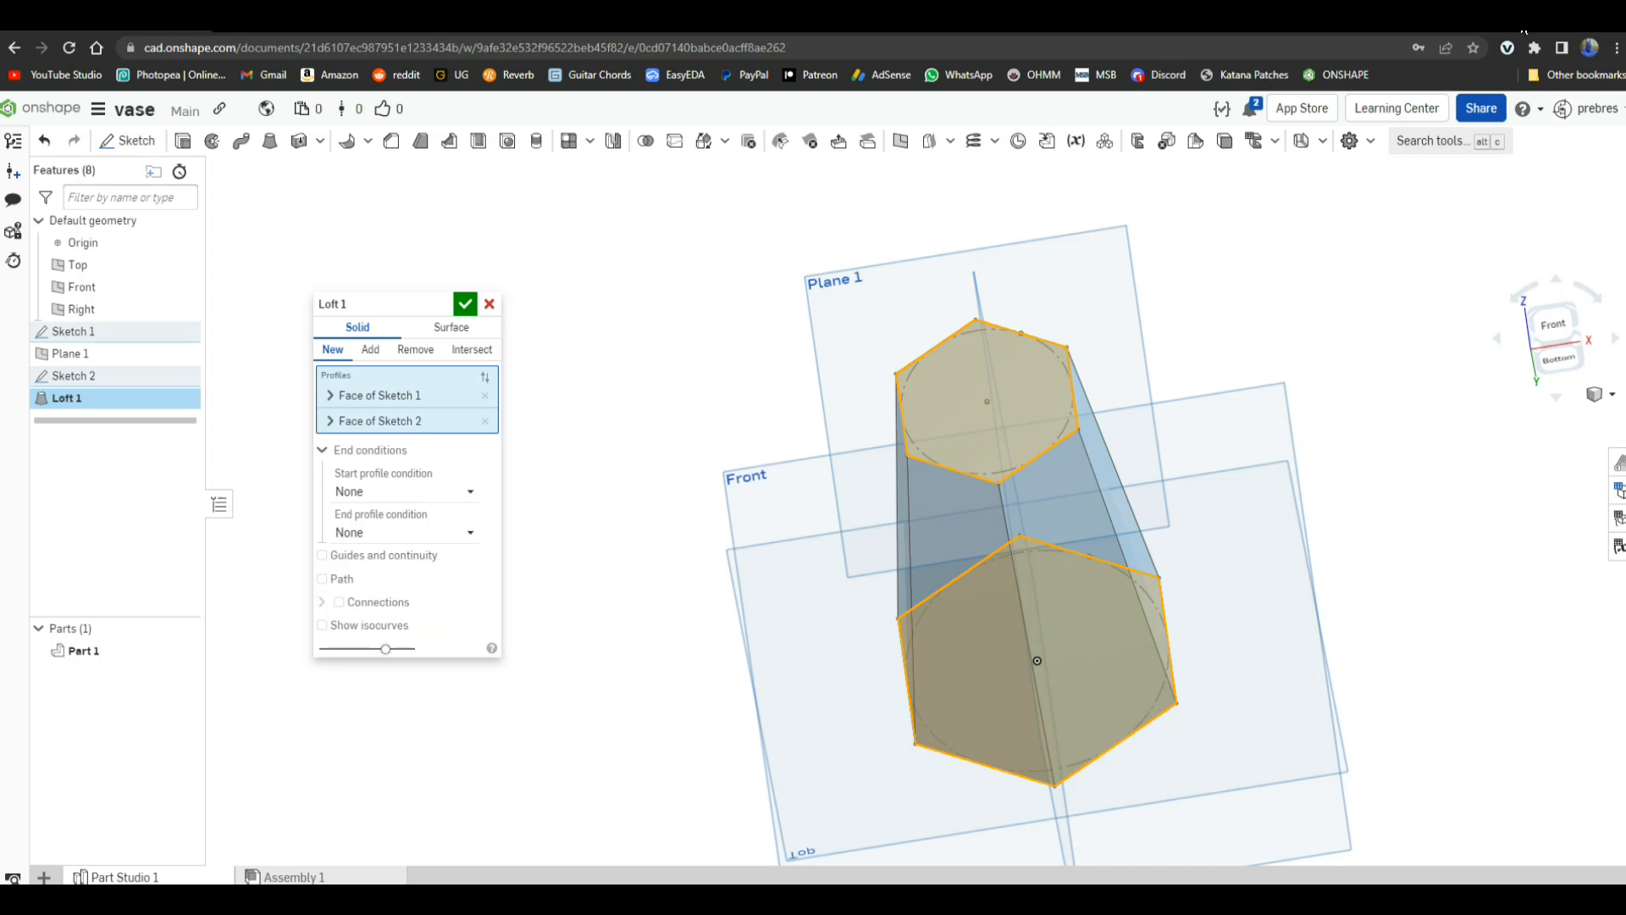
click(338, 601)
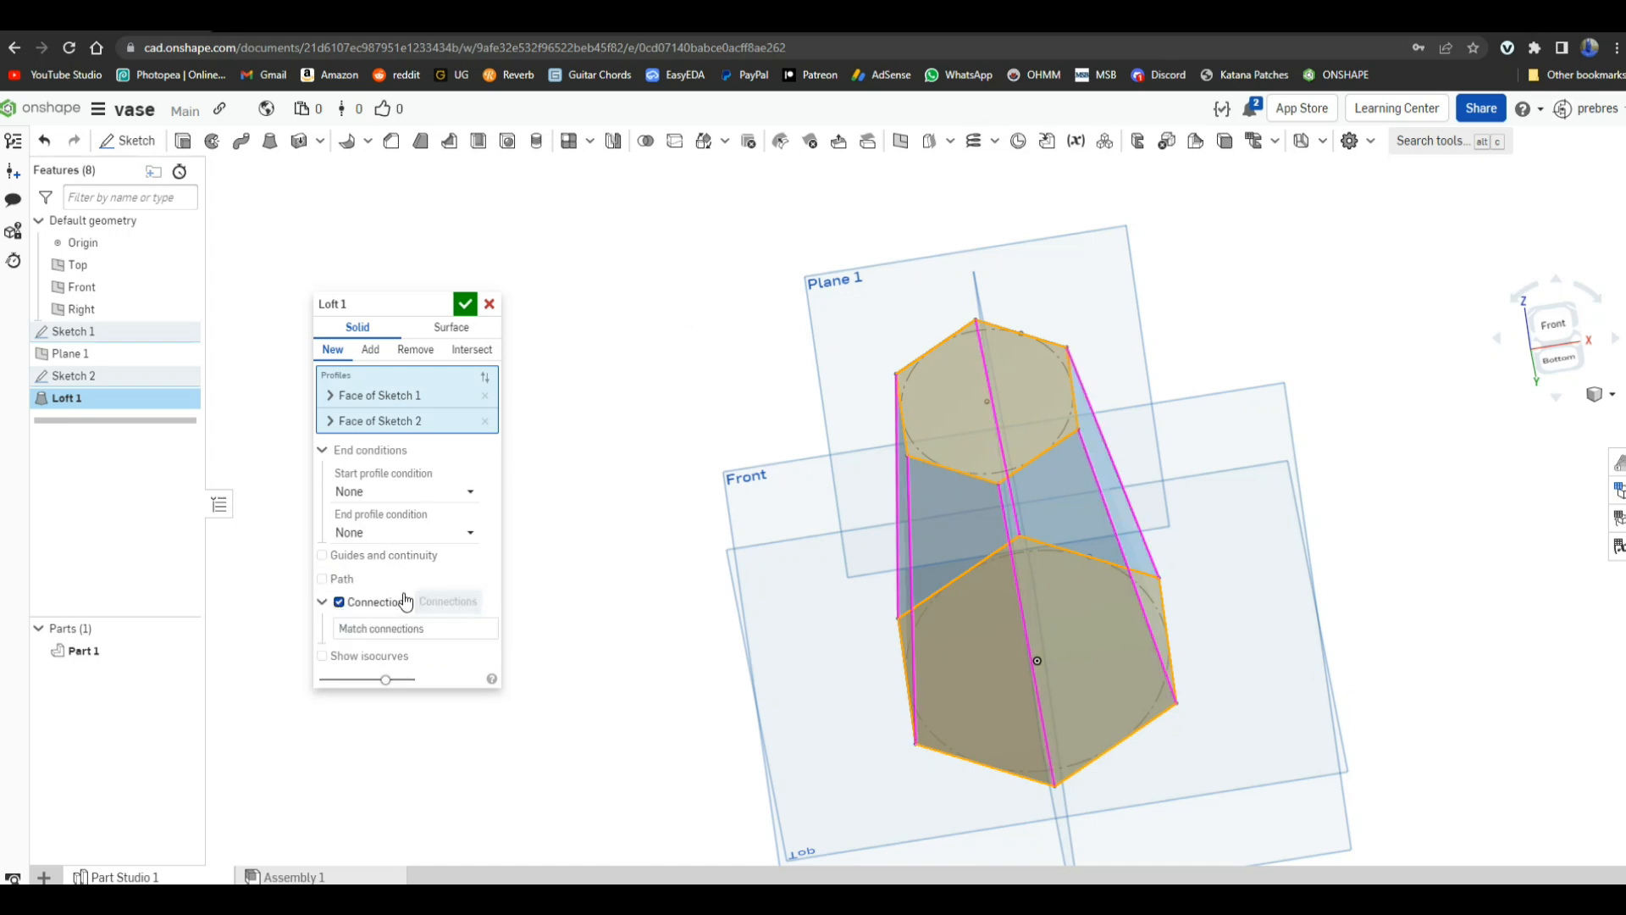
click(414, 628)
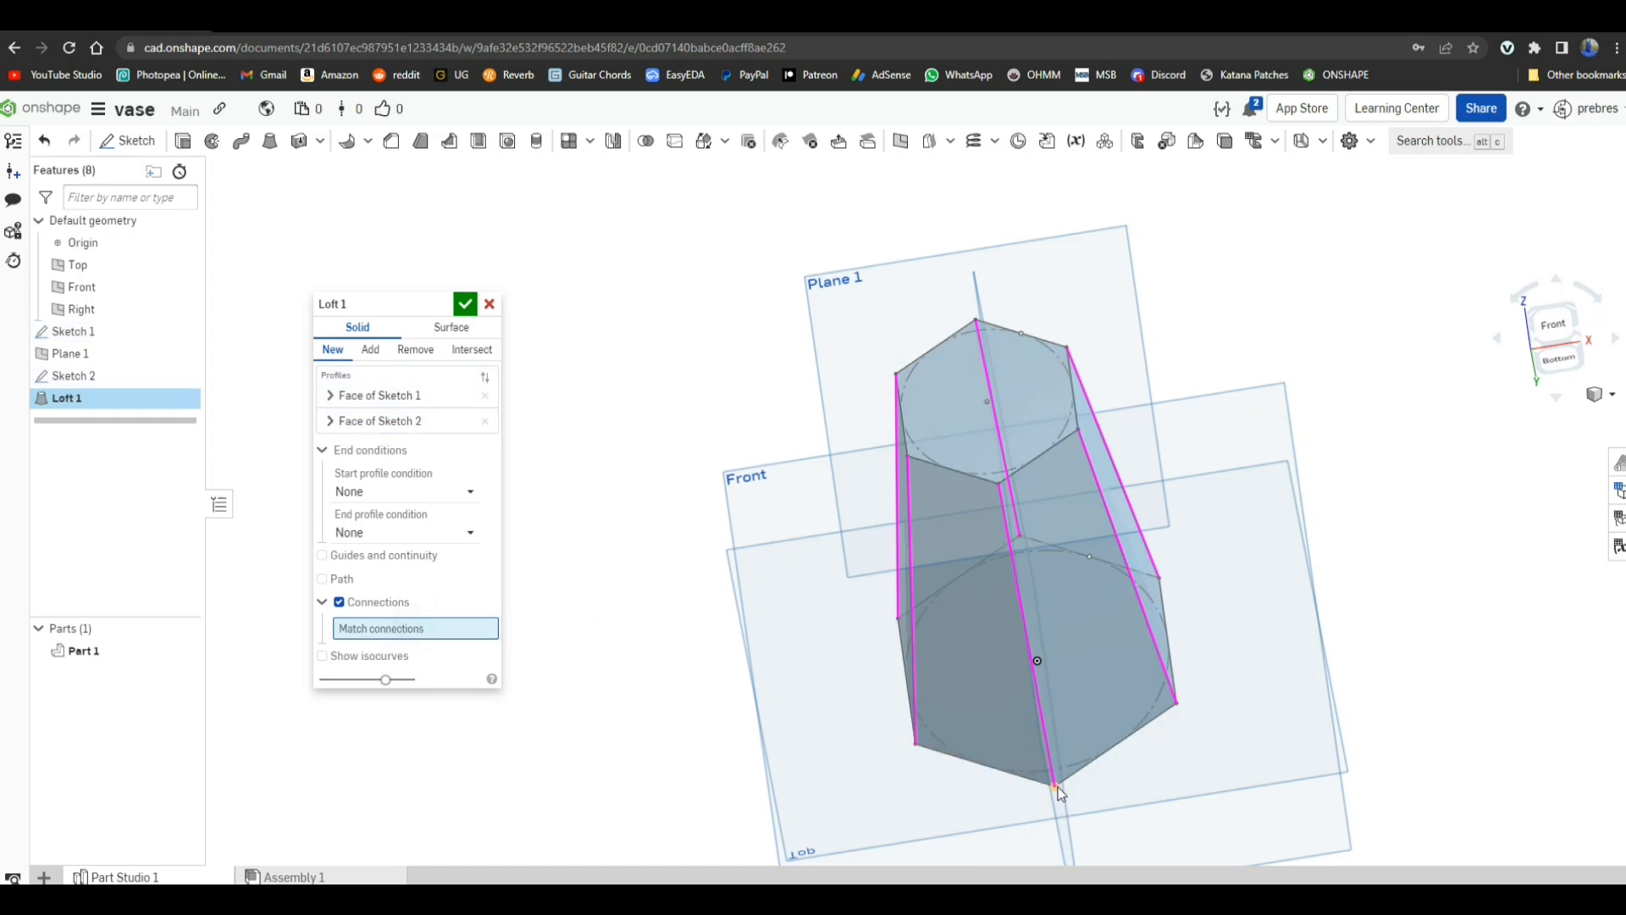
click(1053, 805)
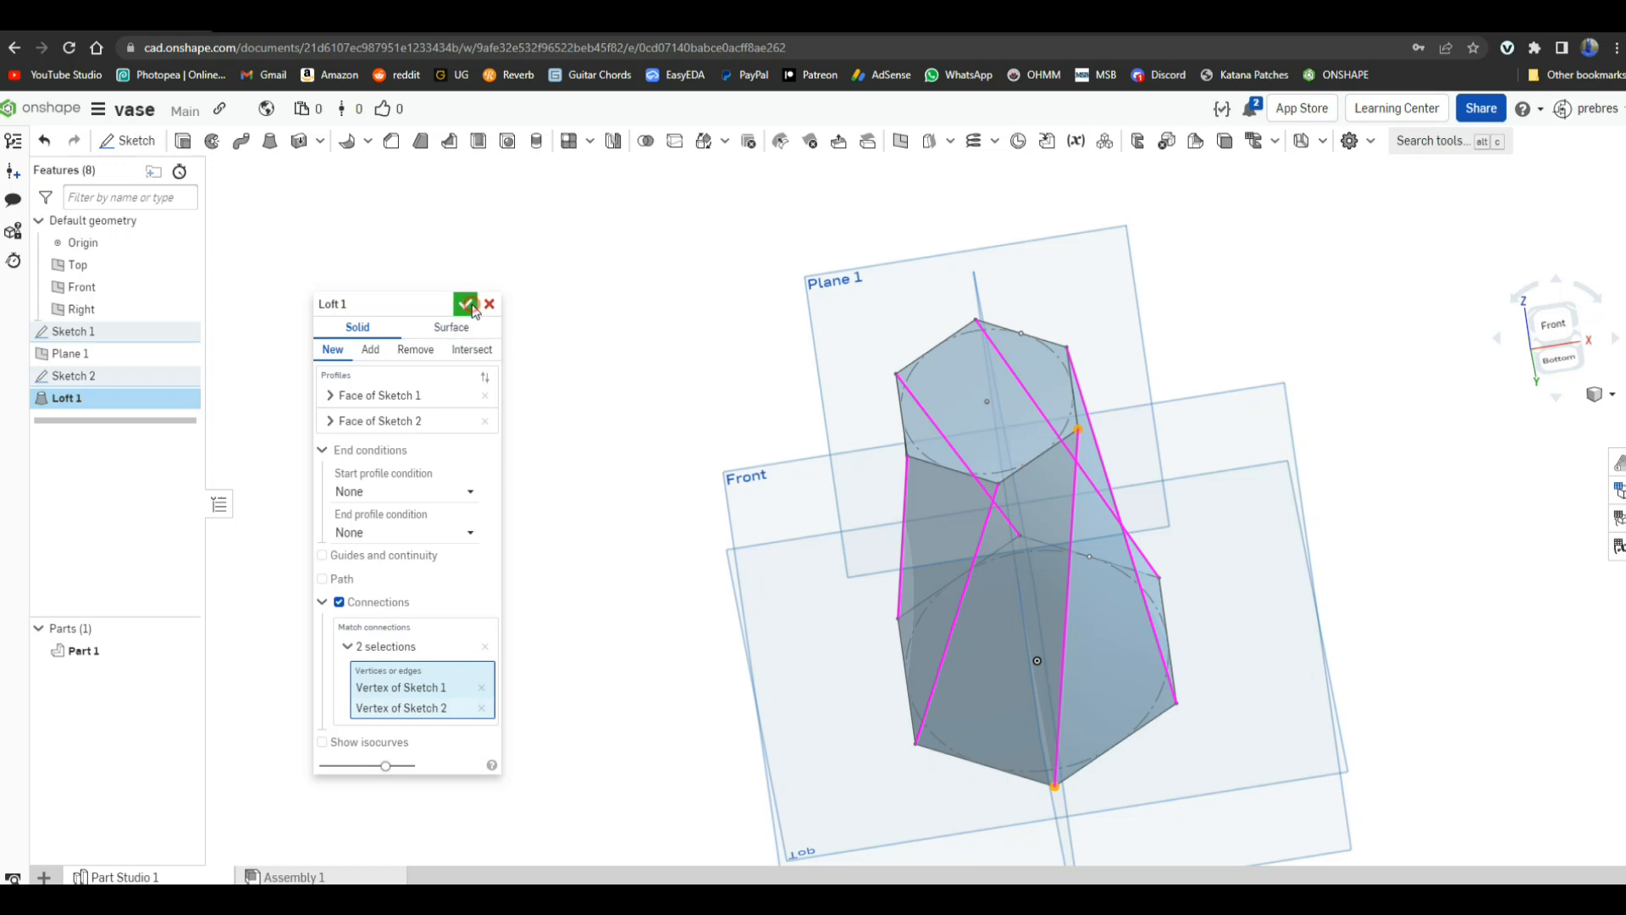
click(465, 303)
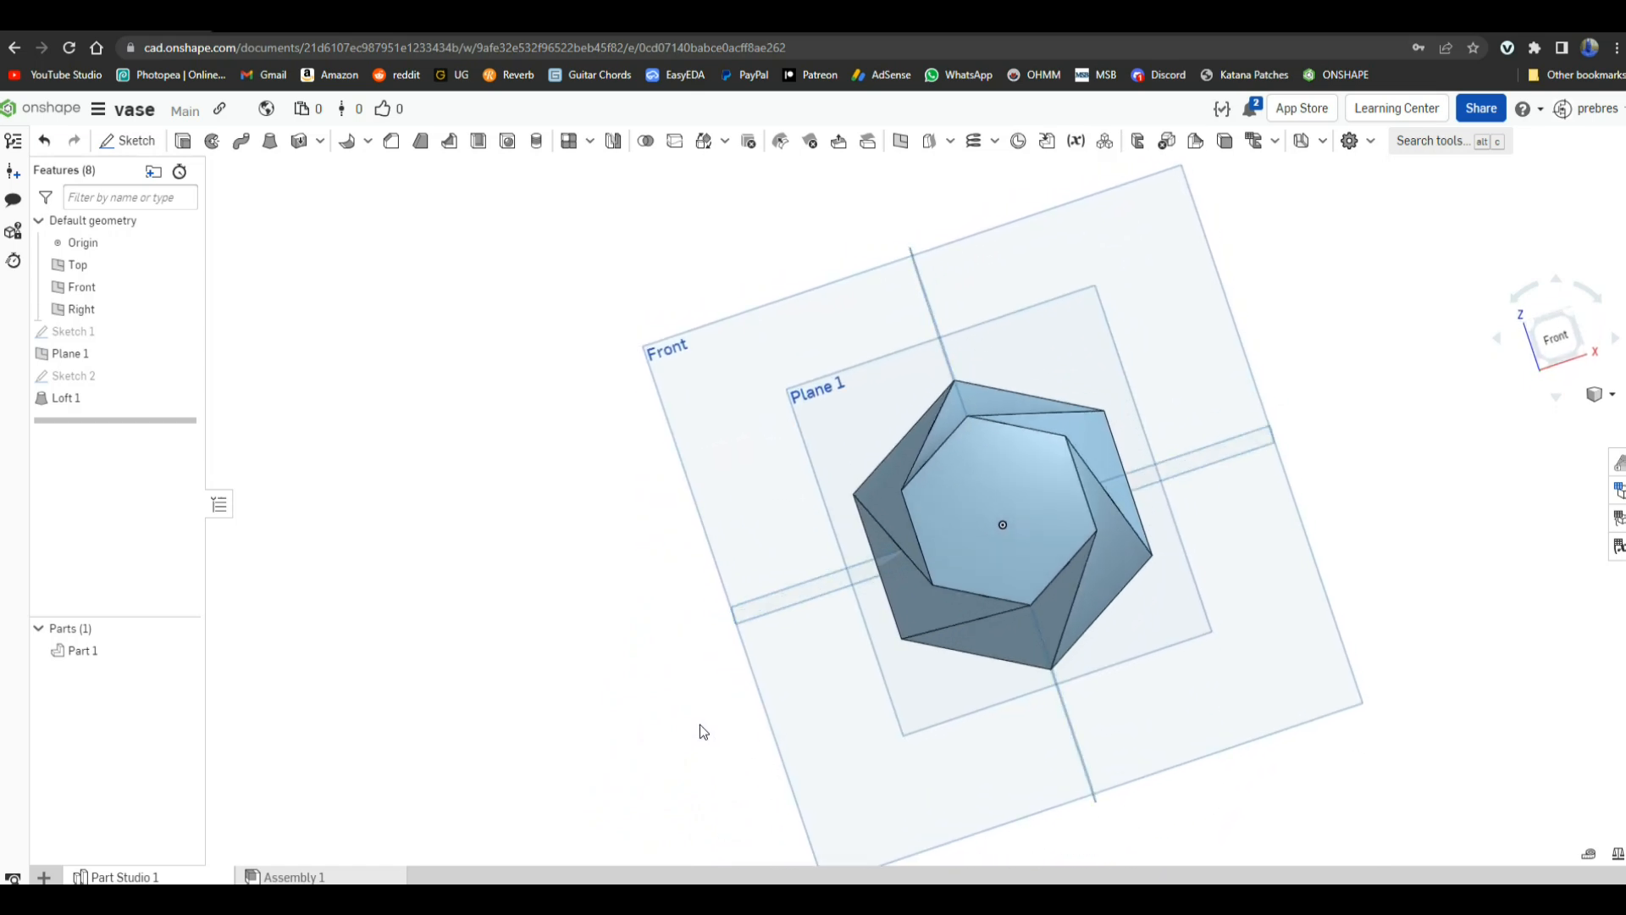
Step: Orbit slightly, set the Front view on the twisted part, and begin a Hole feature
drag(1002, 524, 997, 497)
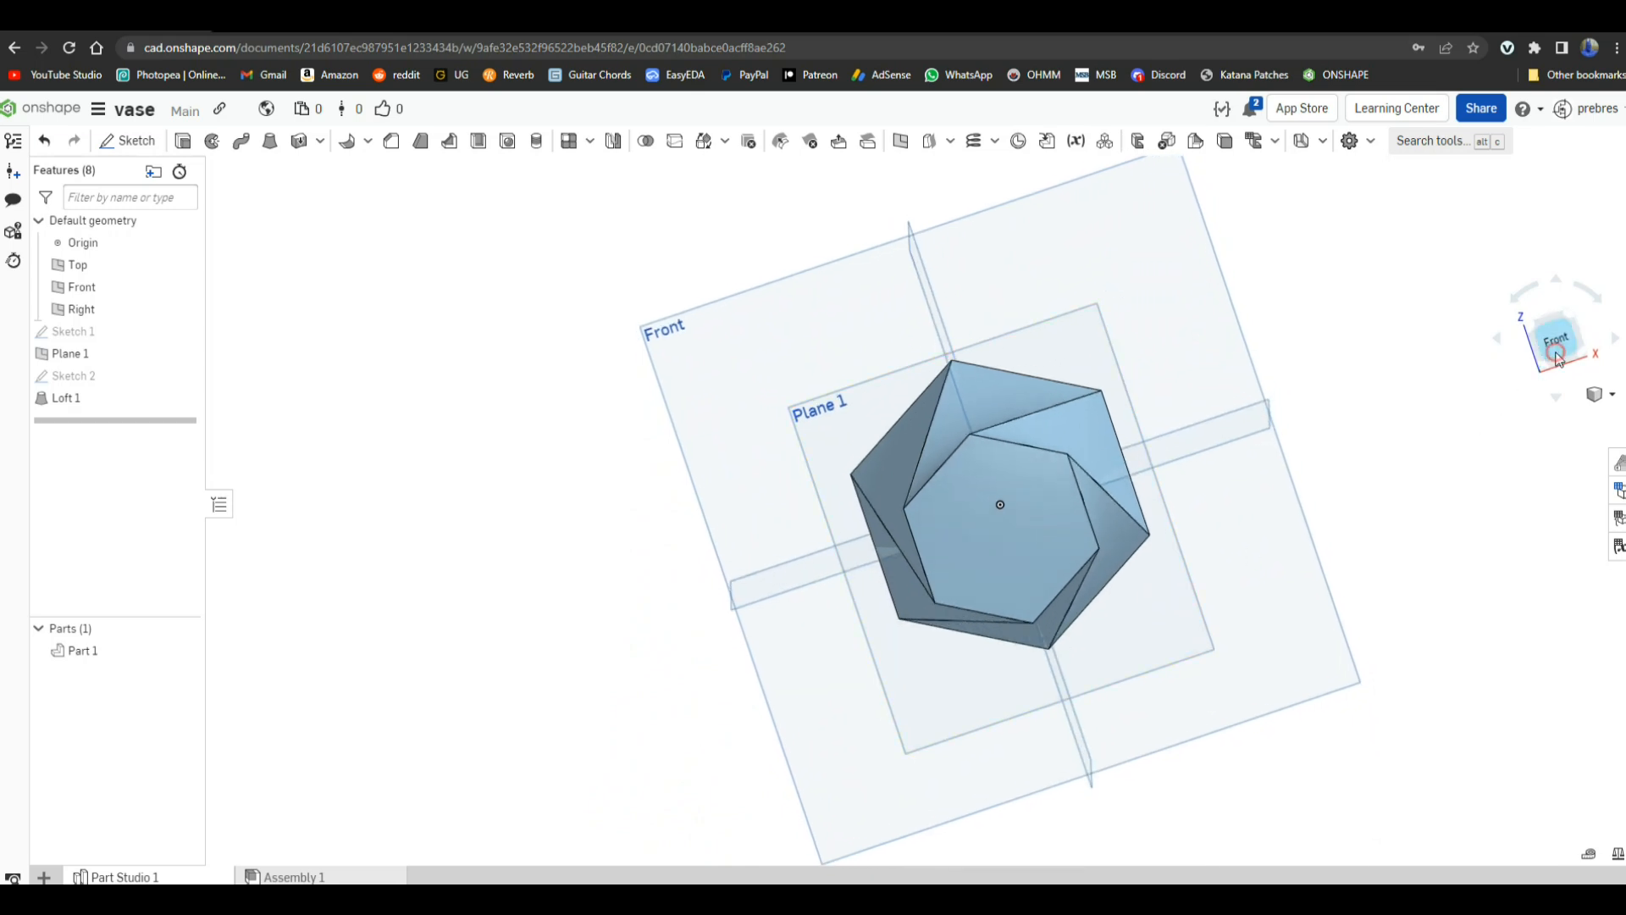
click(1554, 348)
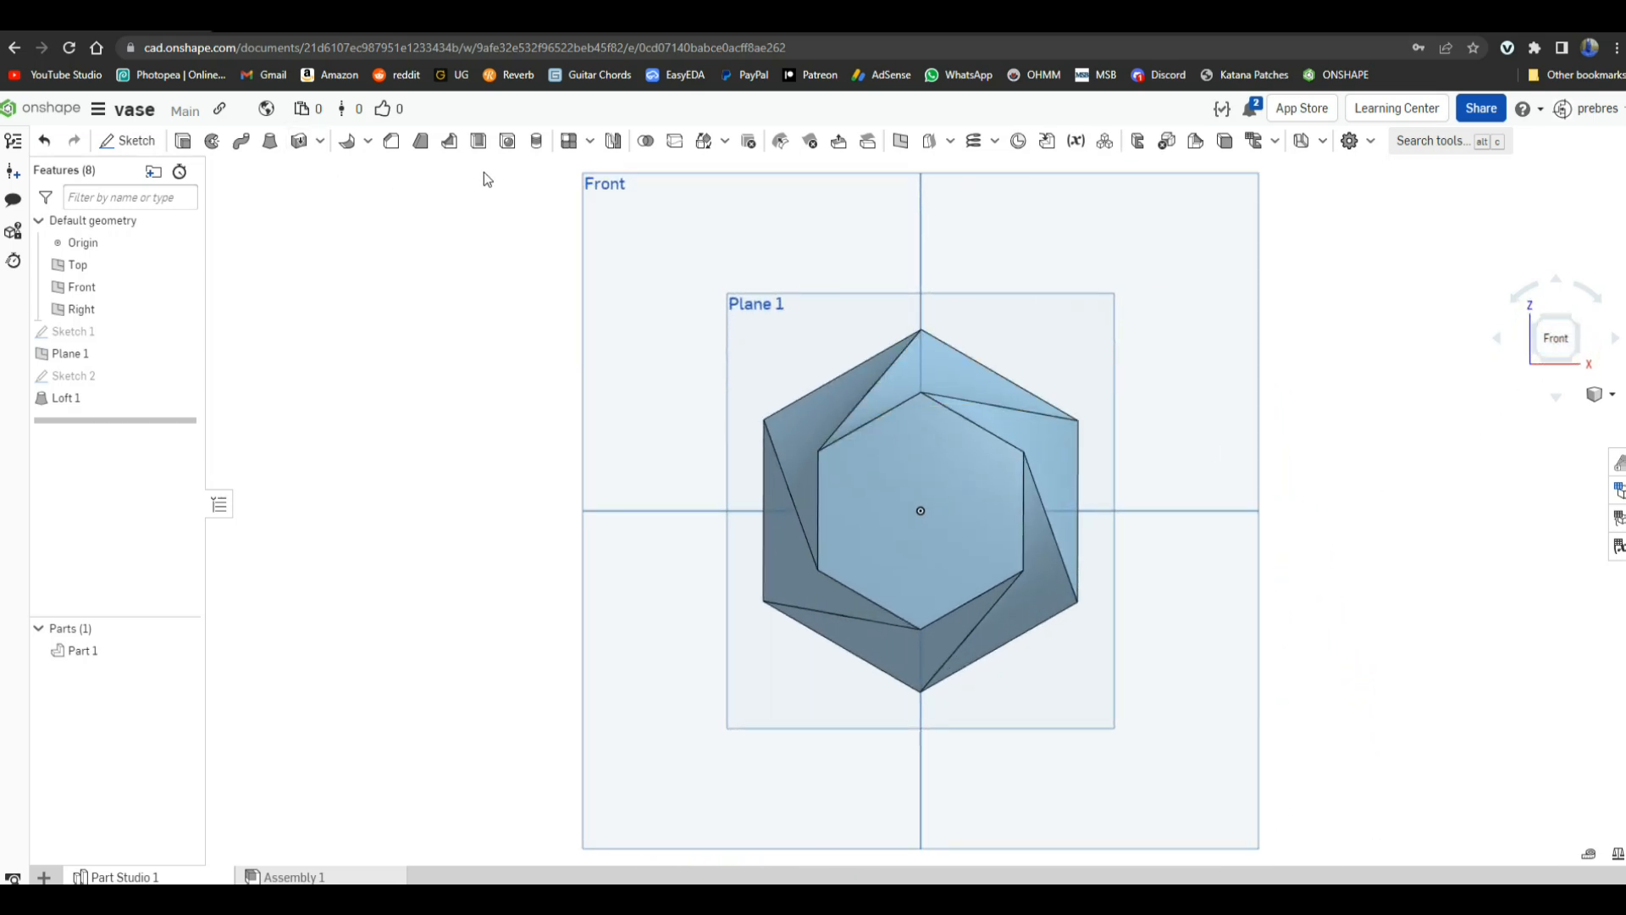
click(507, 141)
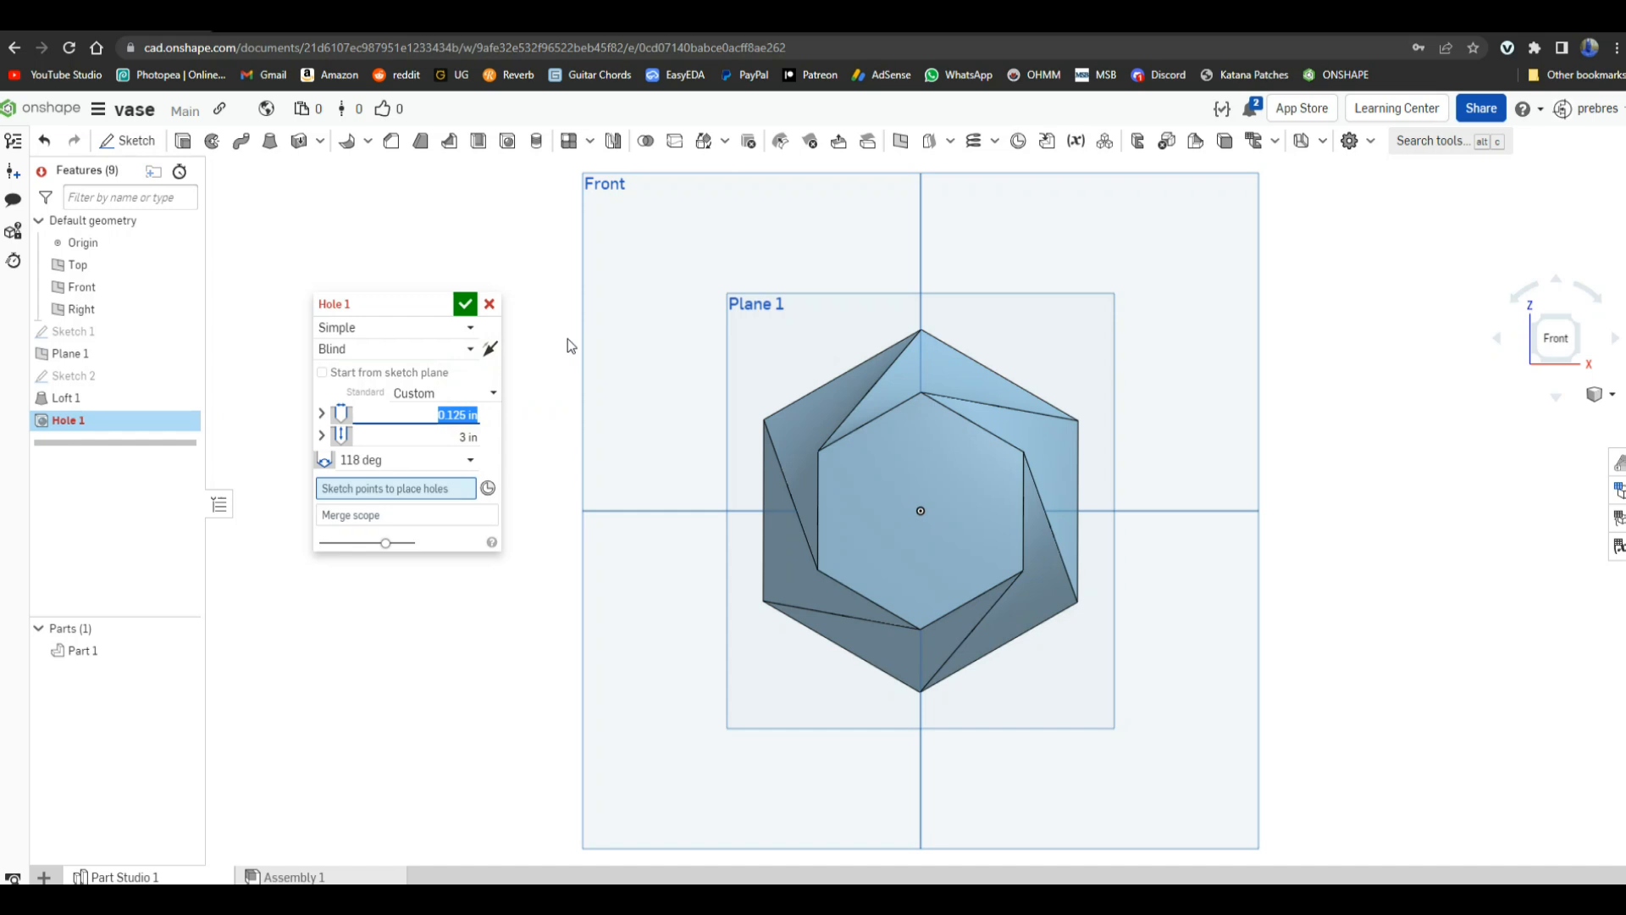
Step: Try placing the hole at the top face centre, abandon it, and re-show Sketch 2 on the part's top
text(15)
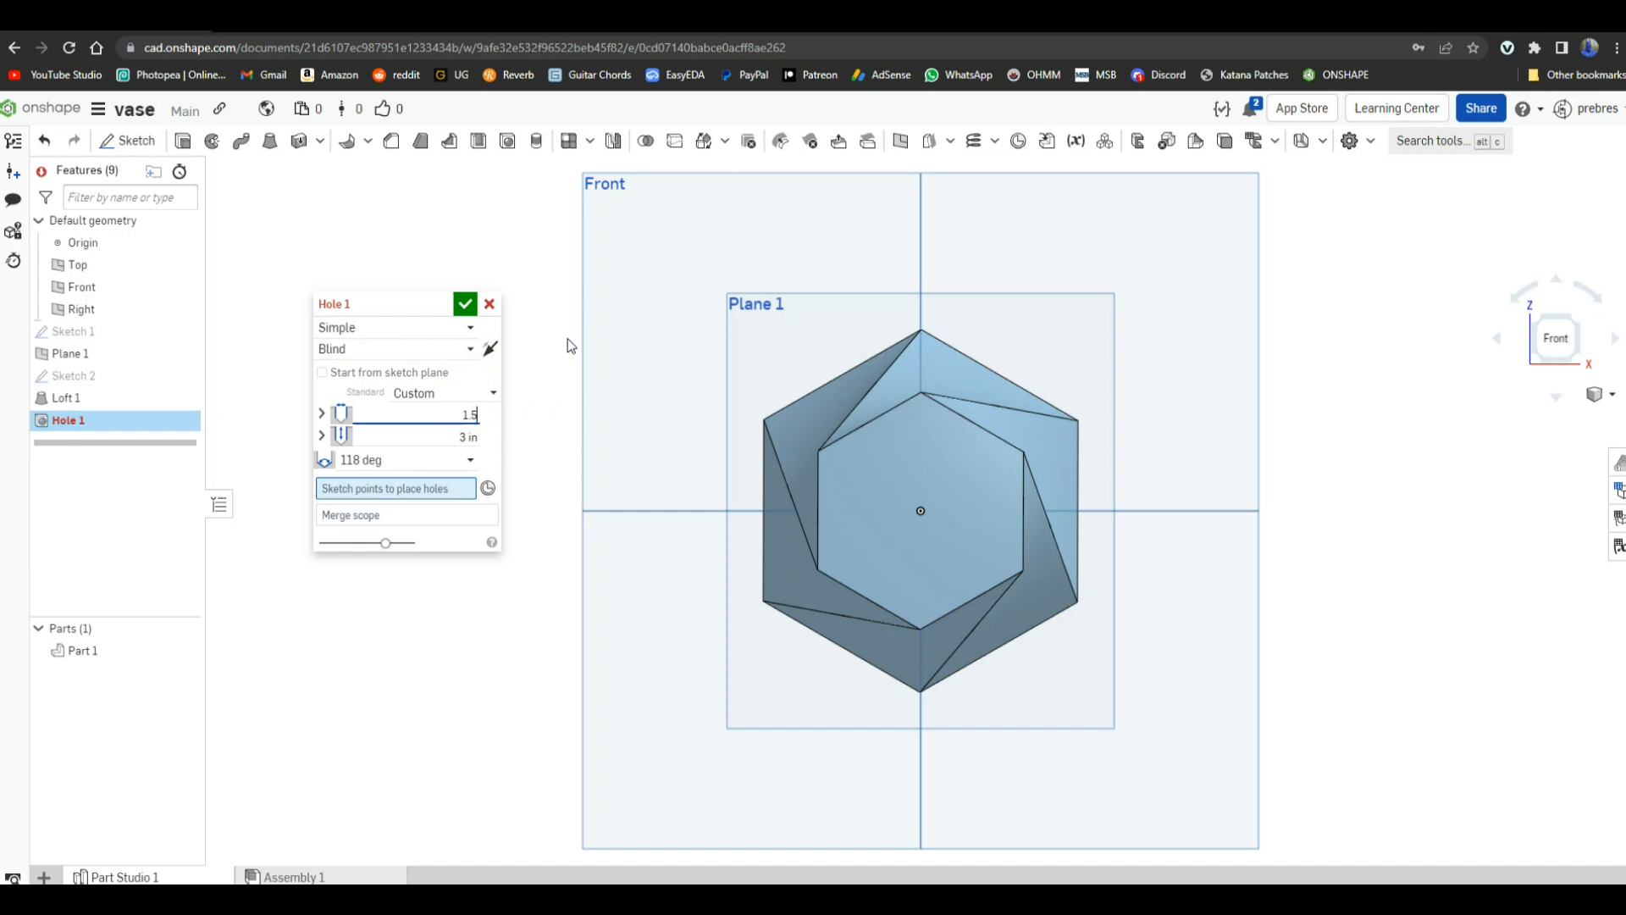
mouse_move(564, 359)
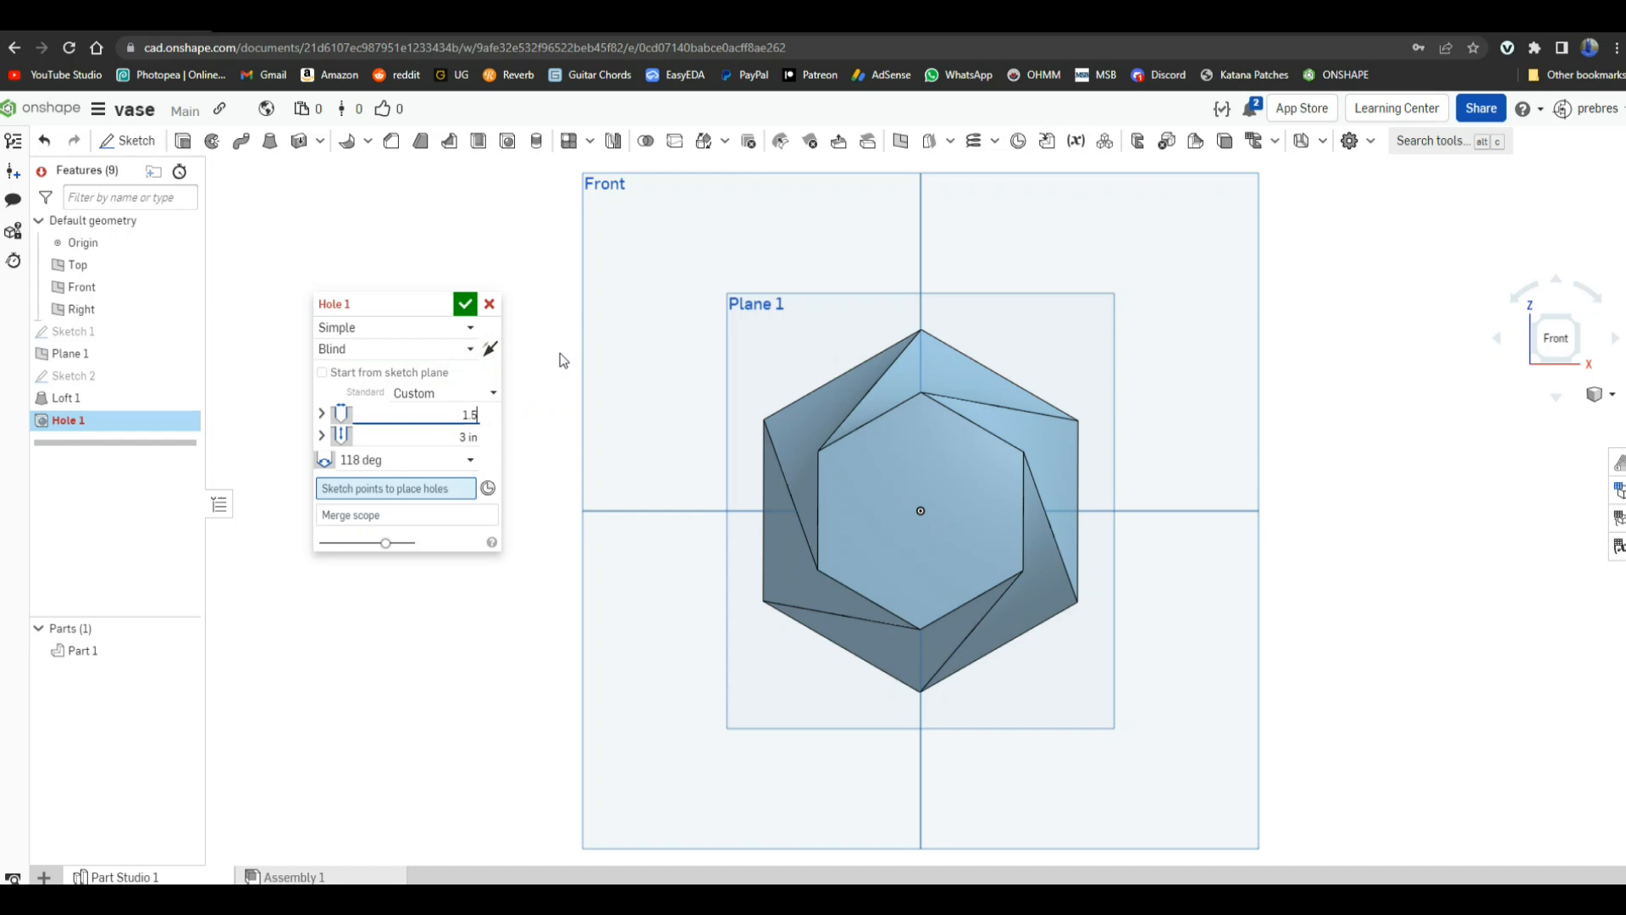
mouse_move(918, 512)
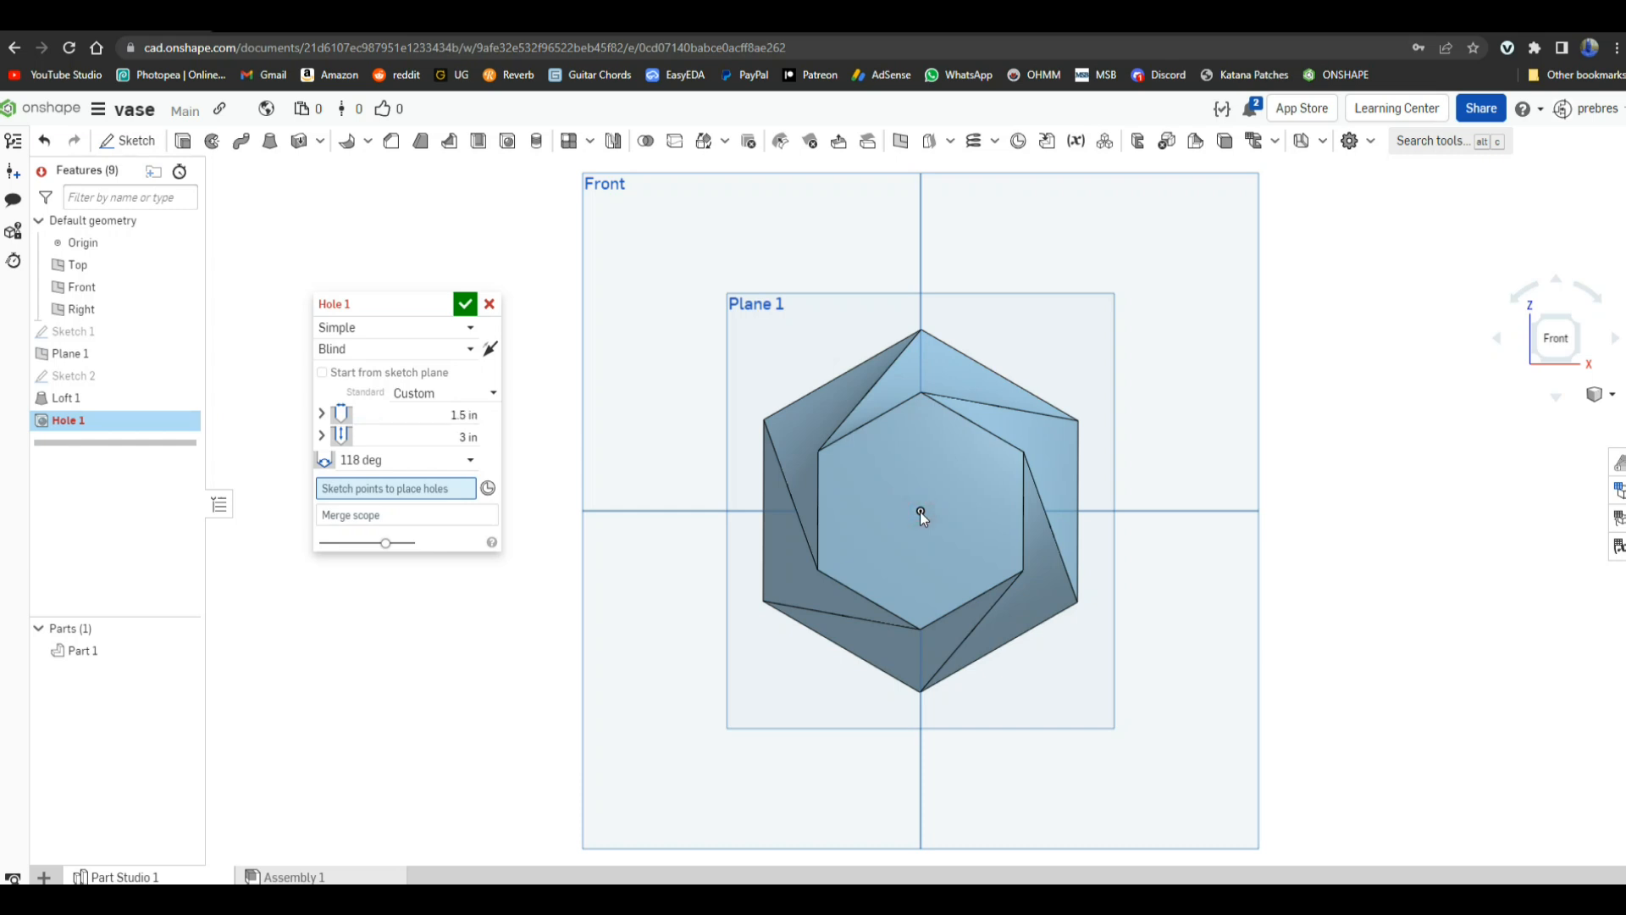
click(916, 513)
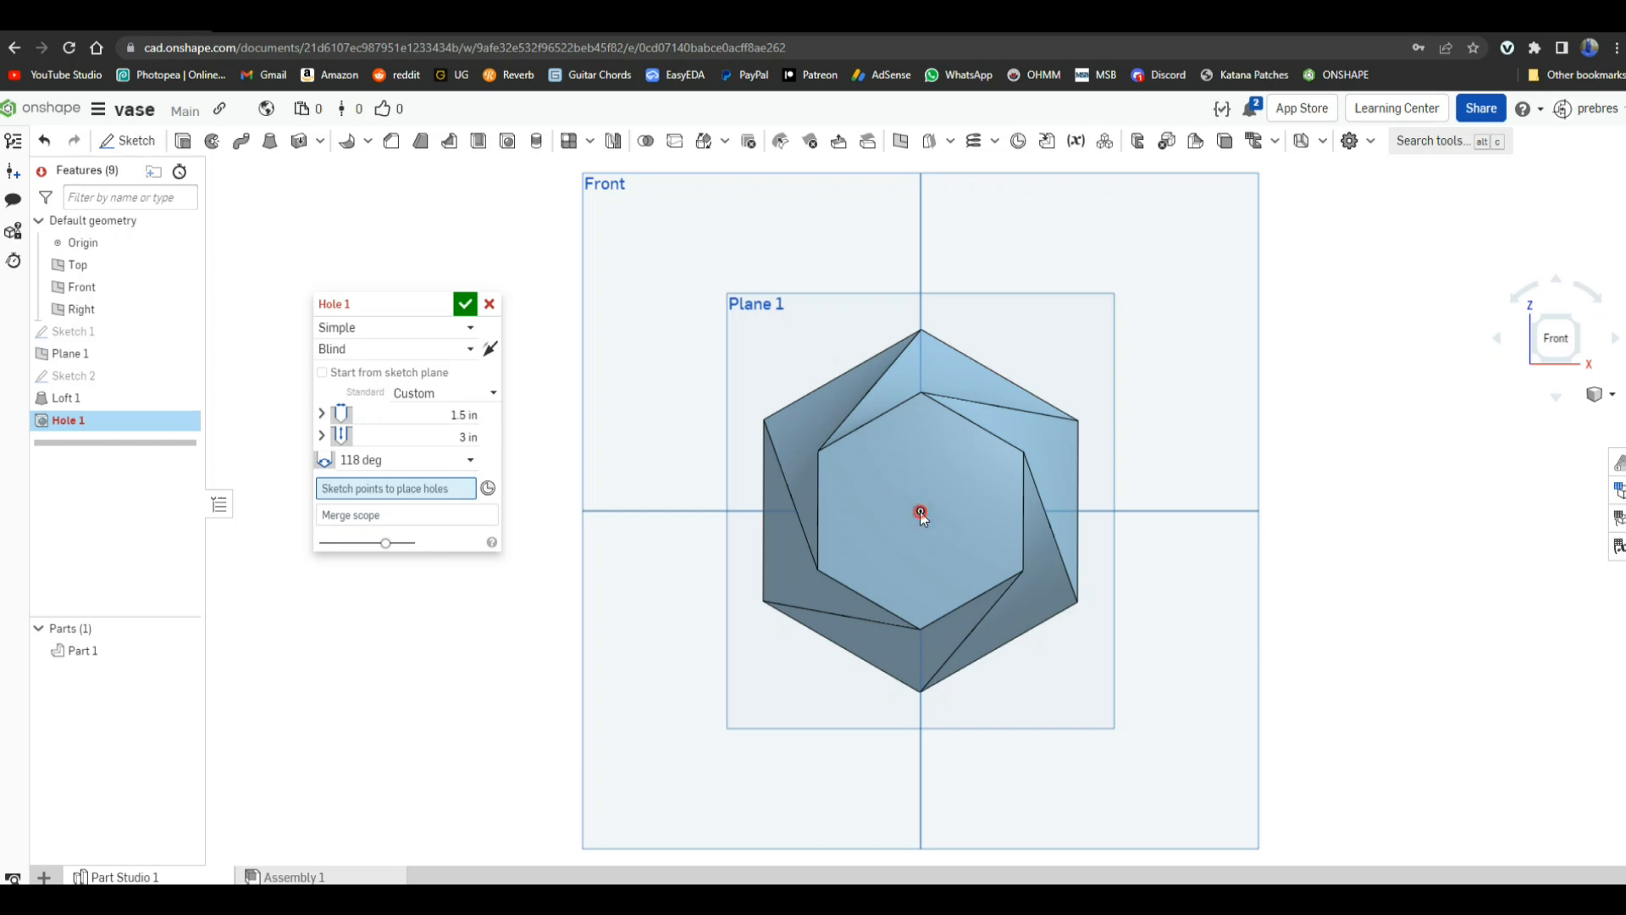
click(919, 512)
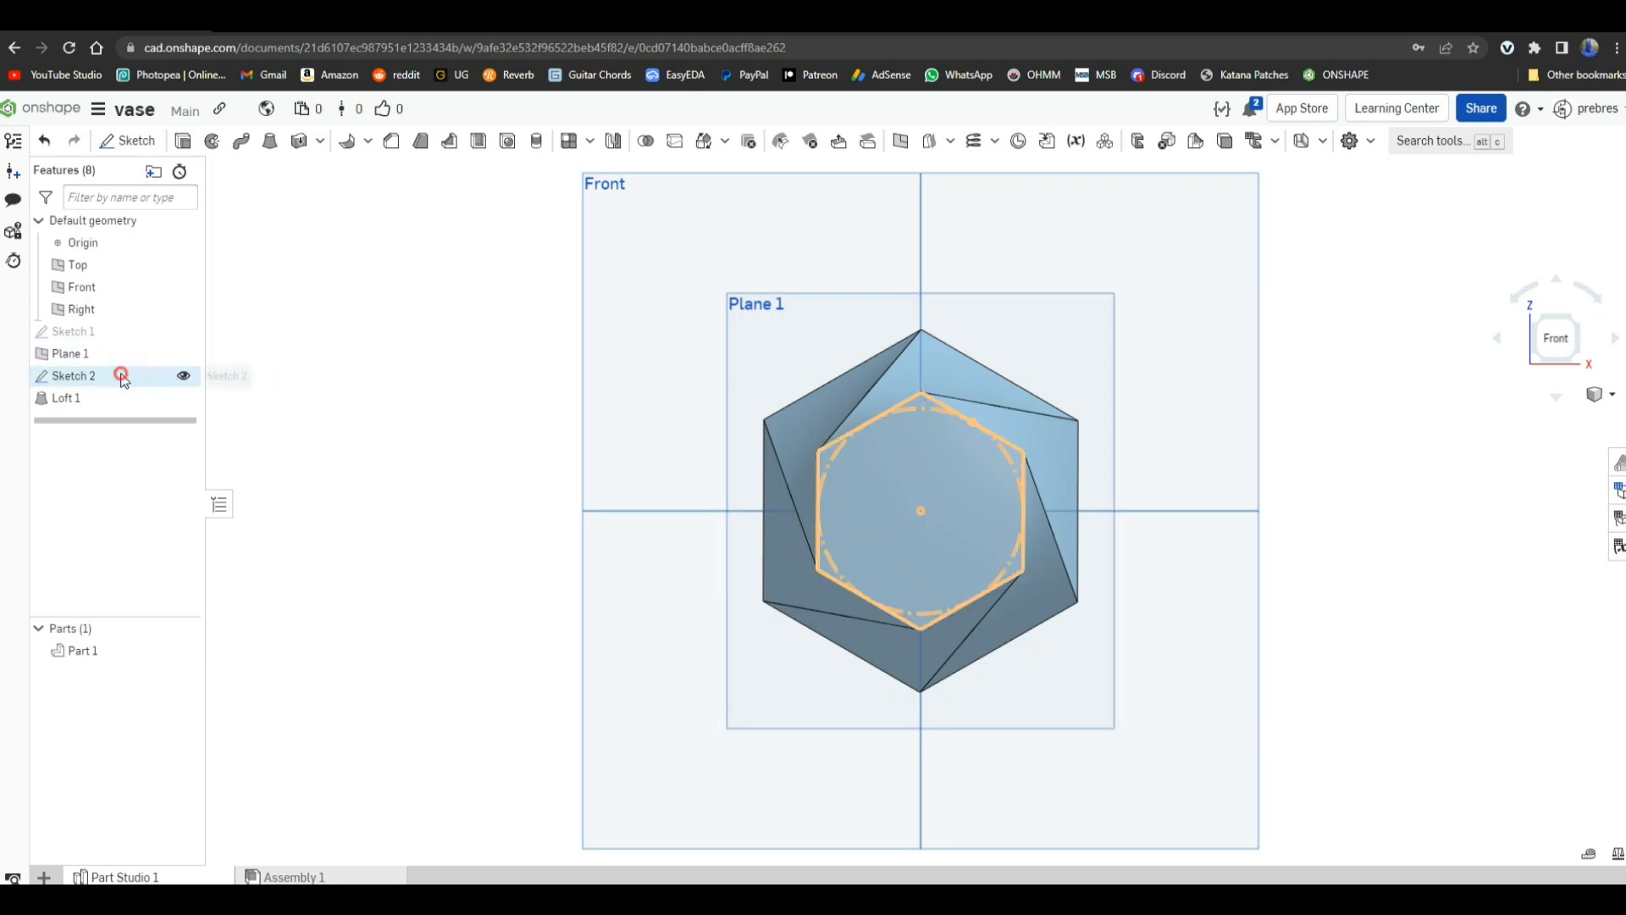
double_click(73, 376)
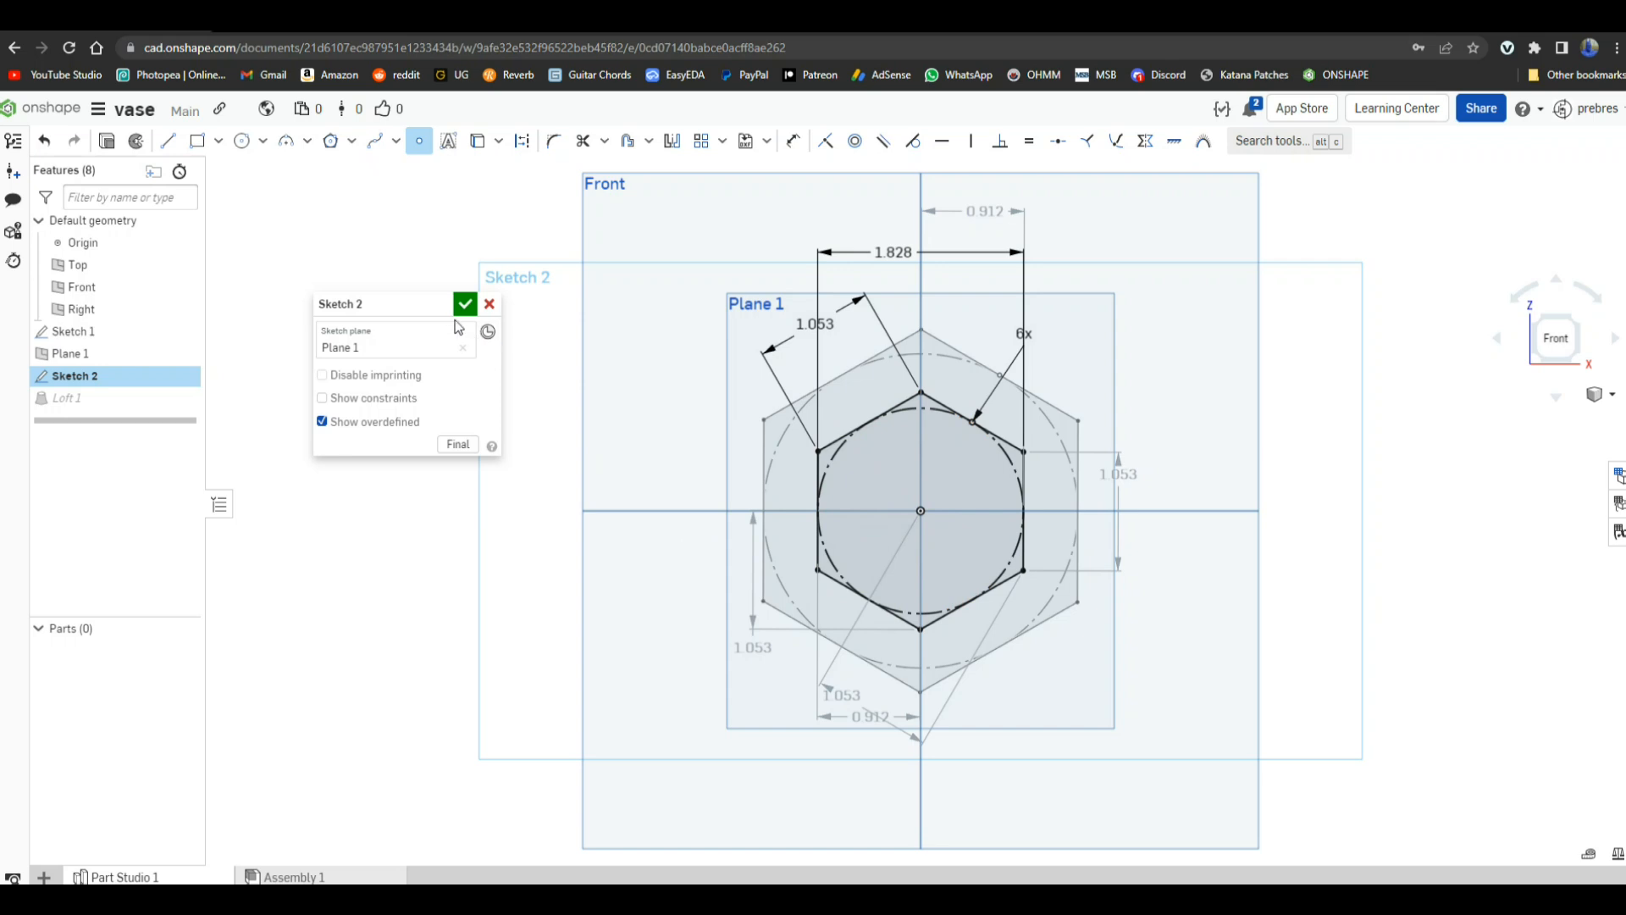
click(465, 303)
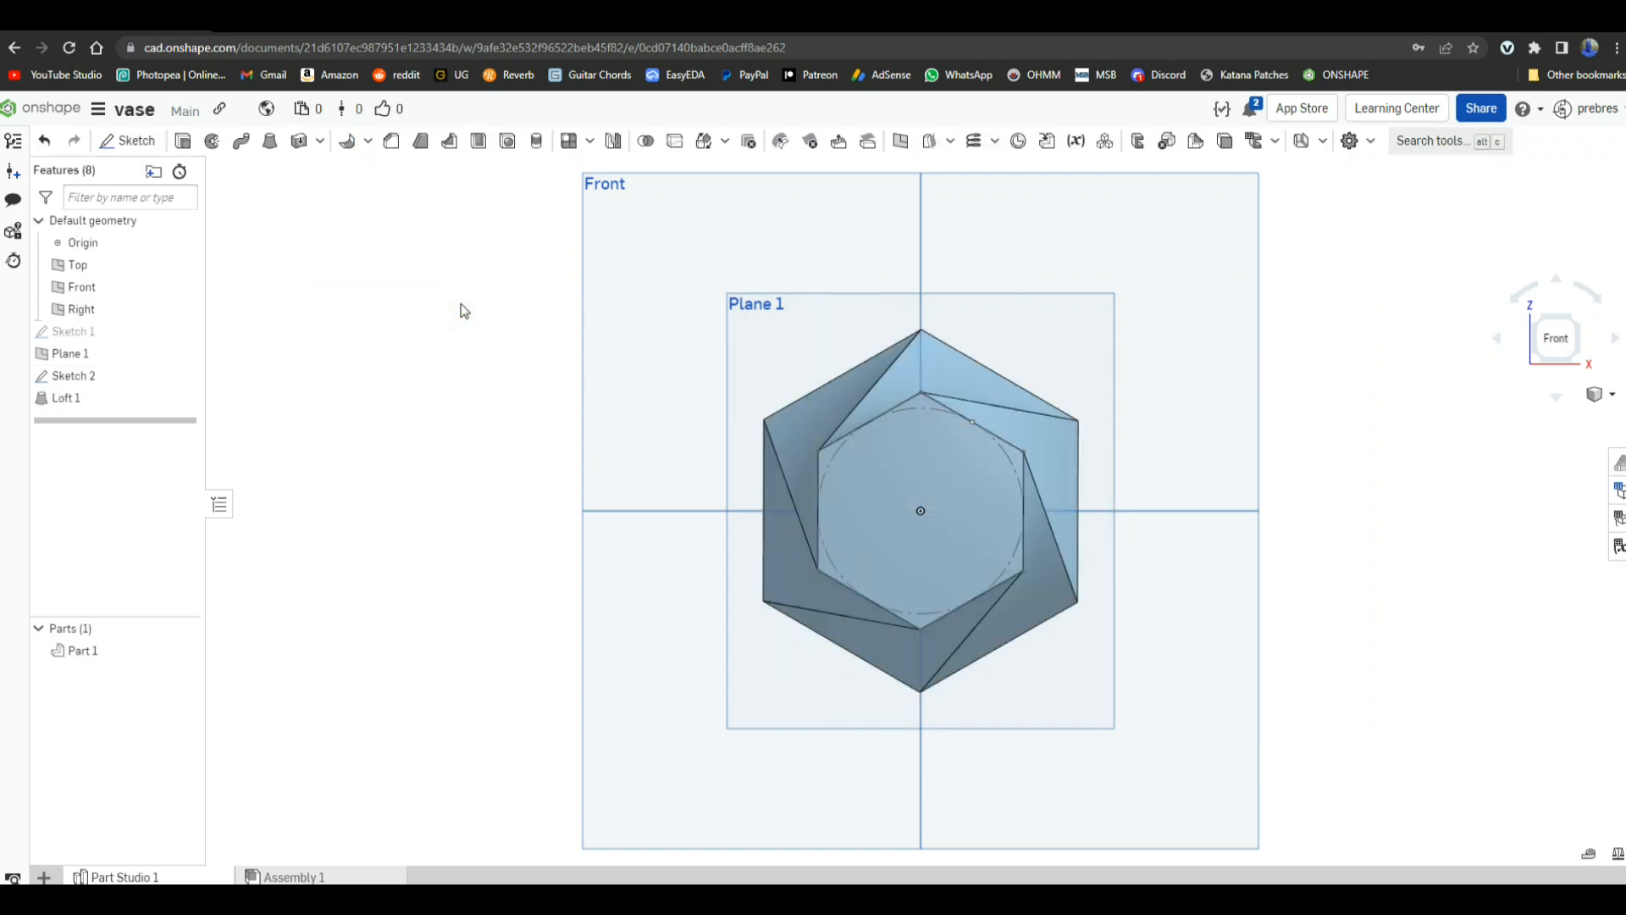
mouse_move(359, 277)
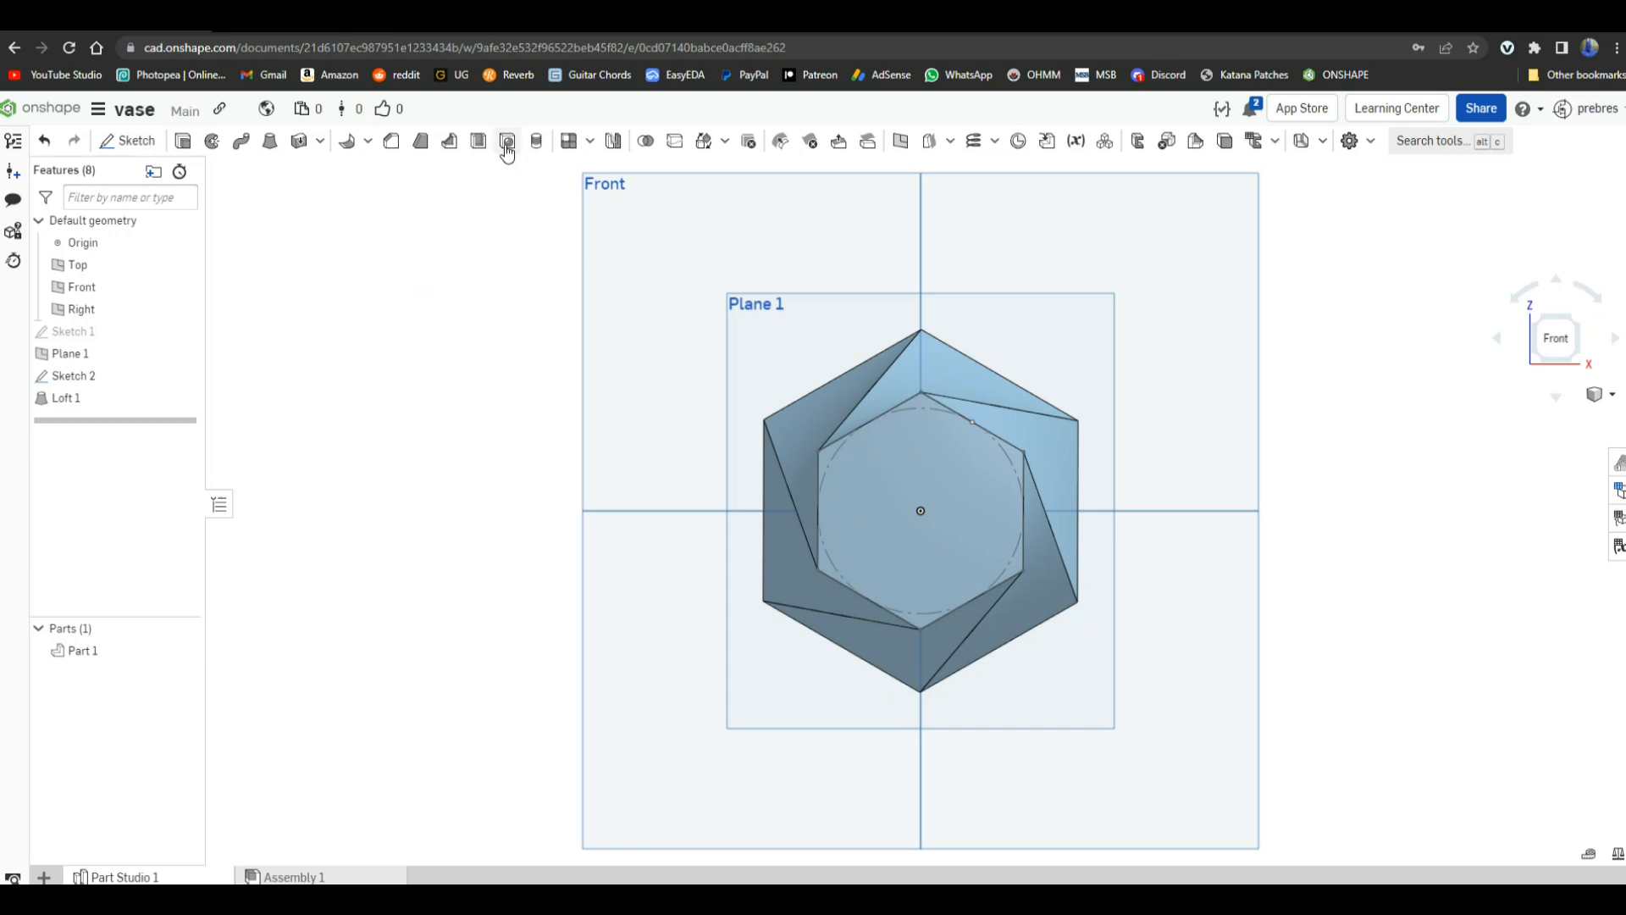
Step: Add a 1.5 in wide, 3 in deep blind hole centred on Sketch 2's vertex and inspect it
click(506, 141)
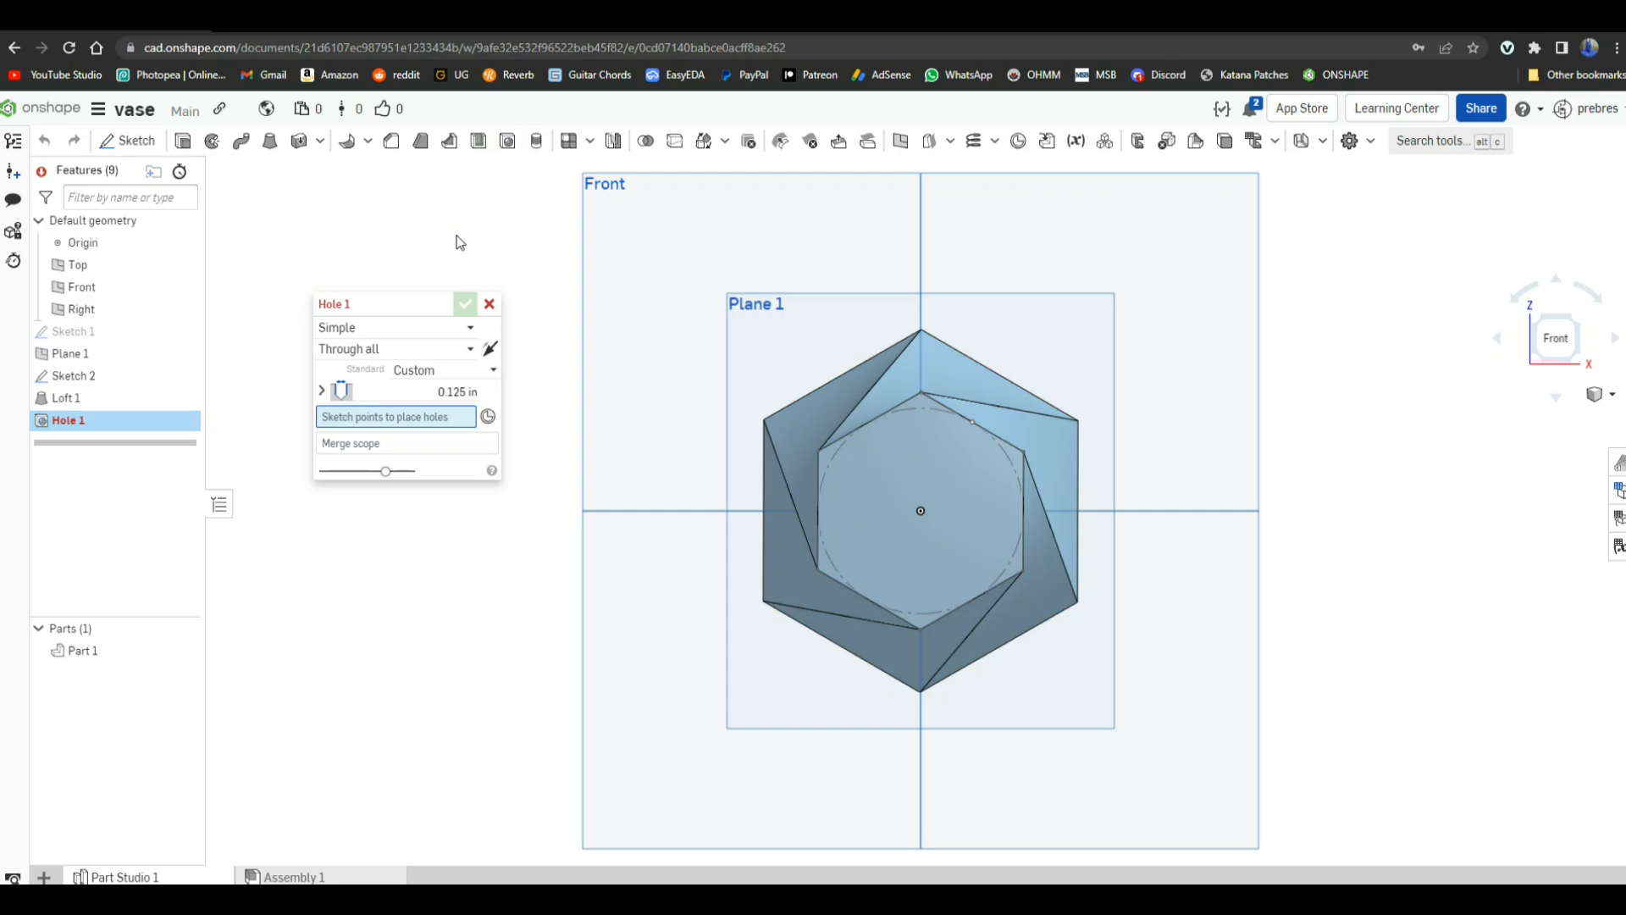
click(920, 511)
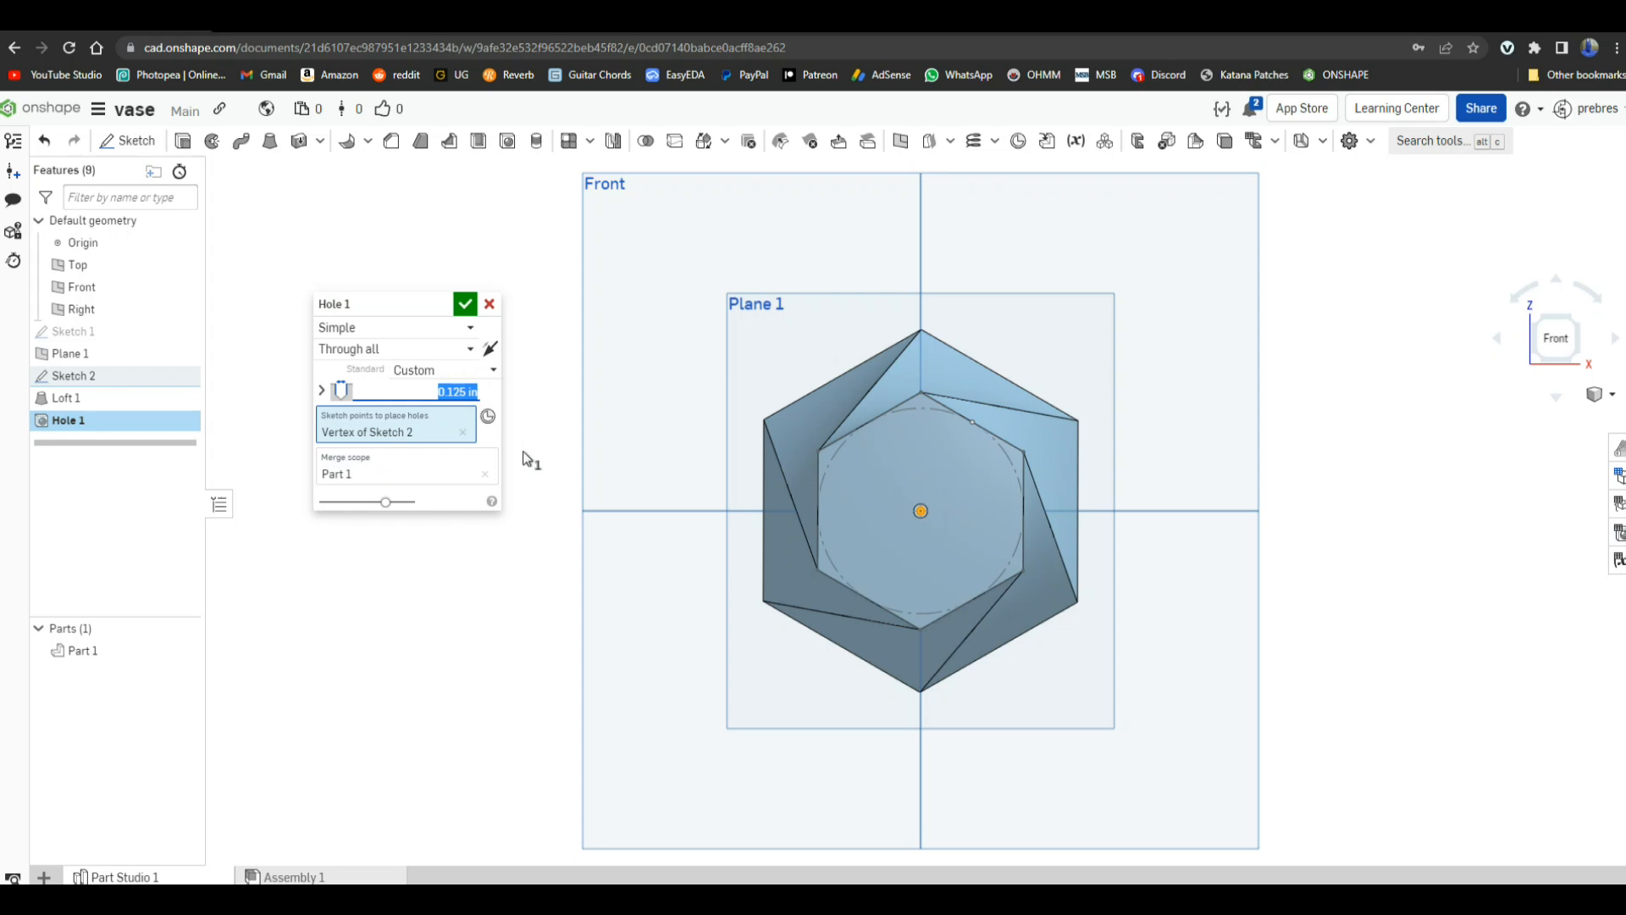
text(1)
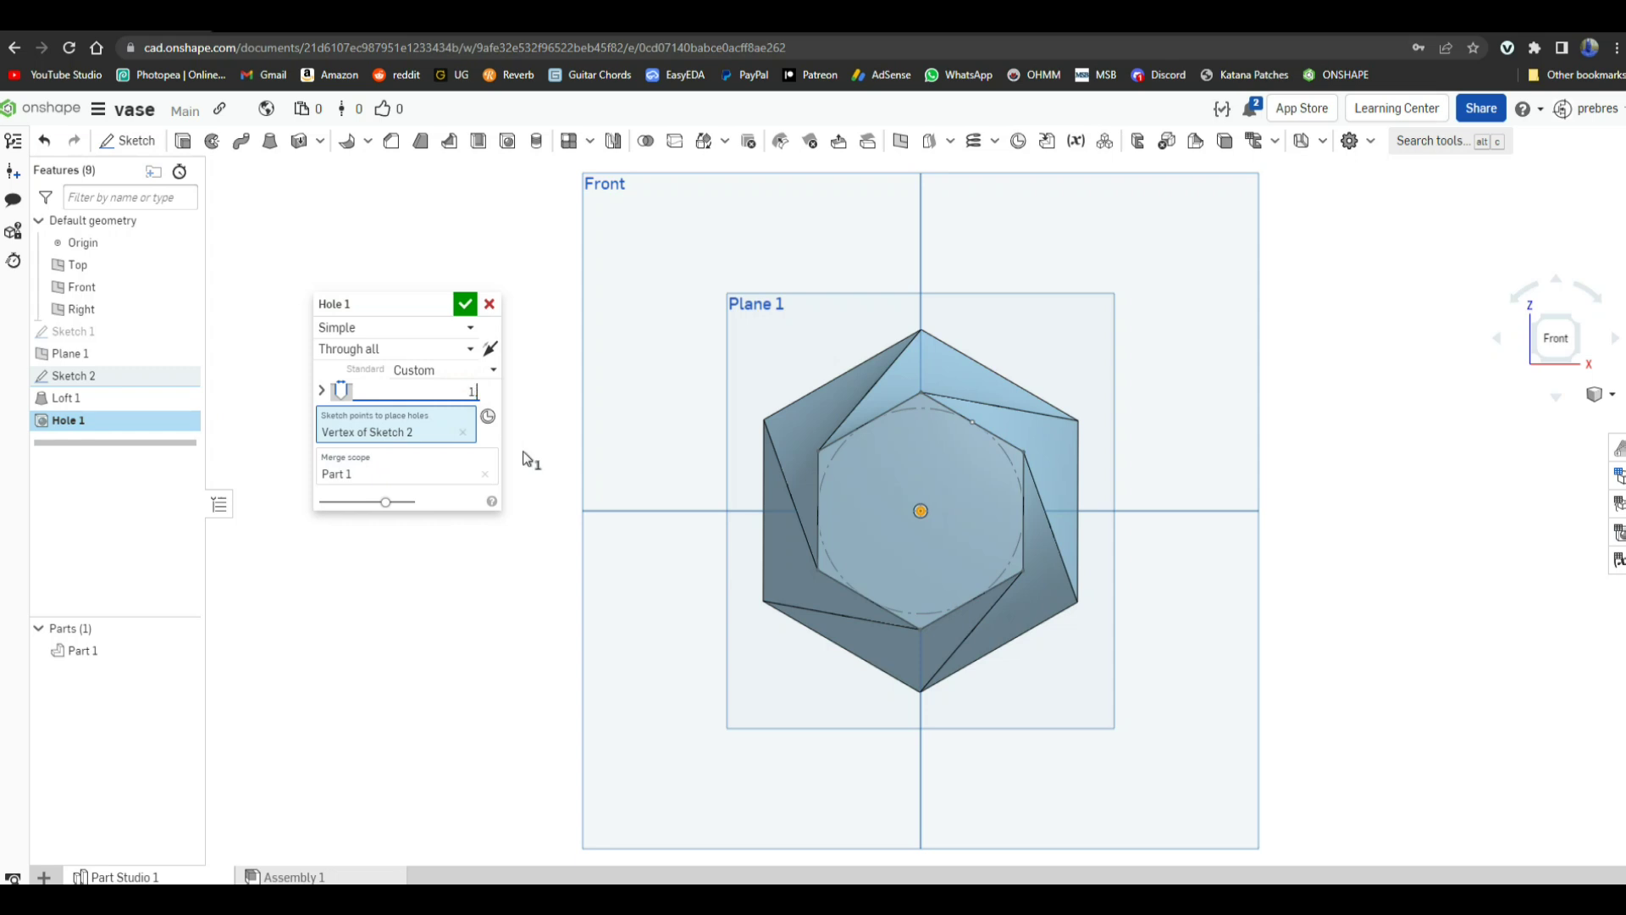
text(1.5)
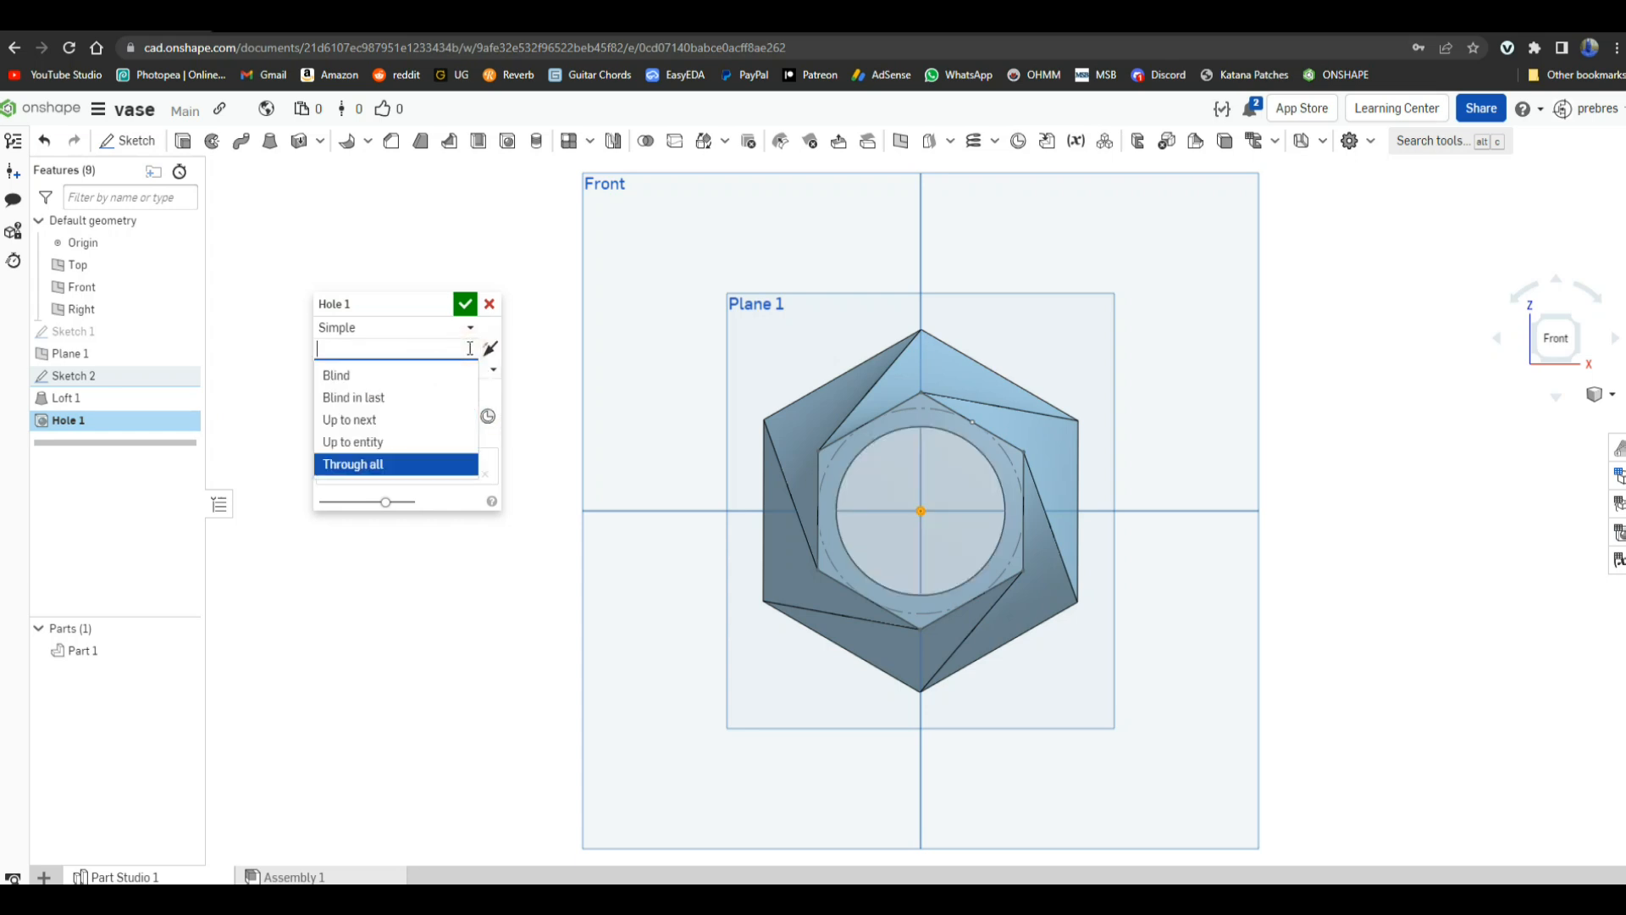
click(335, 375)
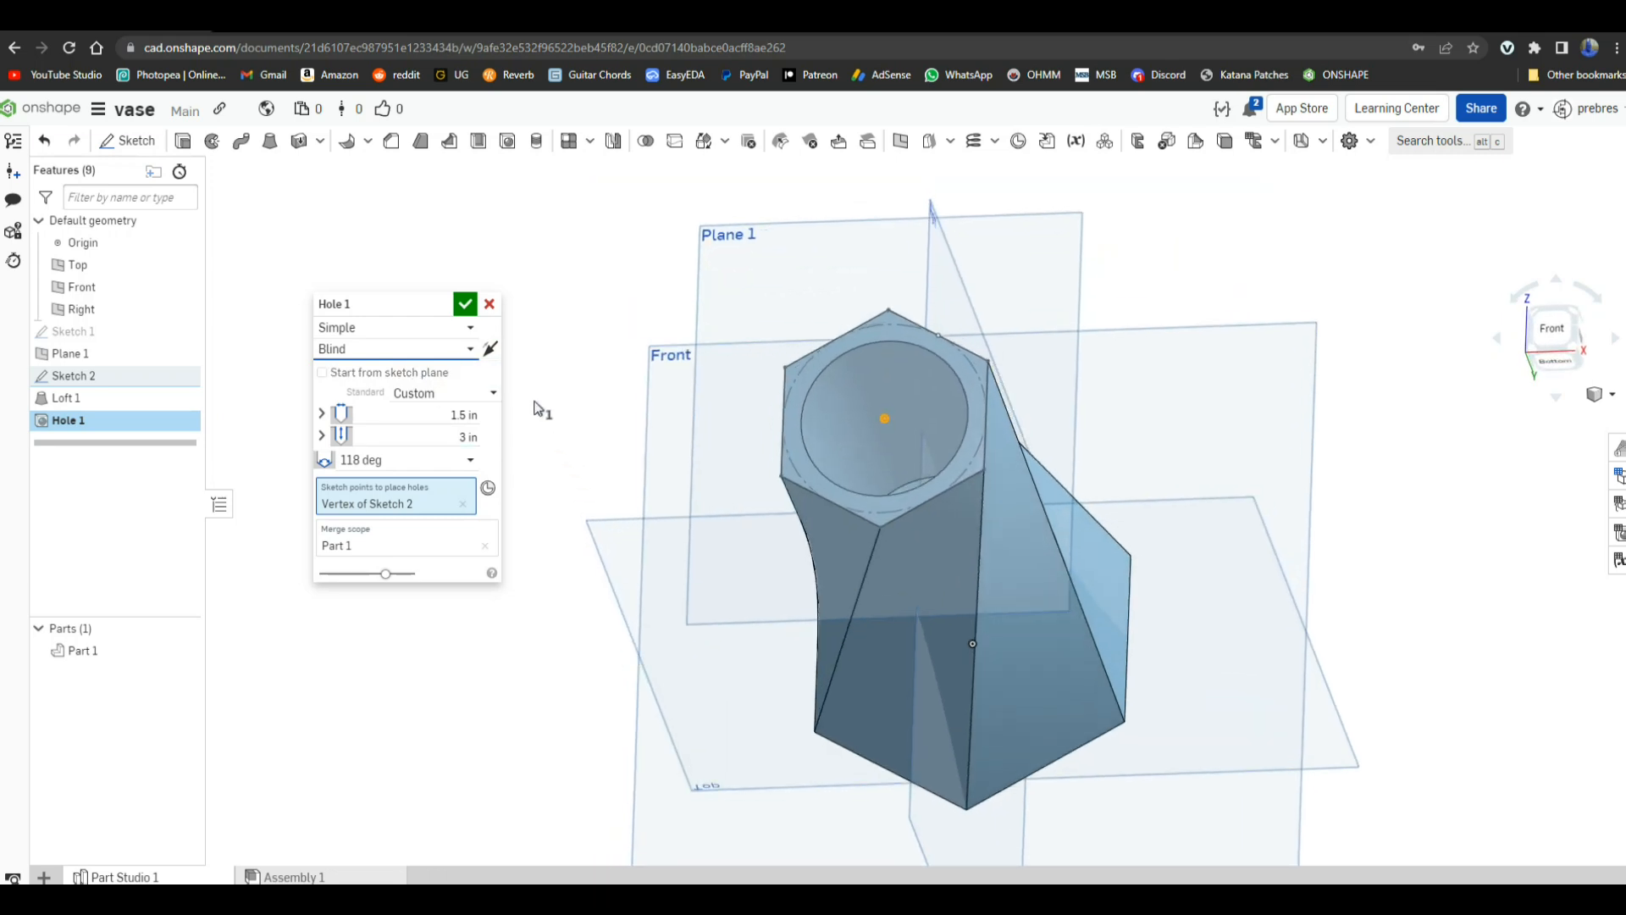
click(465, 303)
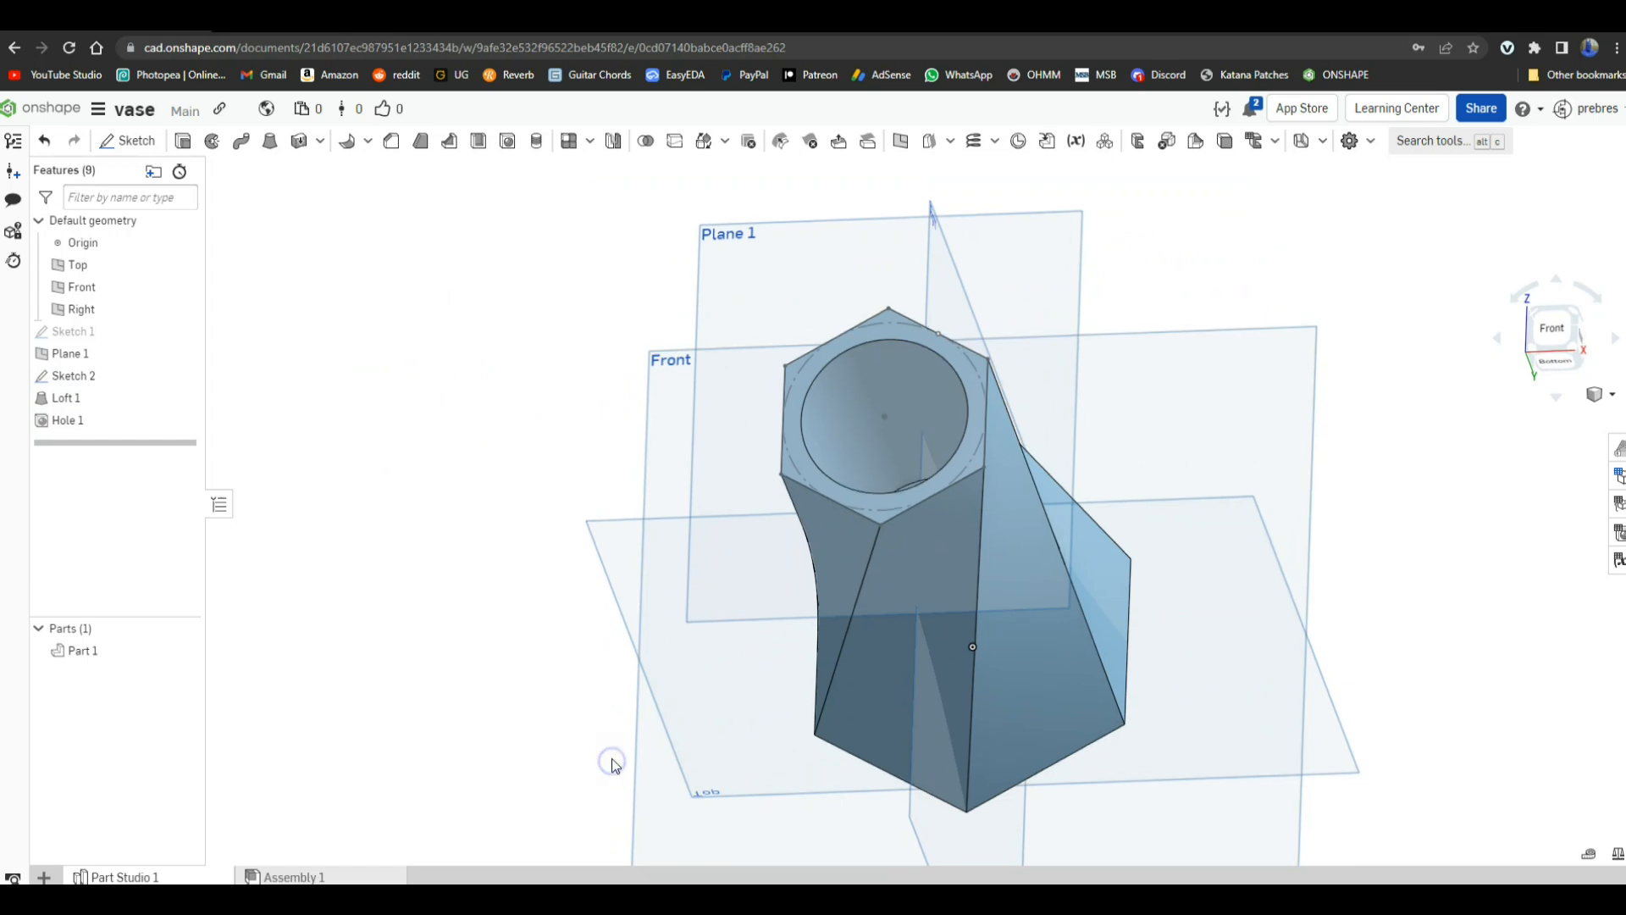
drag(611, 762, 650, 606)
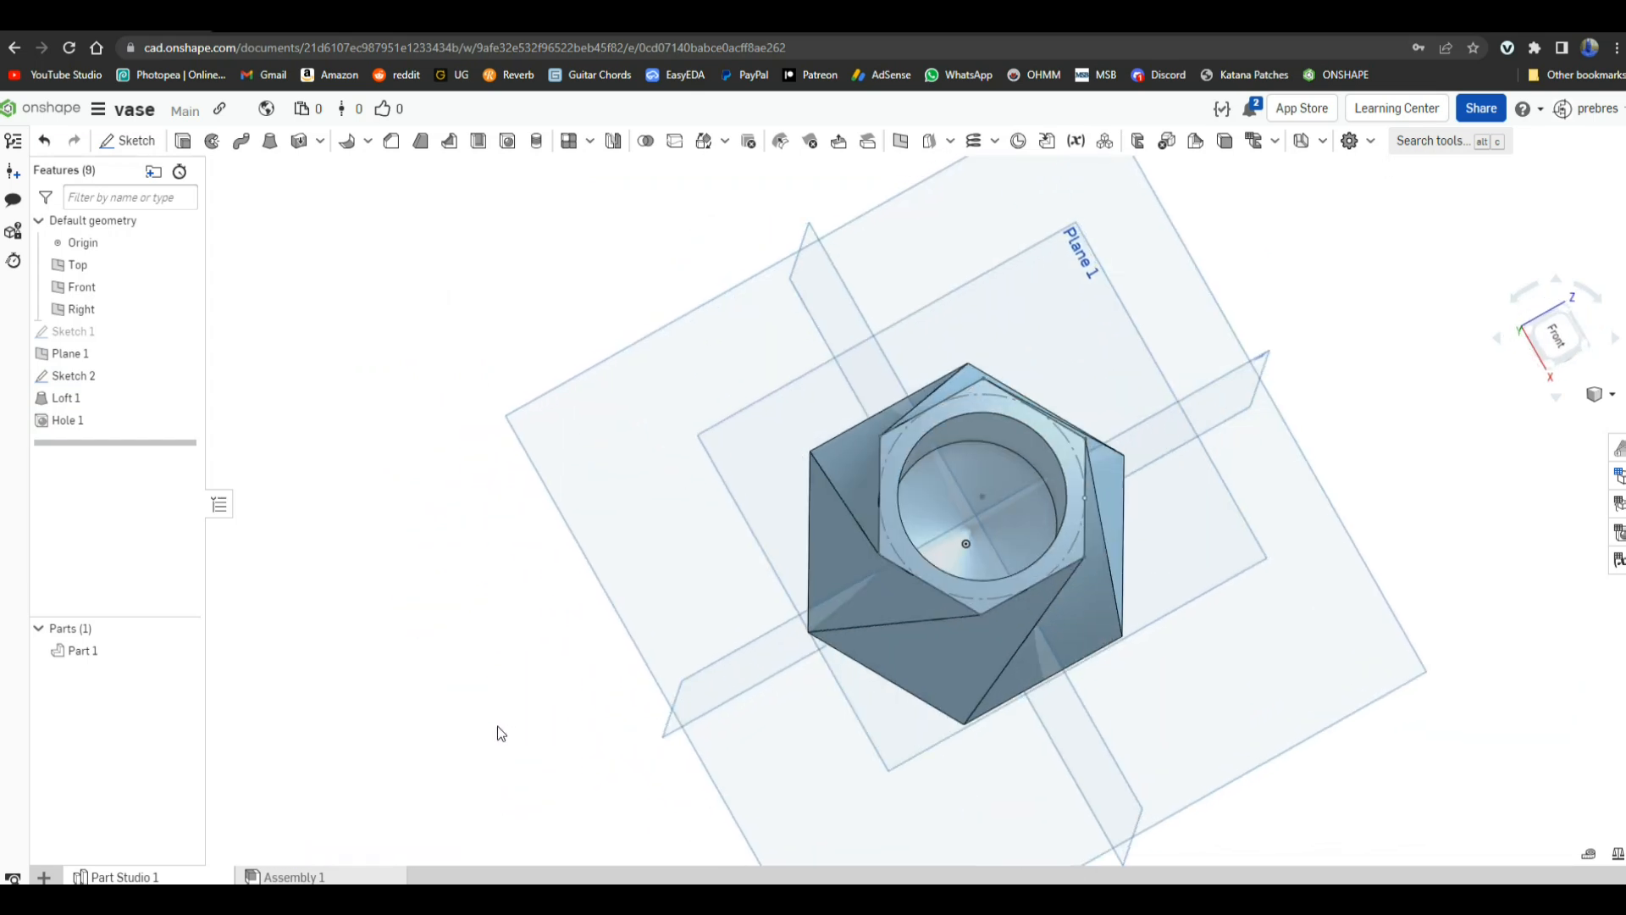
drag(964, 539, 935, 689)
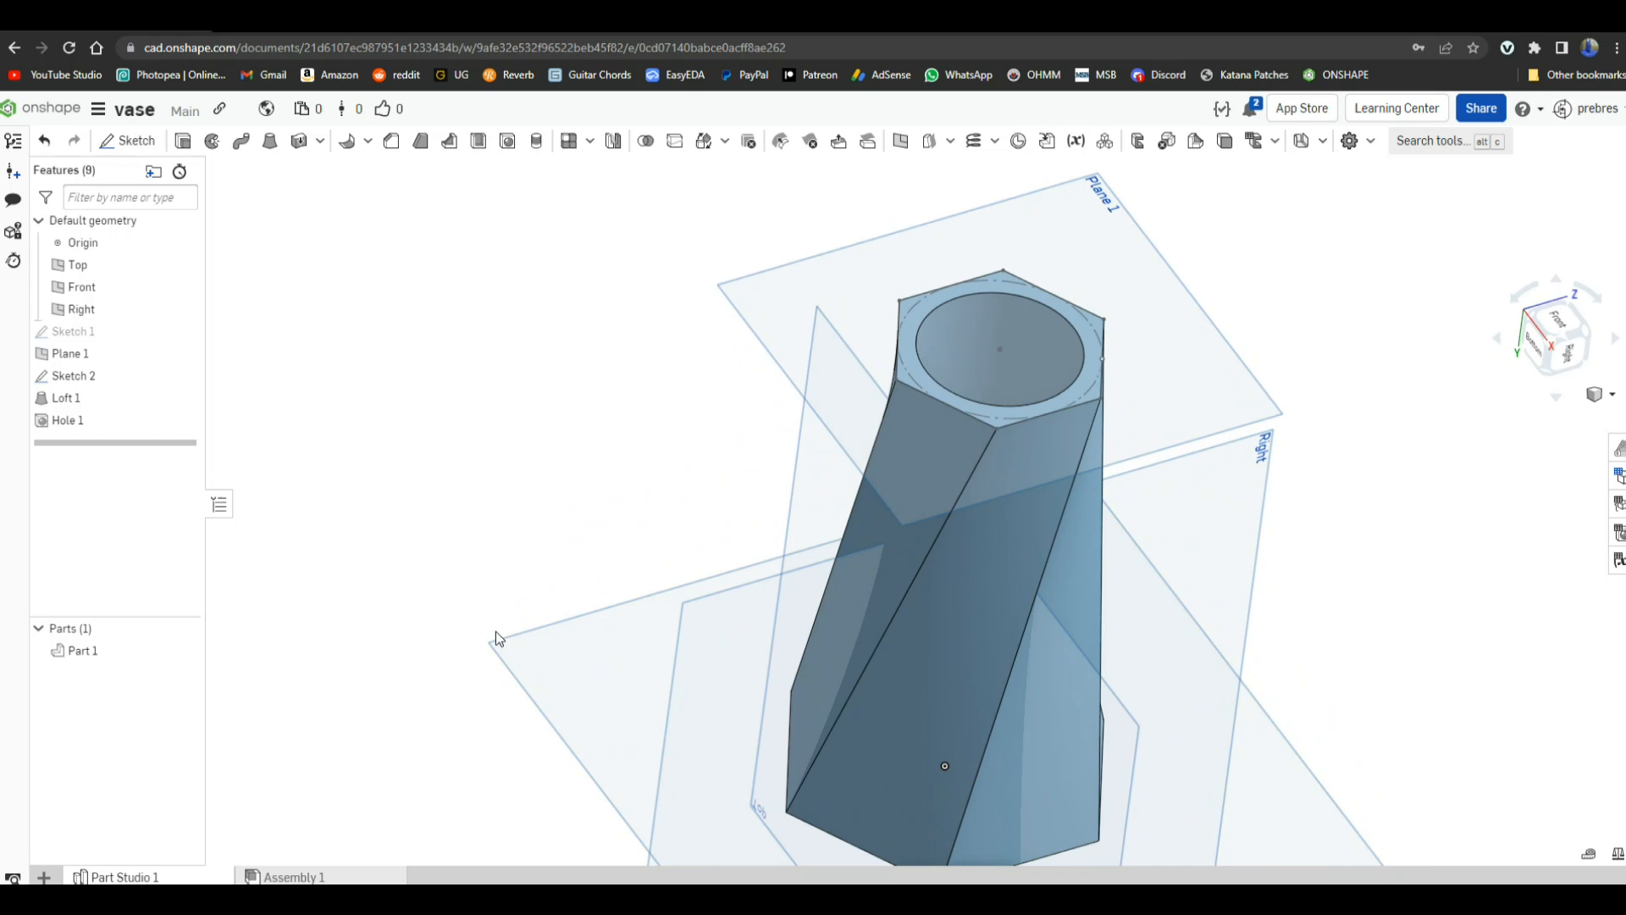
Step: Fillet the vase's top hexagon edges at 0.25 in and inspect the rounded rim
click(365, 141)
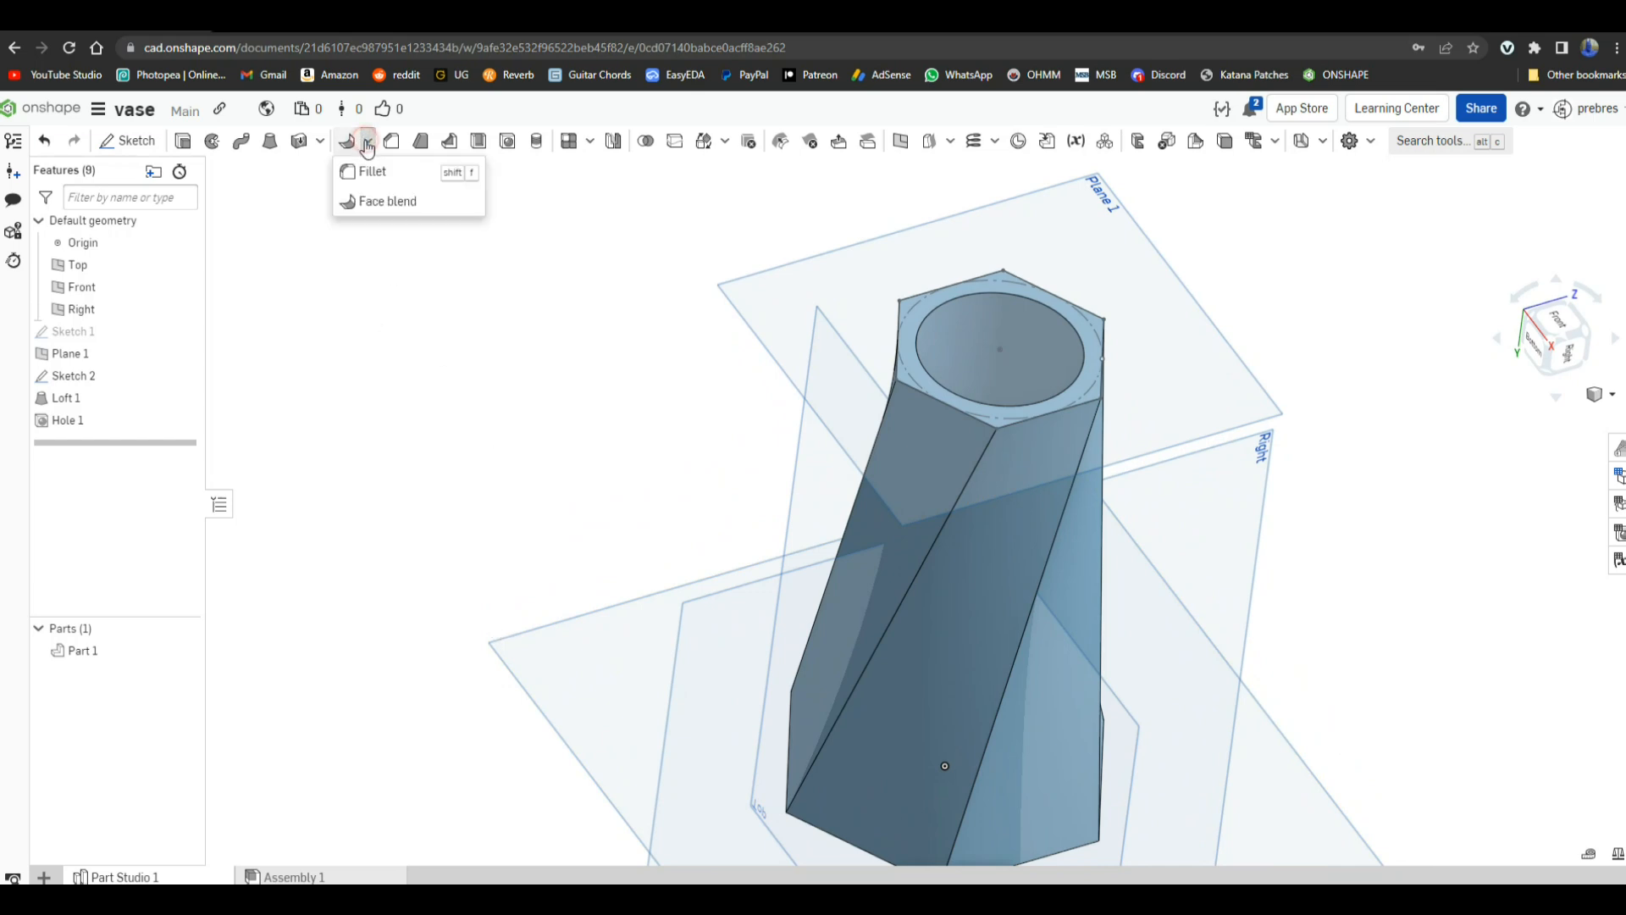
click(362, 172)
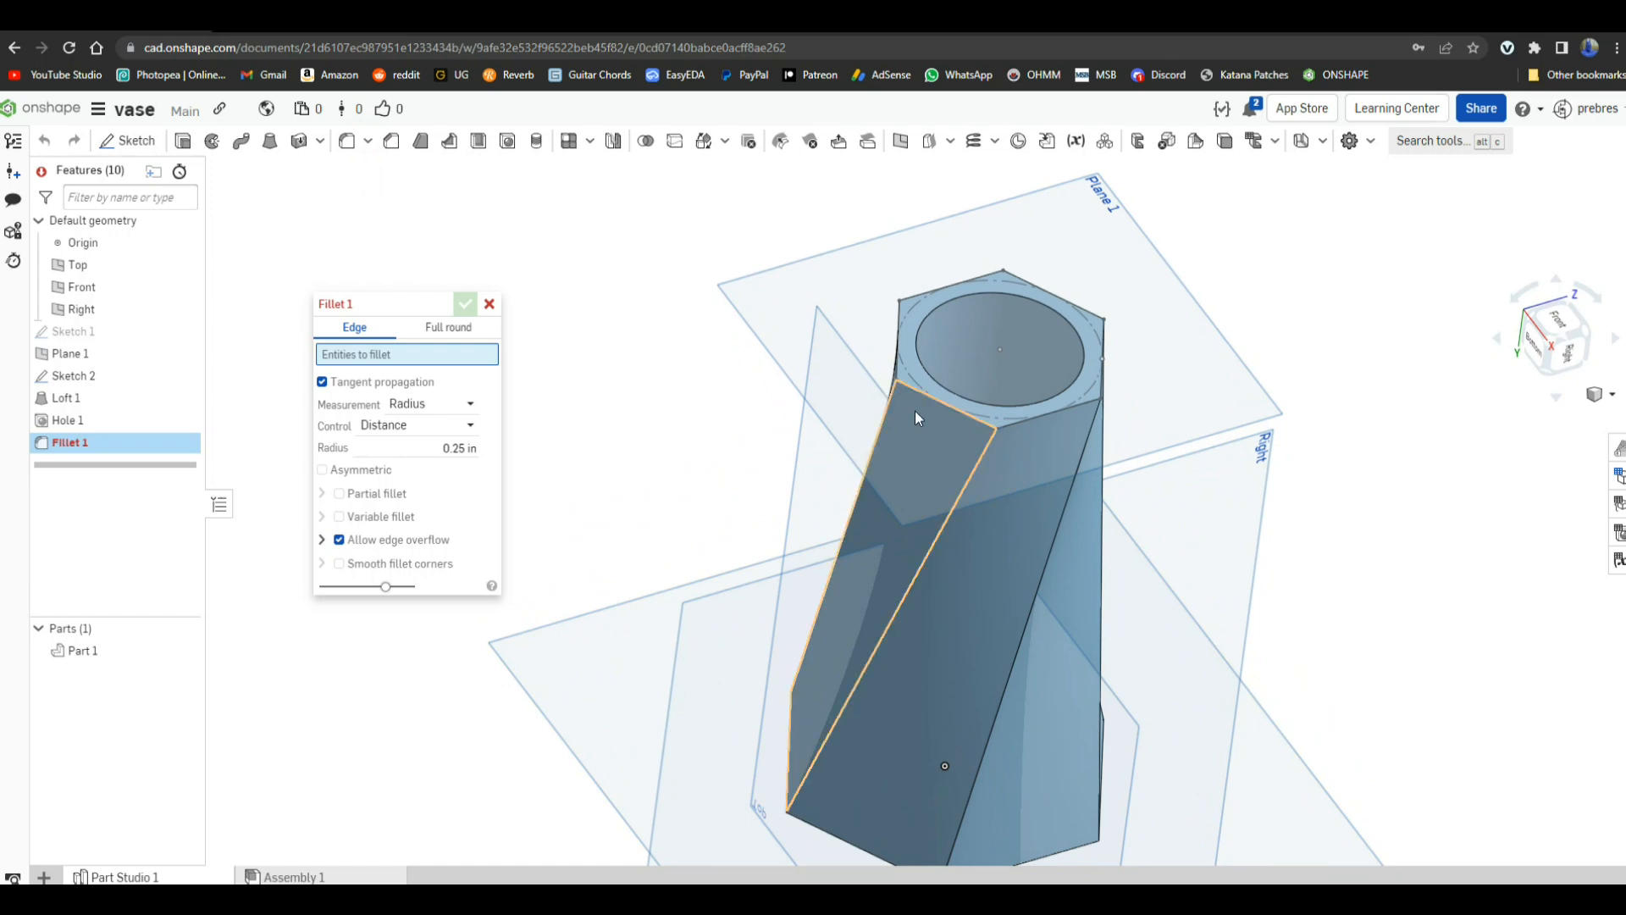
click(1046, 452)
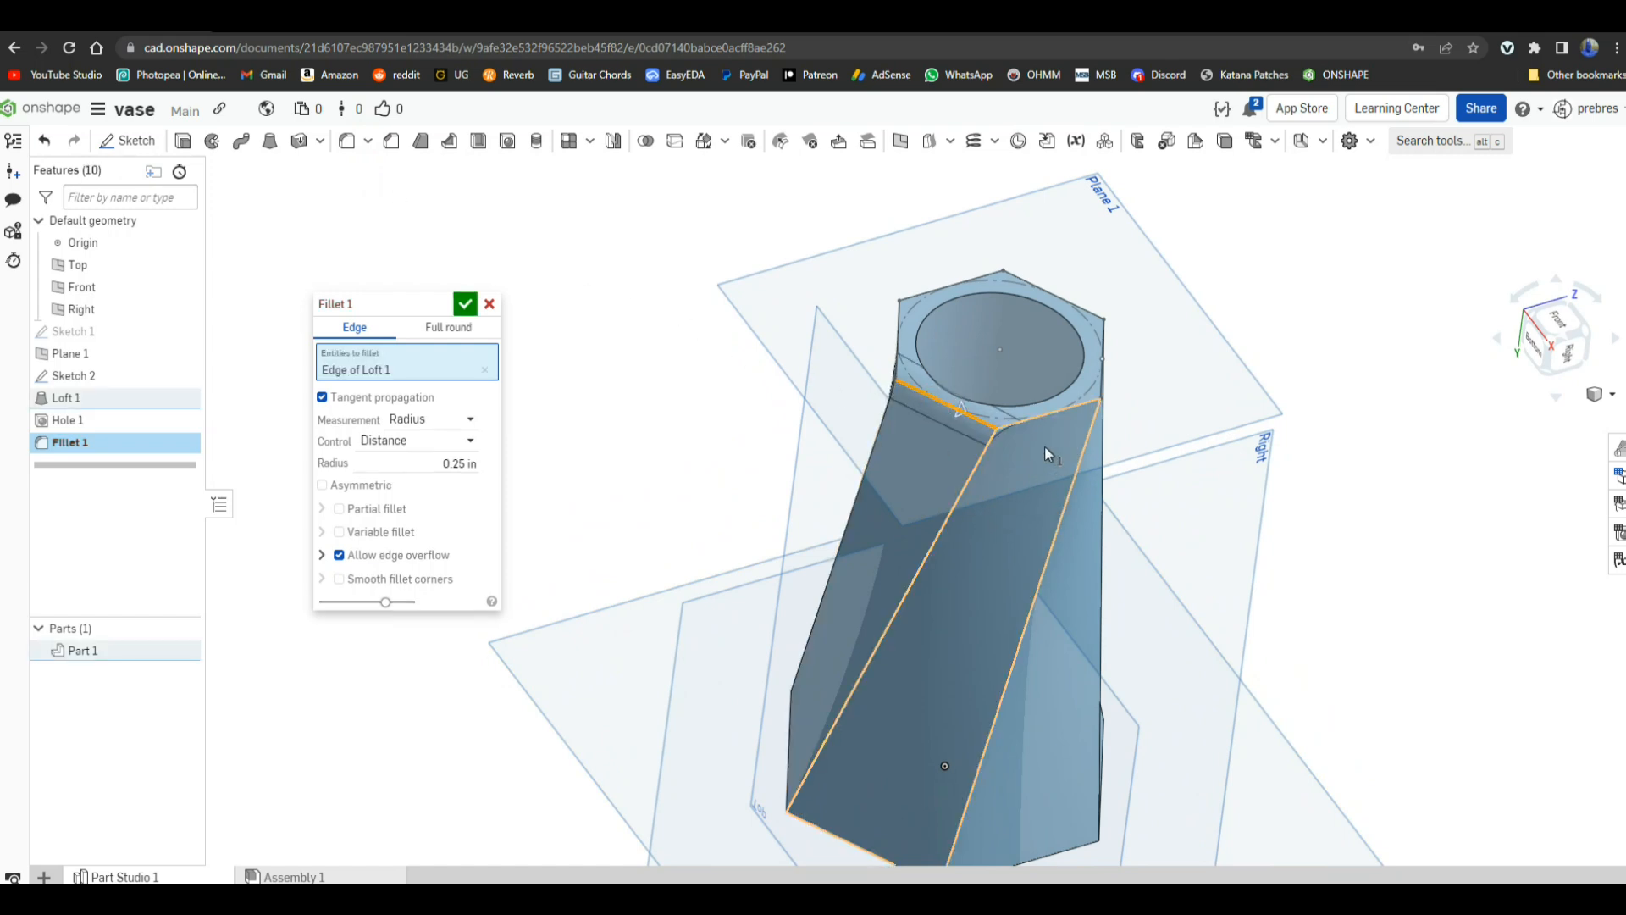
click(1043, 428)
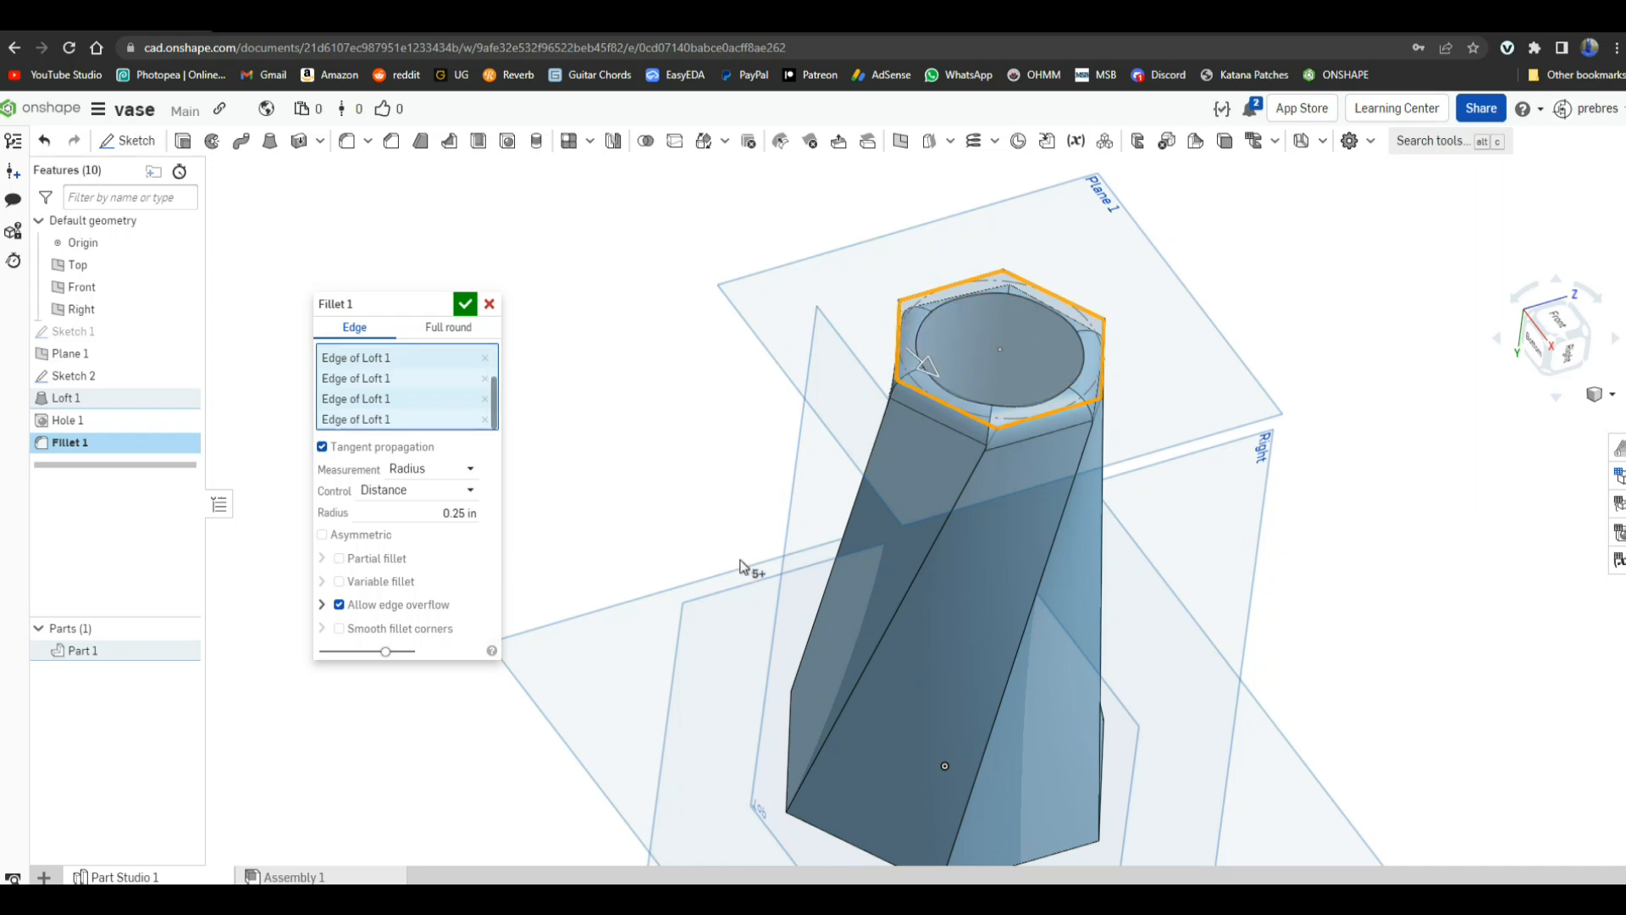
click(465, 303)
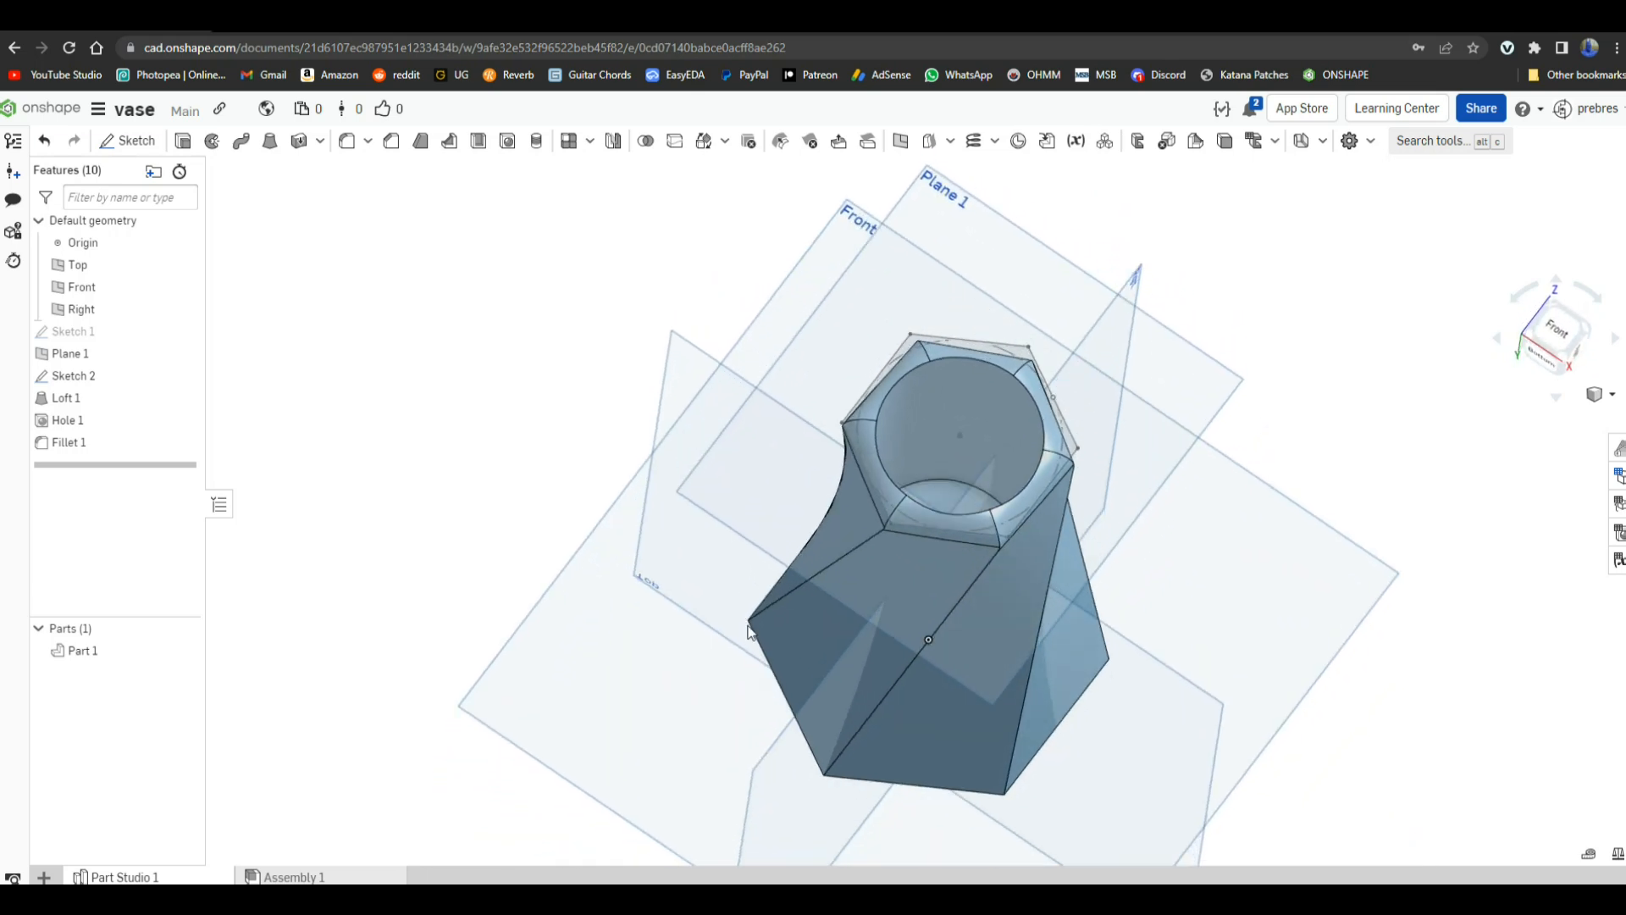
drag(928, 640, 782, 566)
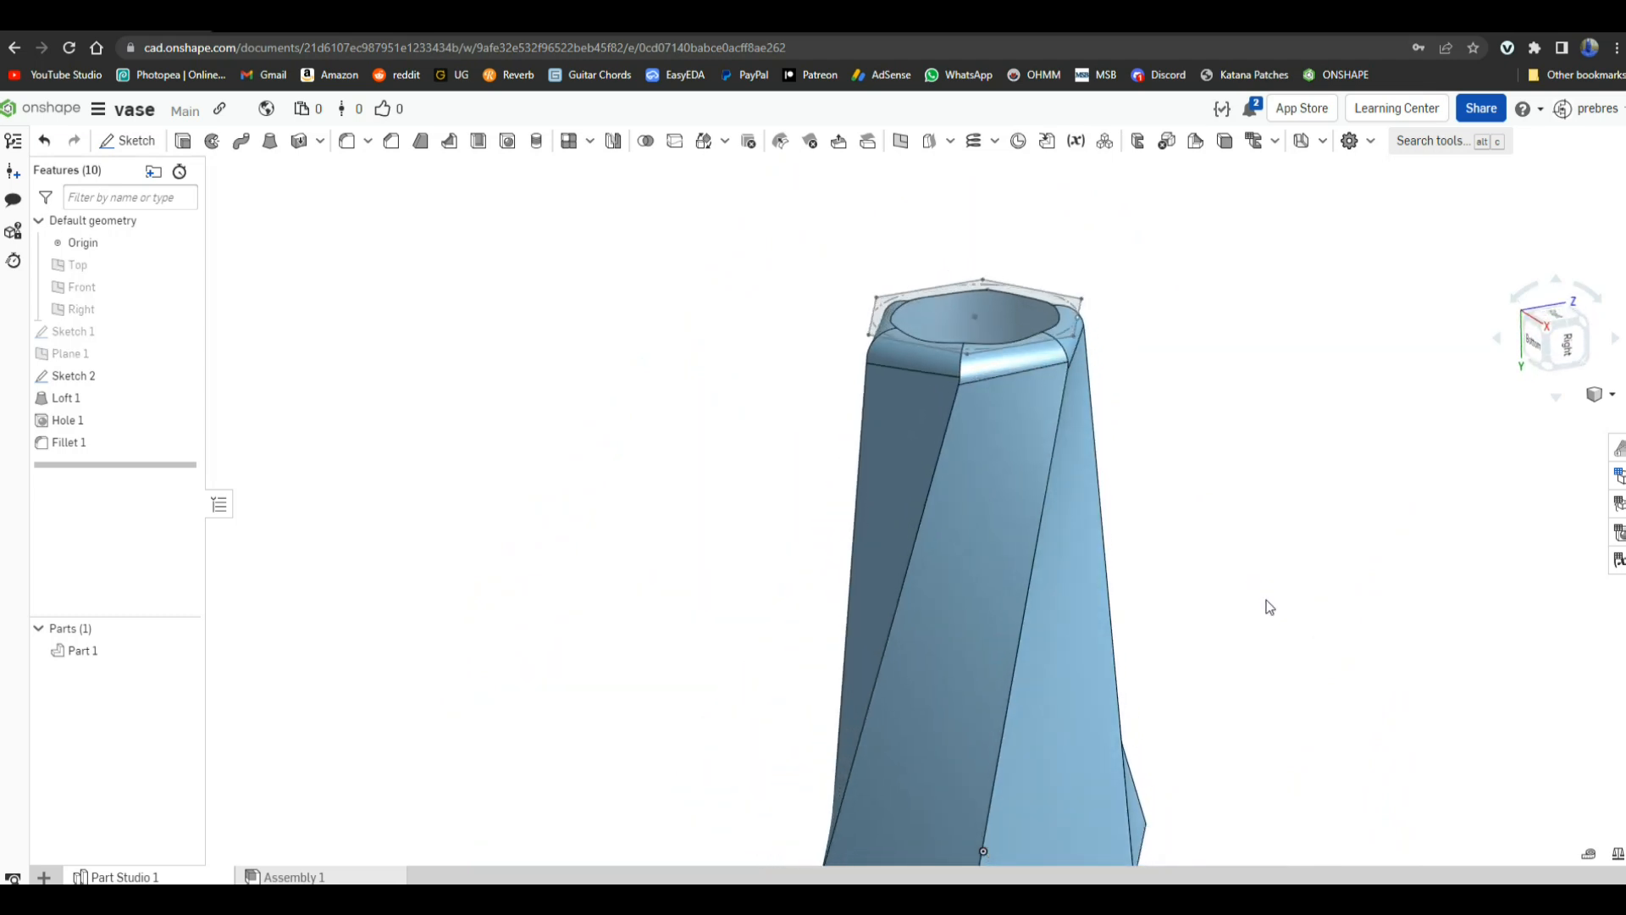
drag(1270, 607, 1326, 675)
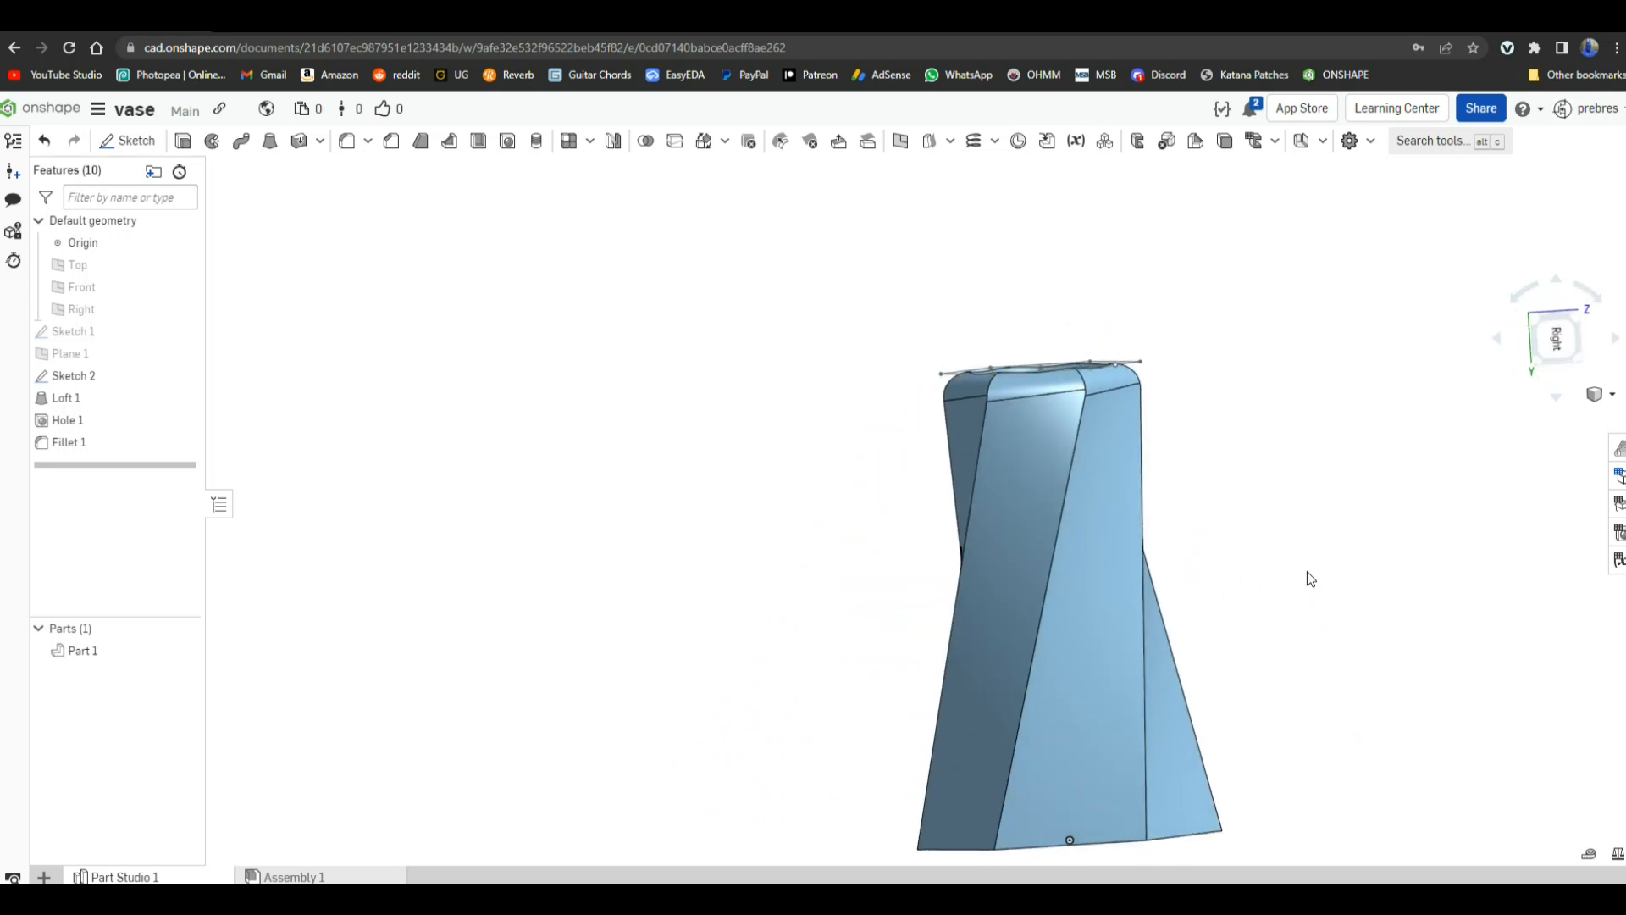
Step: Export Part 1 as vase.stl, a fine binary STL in millimetres
click(77, 674)
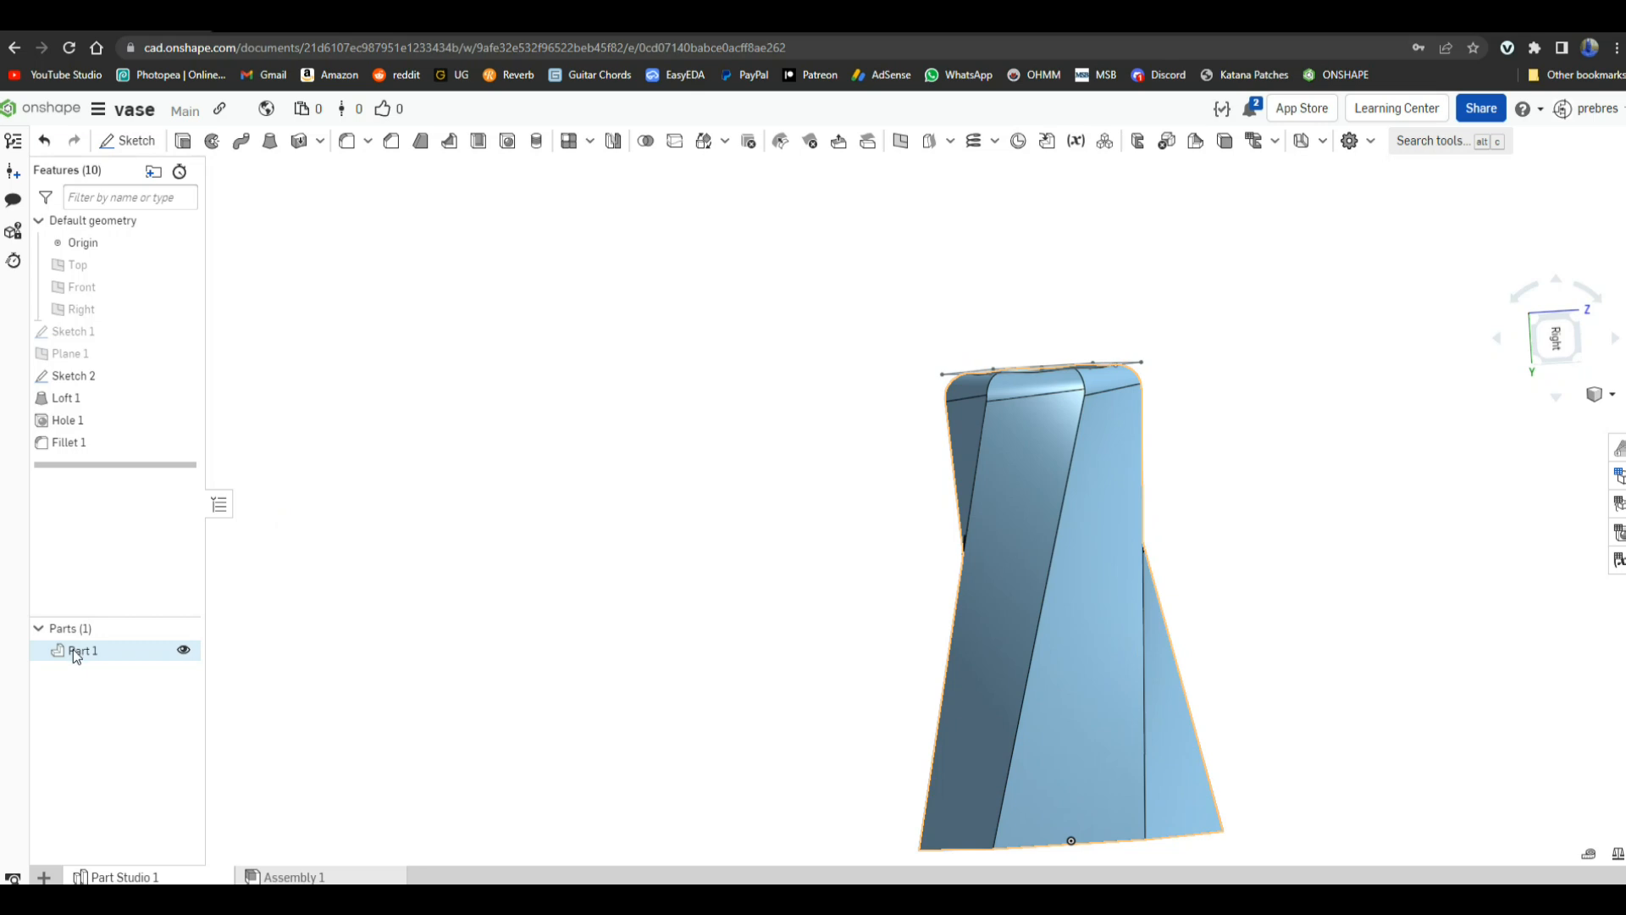
right_click(78, 650)
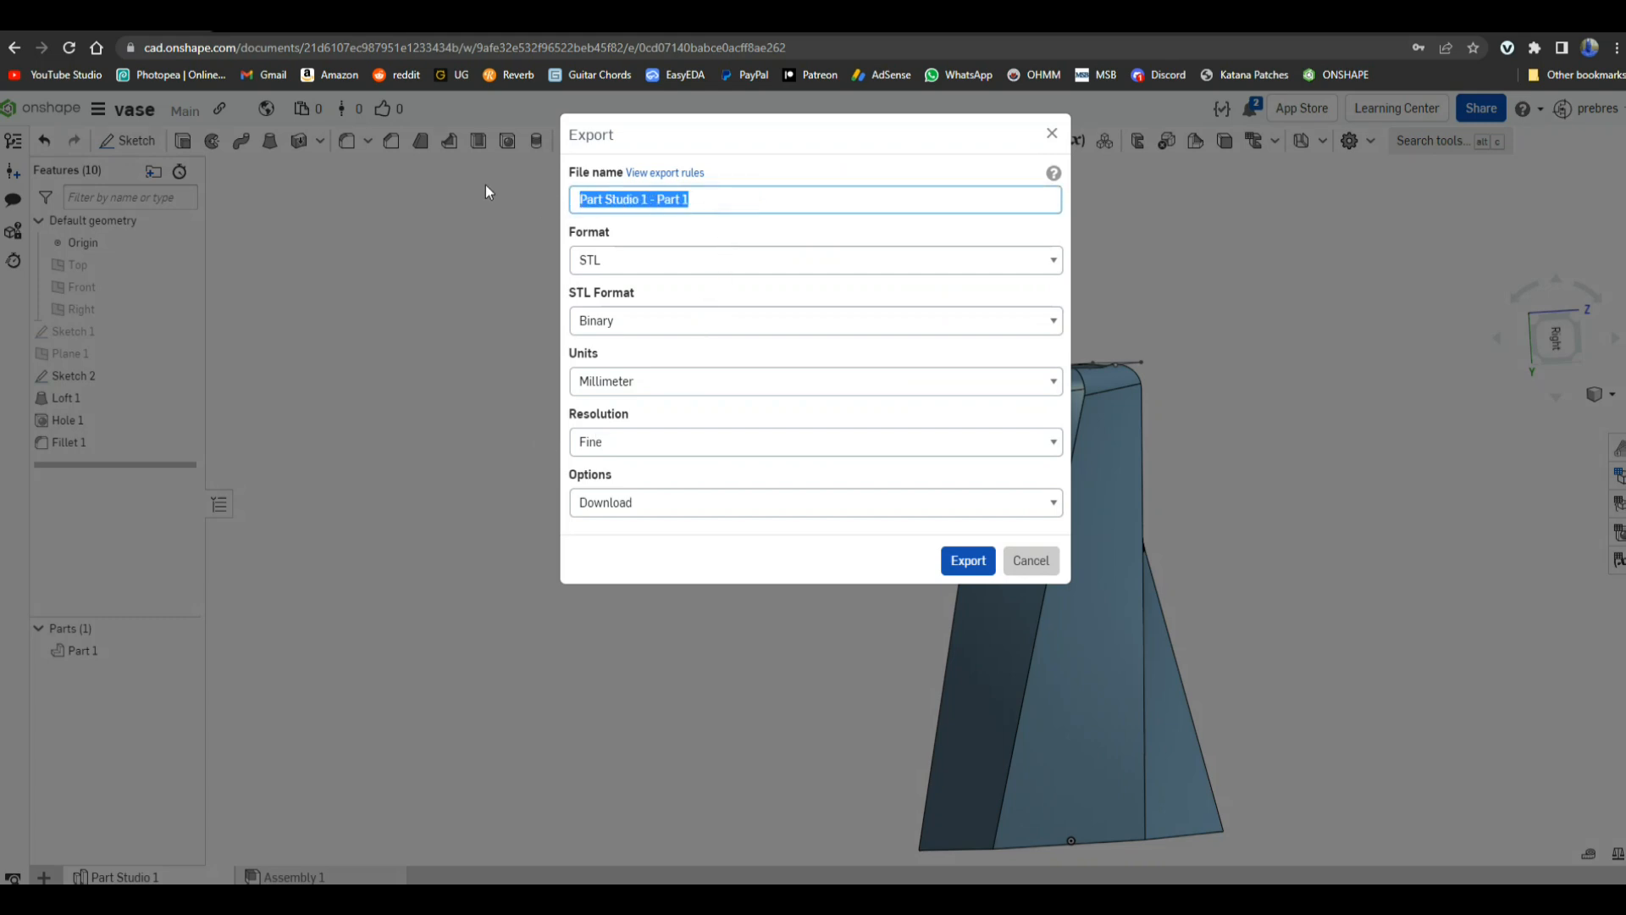
text(vase)
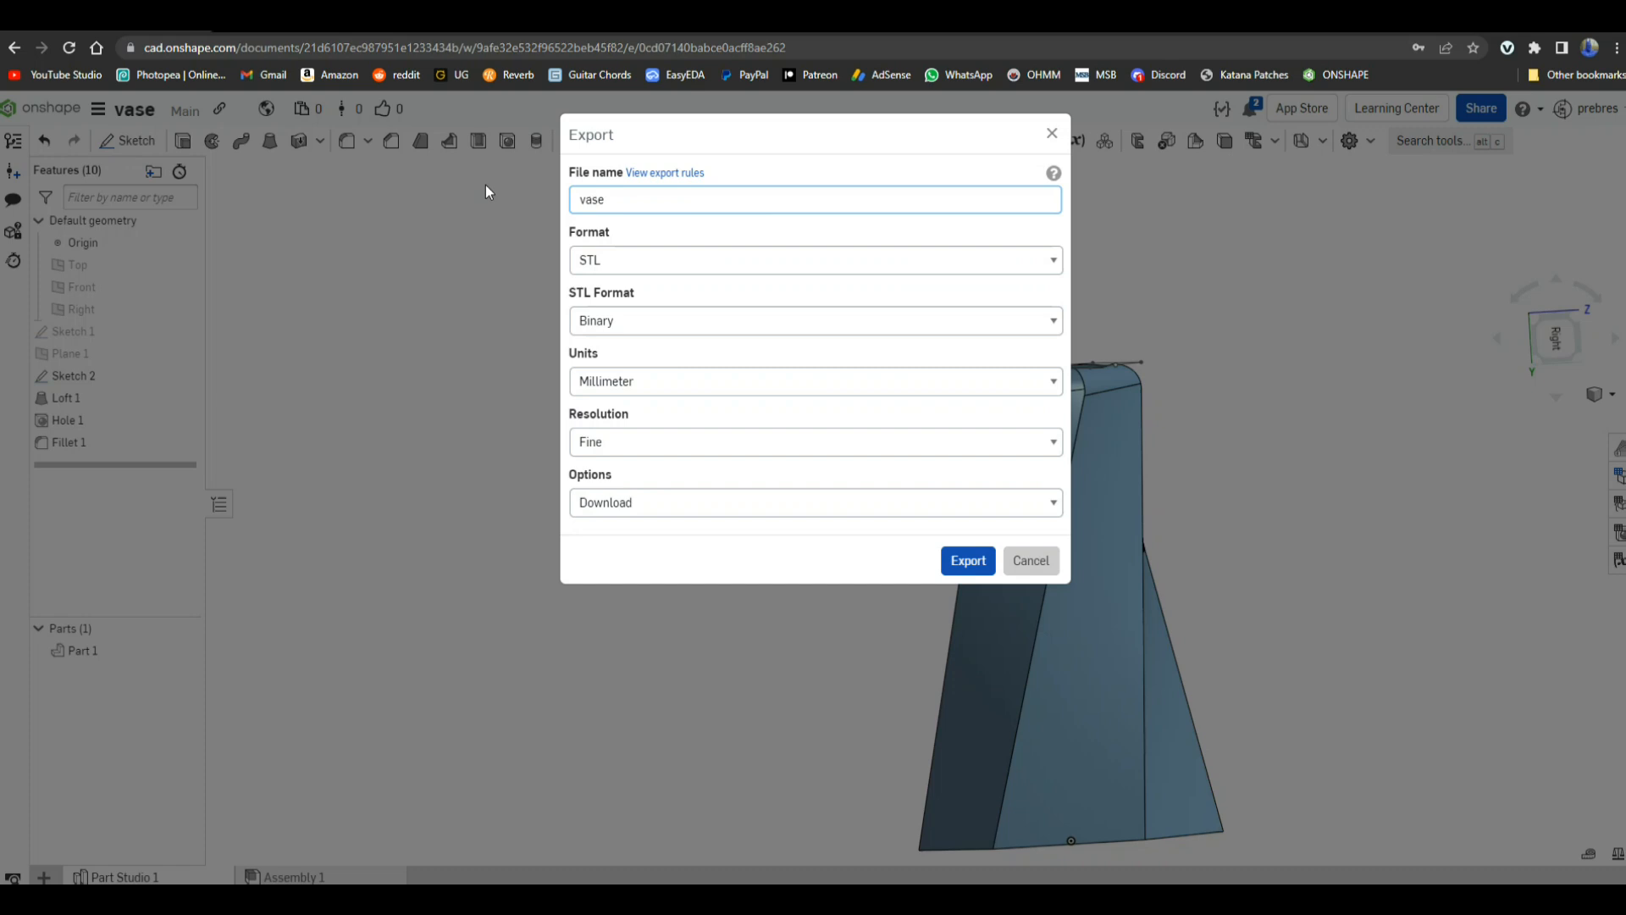
click(968, 561)
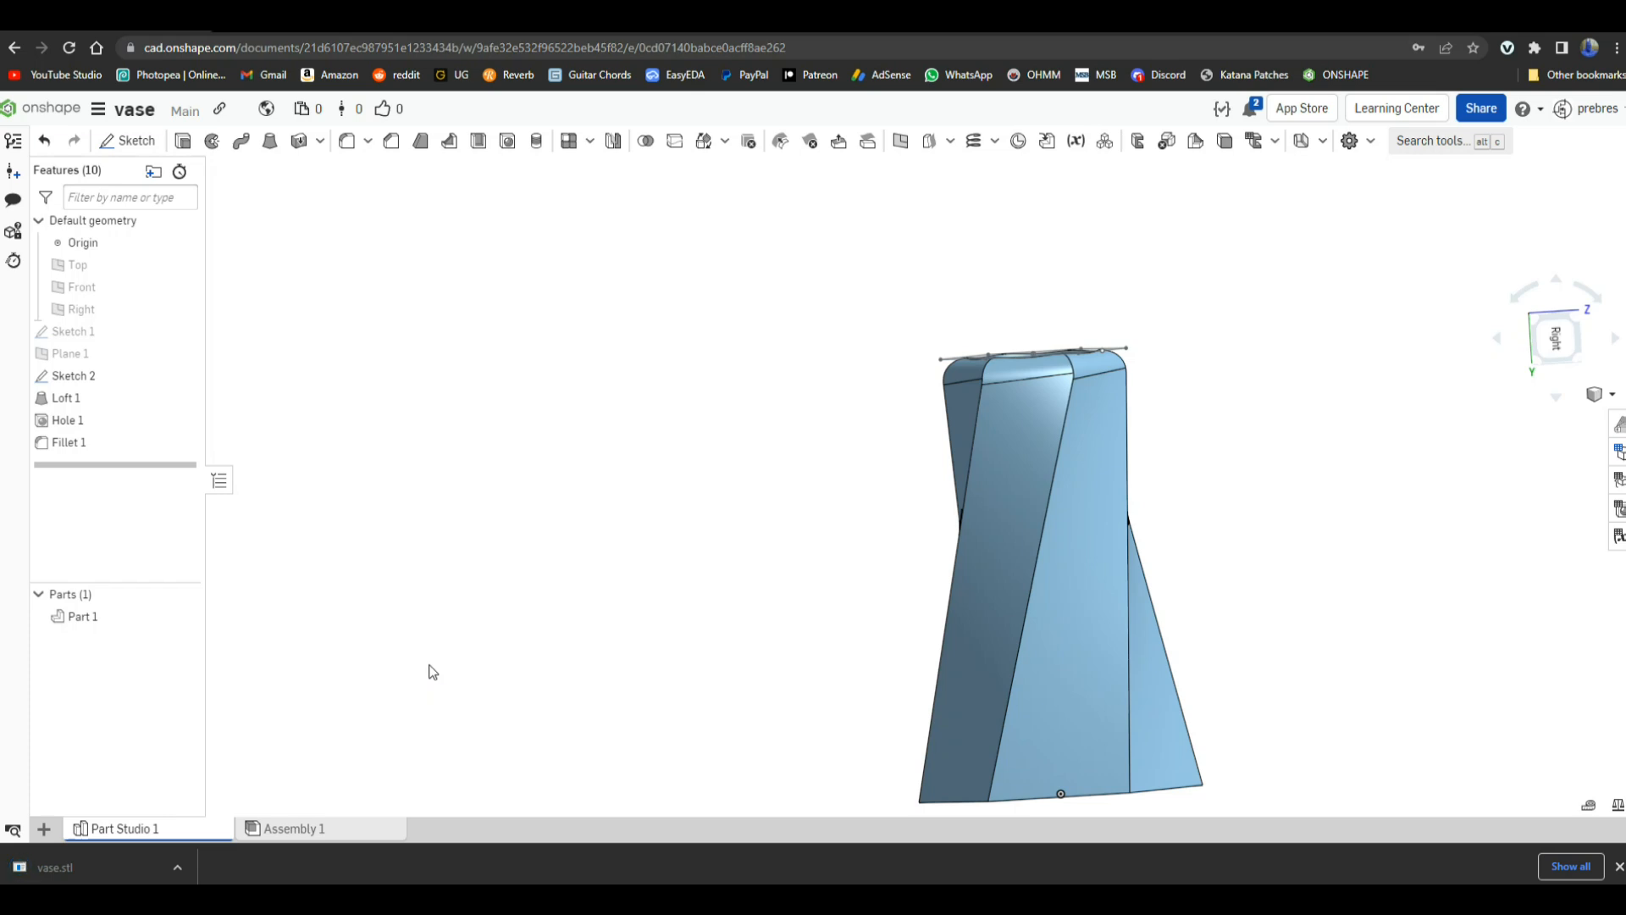
click(81, 616)
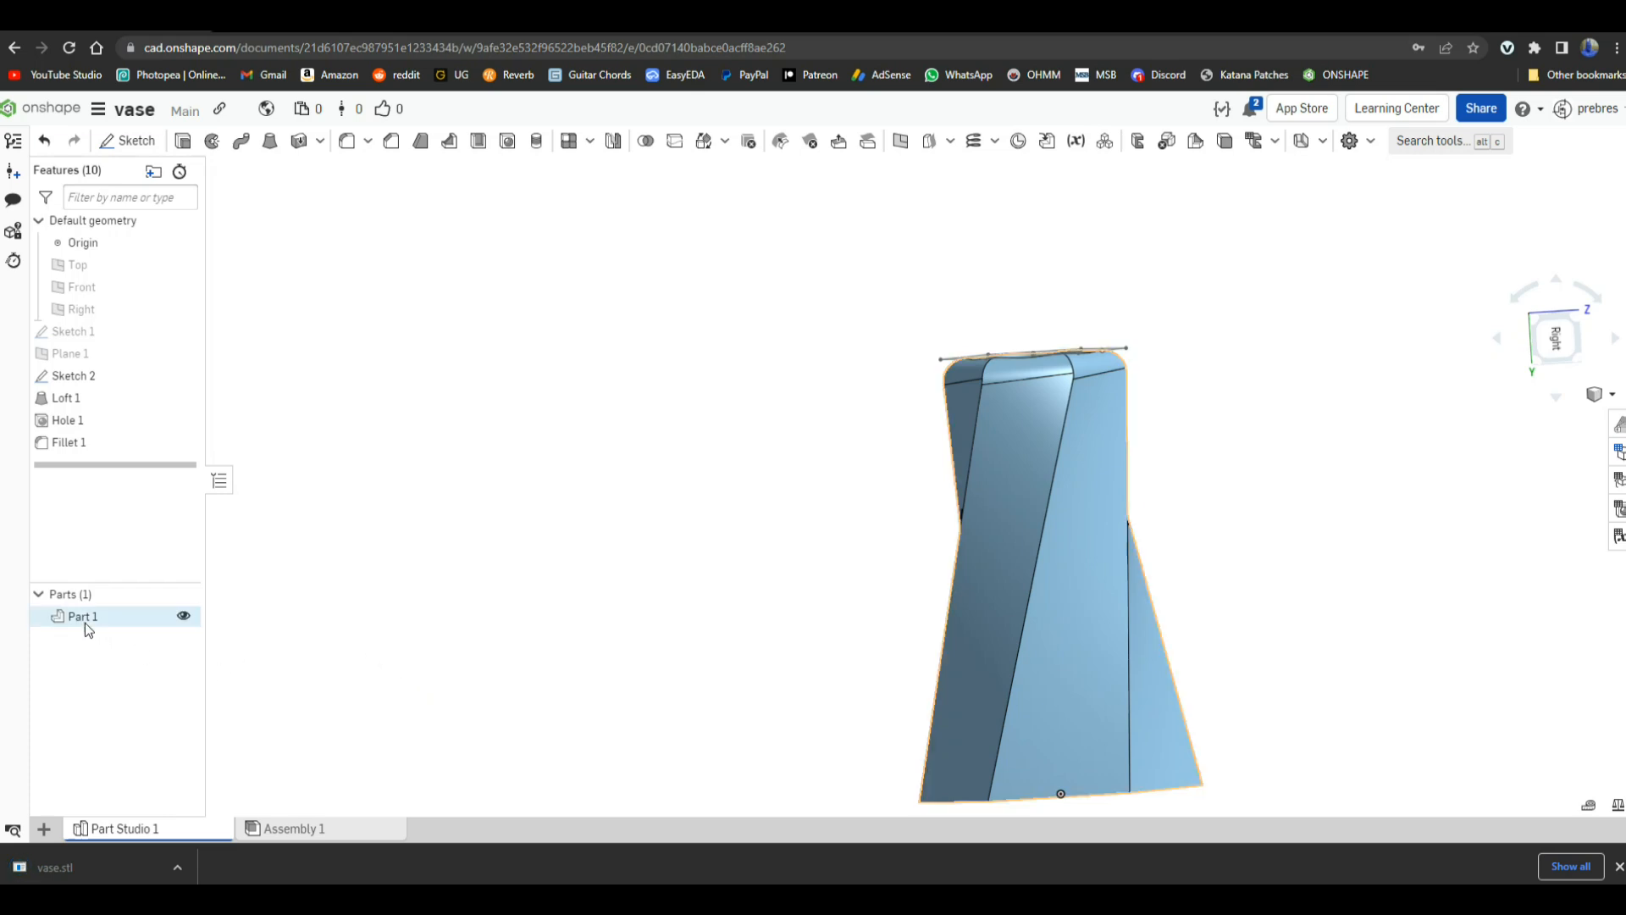
Step: Create Part 1 Drawing 1 with four standard views on the ANSI_A_INCH template
right_click(81, 617)
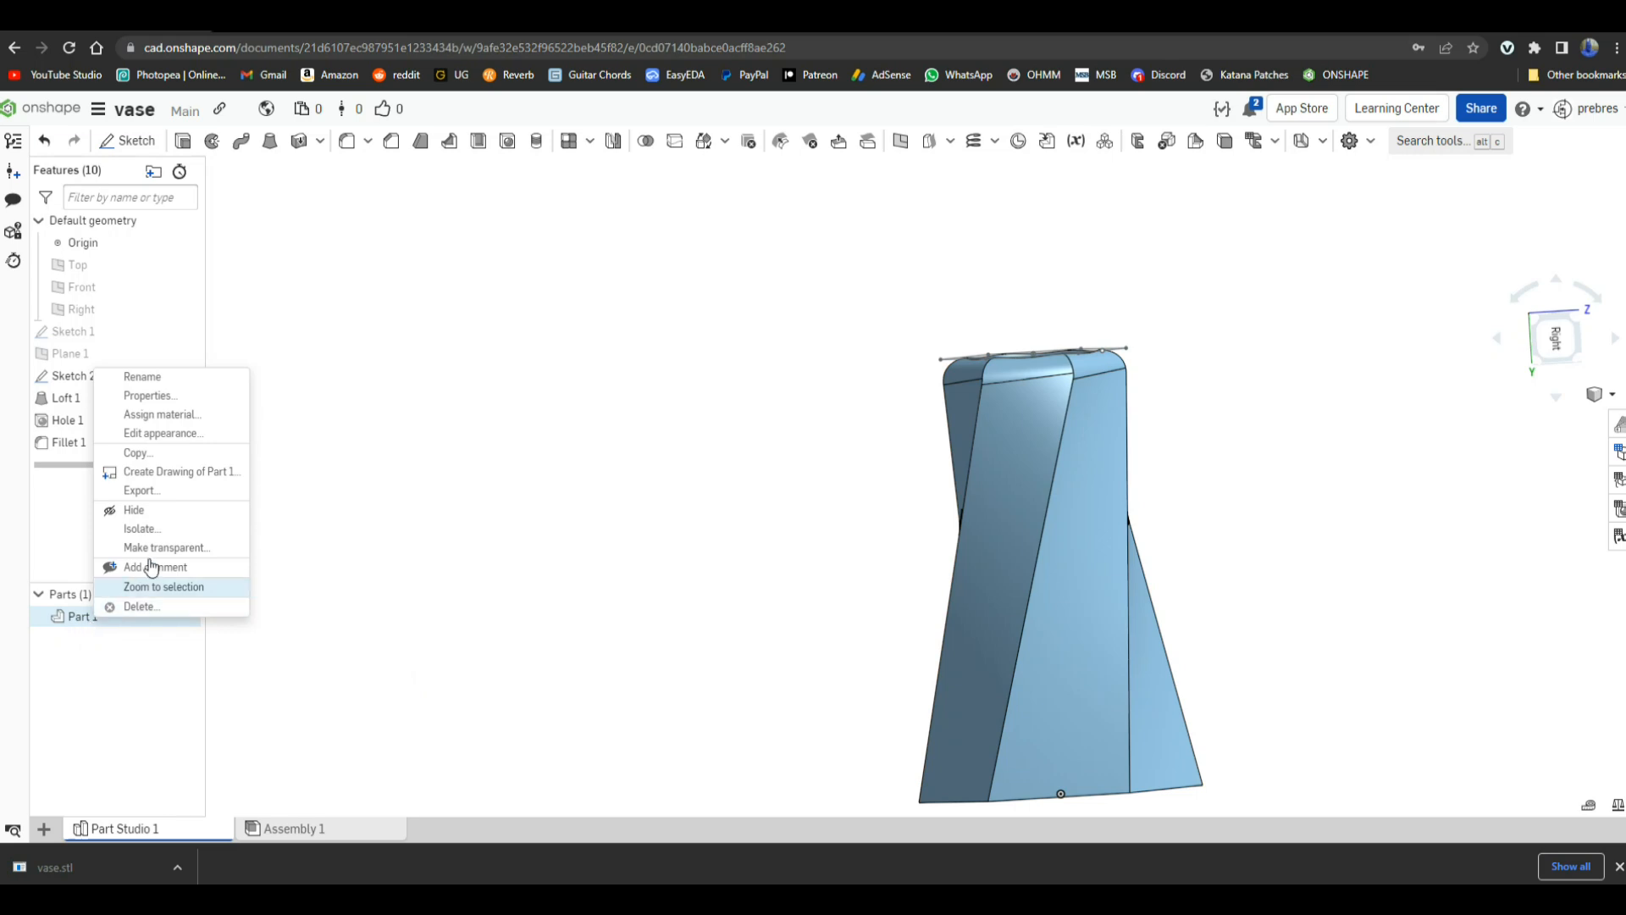
click(182, 471)
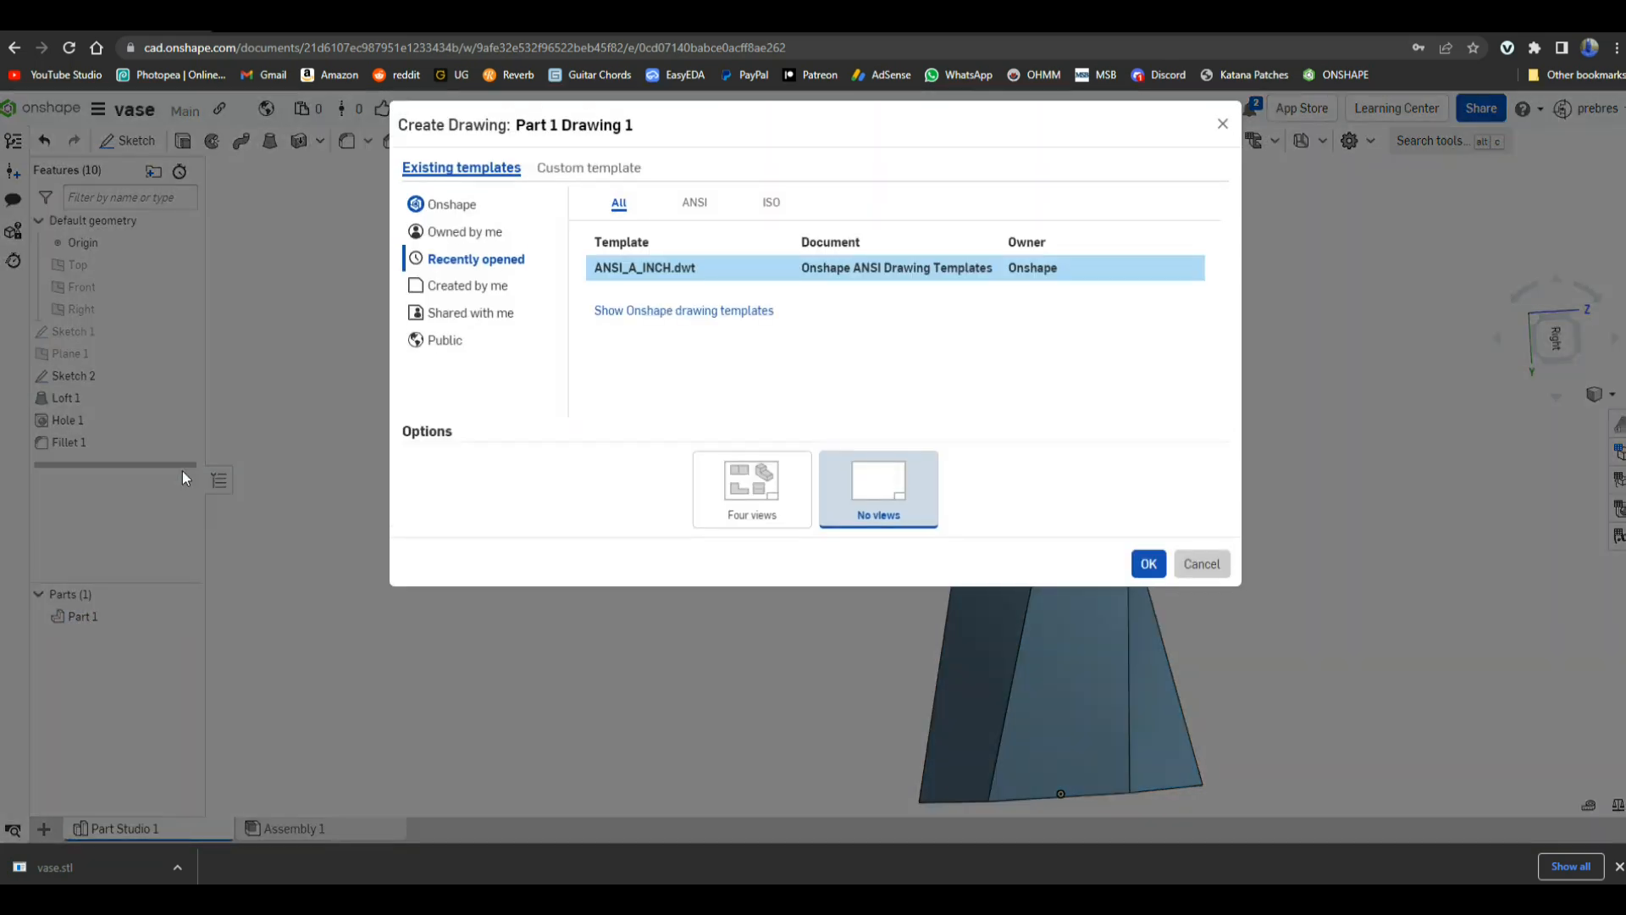
mouse_move(749, 494)
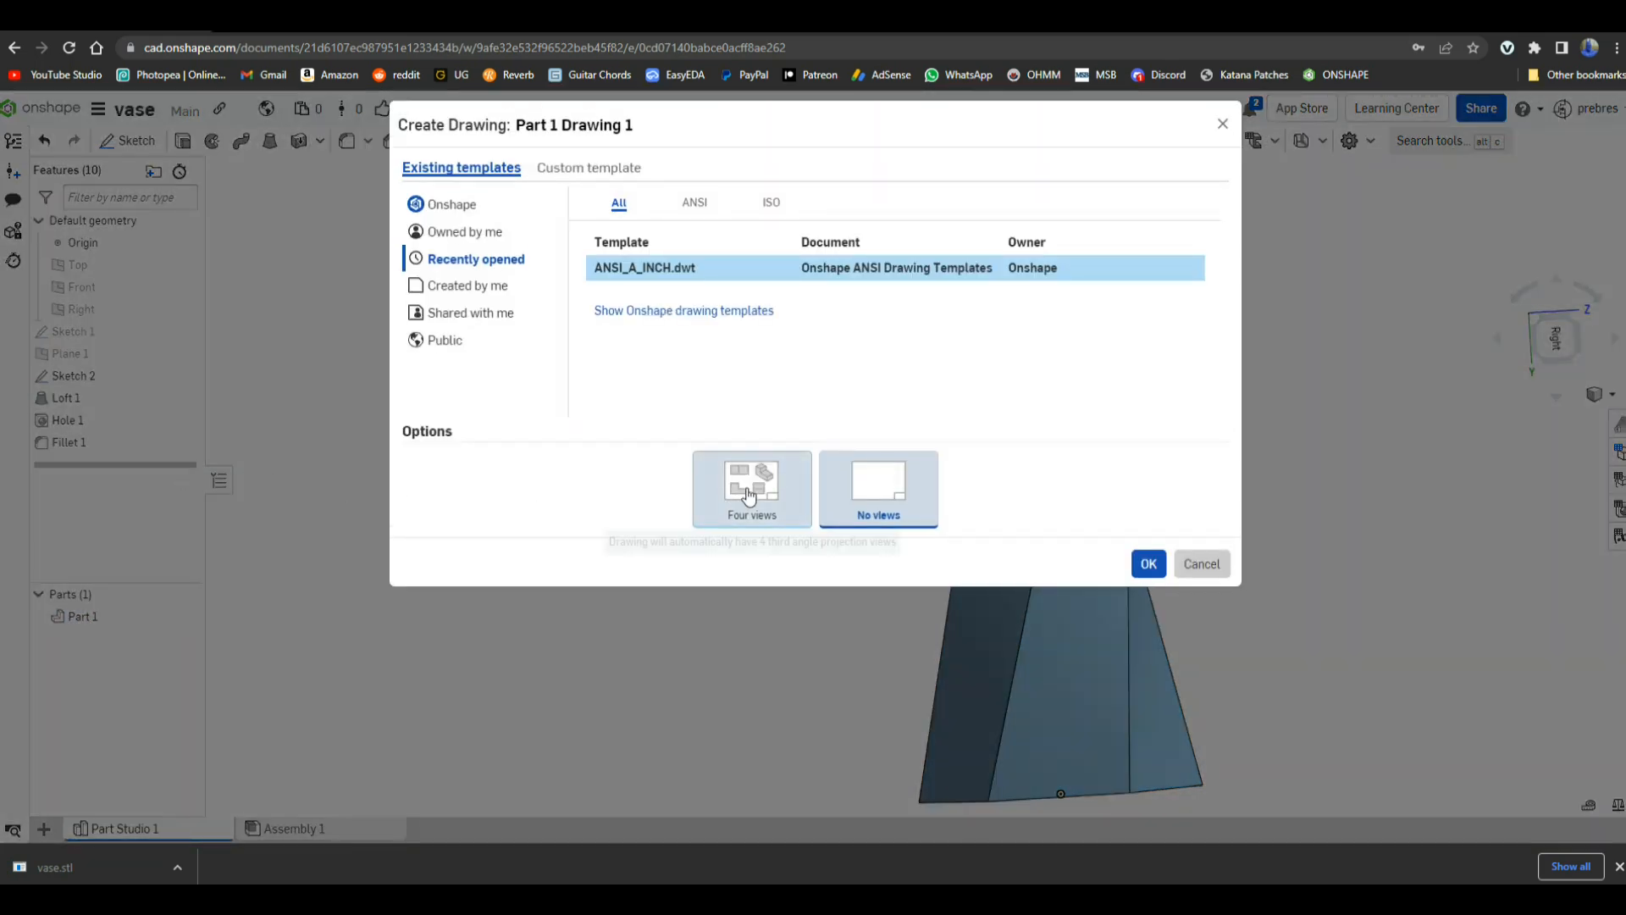
click(751, 488)
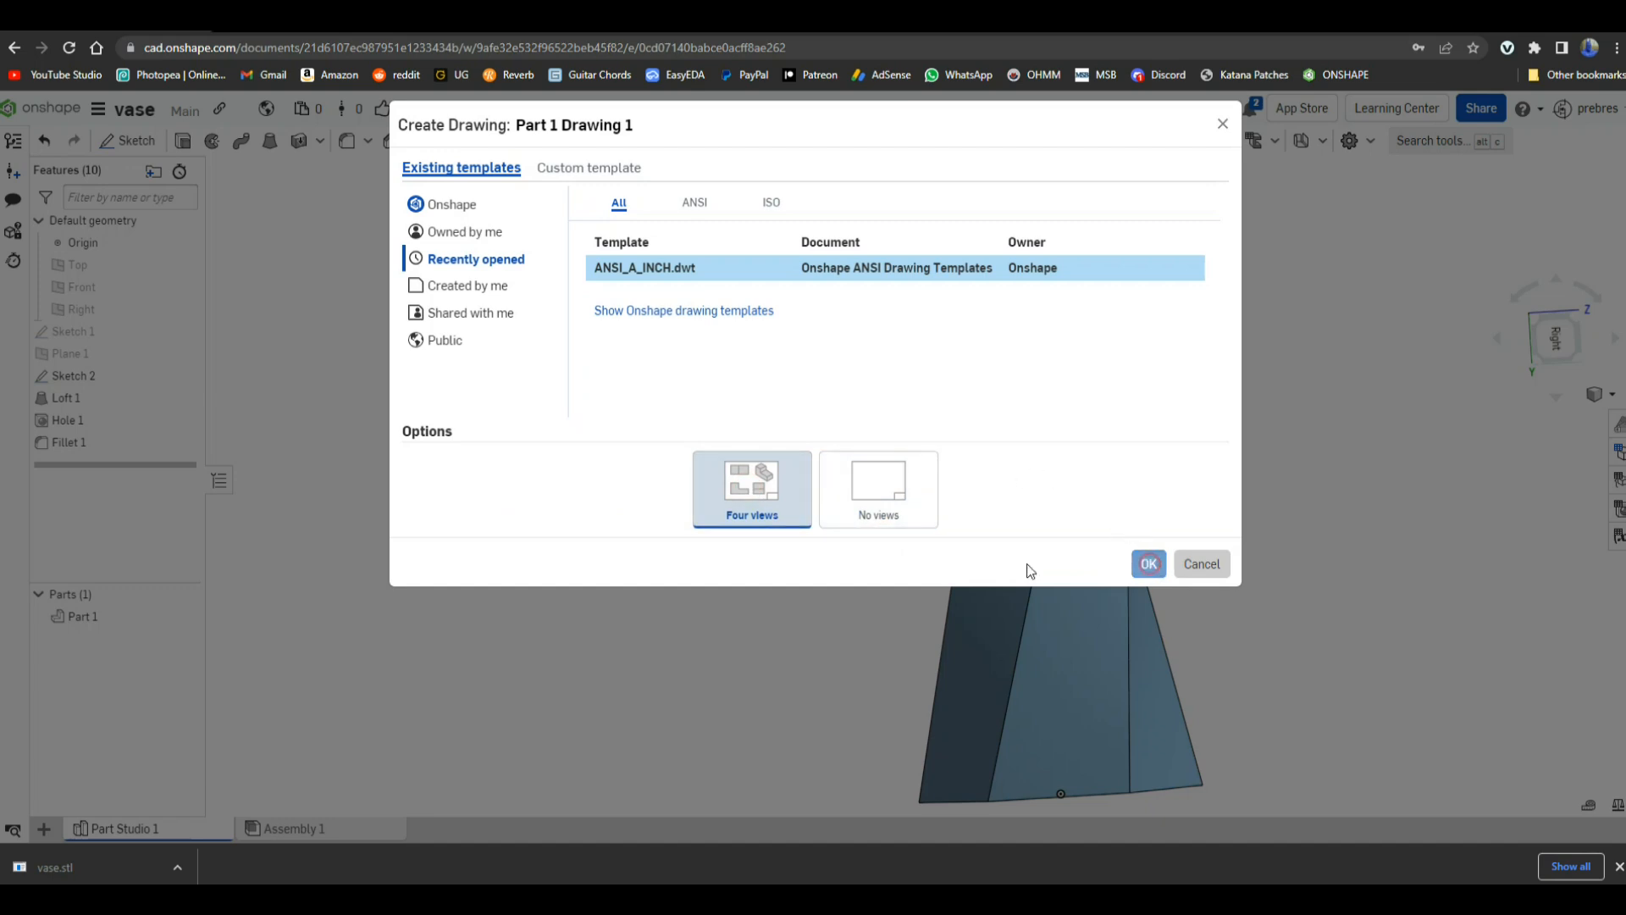
click(1148, 563)
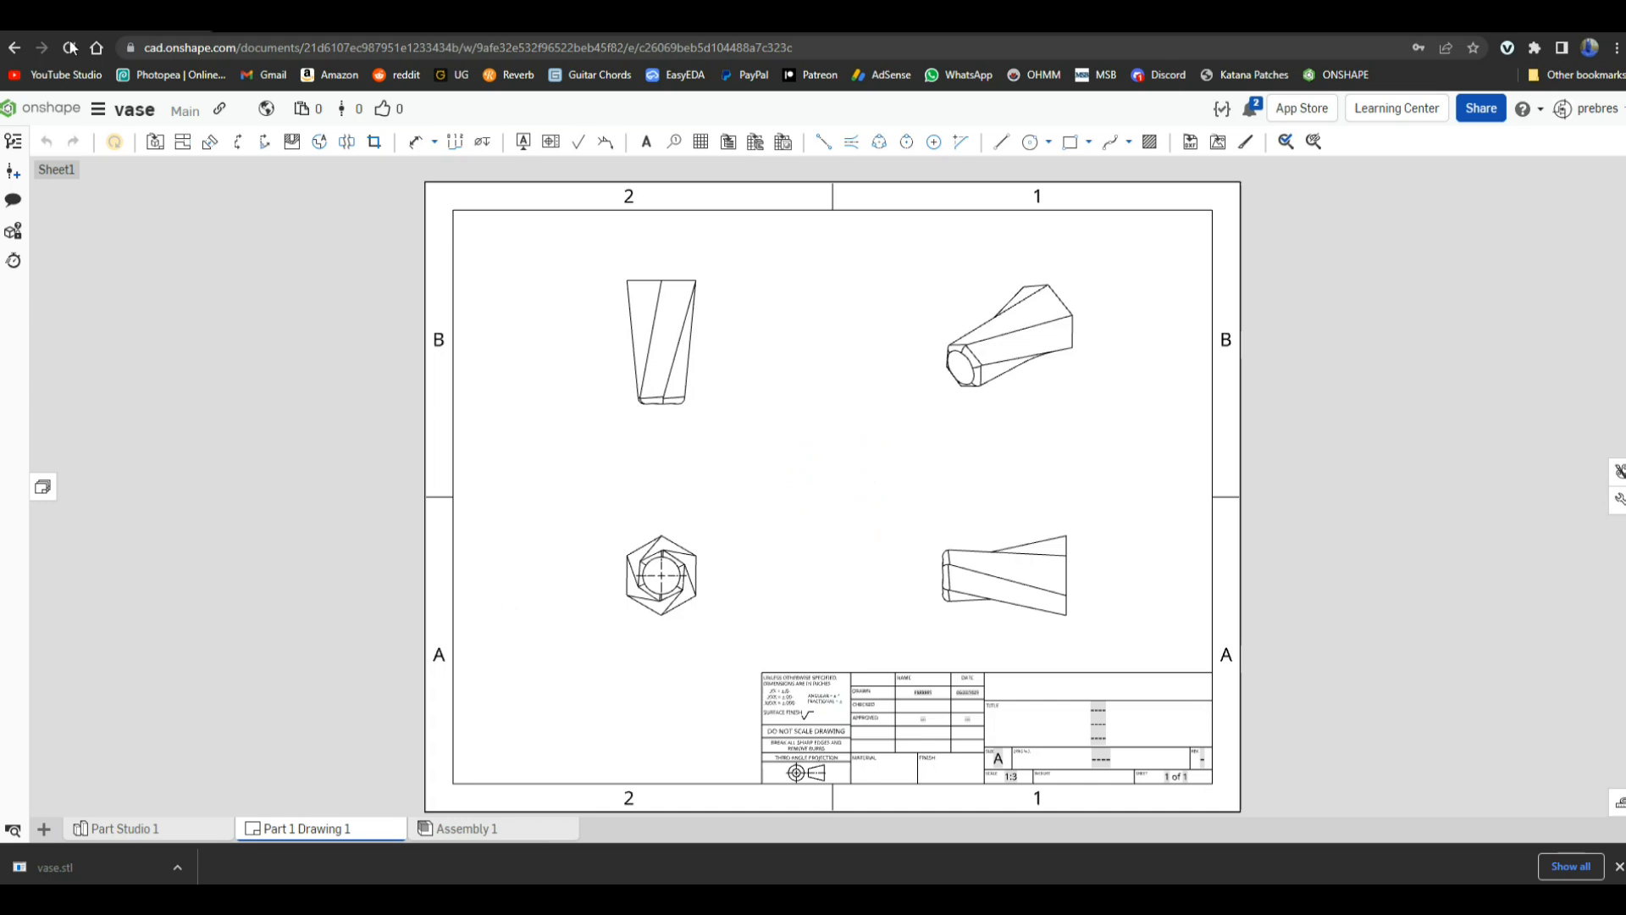
click(96, 108)
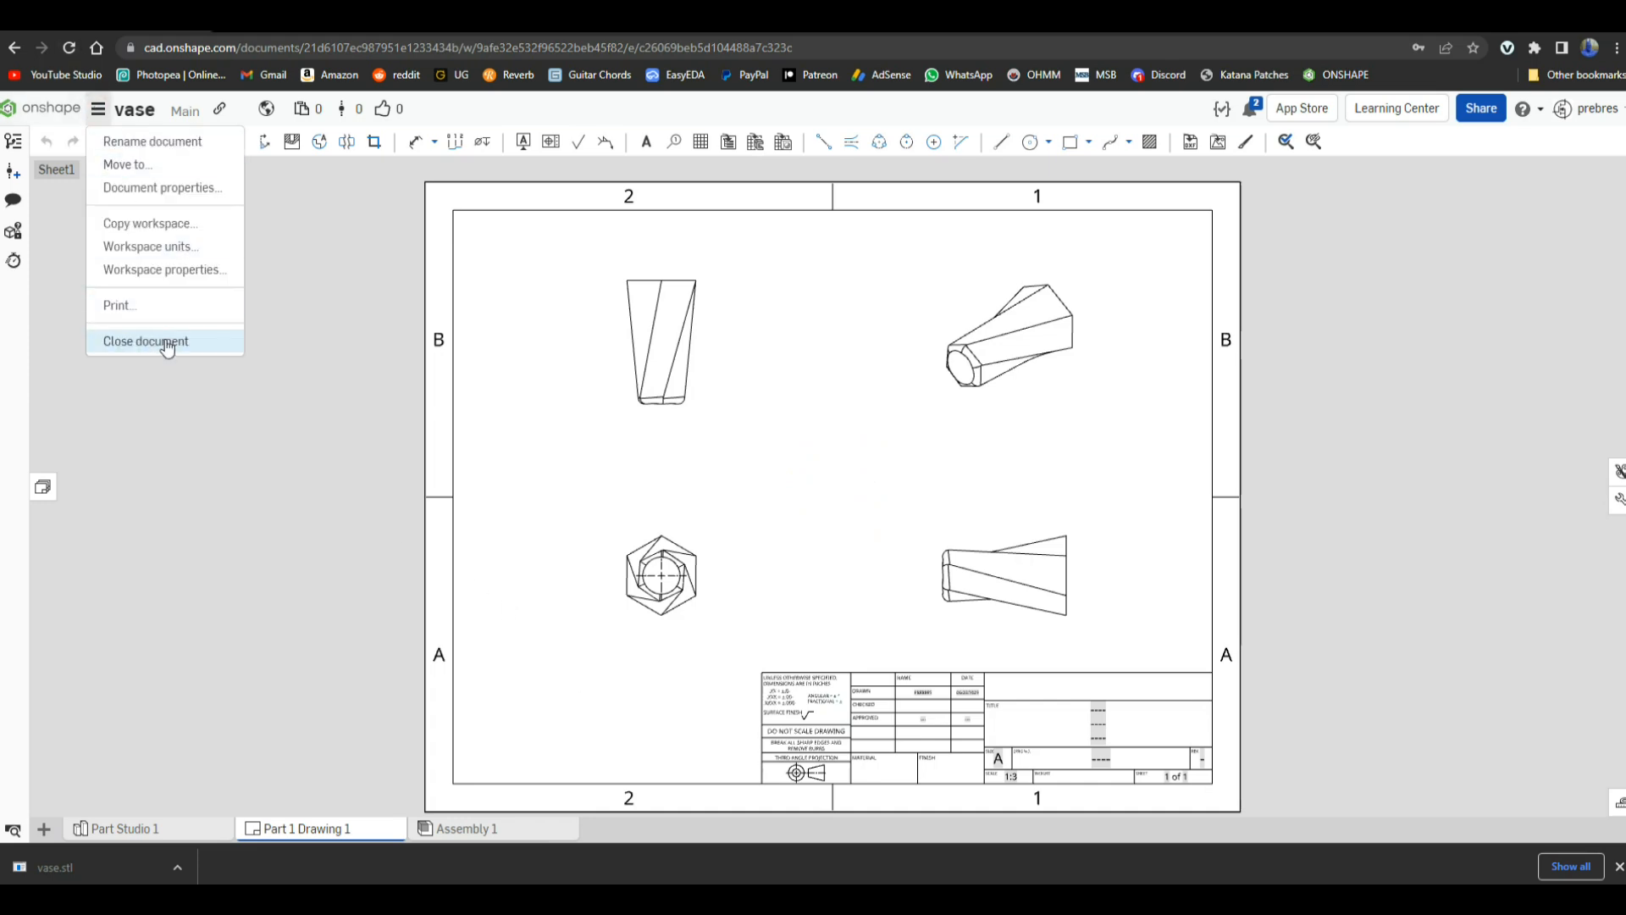
Step: Close the vase document, then open and close the spur-gear document, returning to the documents list
click(144, 340)
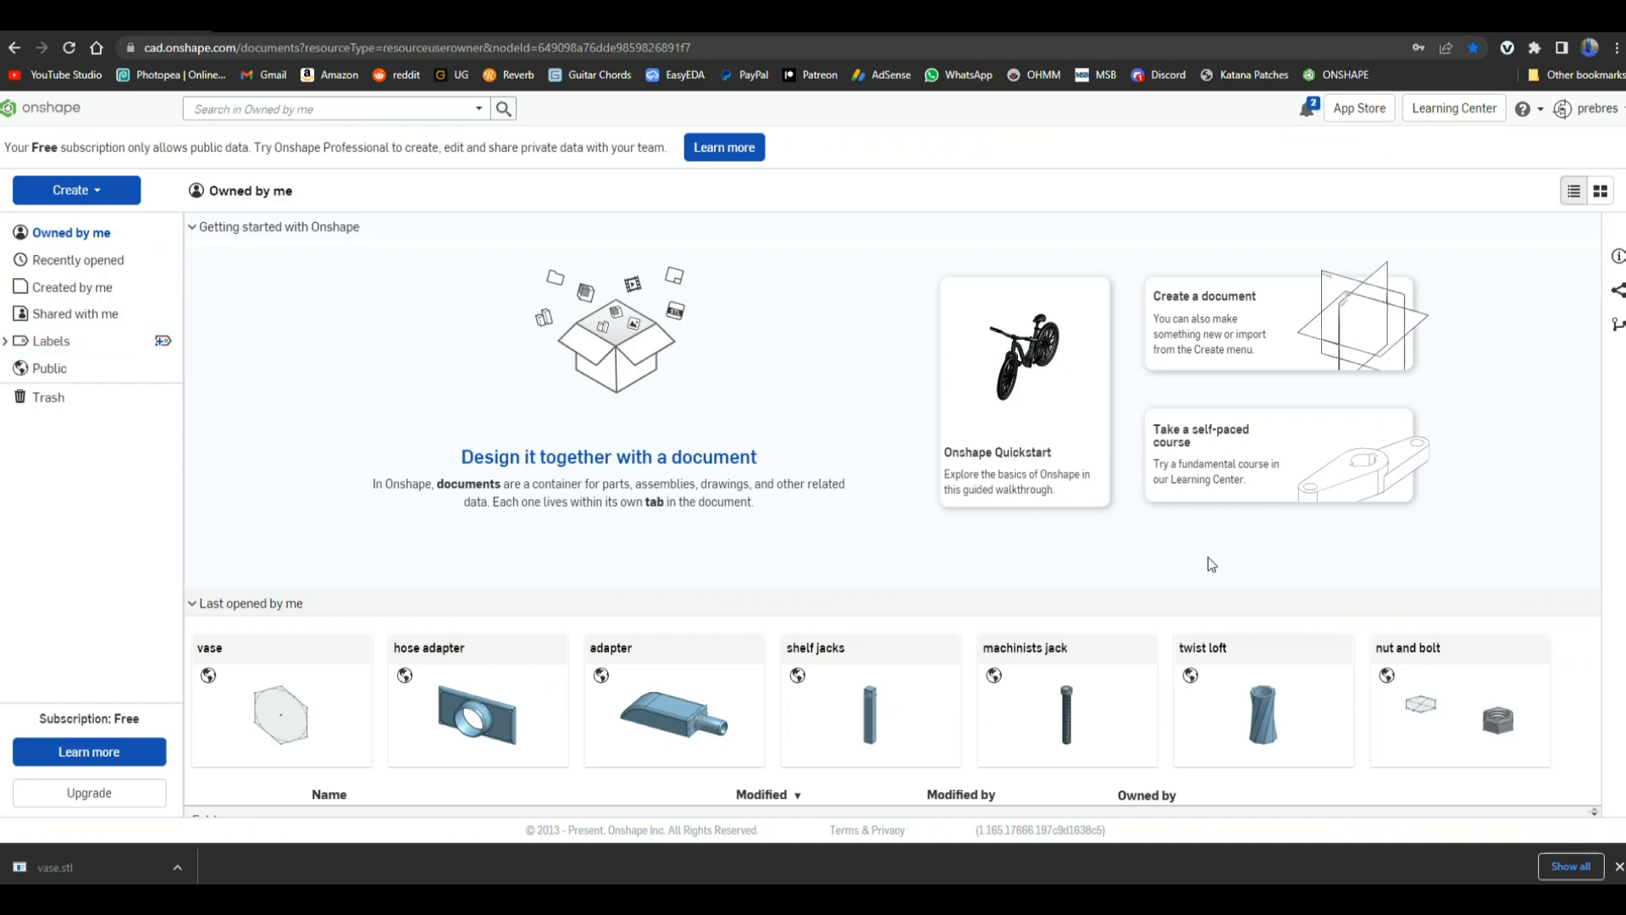
mouse_move(1470, 690)
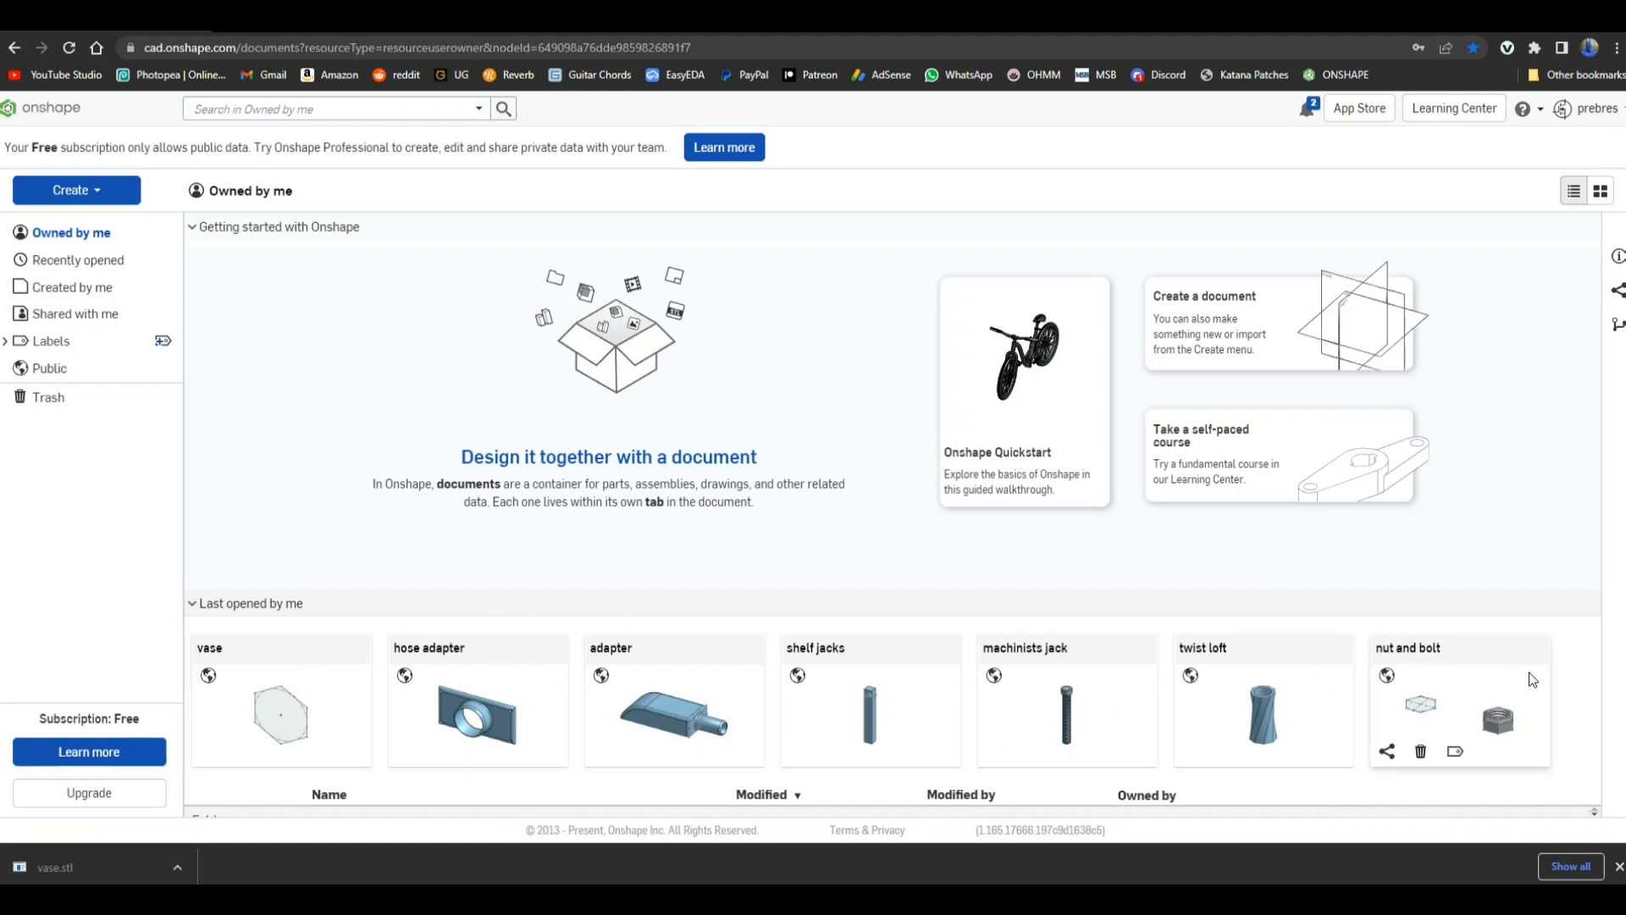
mouse_move(1243, 759)
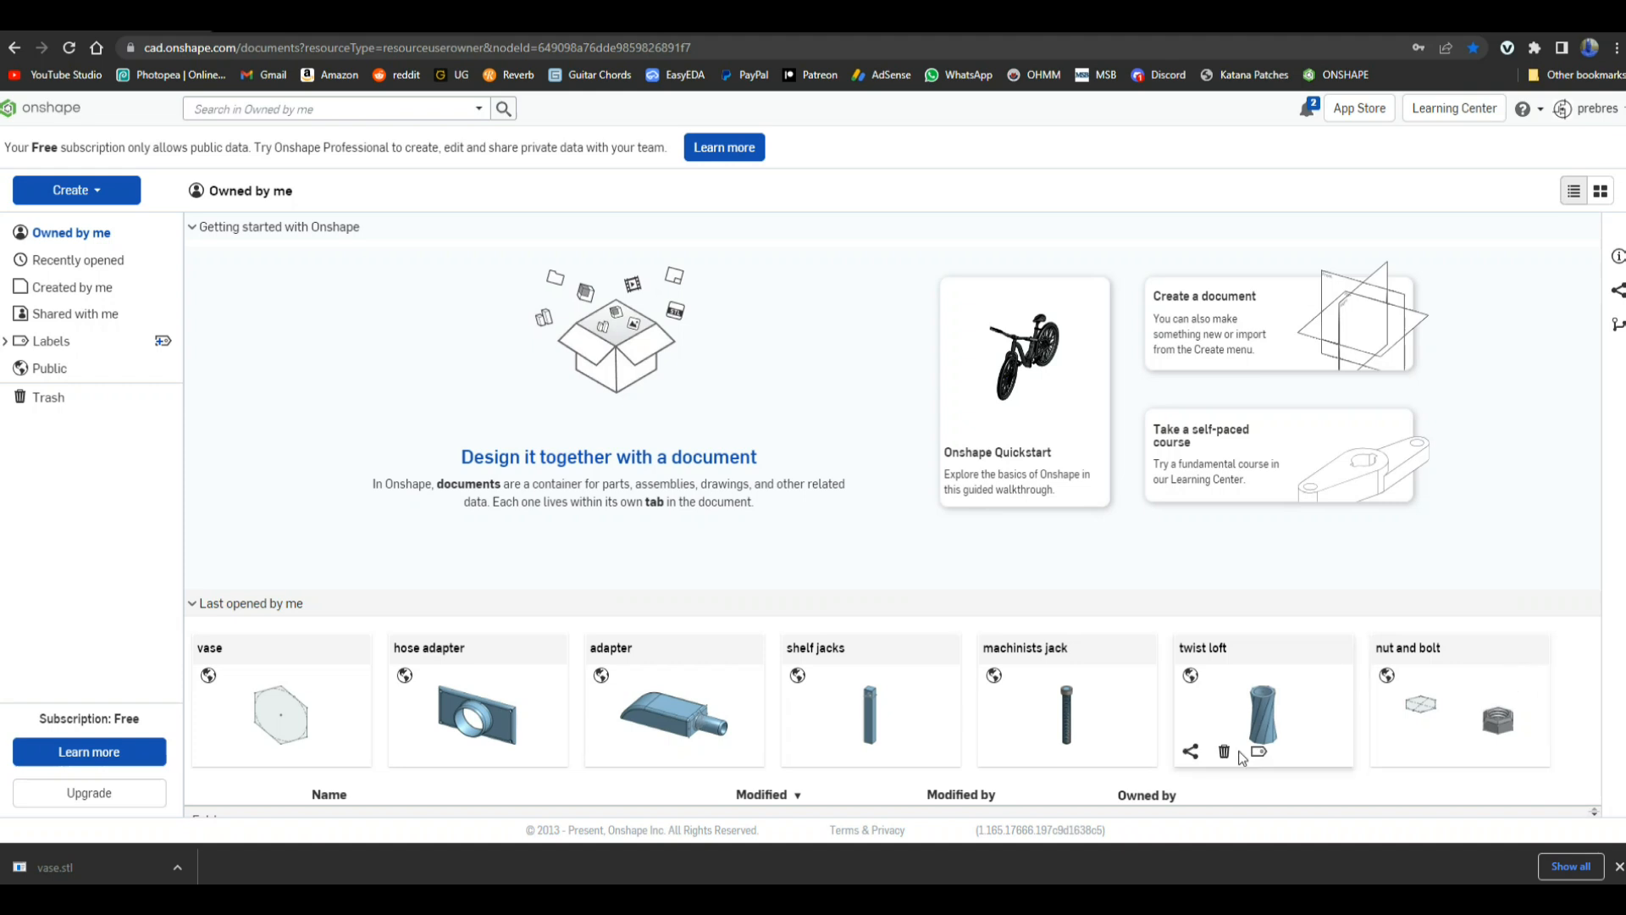
mouse_move(404, 678)
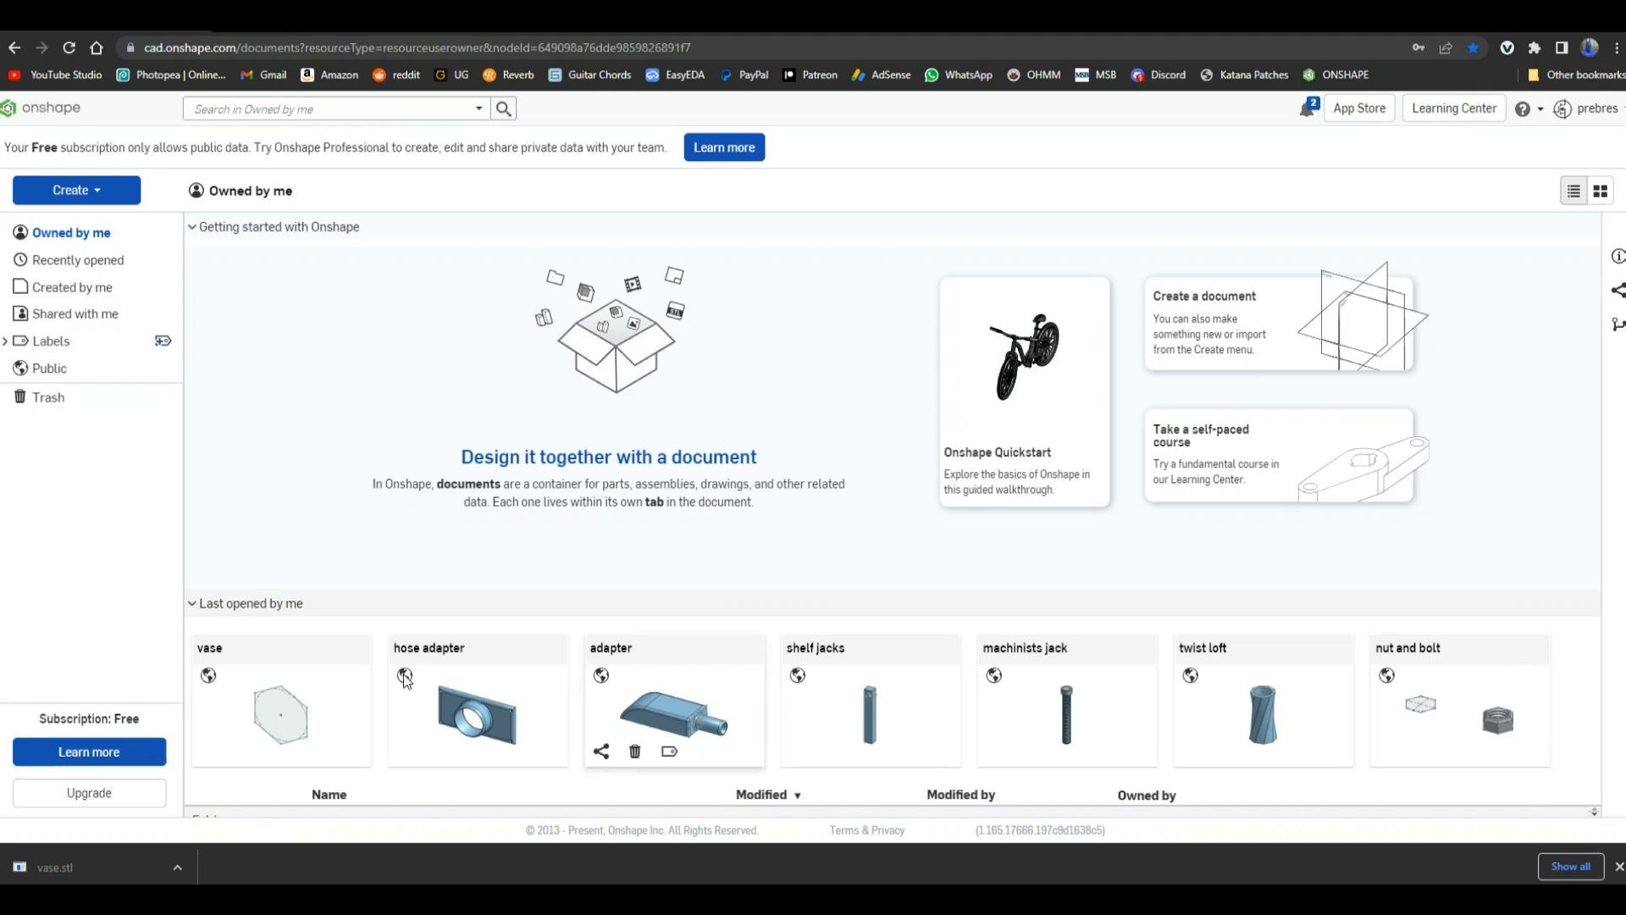
click(193, 603)
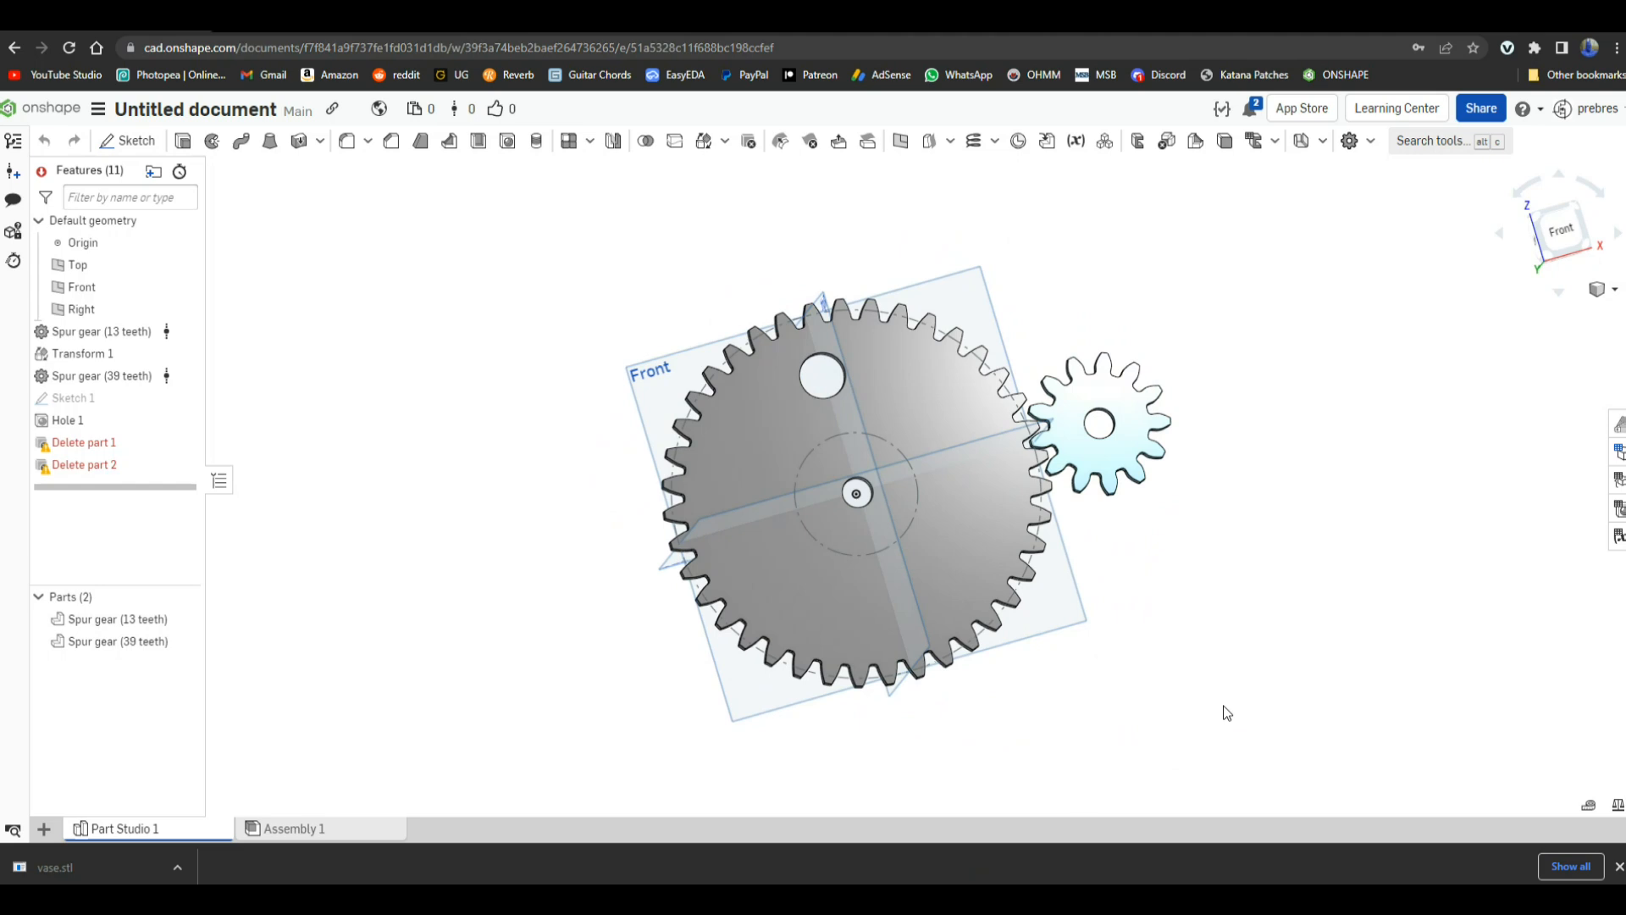
click(94, 109)
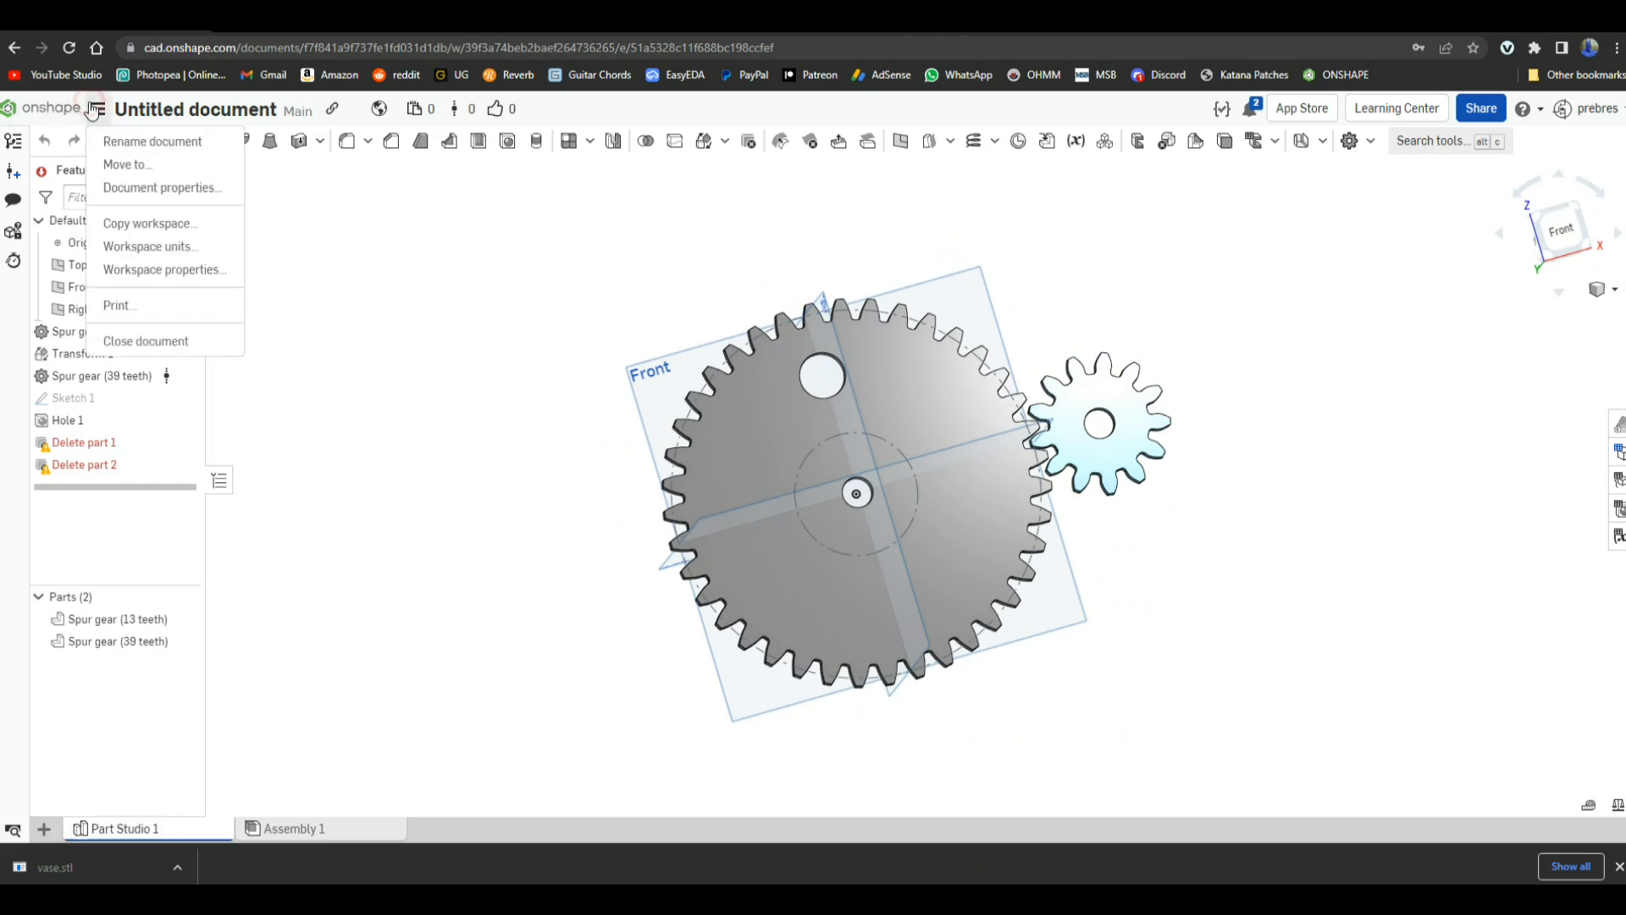
click(146, 340)
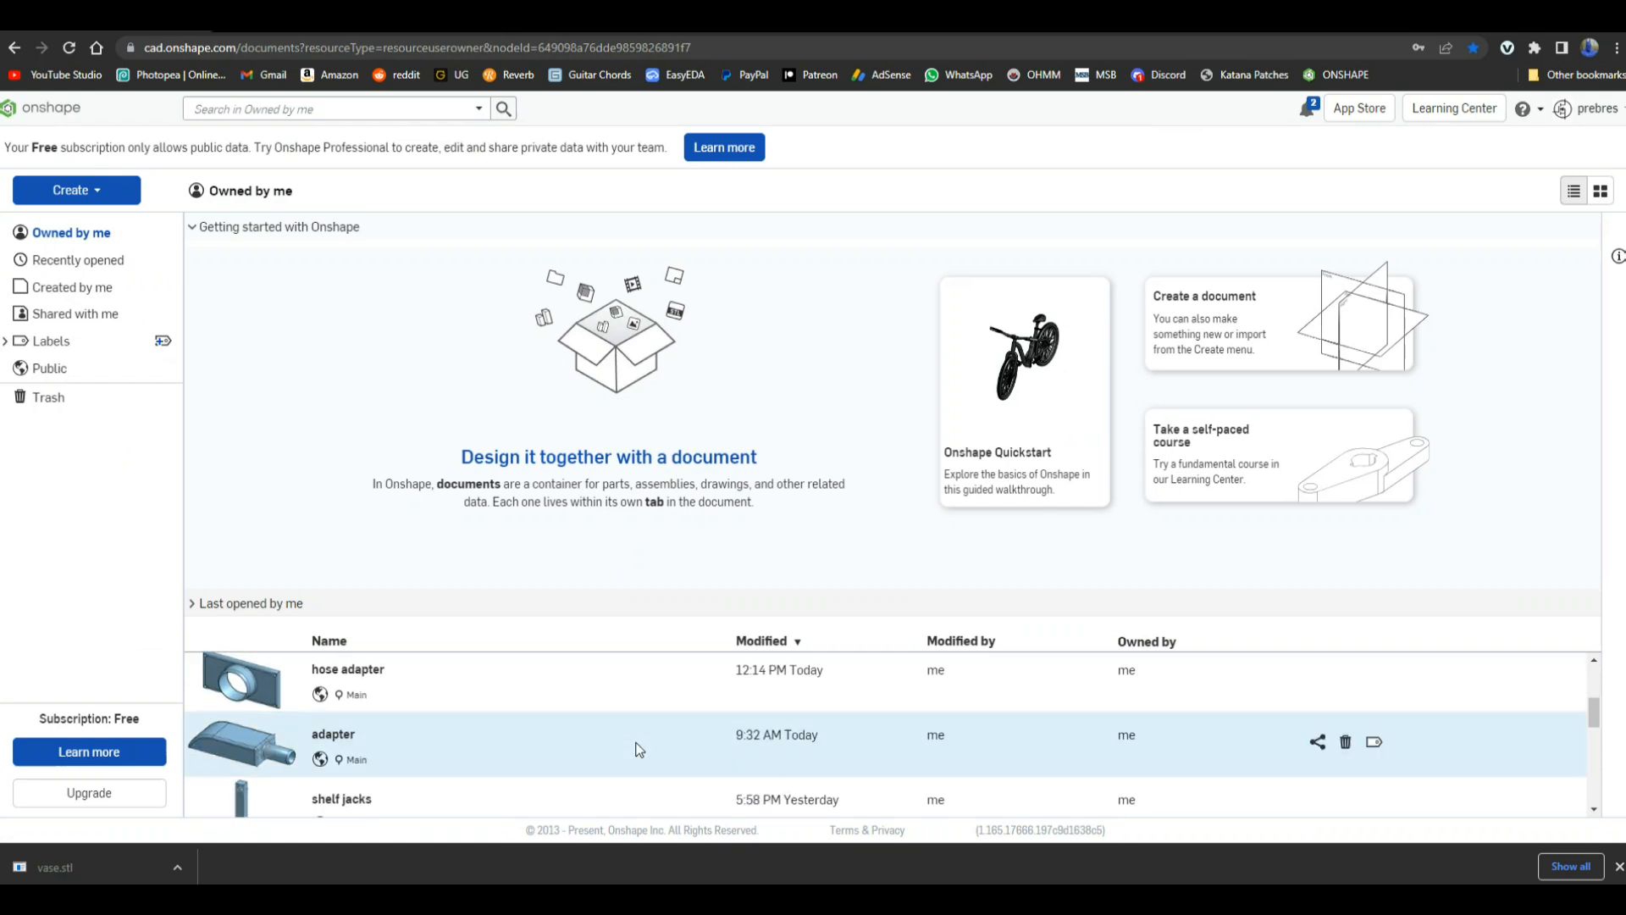
Step: Open the adapter document and orbit its part to view it from another angle
double_click(333, 734)
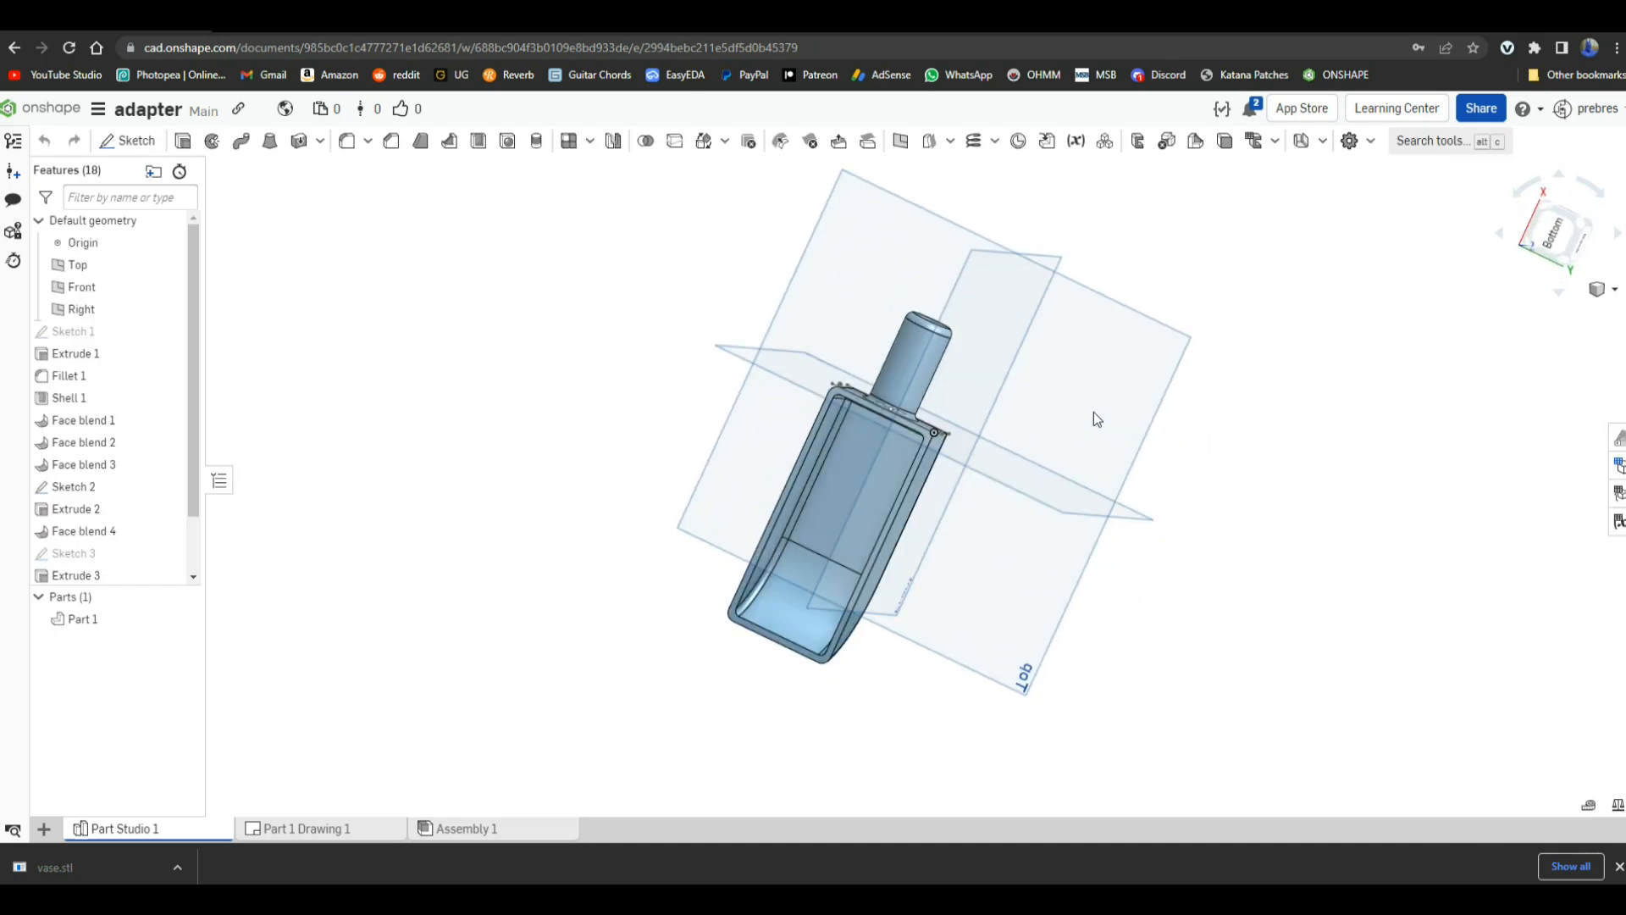
drag(1097, 419, 1263, 536)
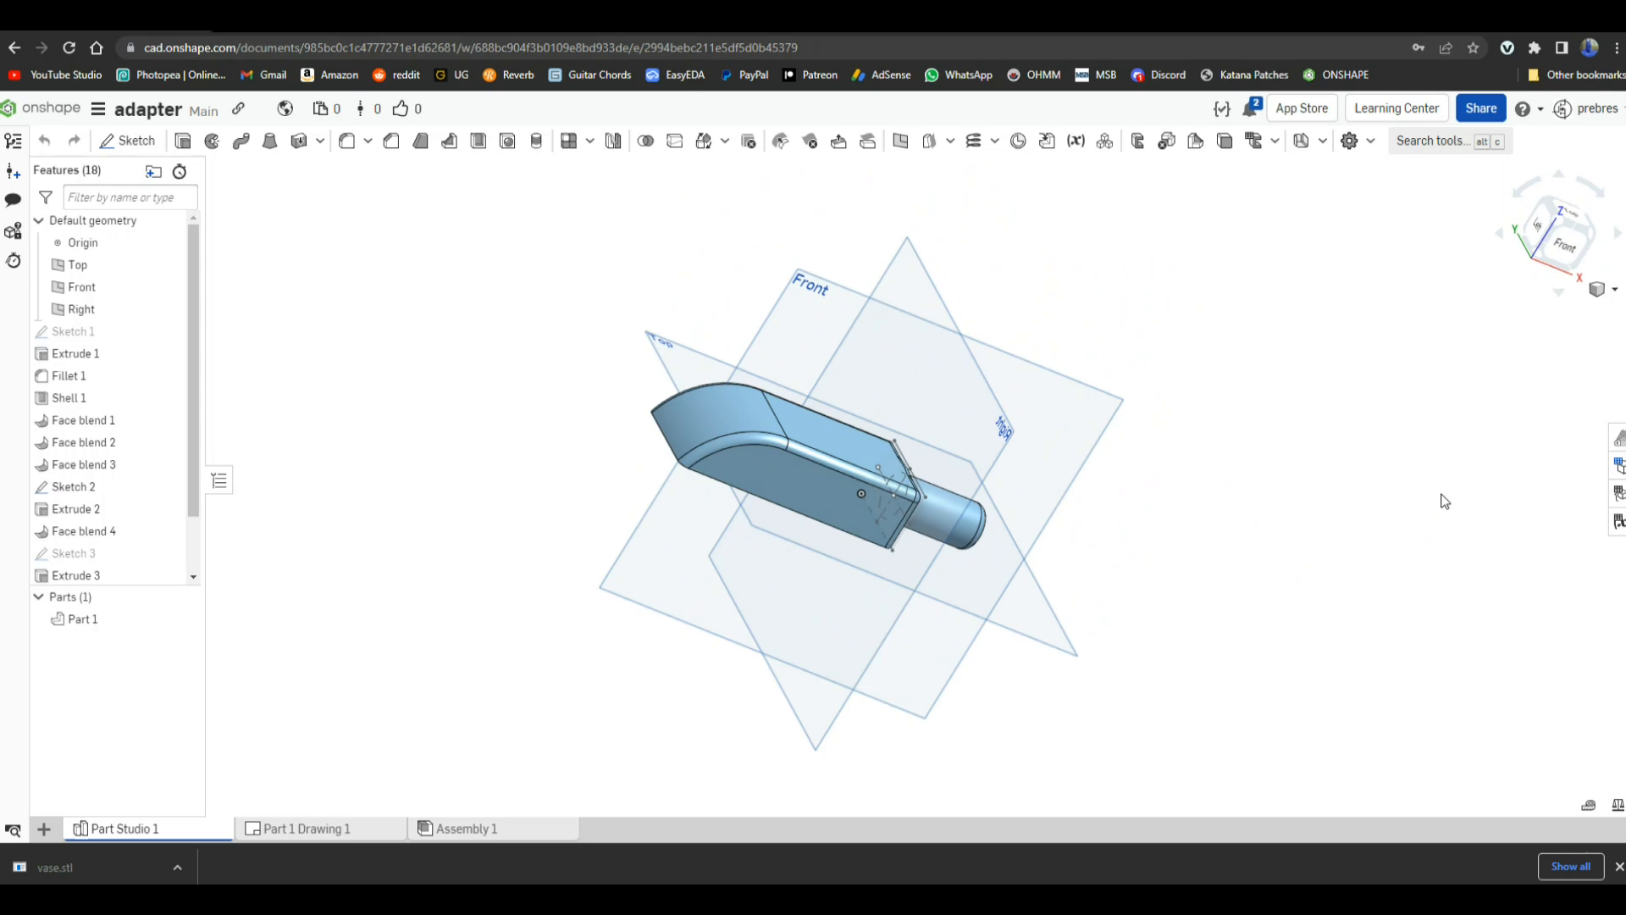
mouse_move(451, 431)
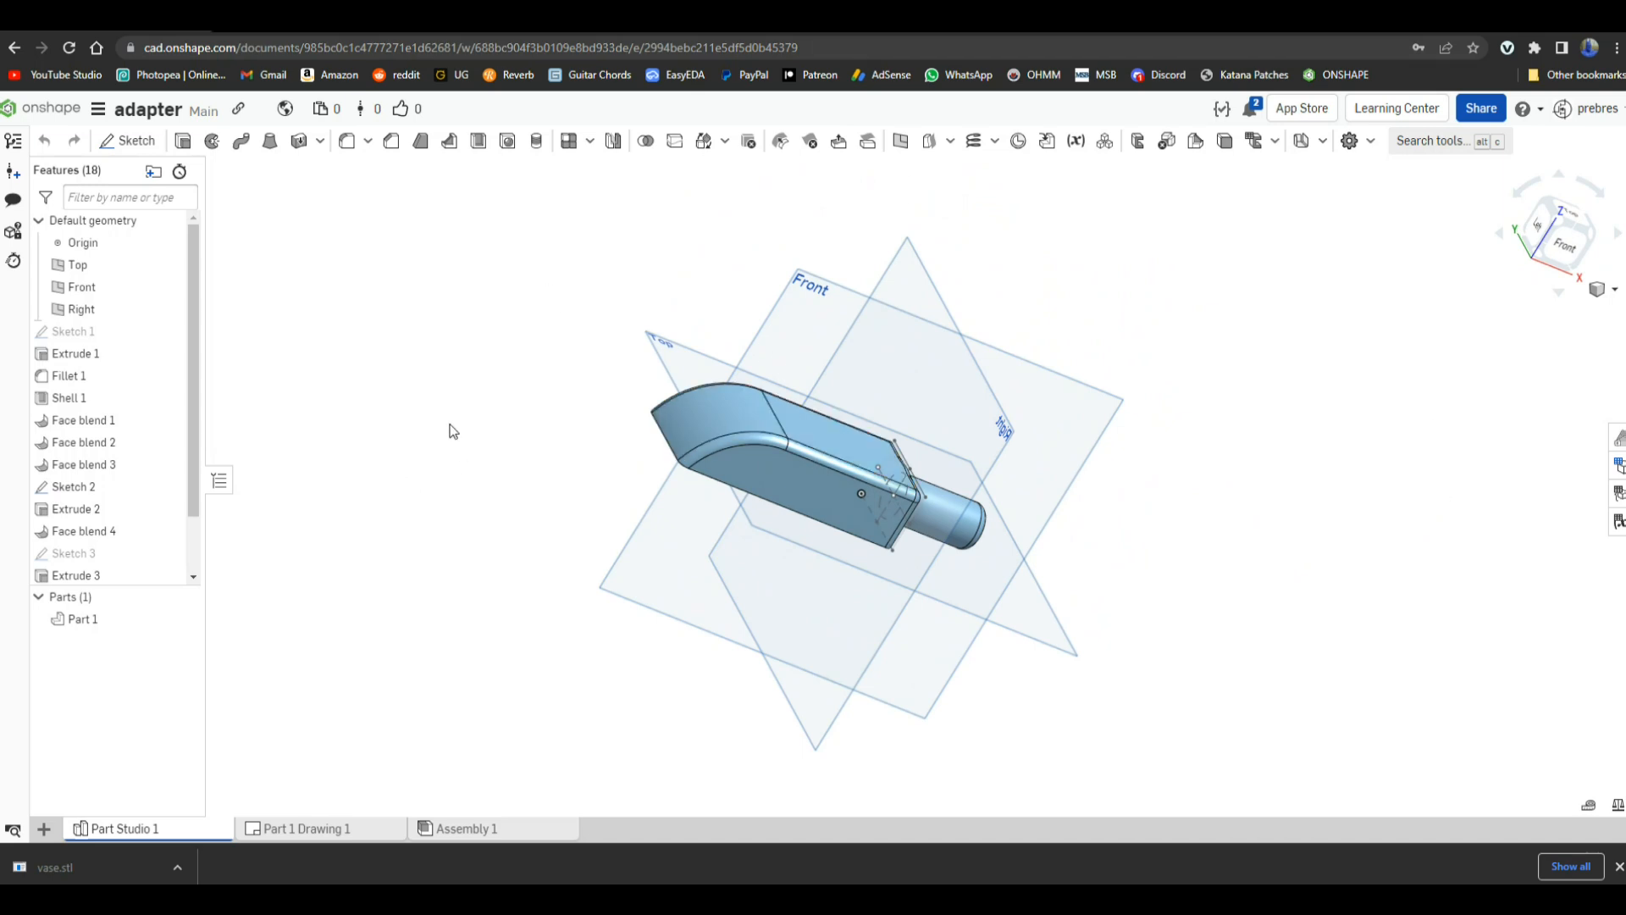